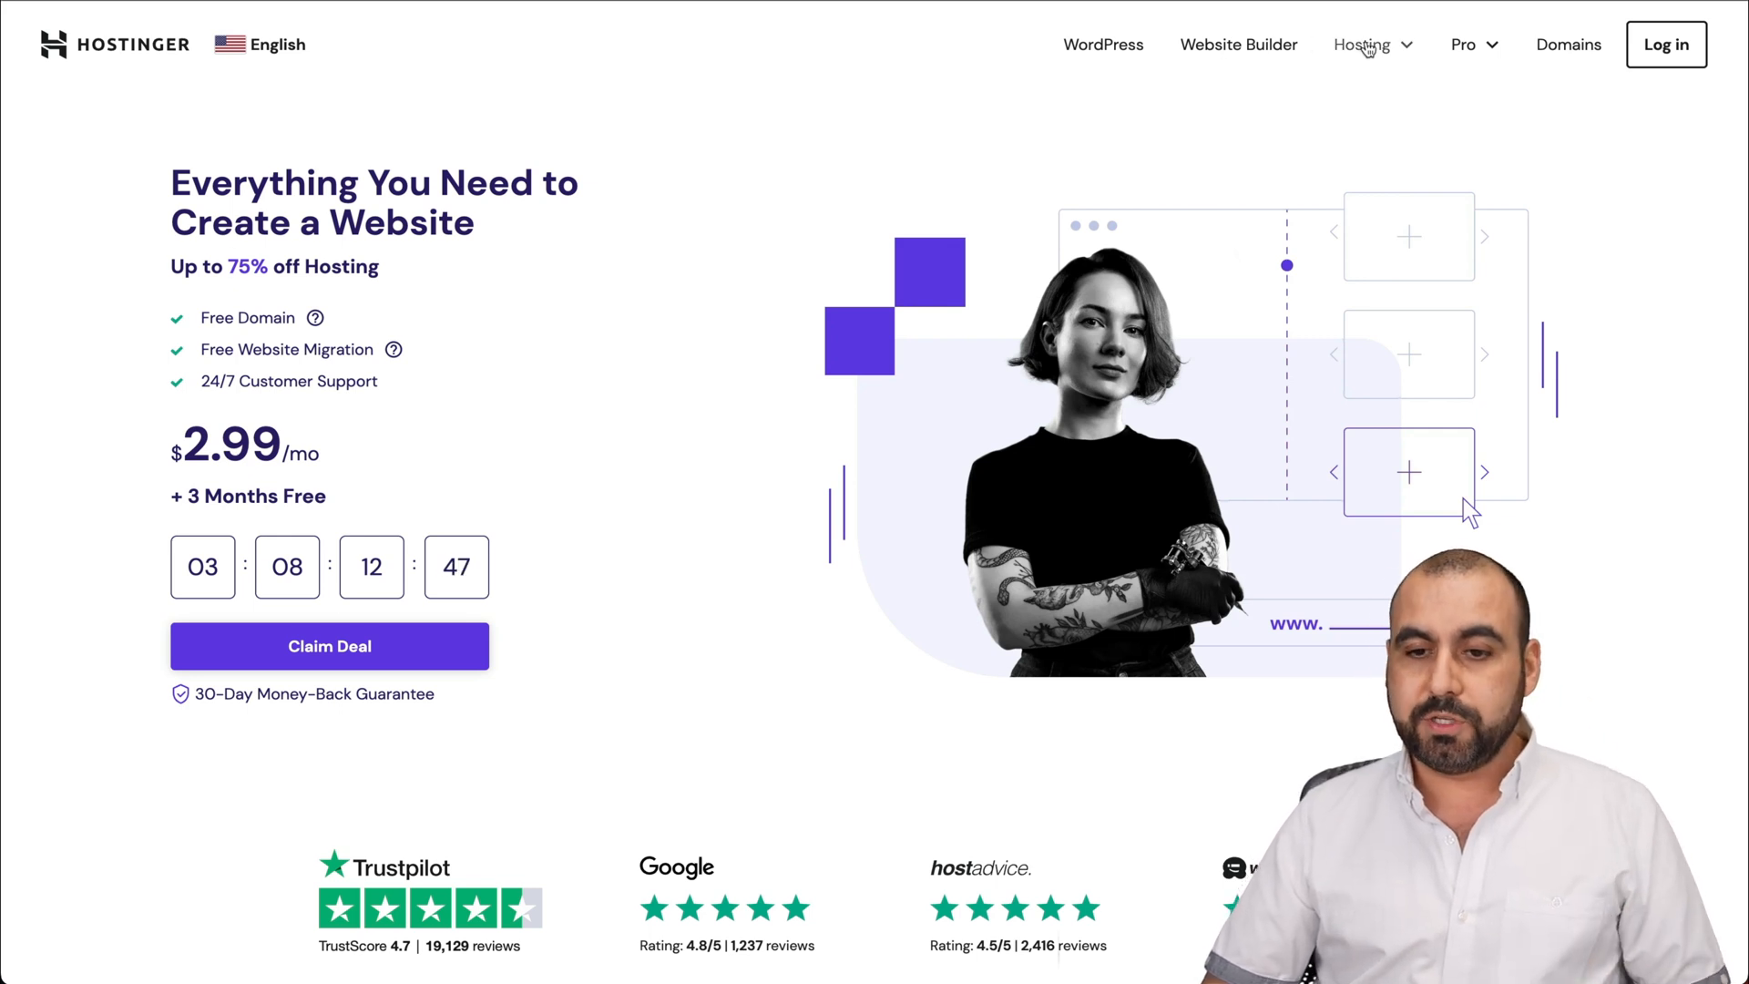
Navigate from the Hosting menu to the VPS Hosting plans page
click(1363, 44)
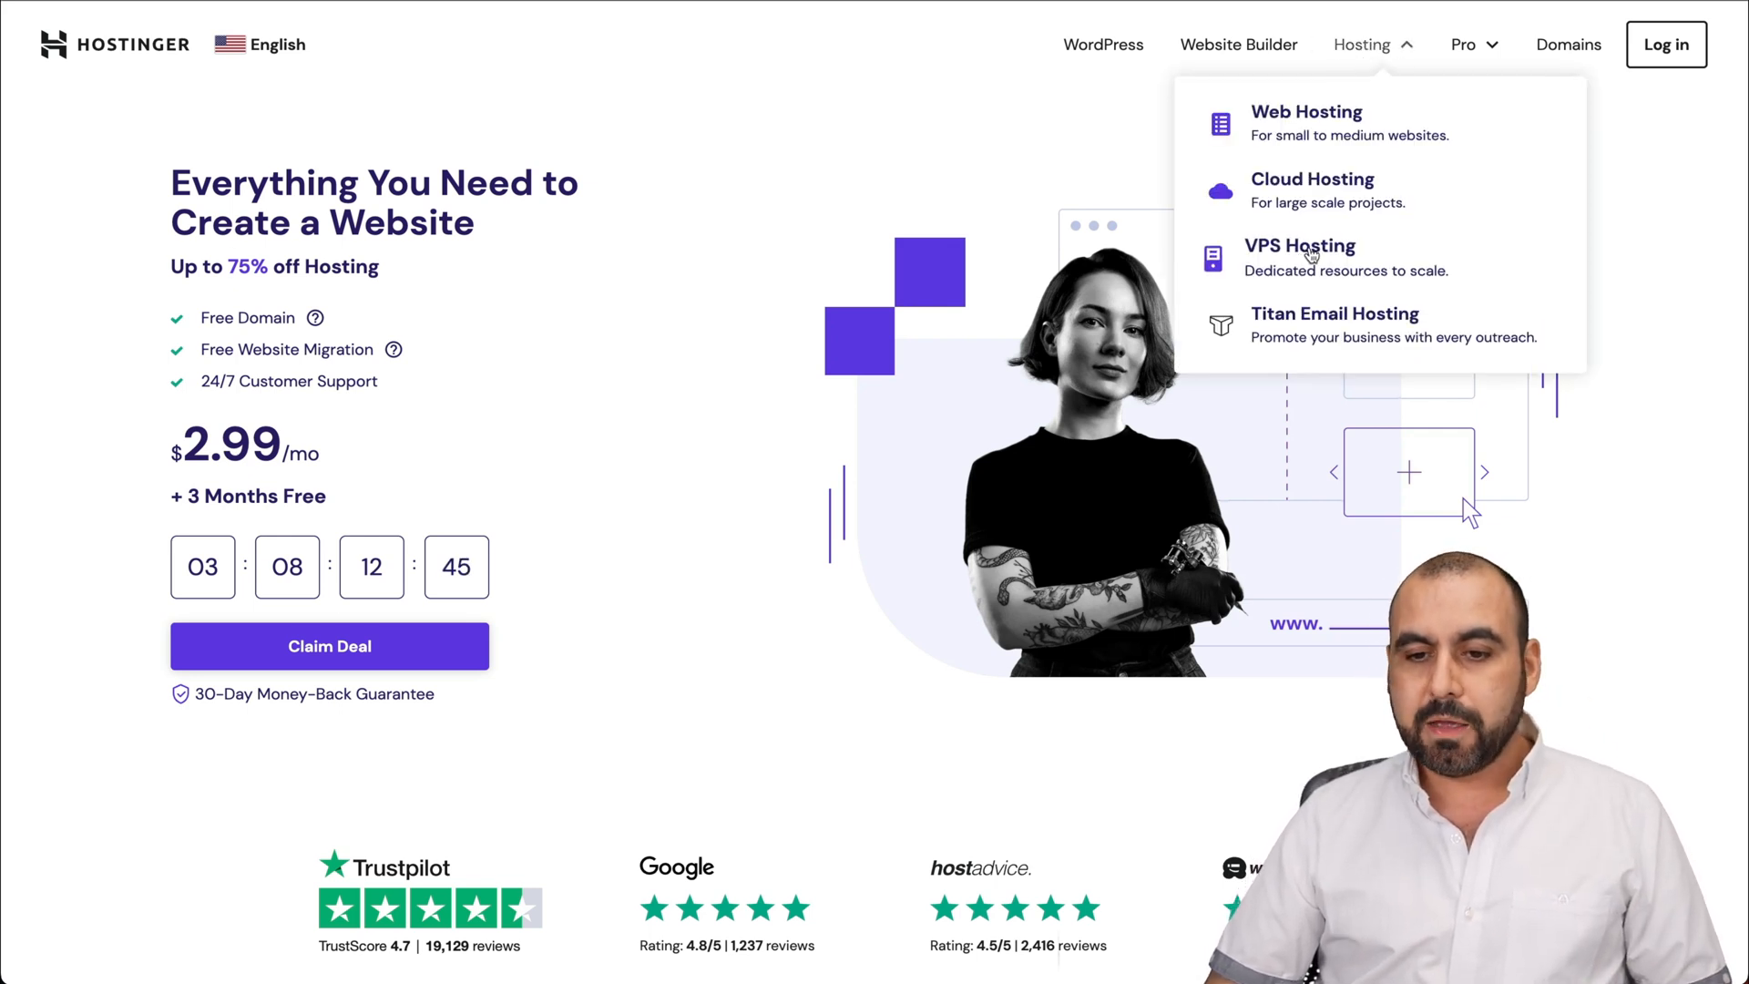
click(1299, 246)
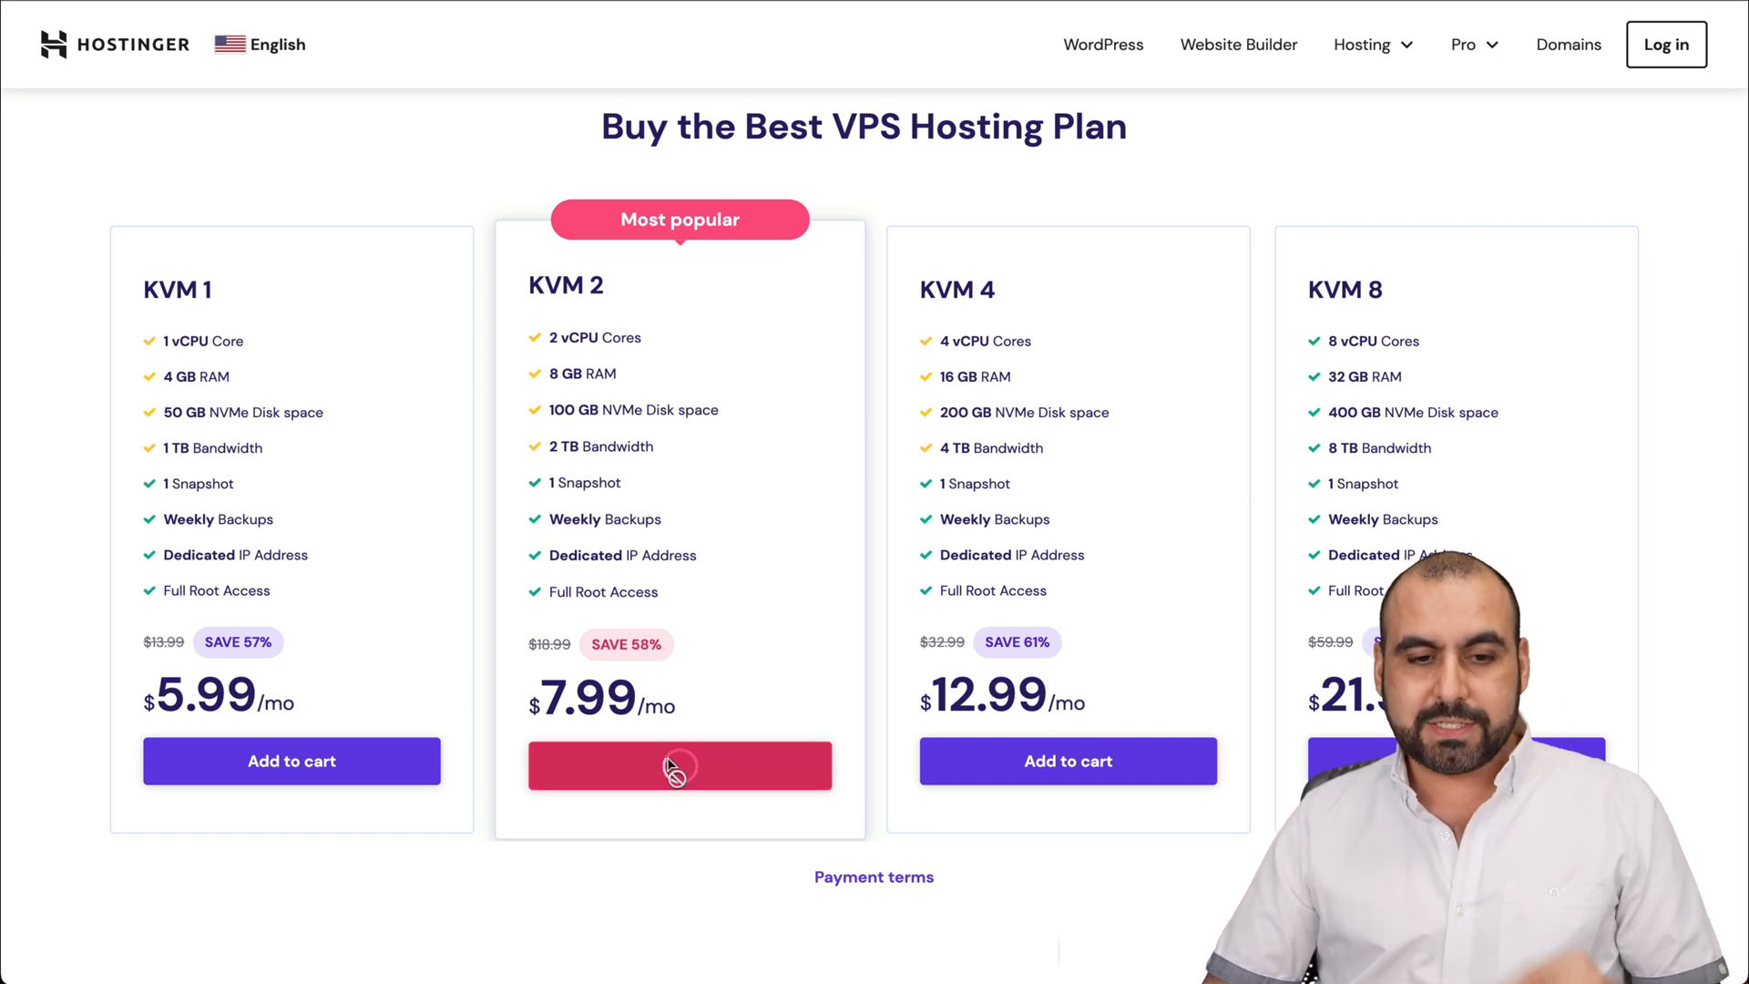
Add KVM 2 to the cart and apply the SAASMASTER coupon to the 12-month order
click(680, 765)
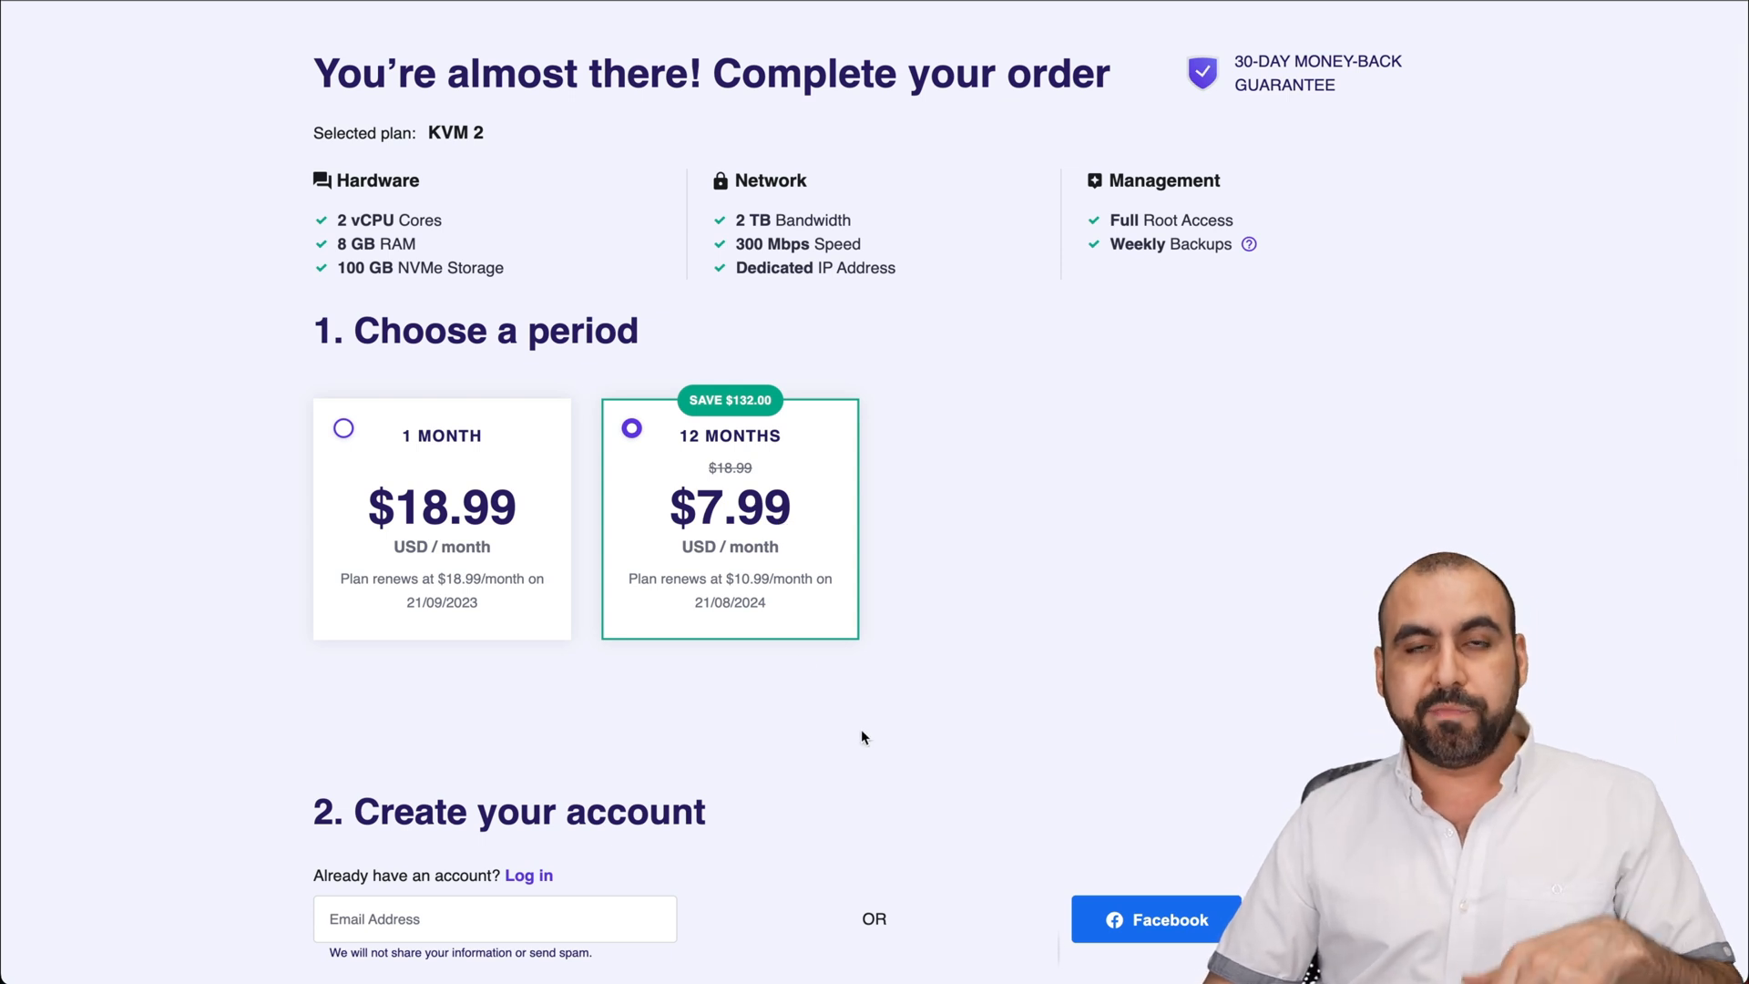
scroll(down, 3)
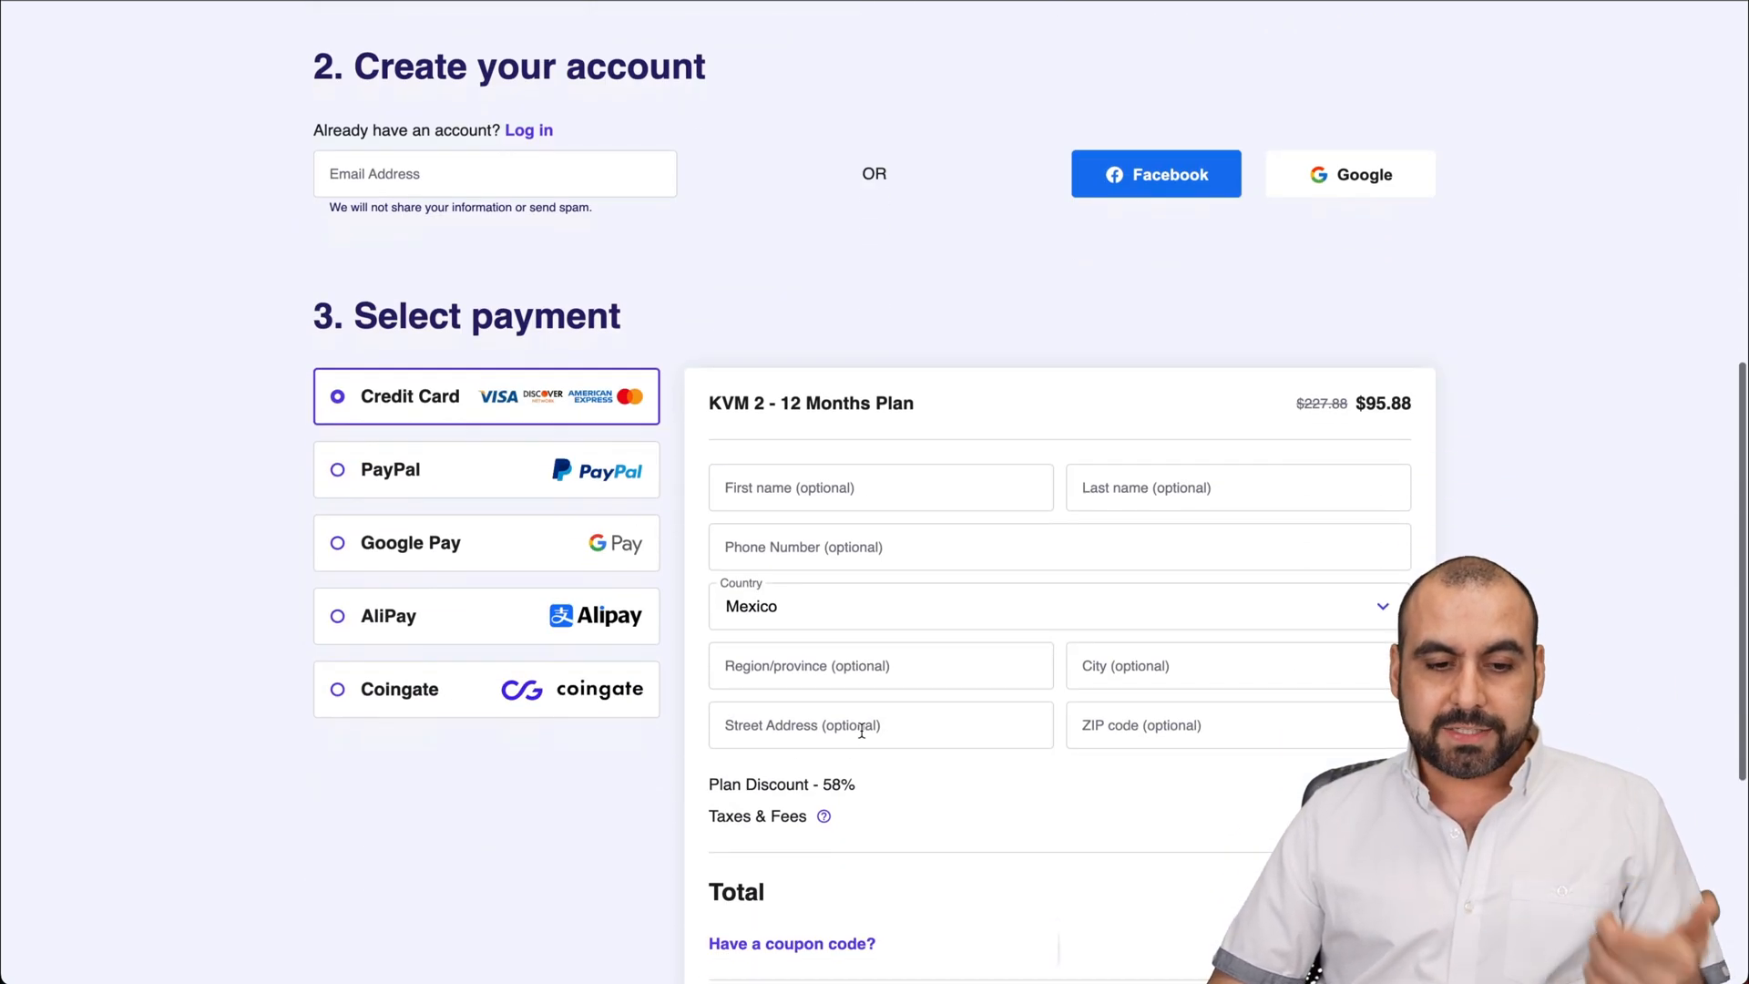
scroll(down, 3)
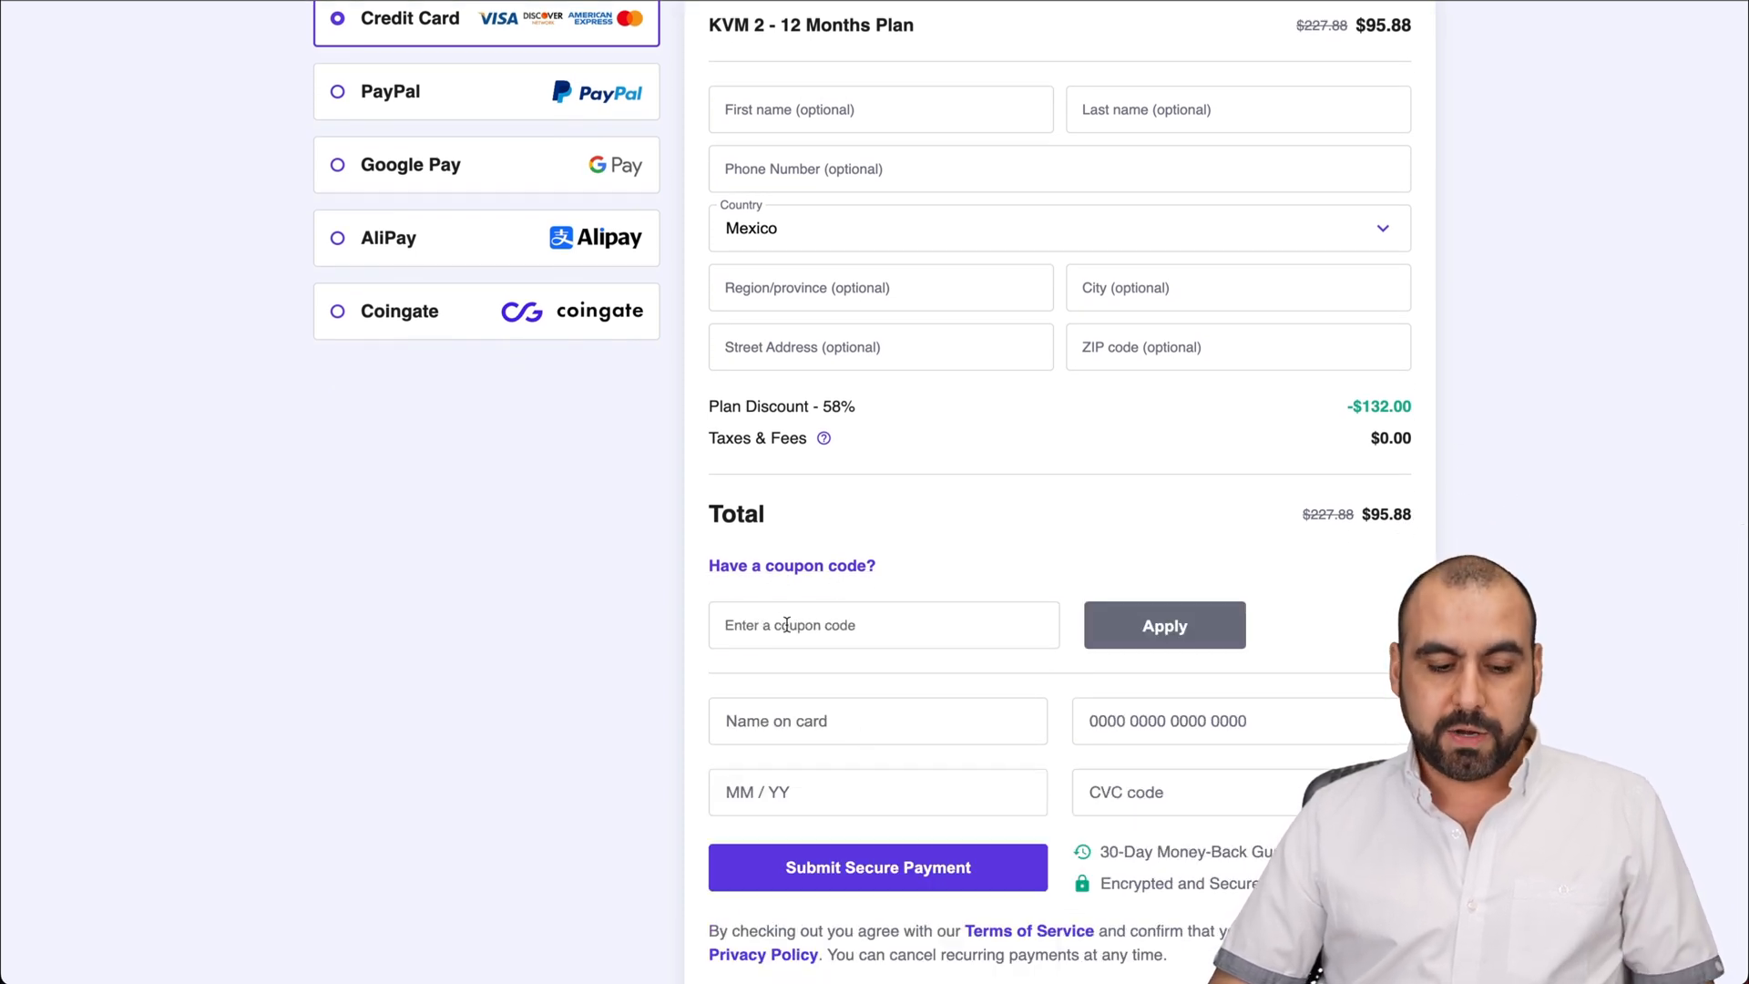
text(SAASMASTER)
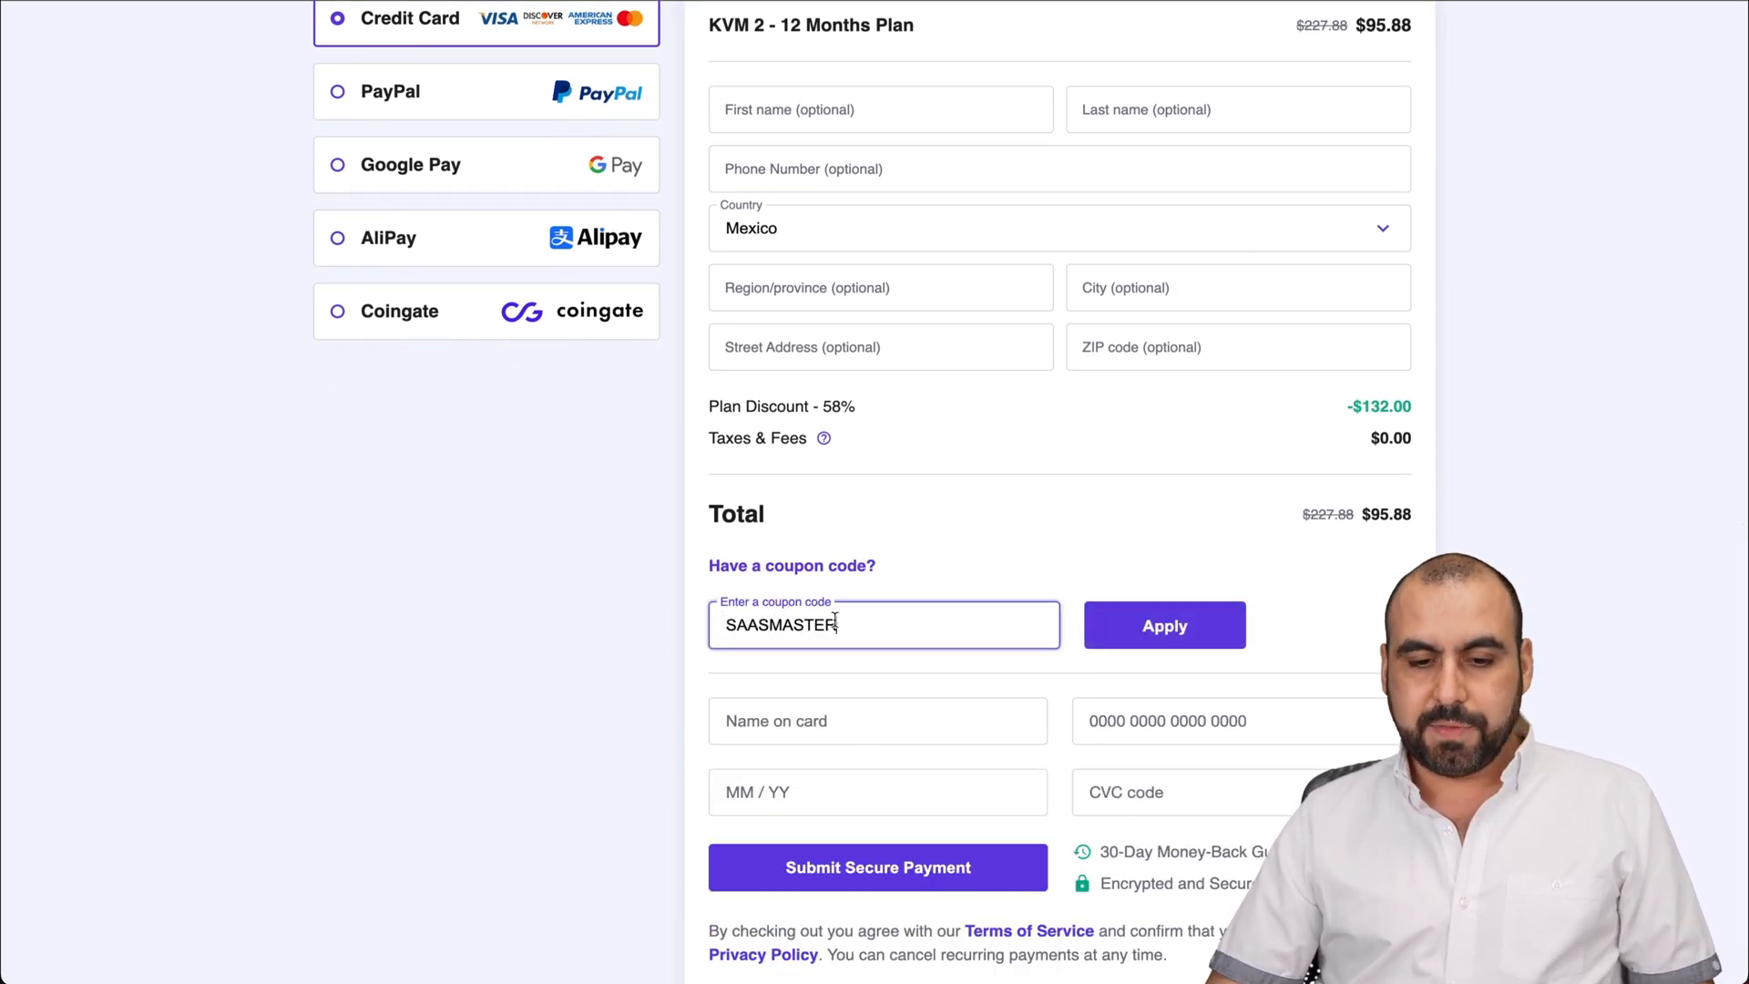
click(1164, 625)
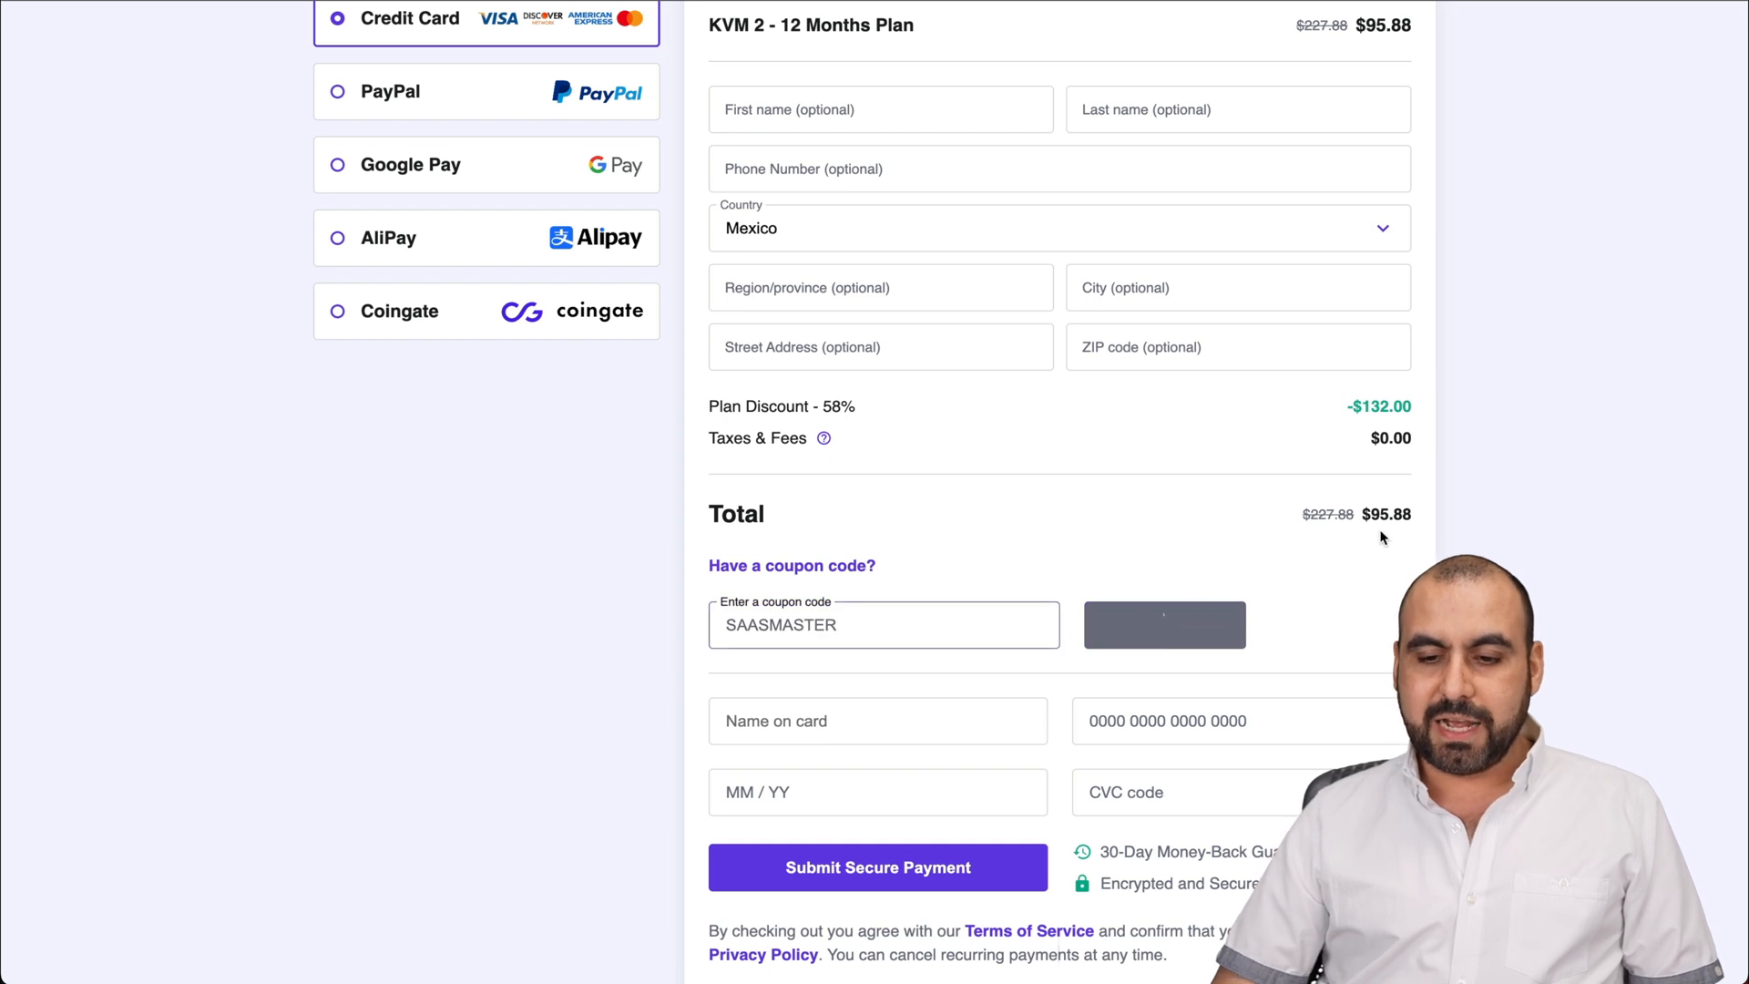
click(1164, 623)
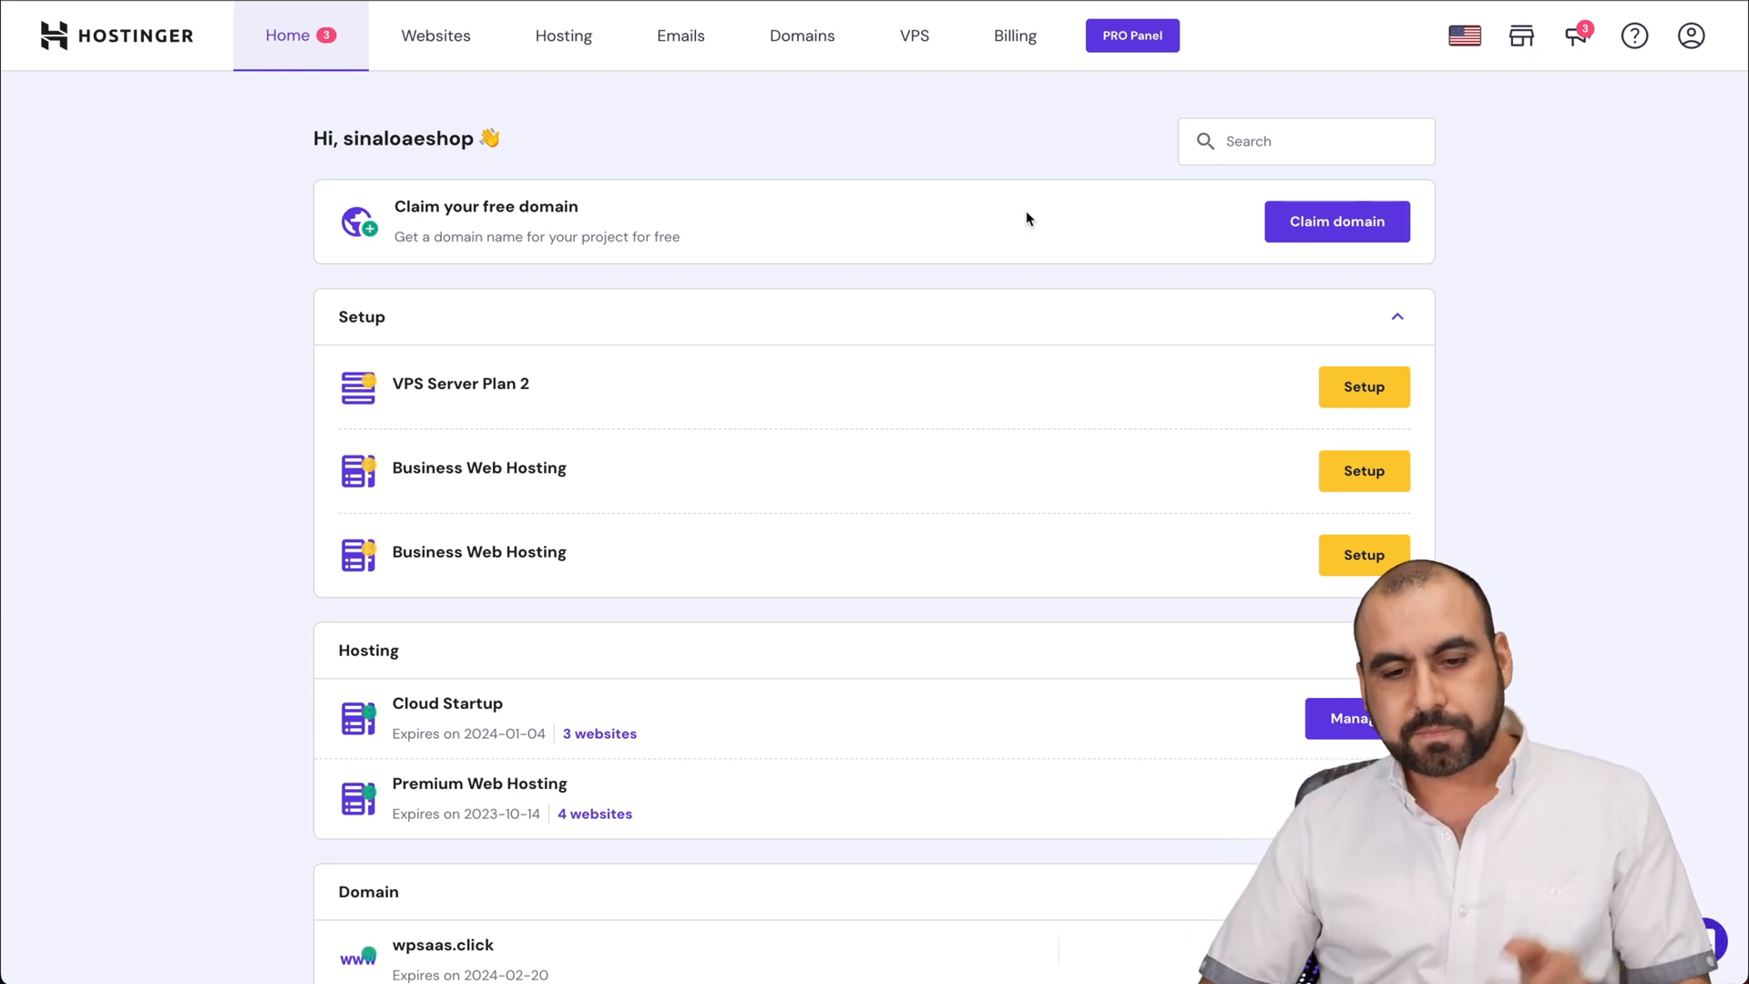
Start the guided setup for VPS Server Plan 2 with United States of America as location
click(1363, 386)
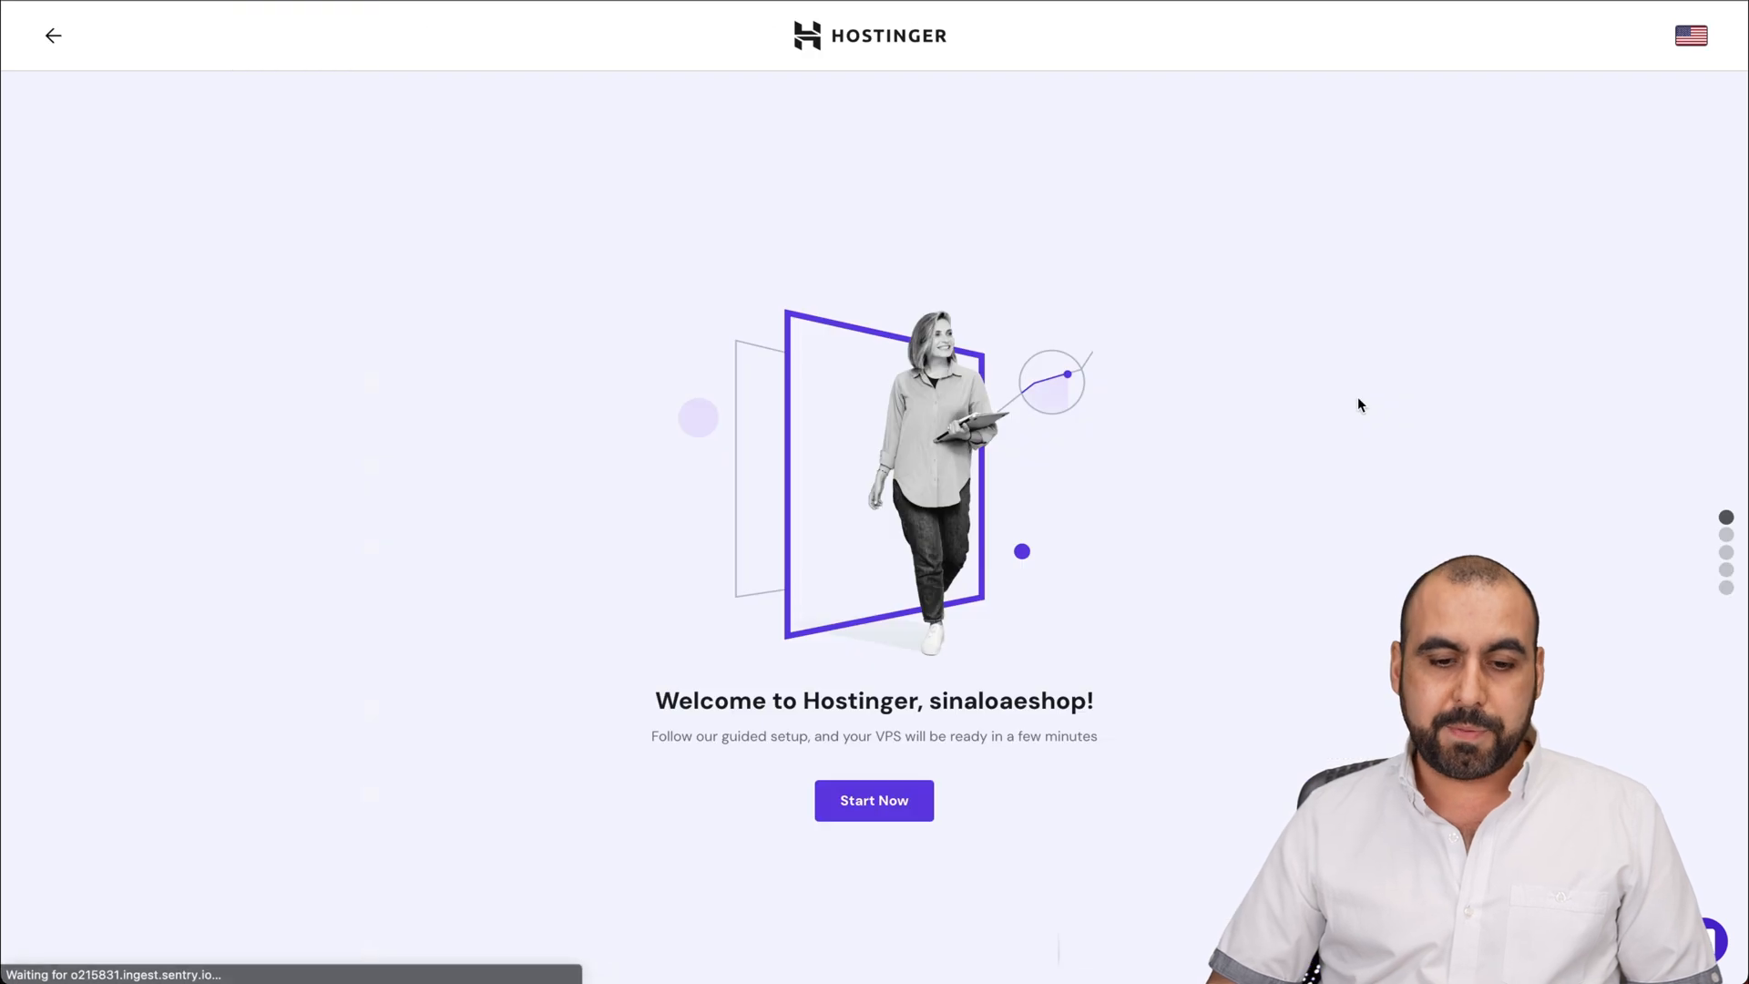
click(873, 800)
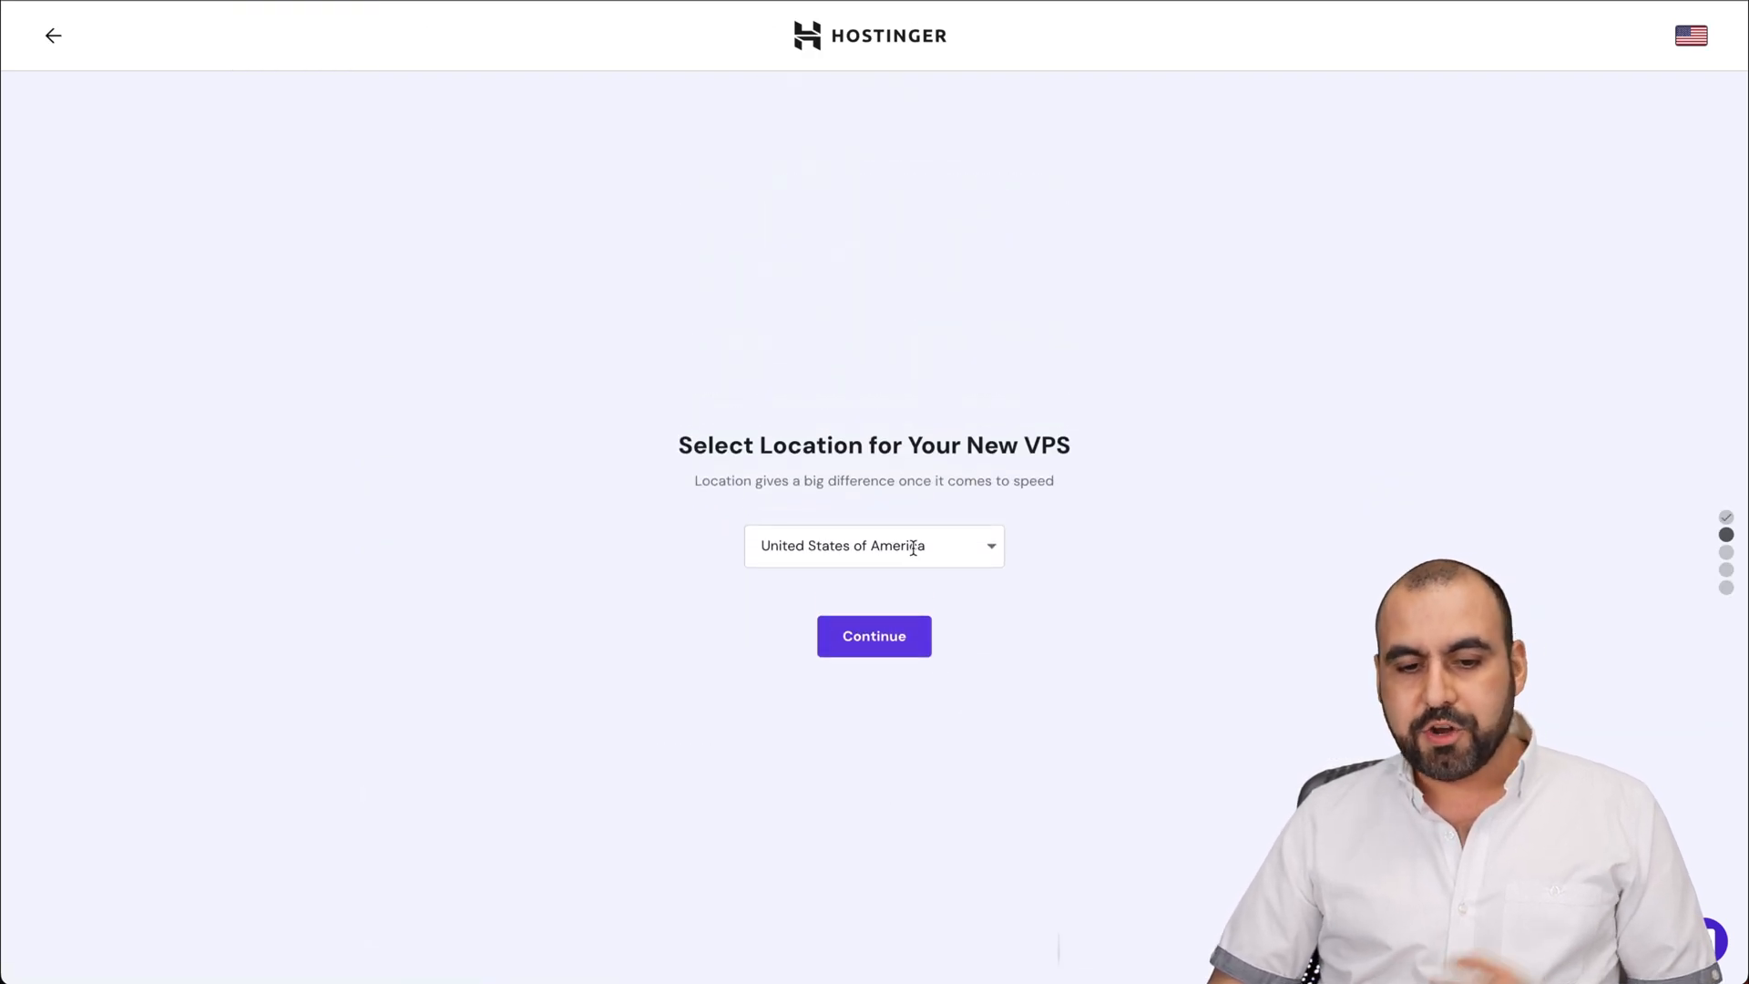
click(873, 544)
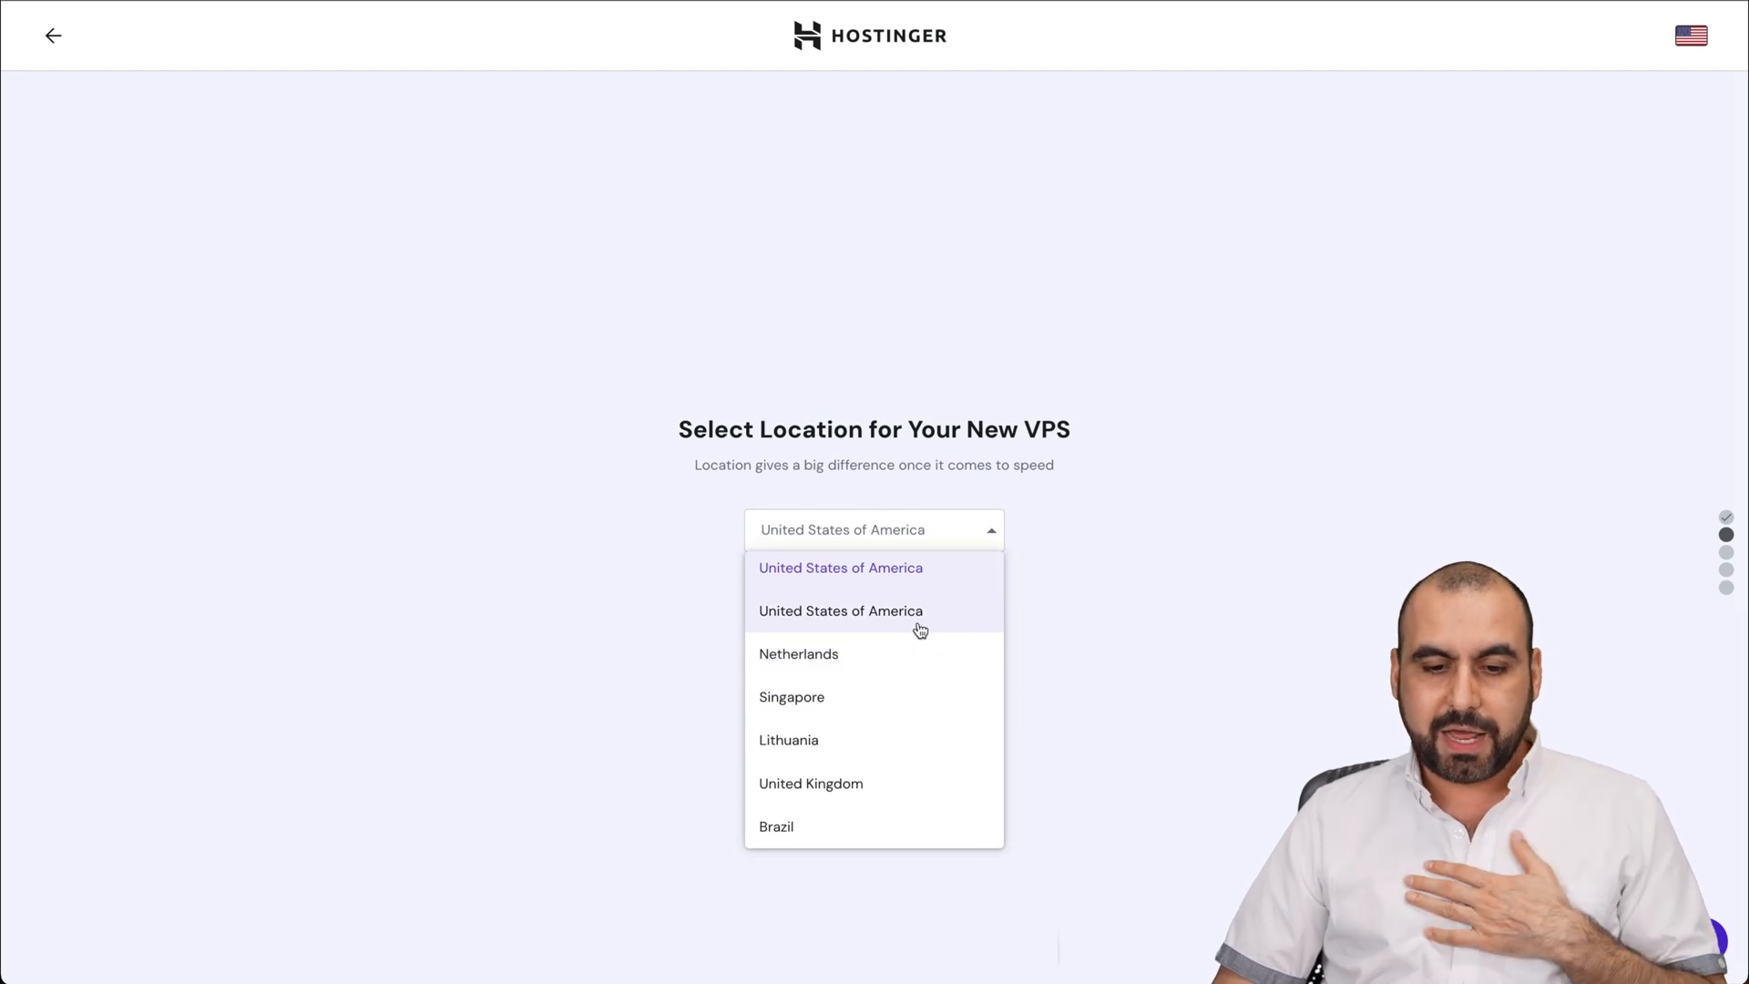
click(840, 611)
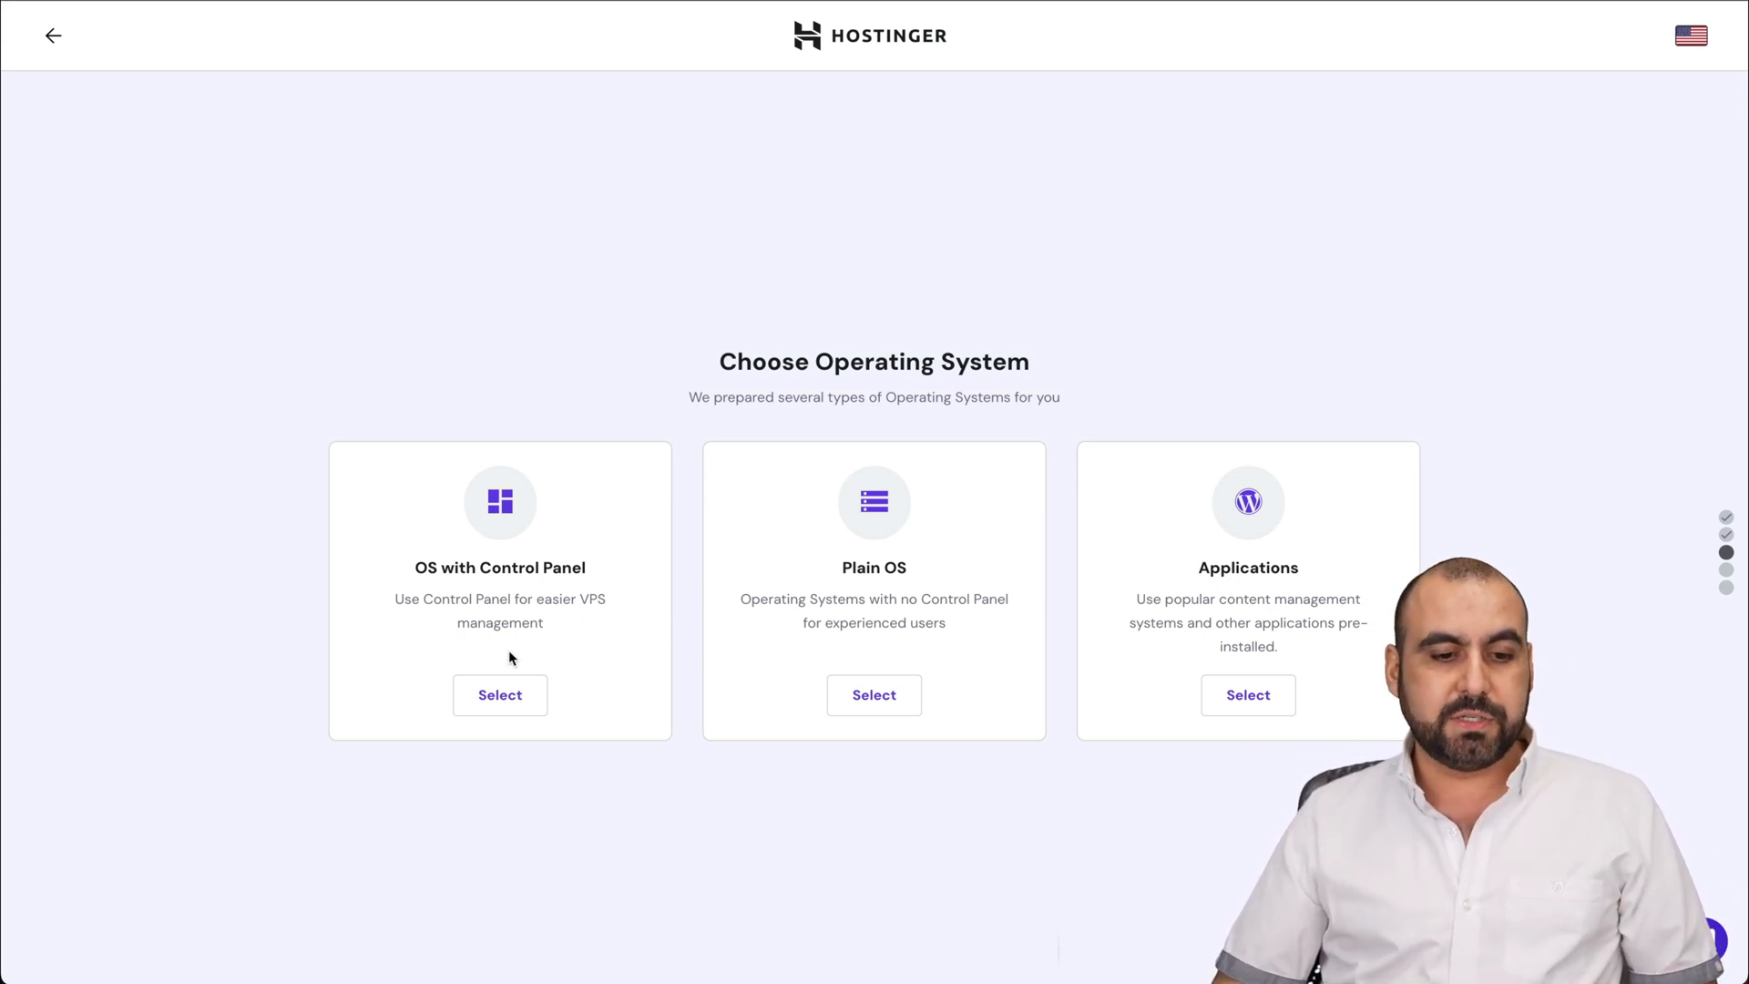
mouse_move(933, 592)
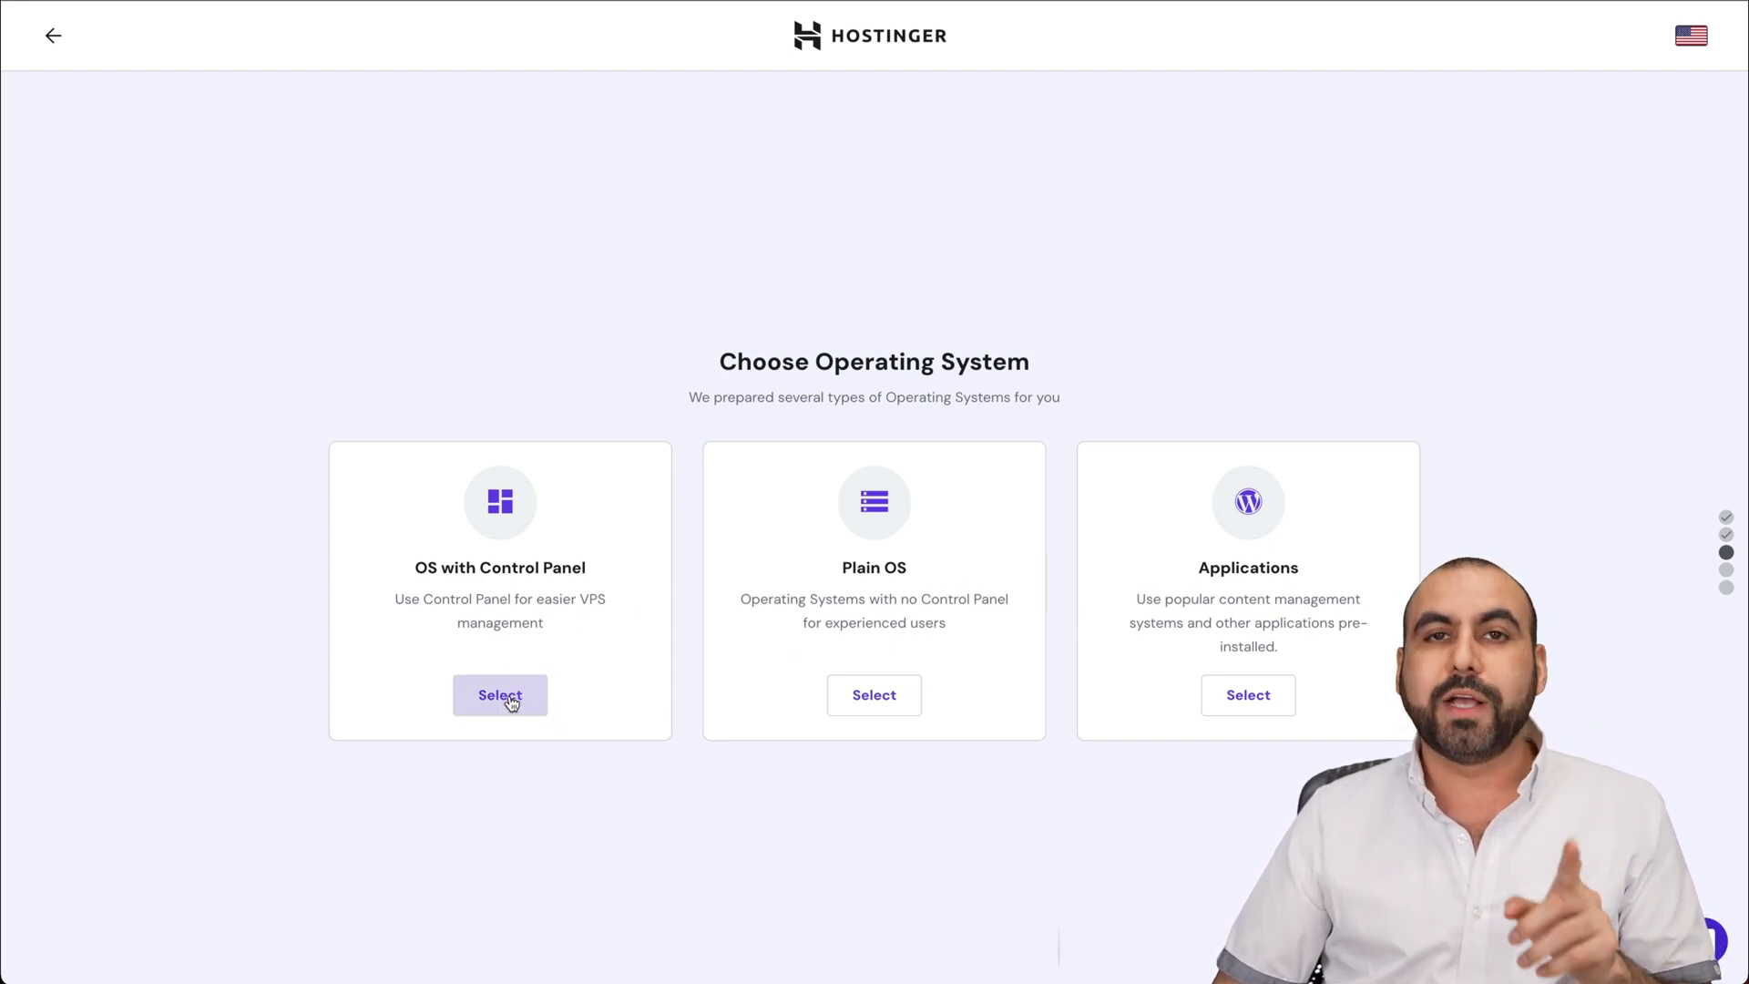
Choose an OS with control panel and browse to Ubuntu 18.04 with HestiaCP
click(499, 695)
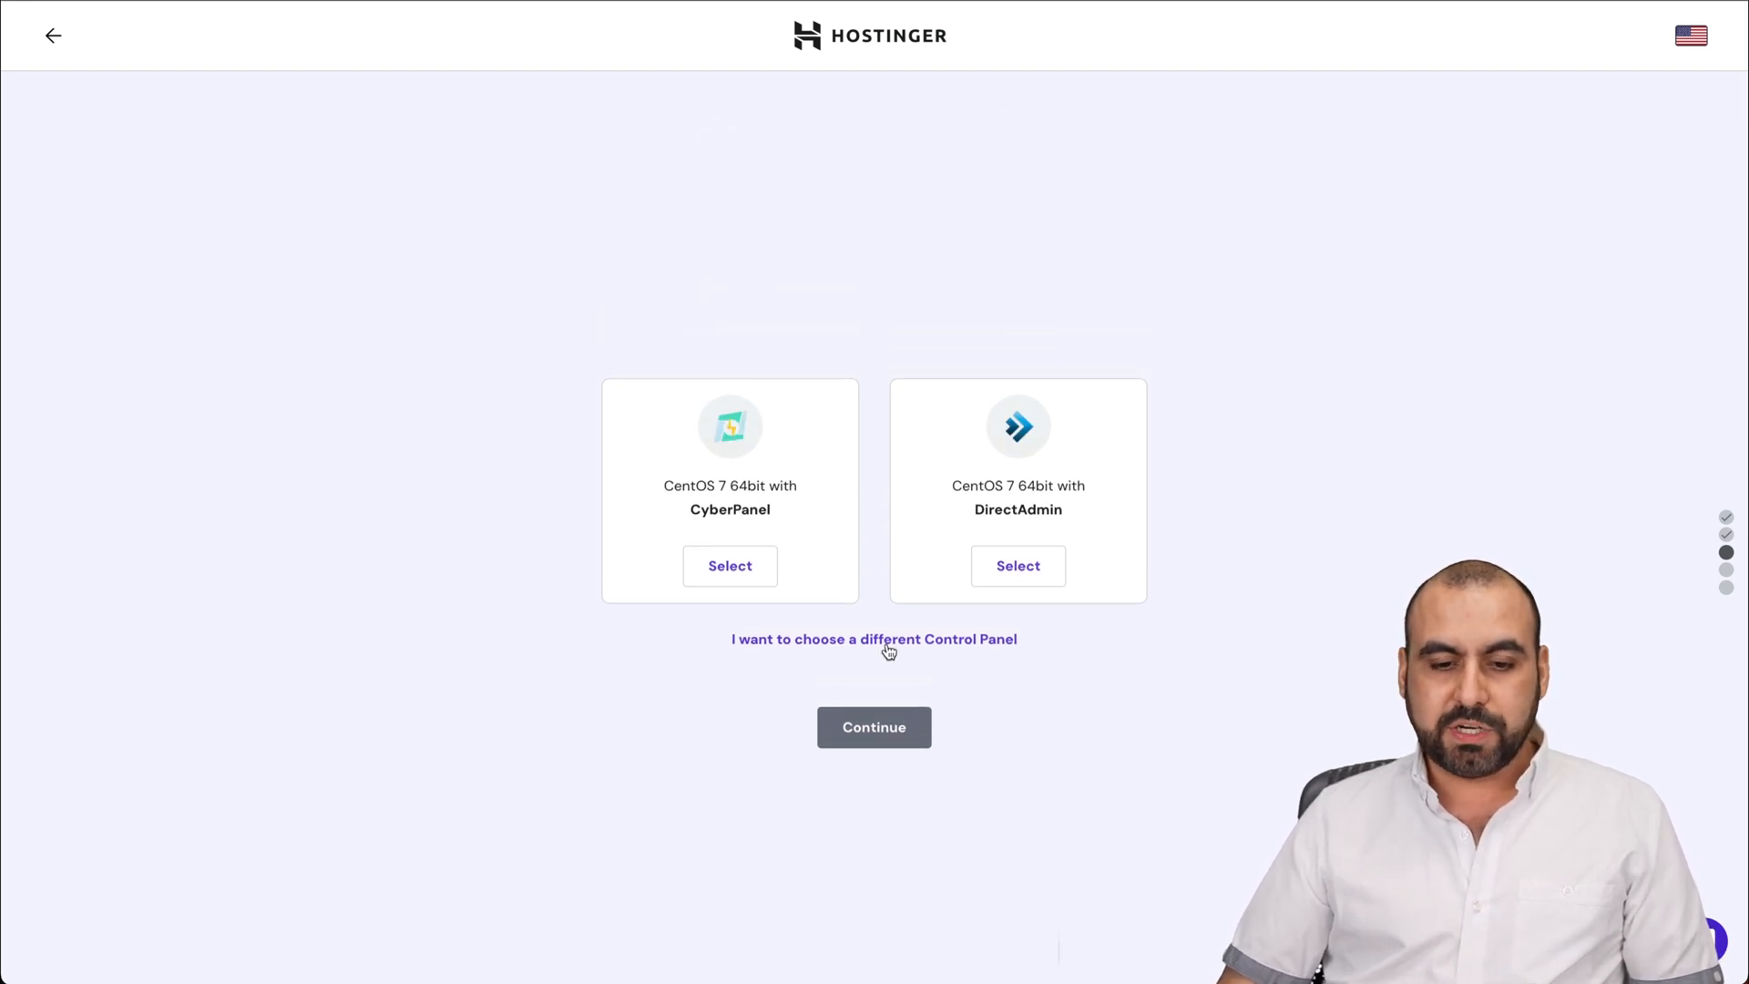
click(872, 638)
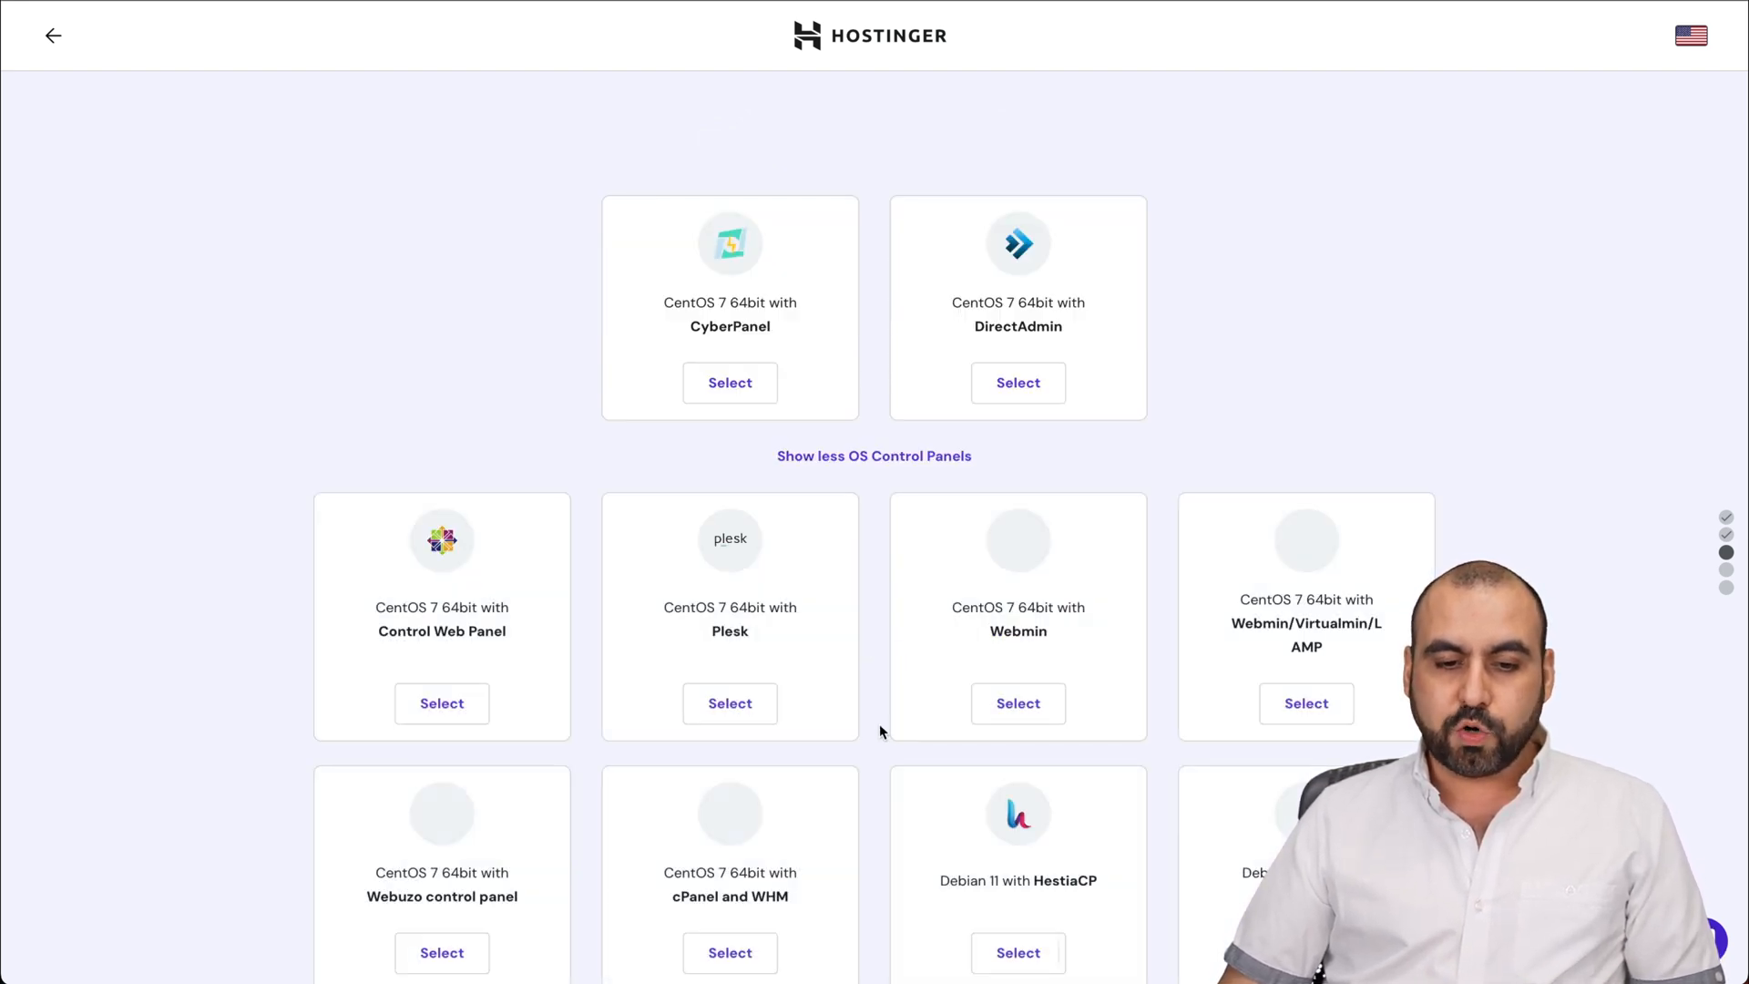
scroll(down, 3)
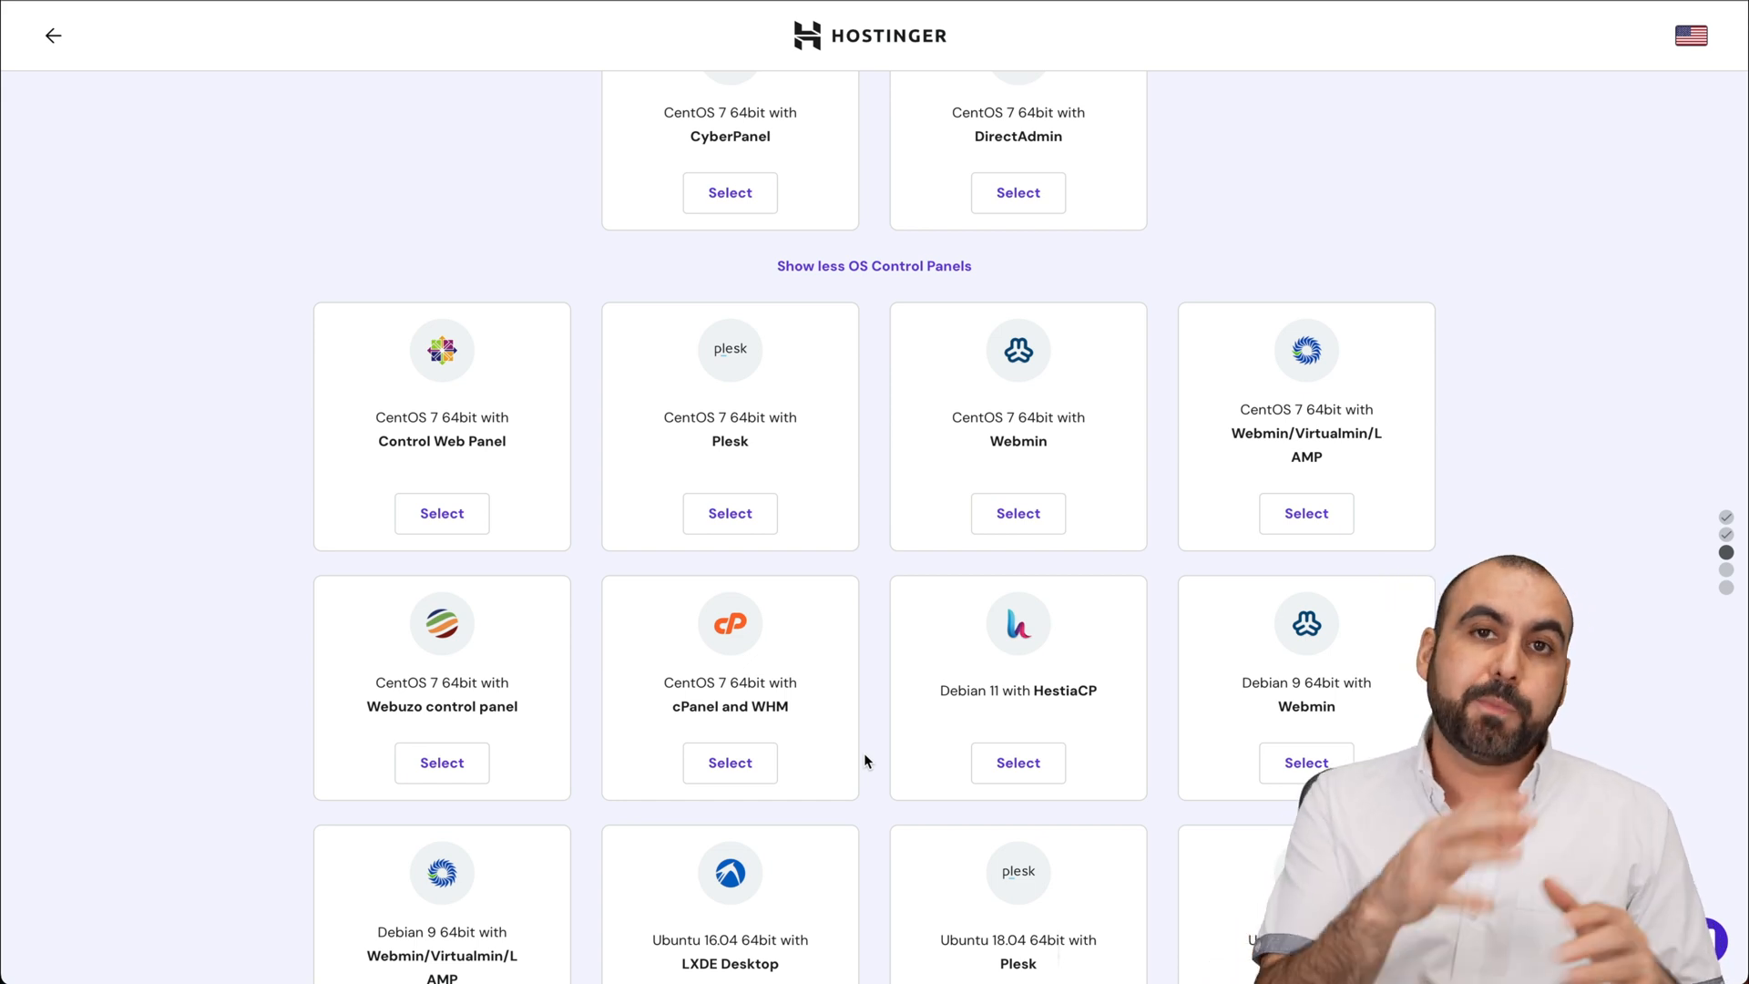
scroll(down, 3)
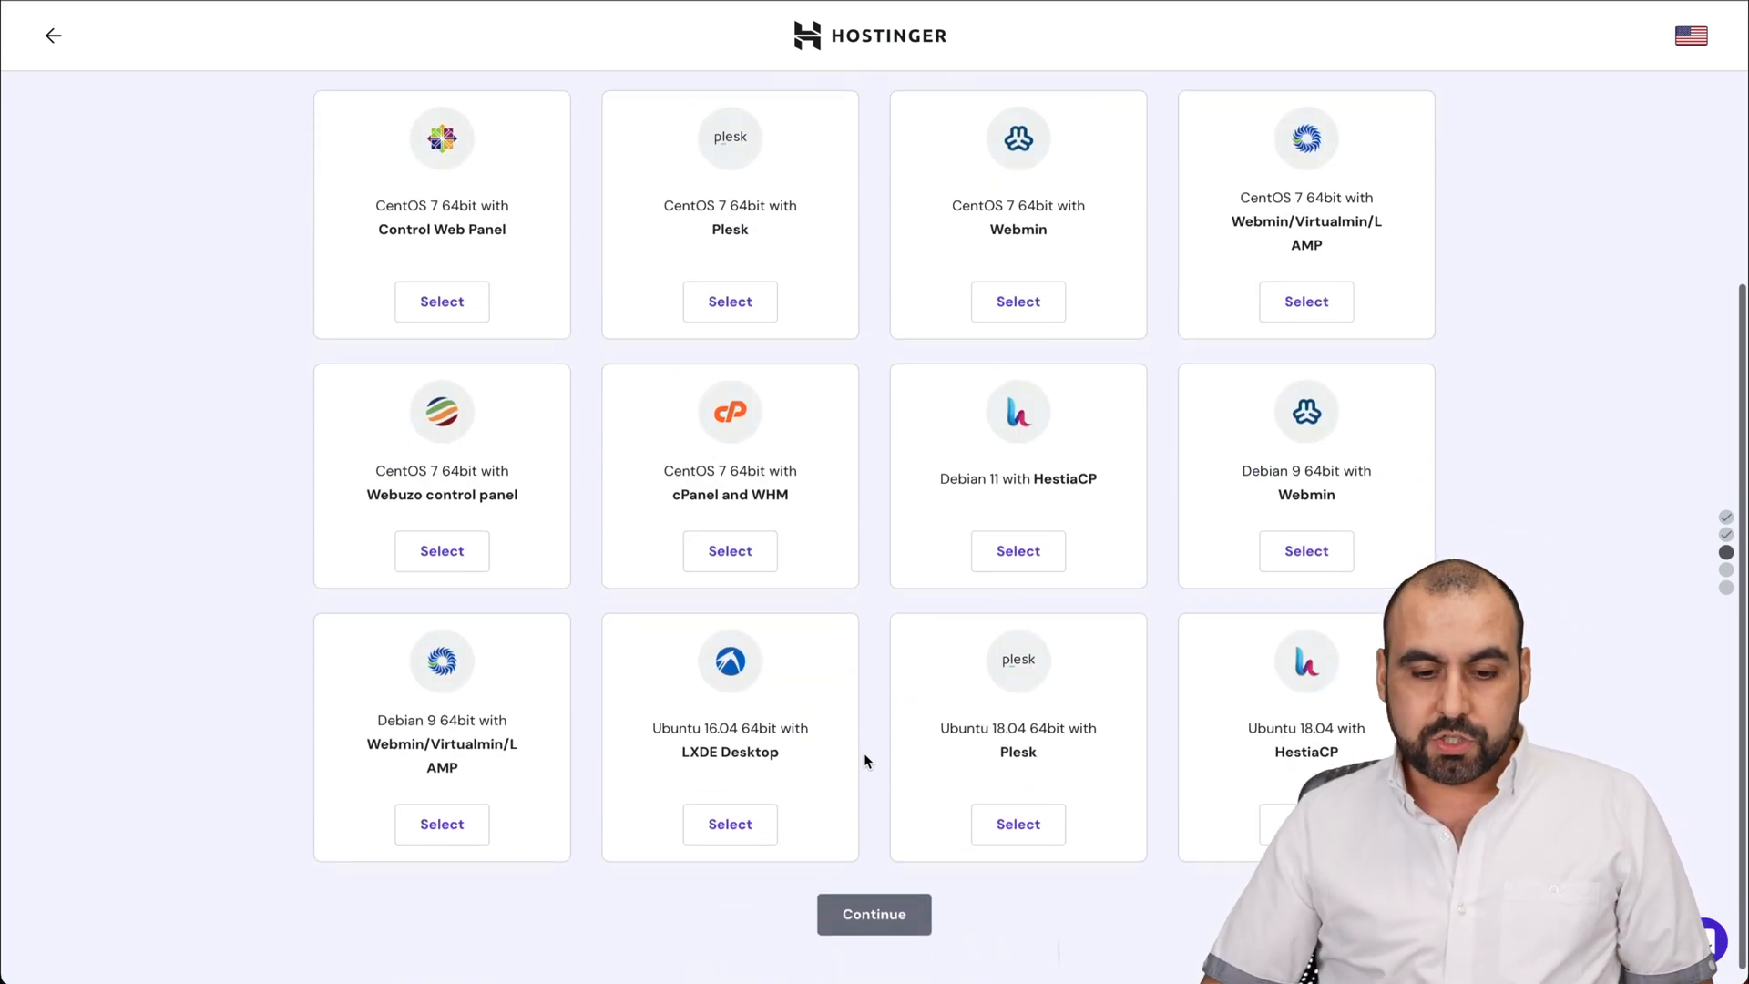
scroll(down, 3)
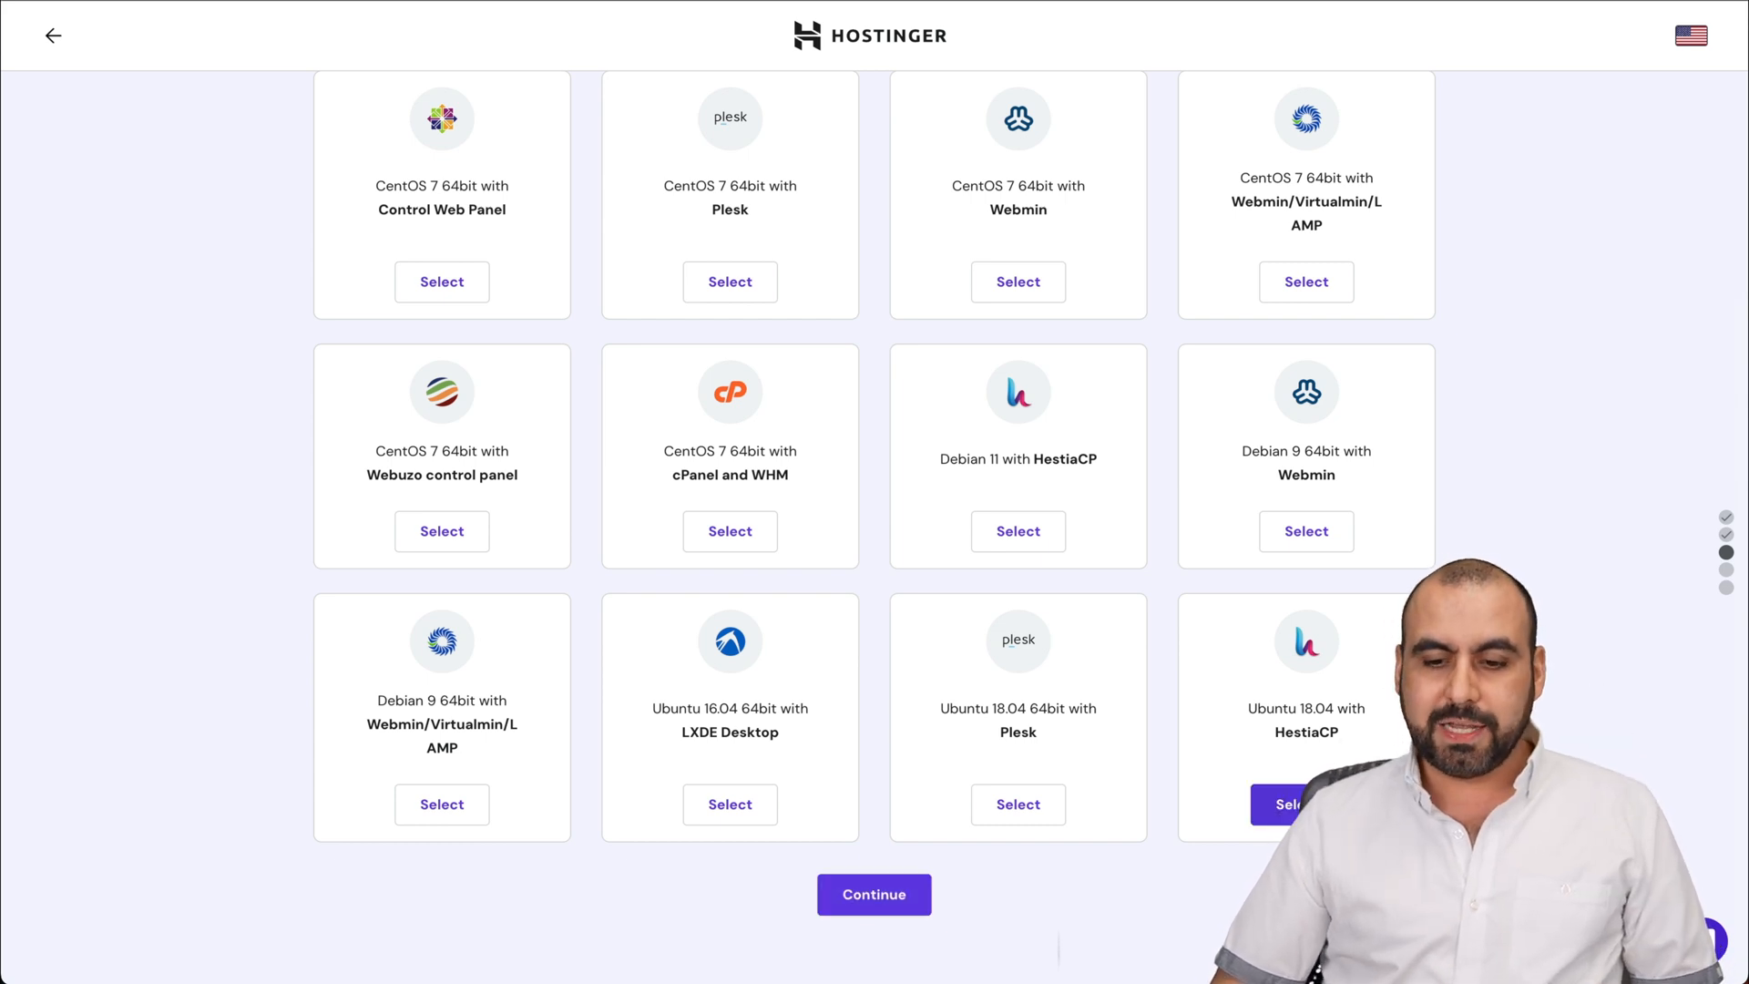
mouse_move(1226, 786)
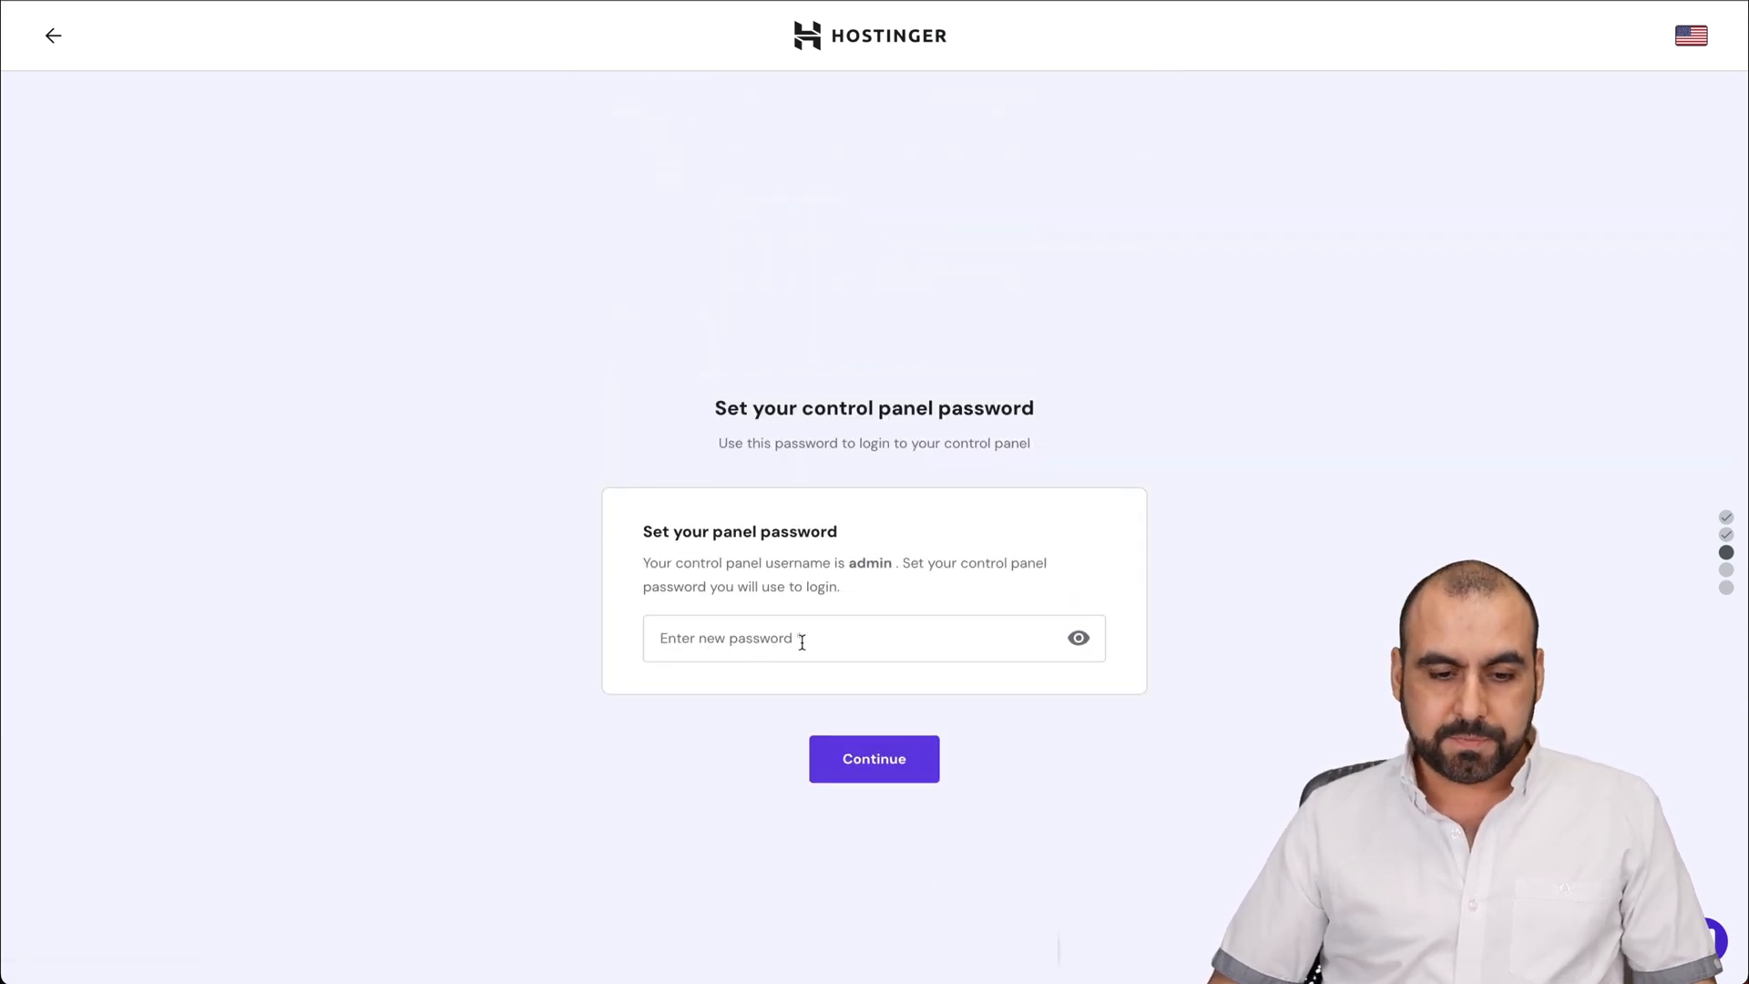
Confirm the panel and root passwords and finish the VPS setup
click(873, 758)
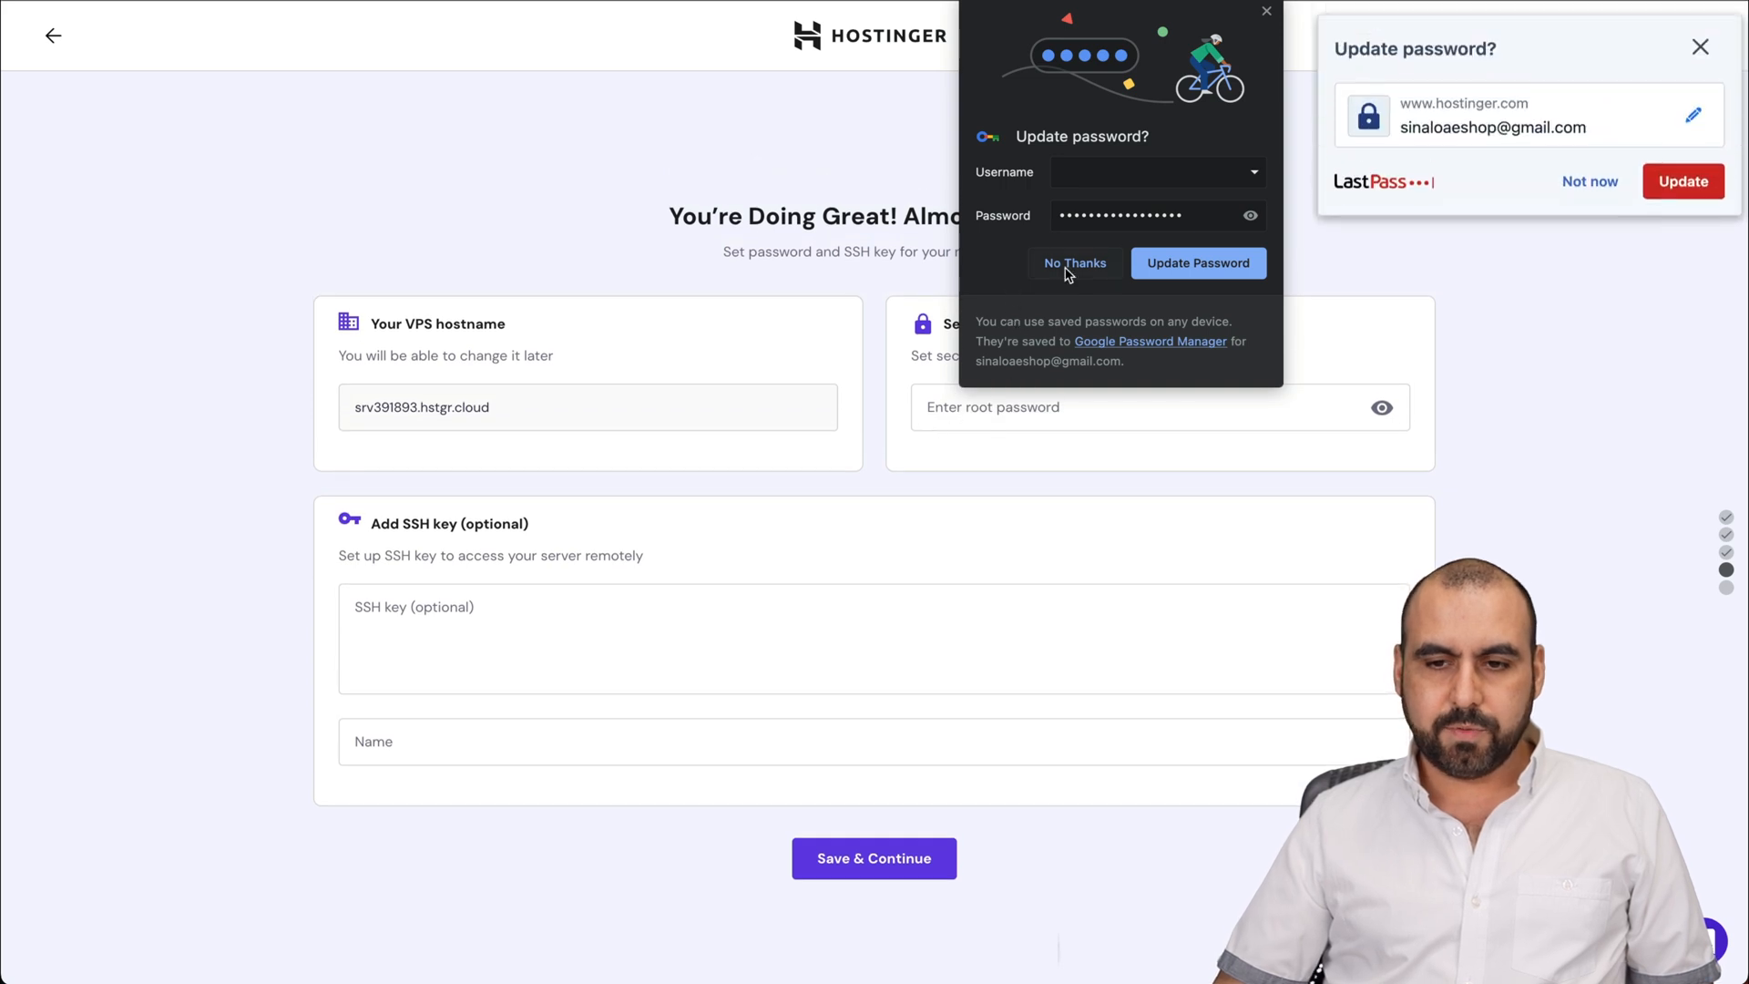
click(1073, 263)
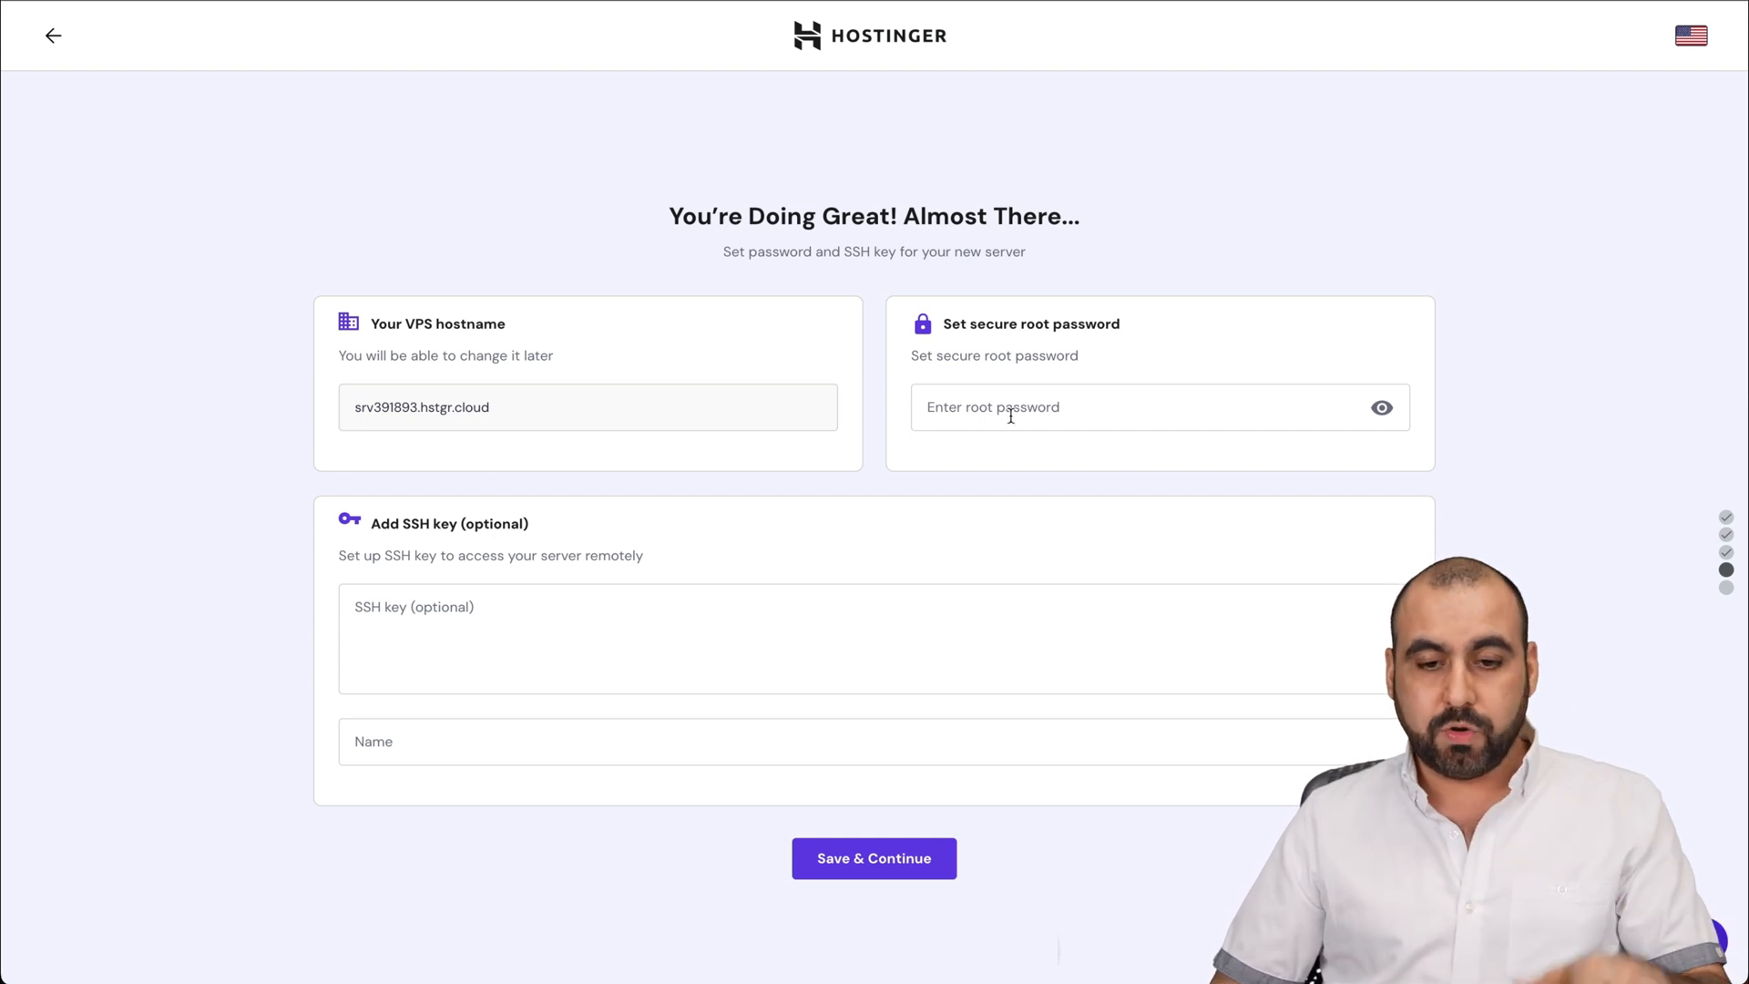
click(873, 858)
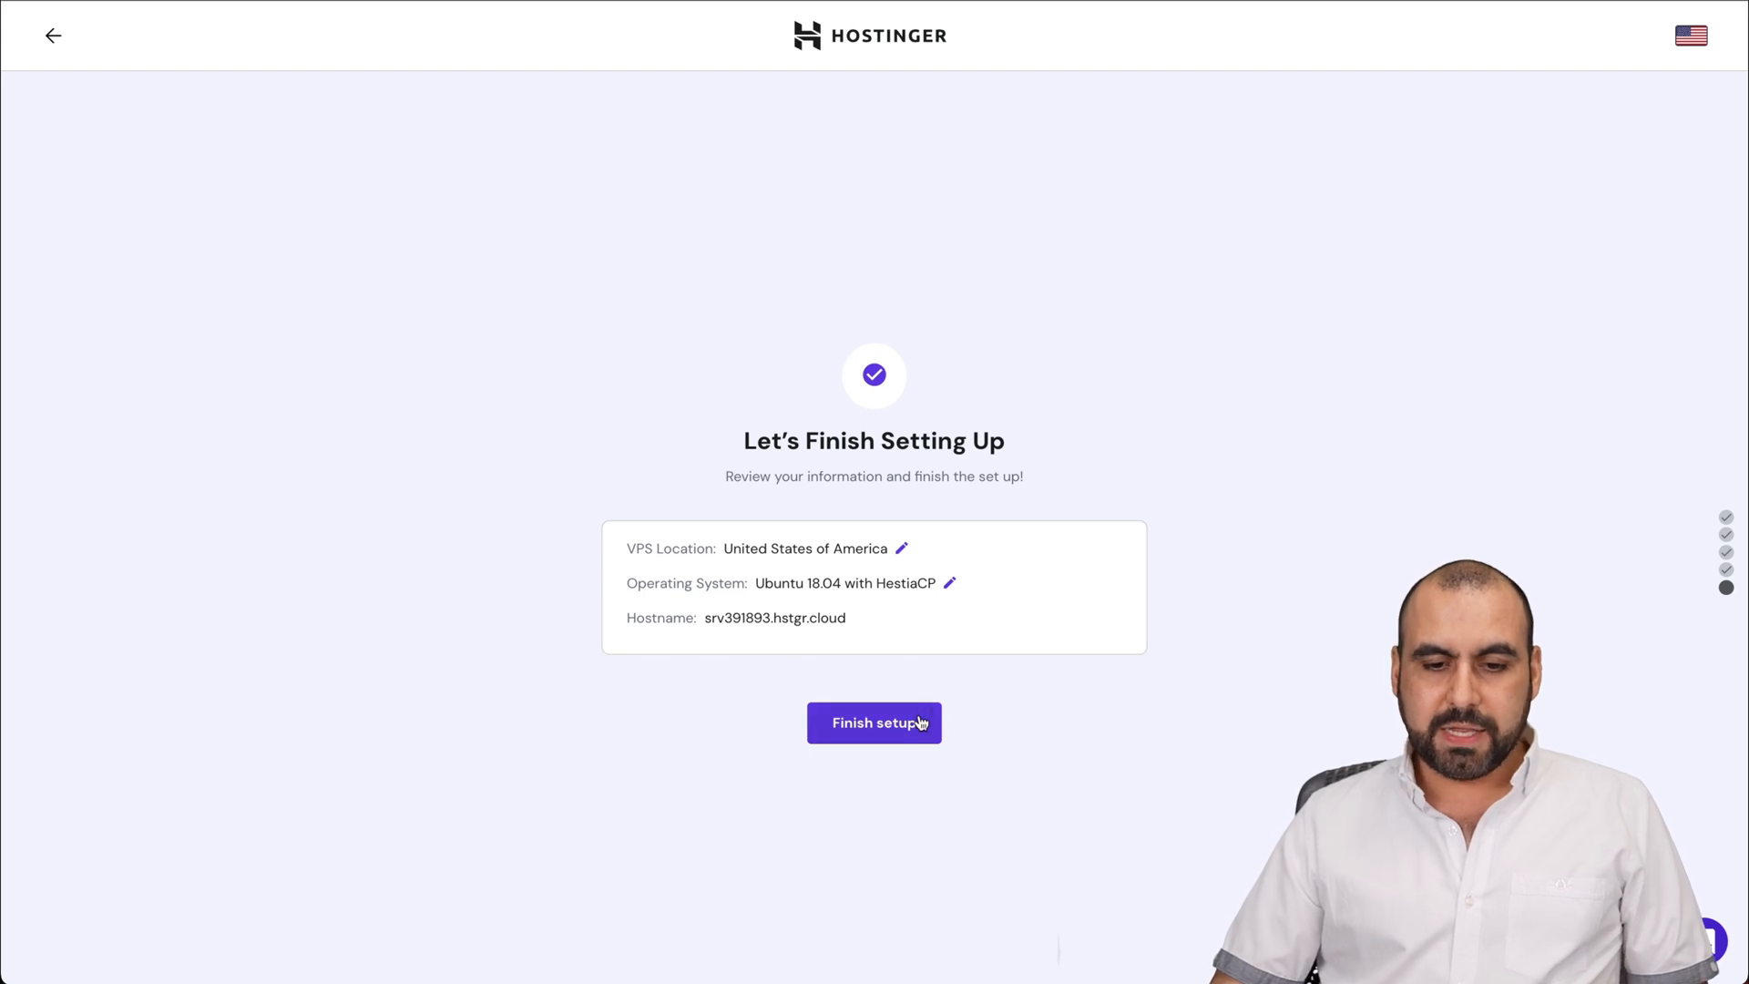
click(872, 722)
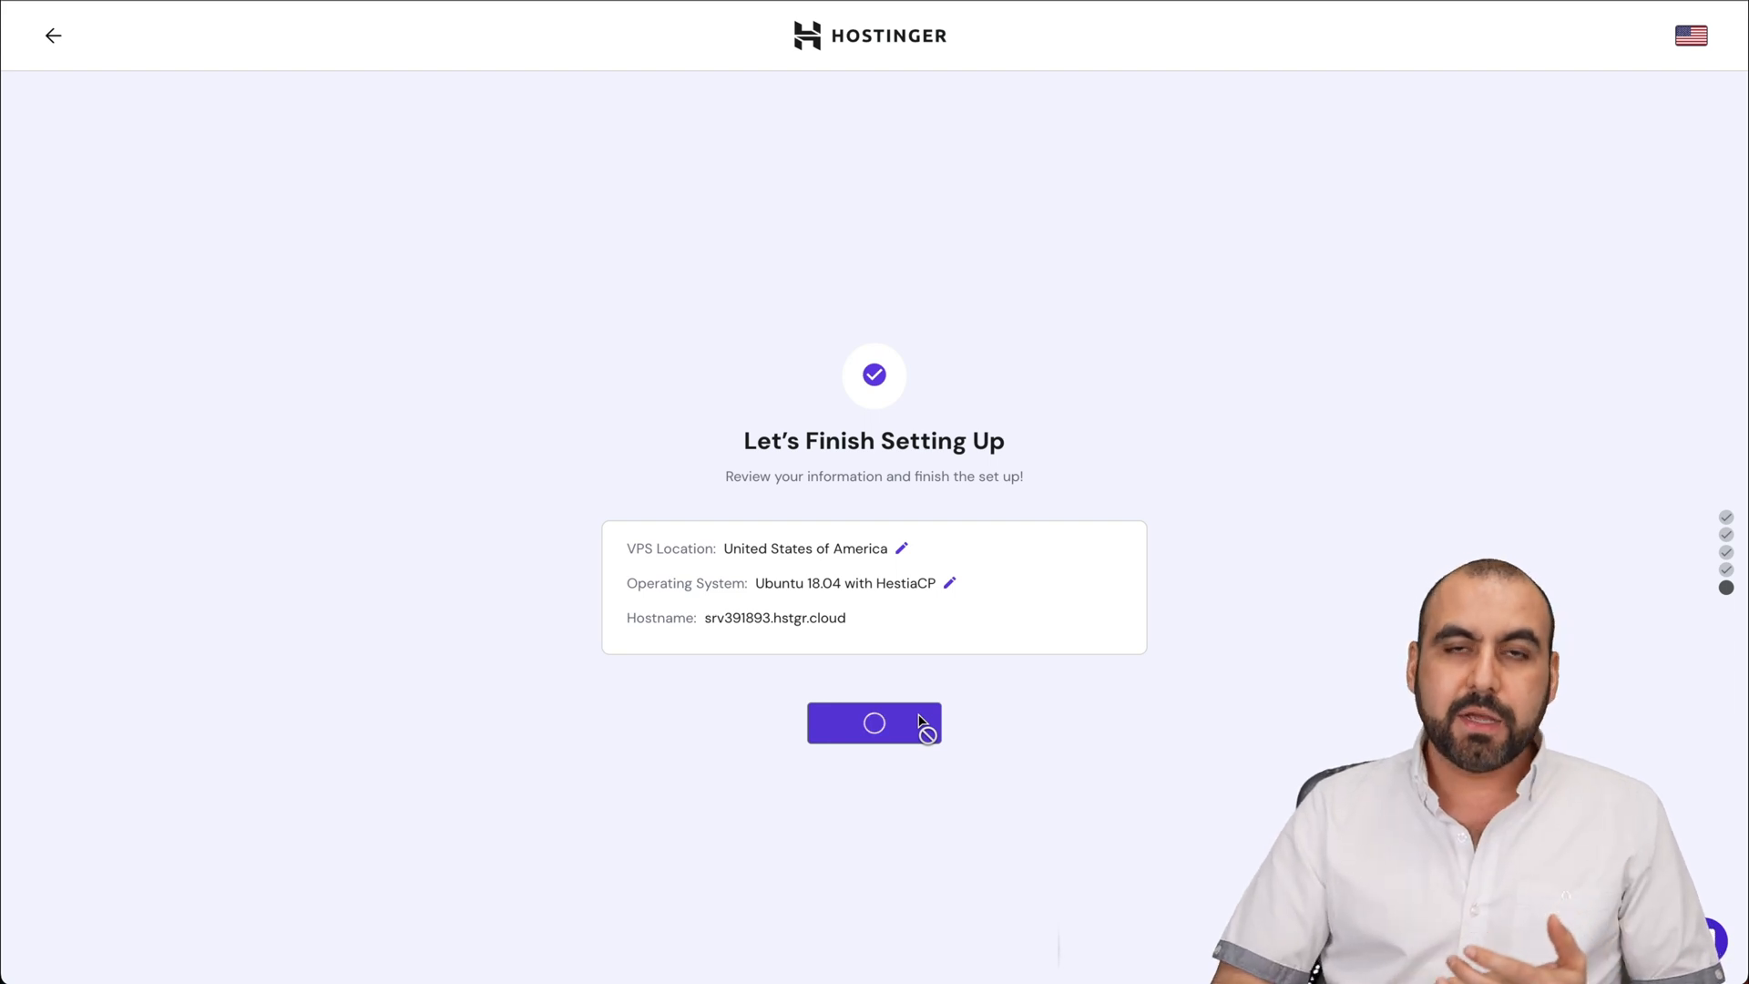
Confirm server creation and open the new VPS's management overview
click(873, 723)
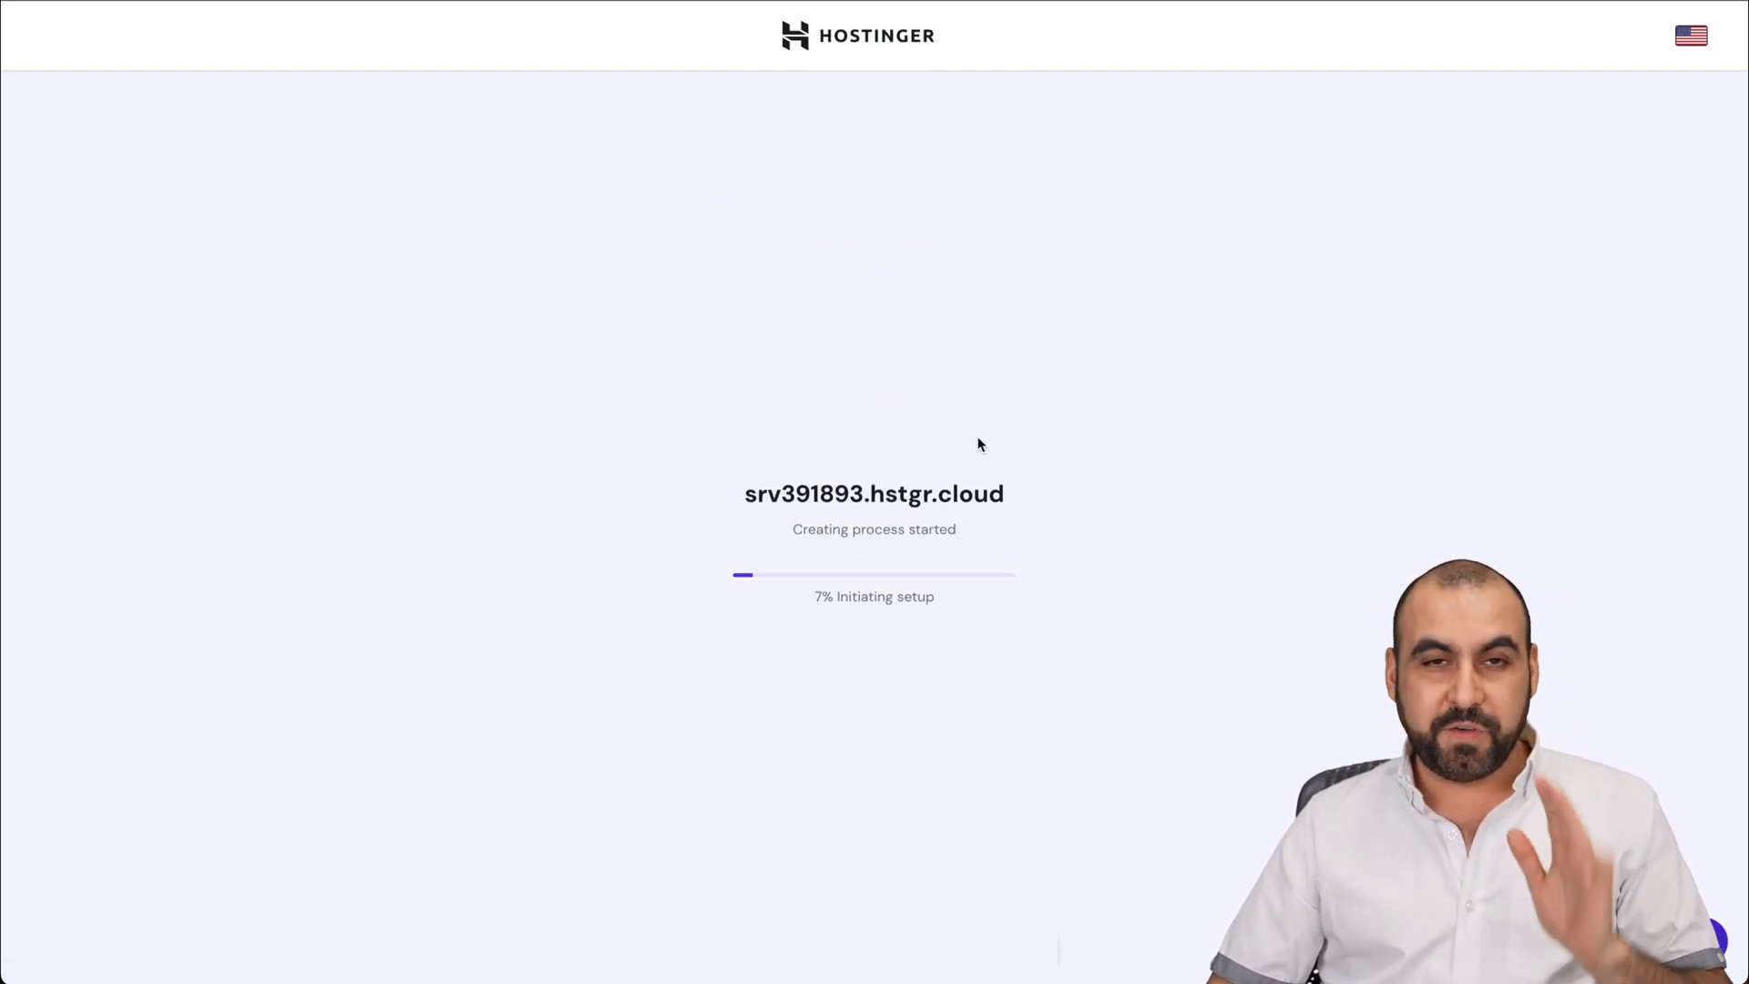
mouse_move(997, 341)
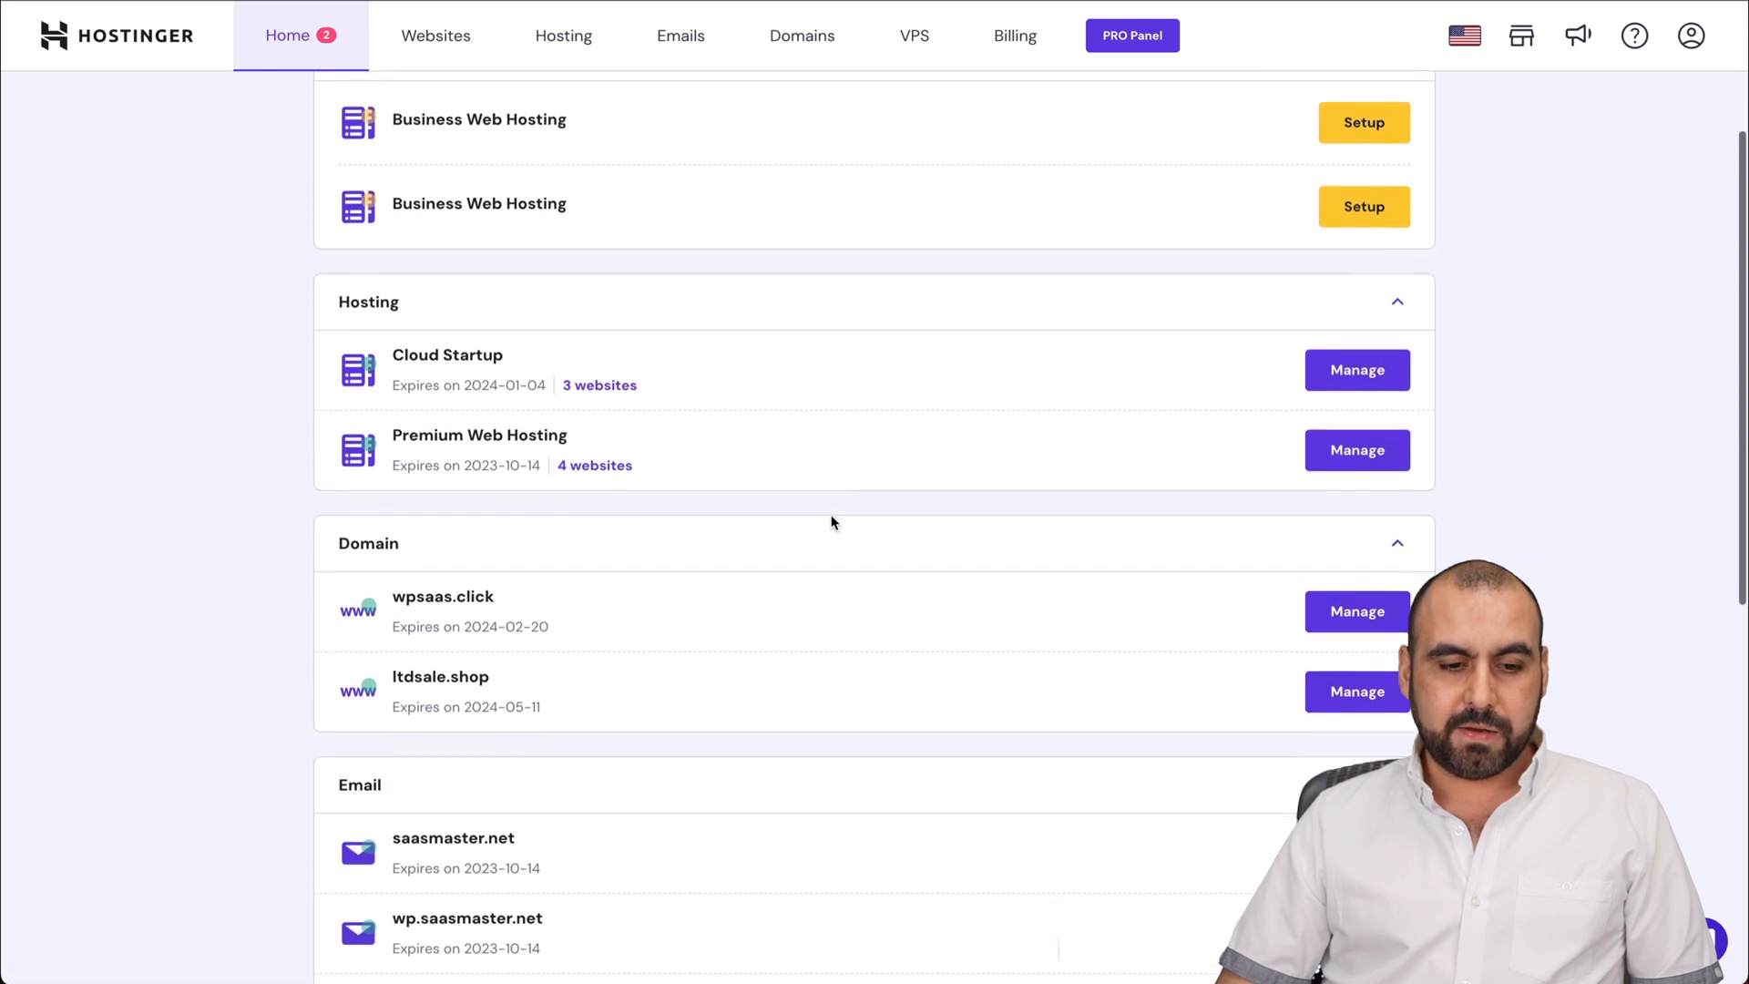
scroll(down, 3)
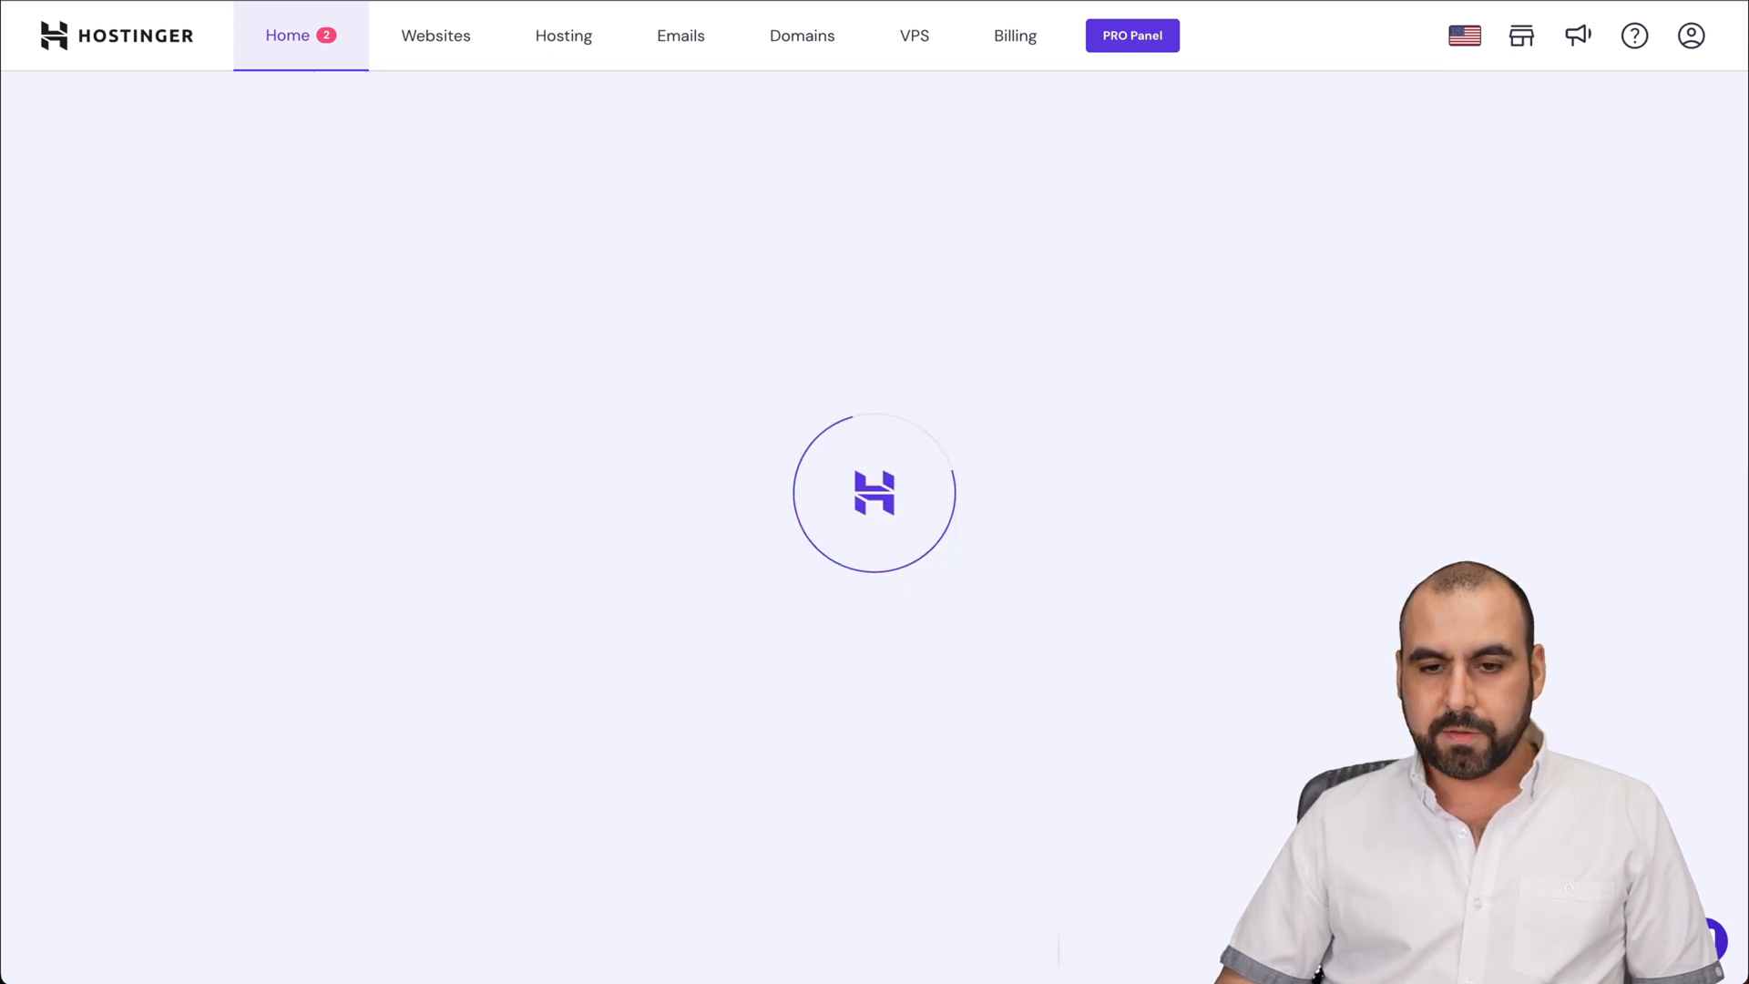
click(913, 35)
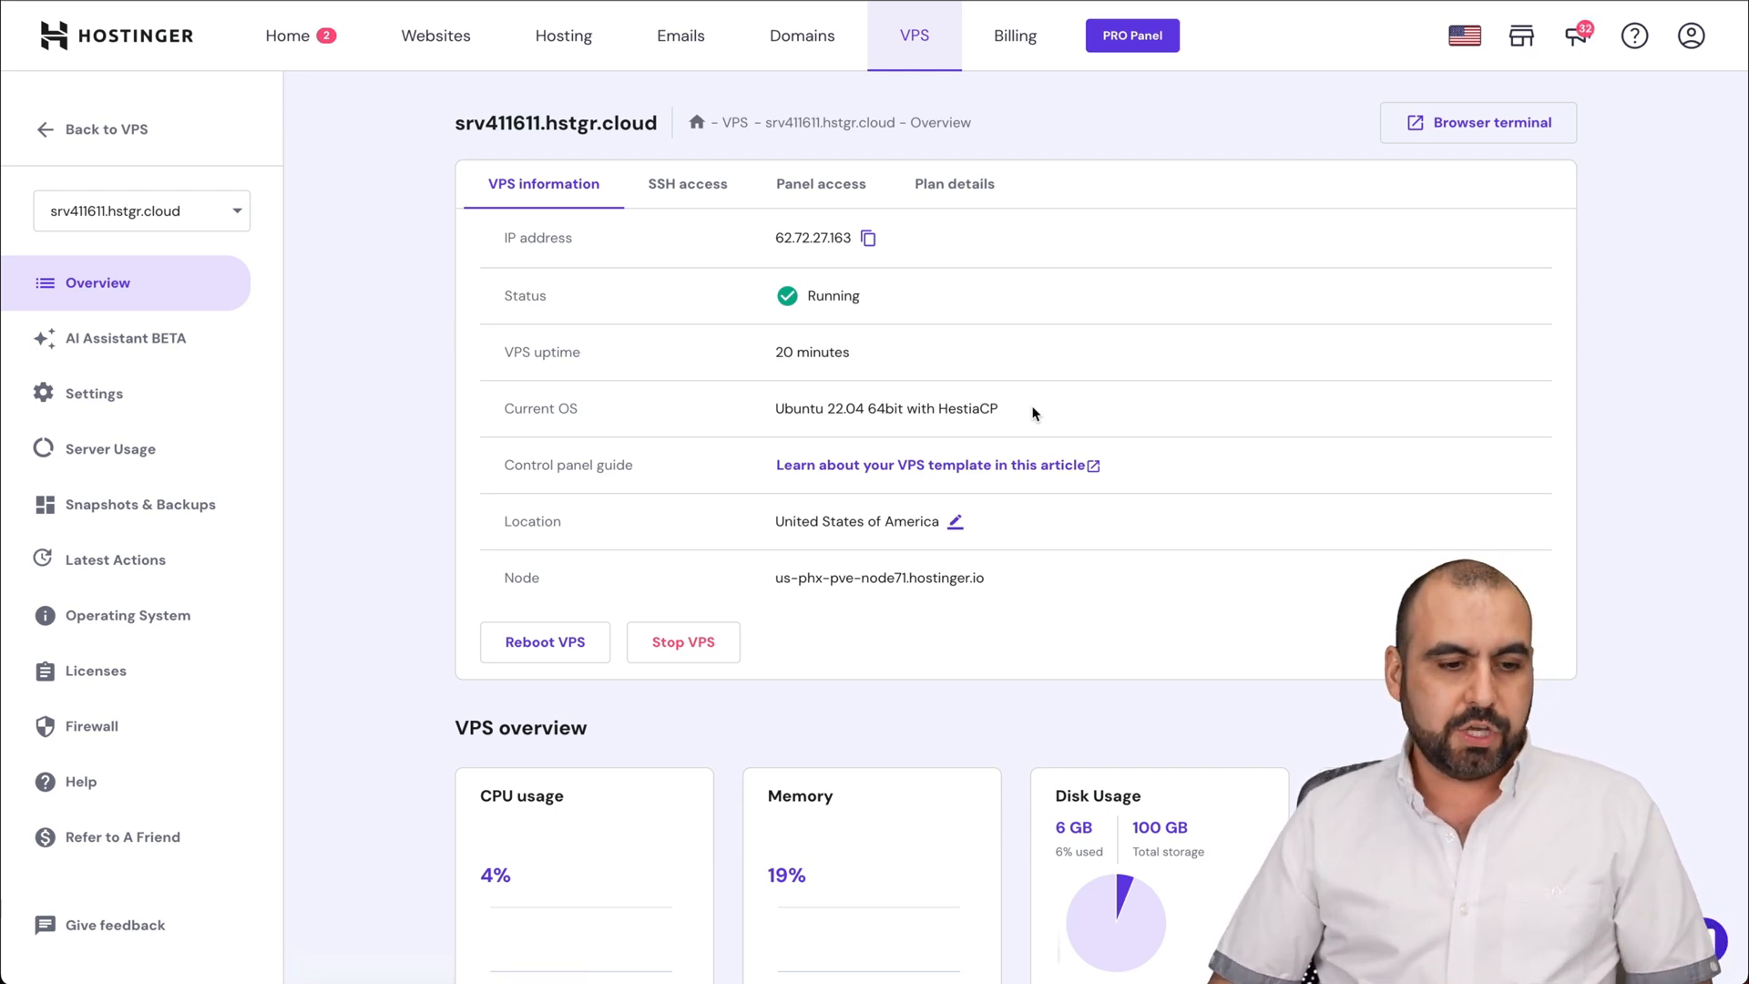
click(128, 615)
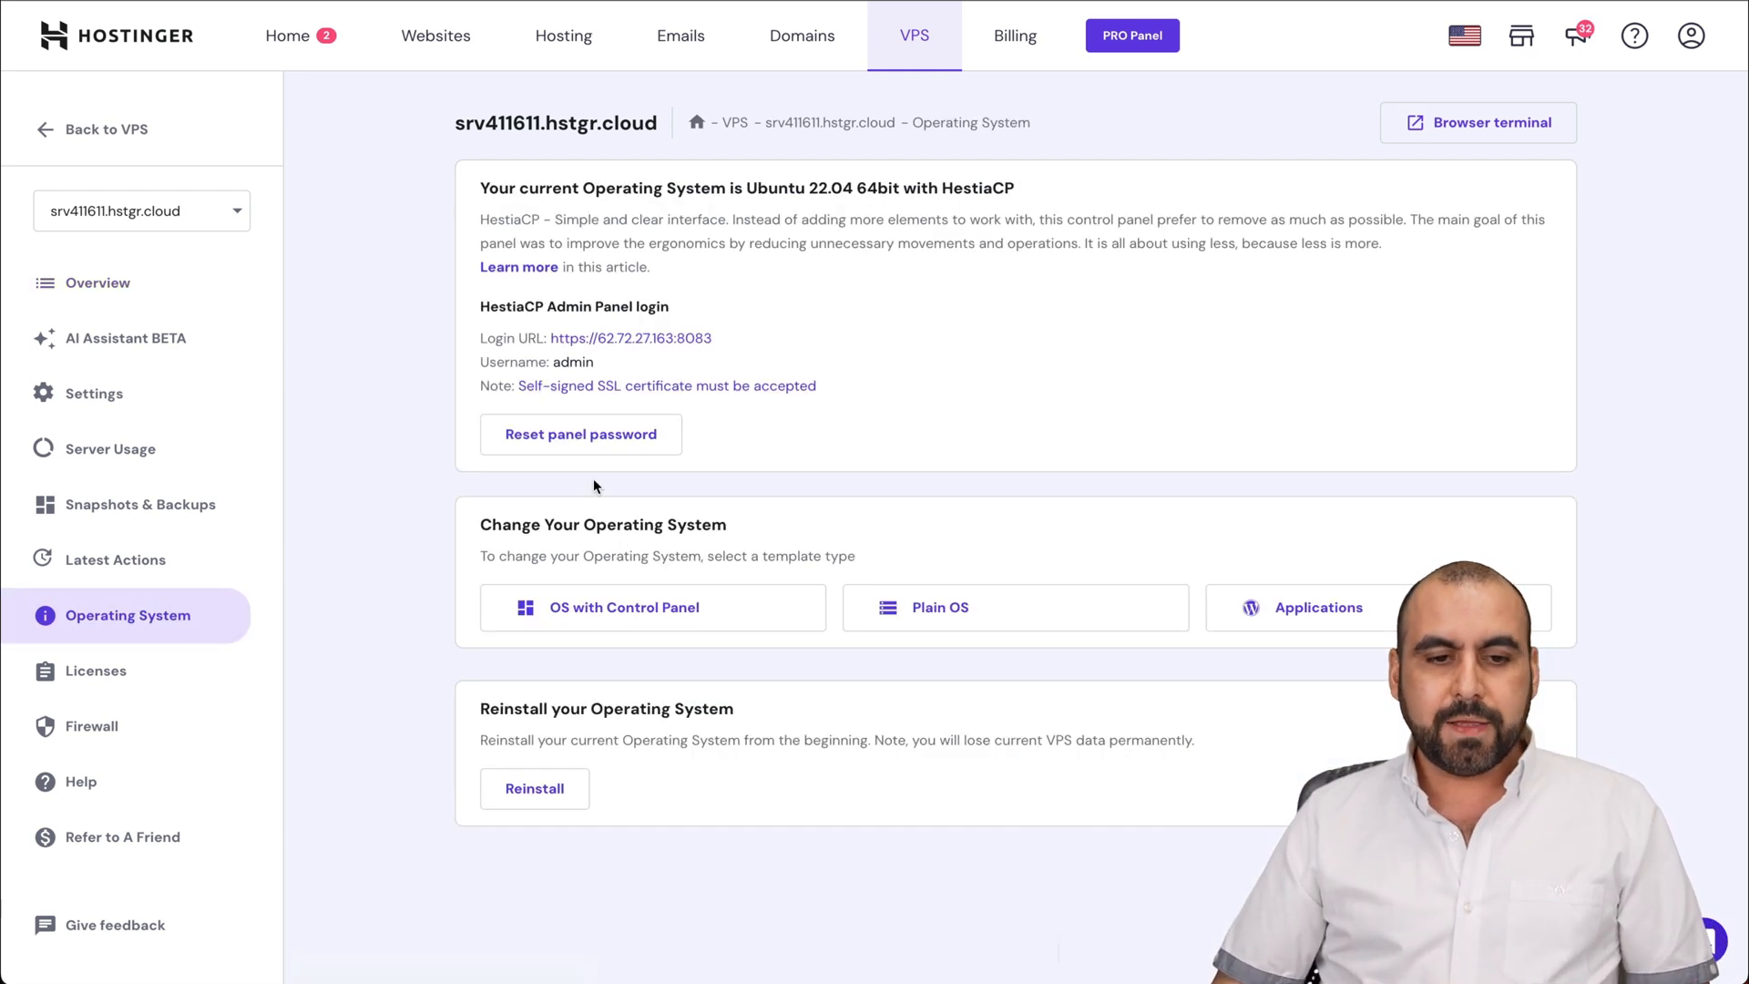
mouse_move(631, 339)
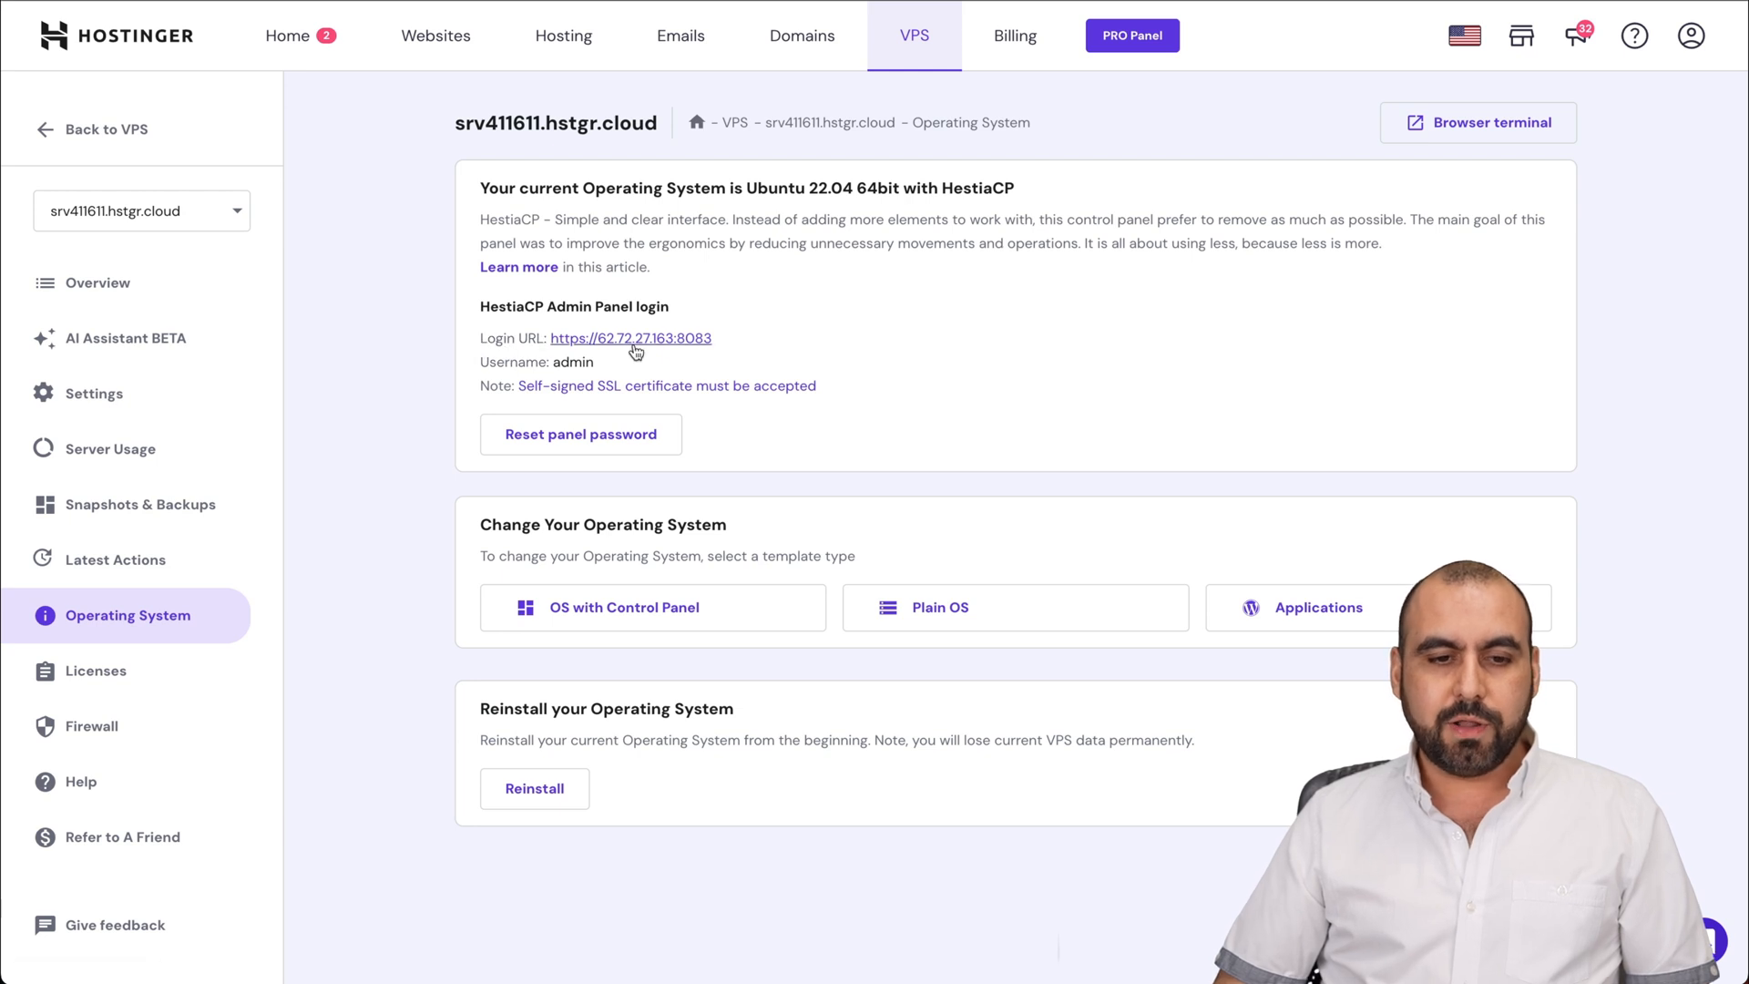
click(628, 338)
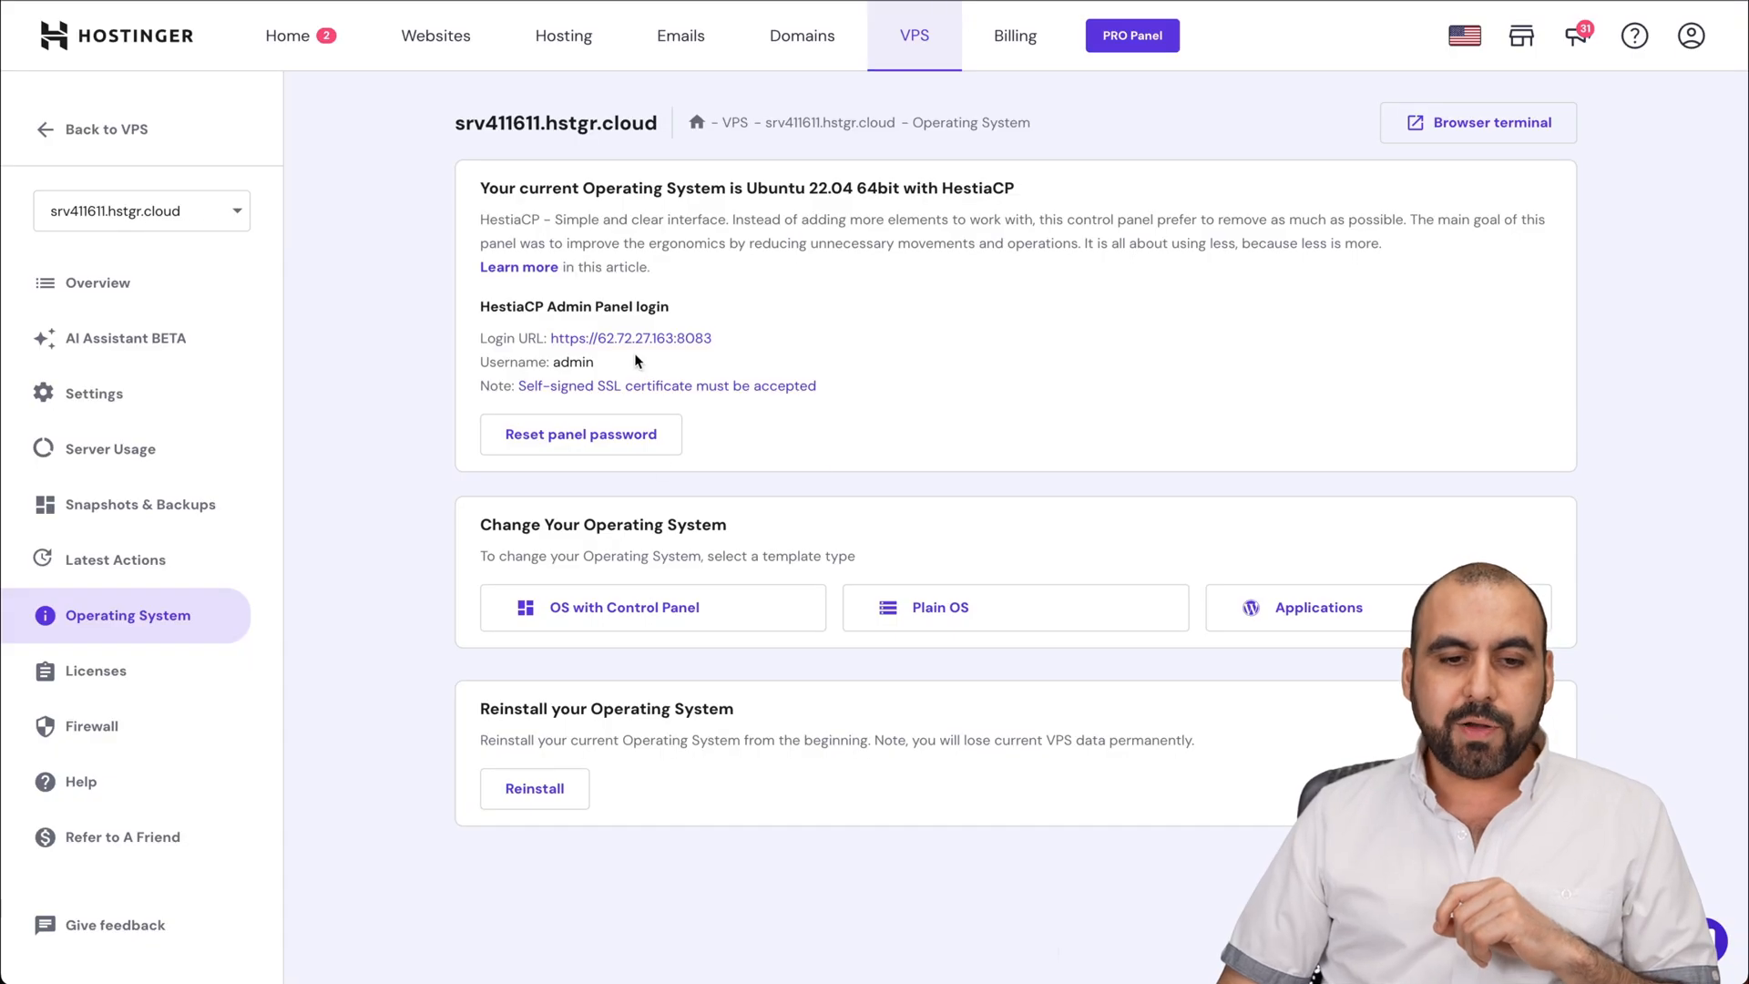
click(628, 339)
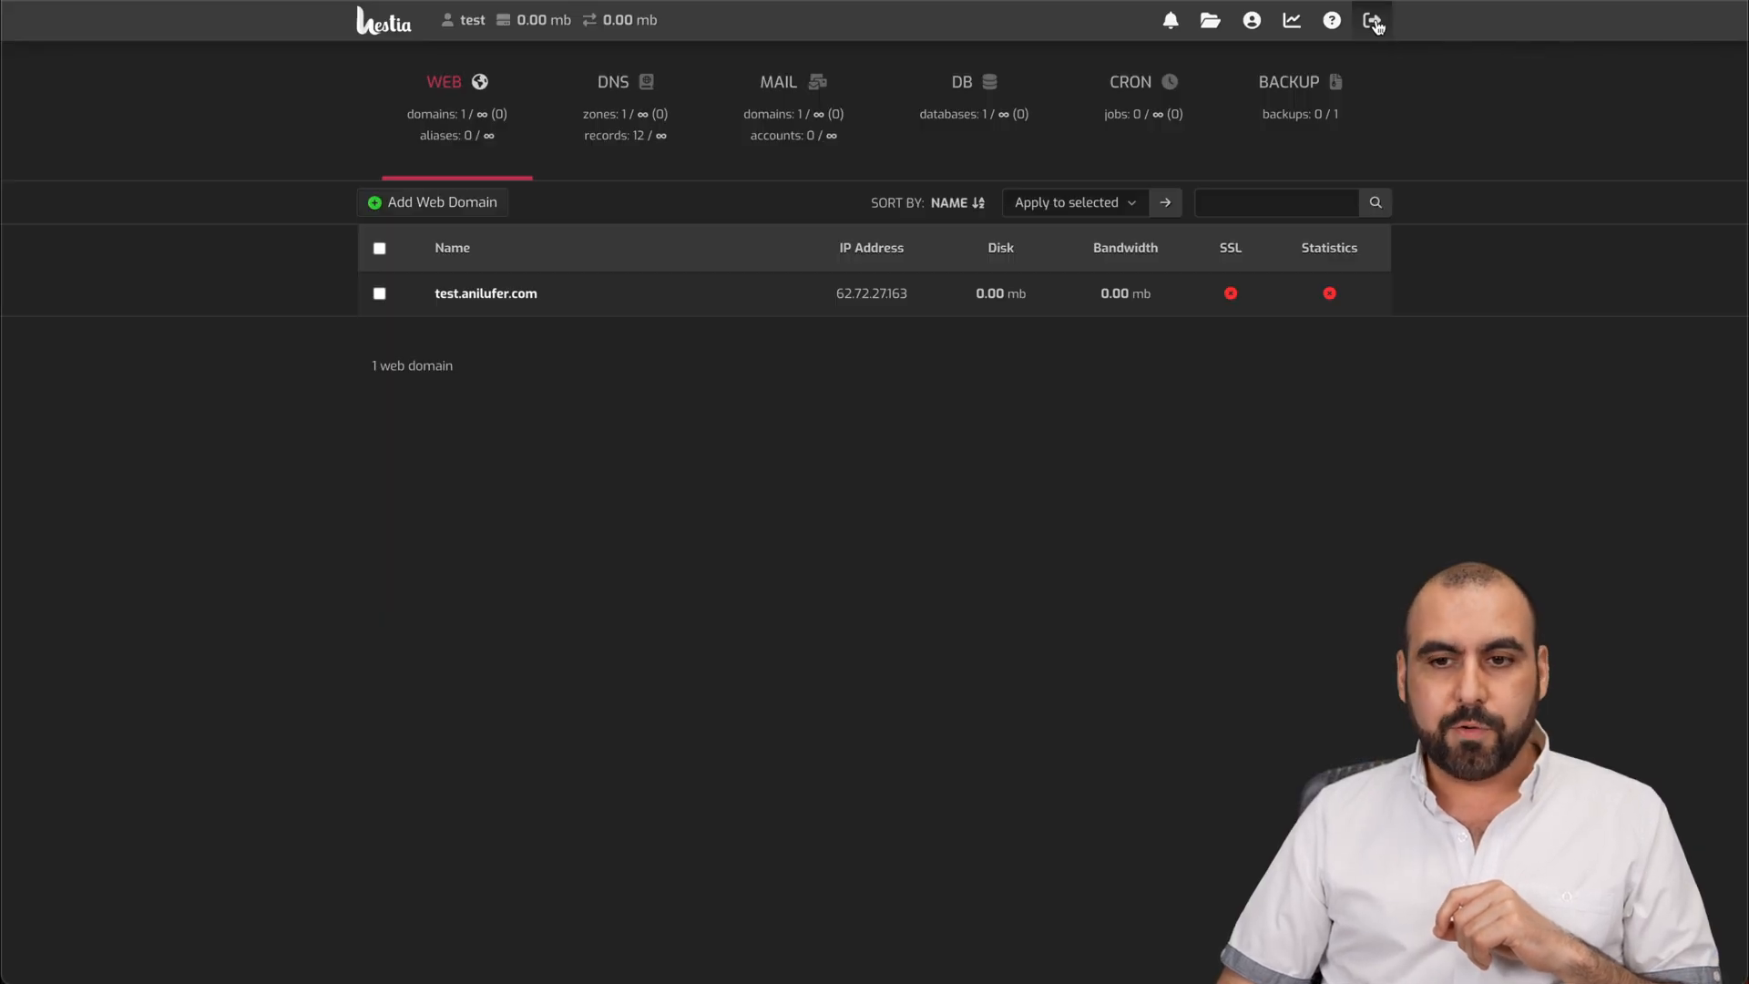
click(1374, 20)
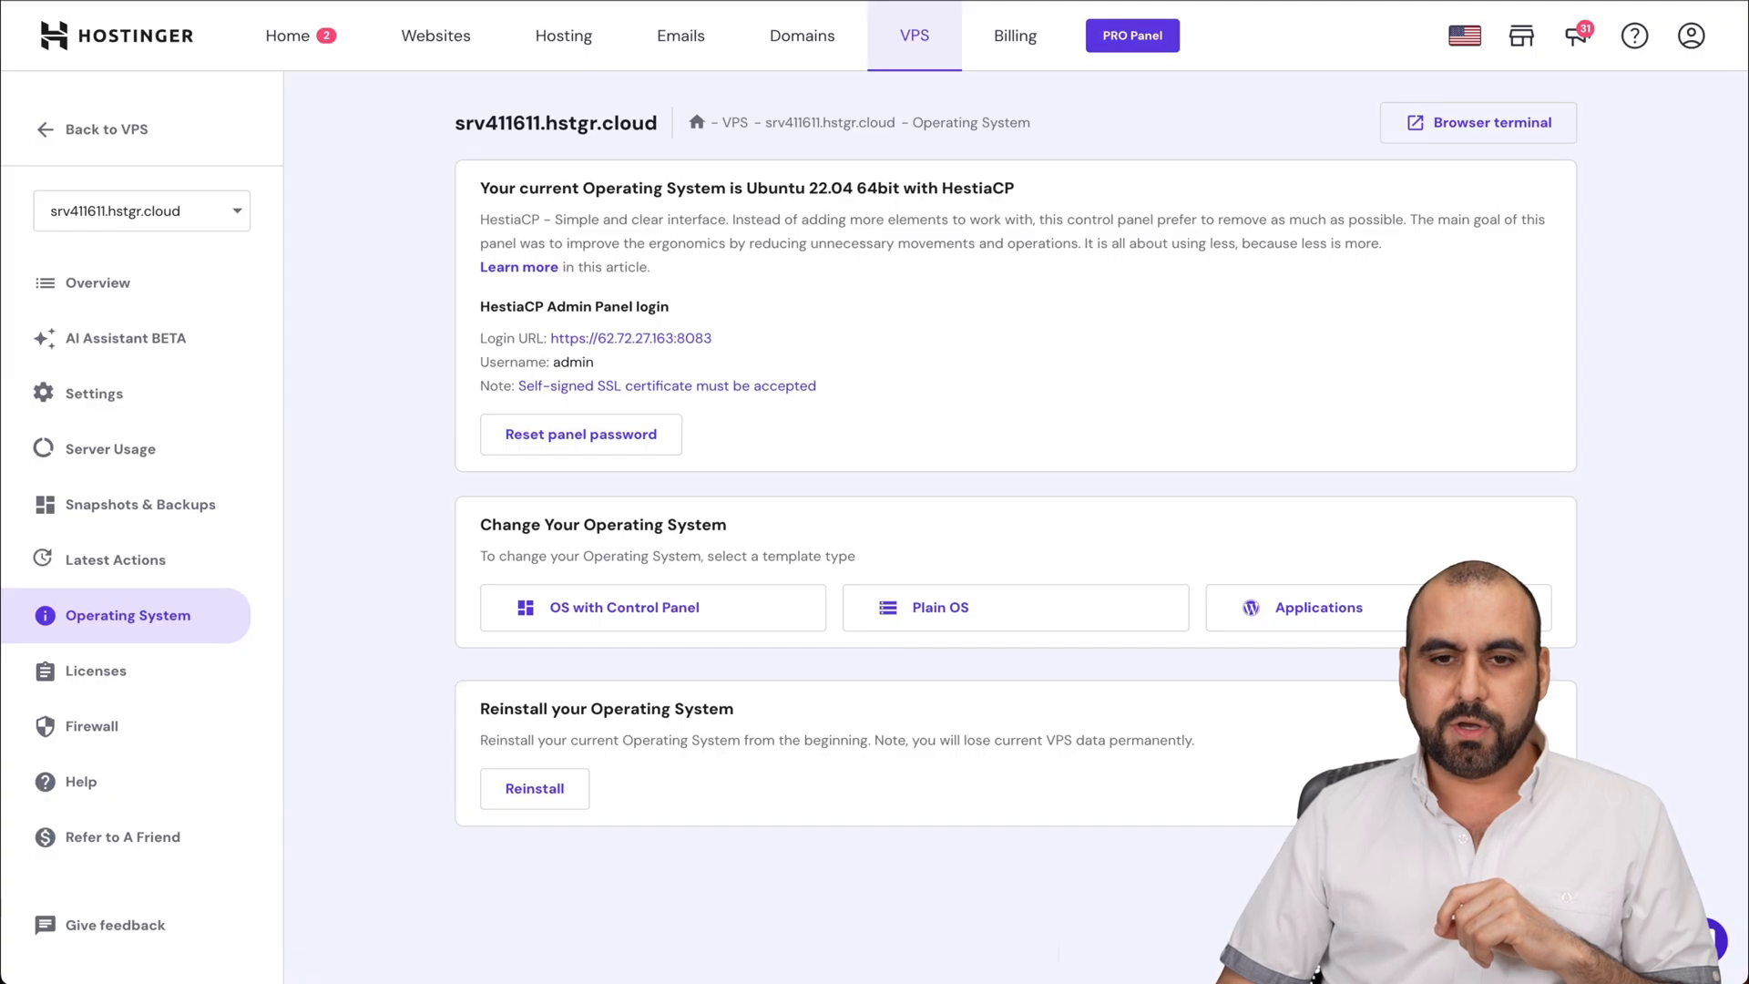
Attempt HestiaCP login as admin, which is rejected as invalid
click(629, 339)
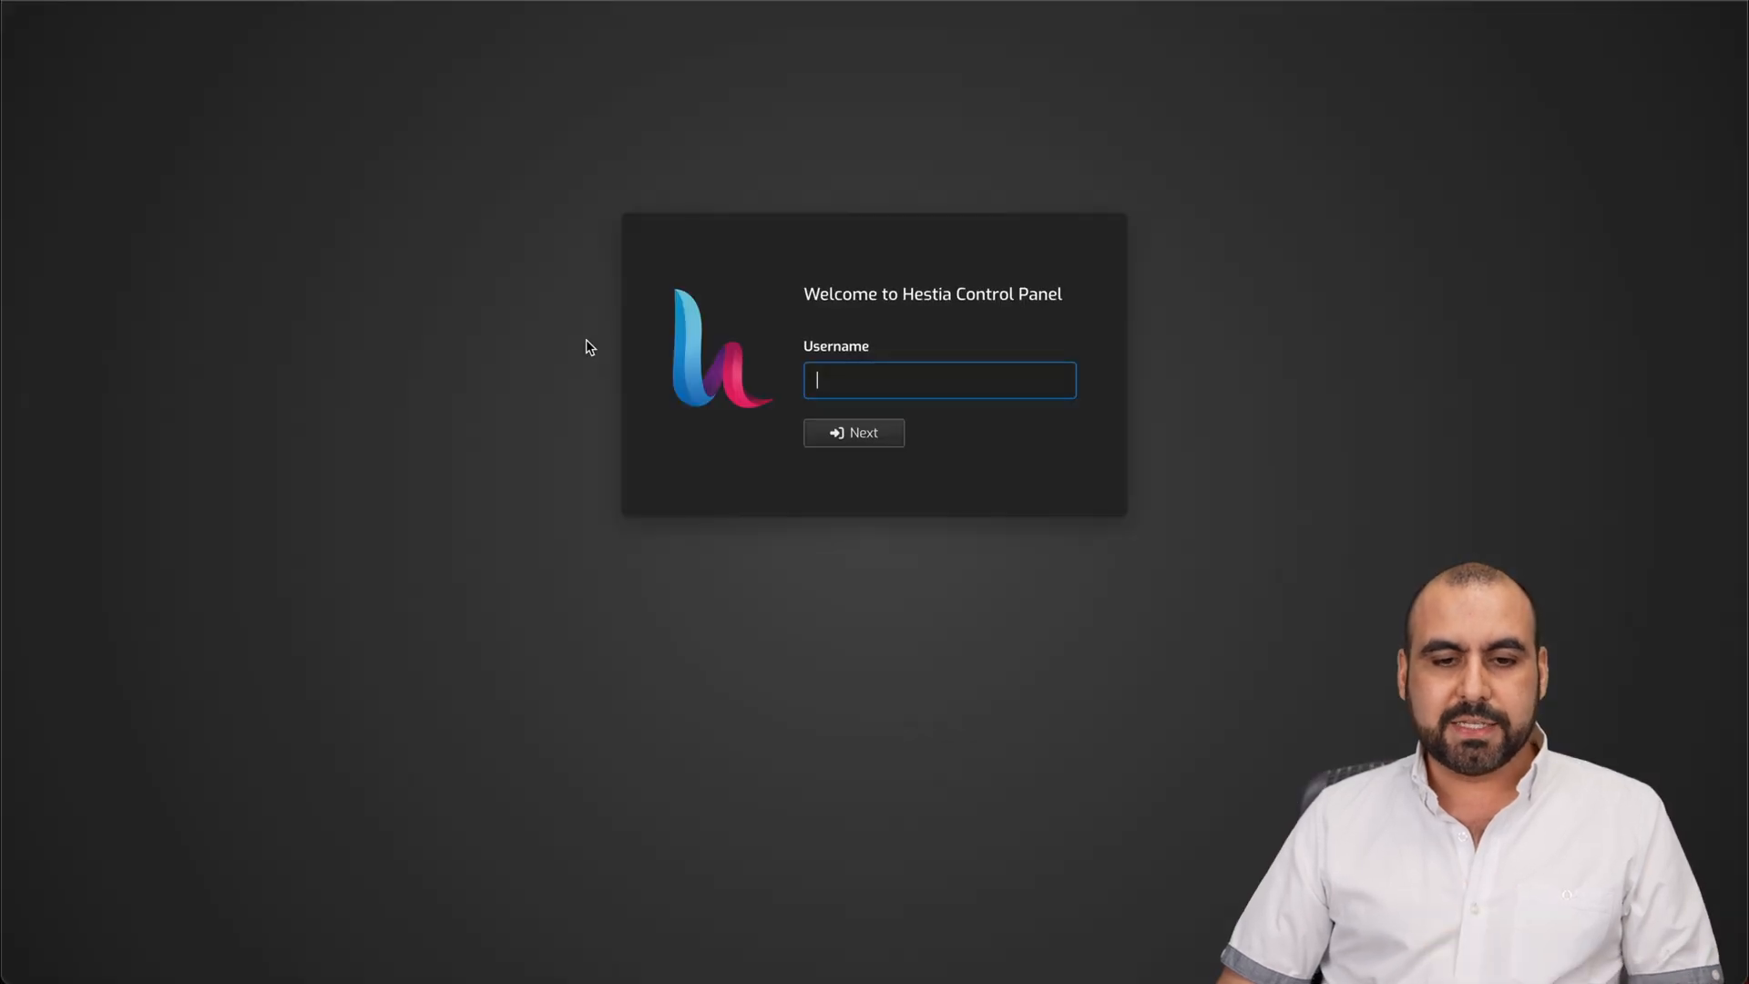
text(admin)
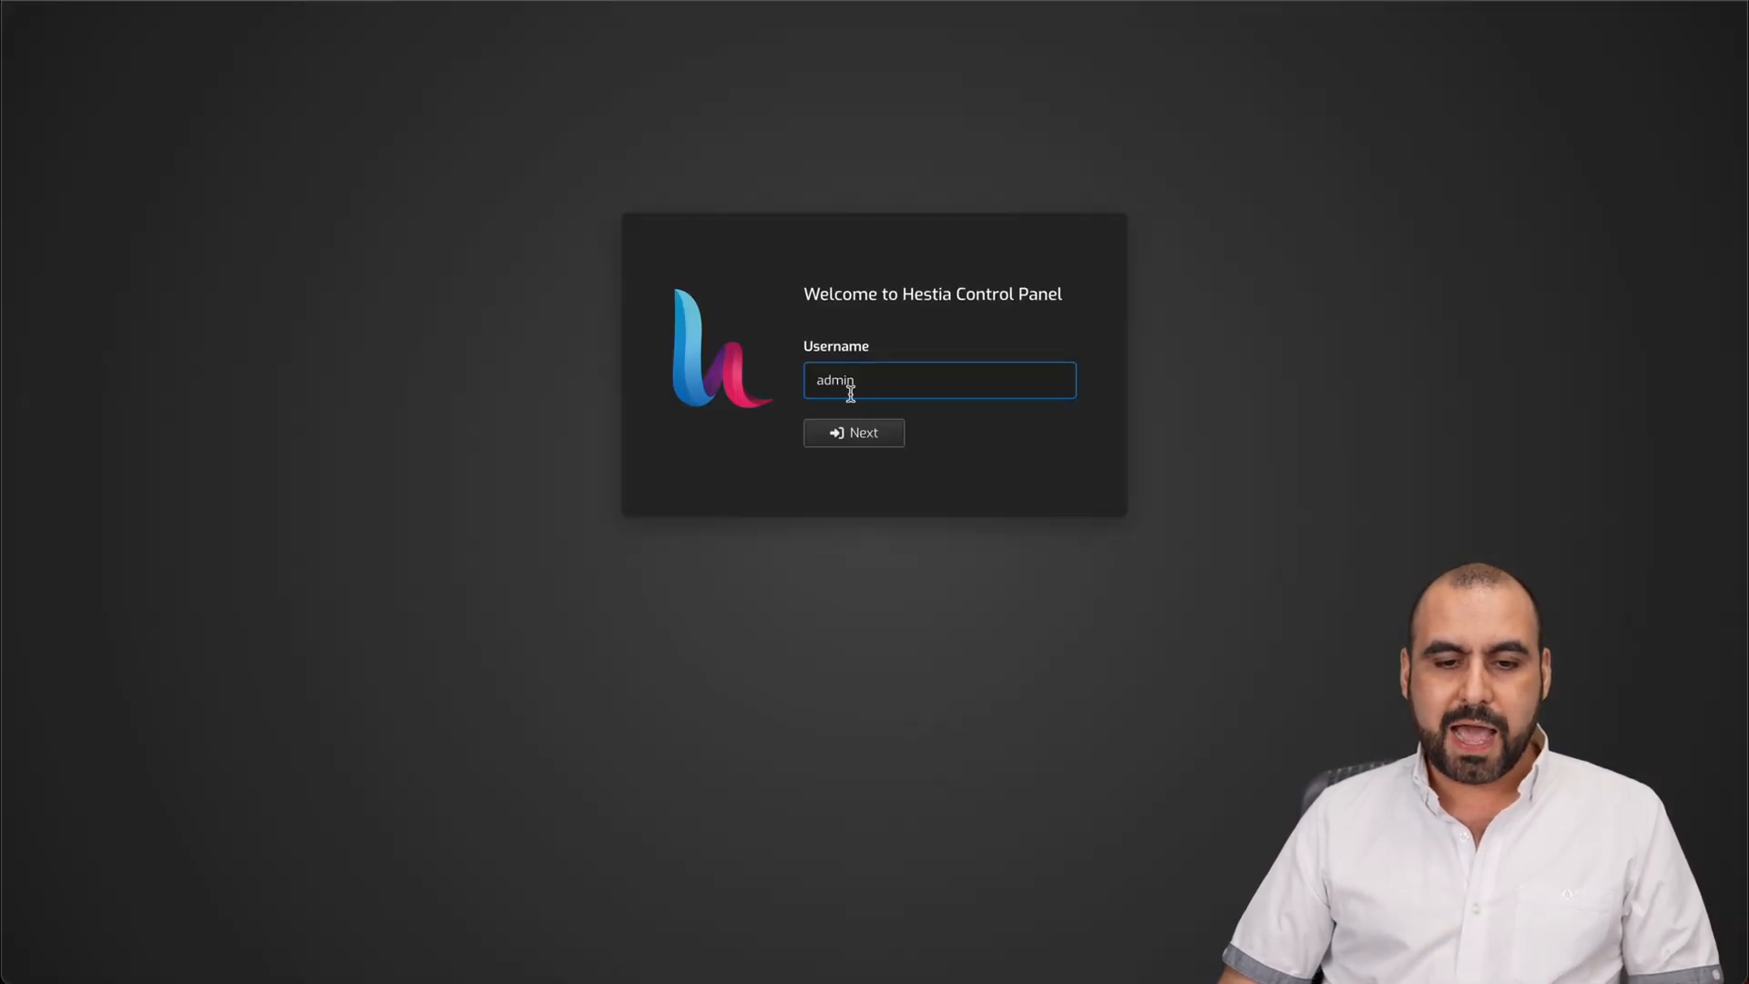
click(853, 434)
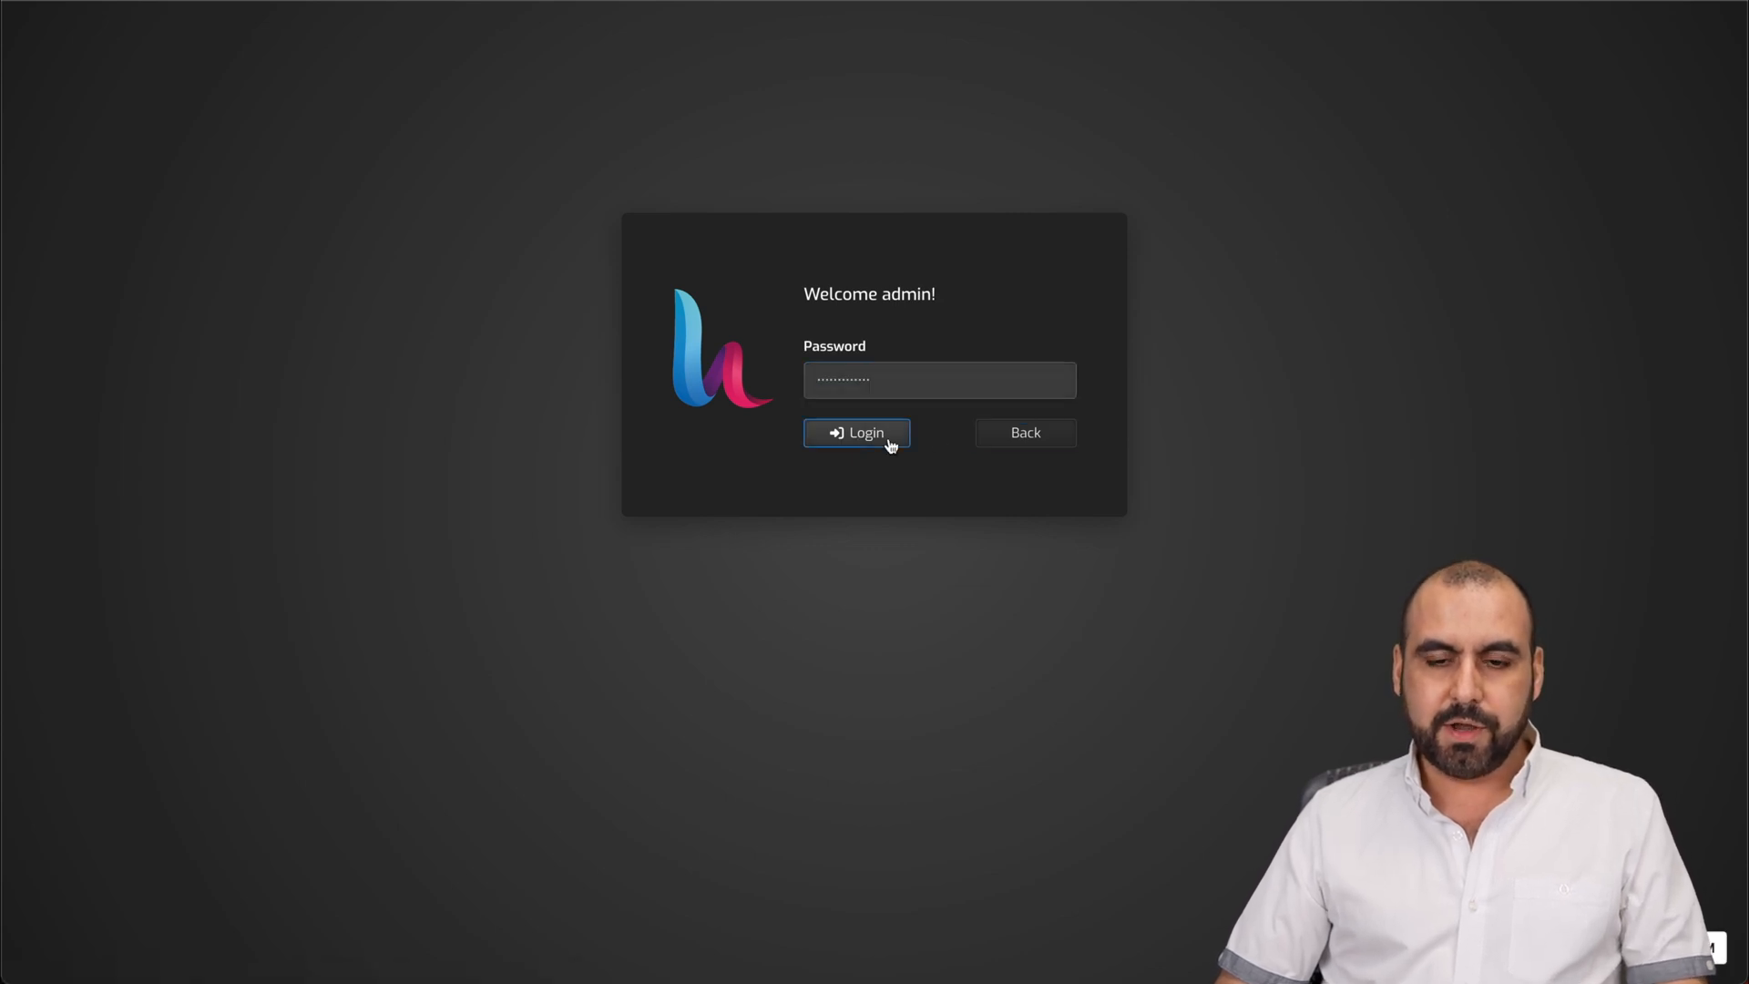
click(856, 434)
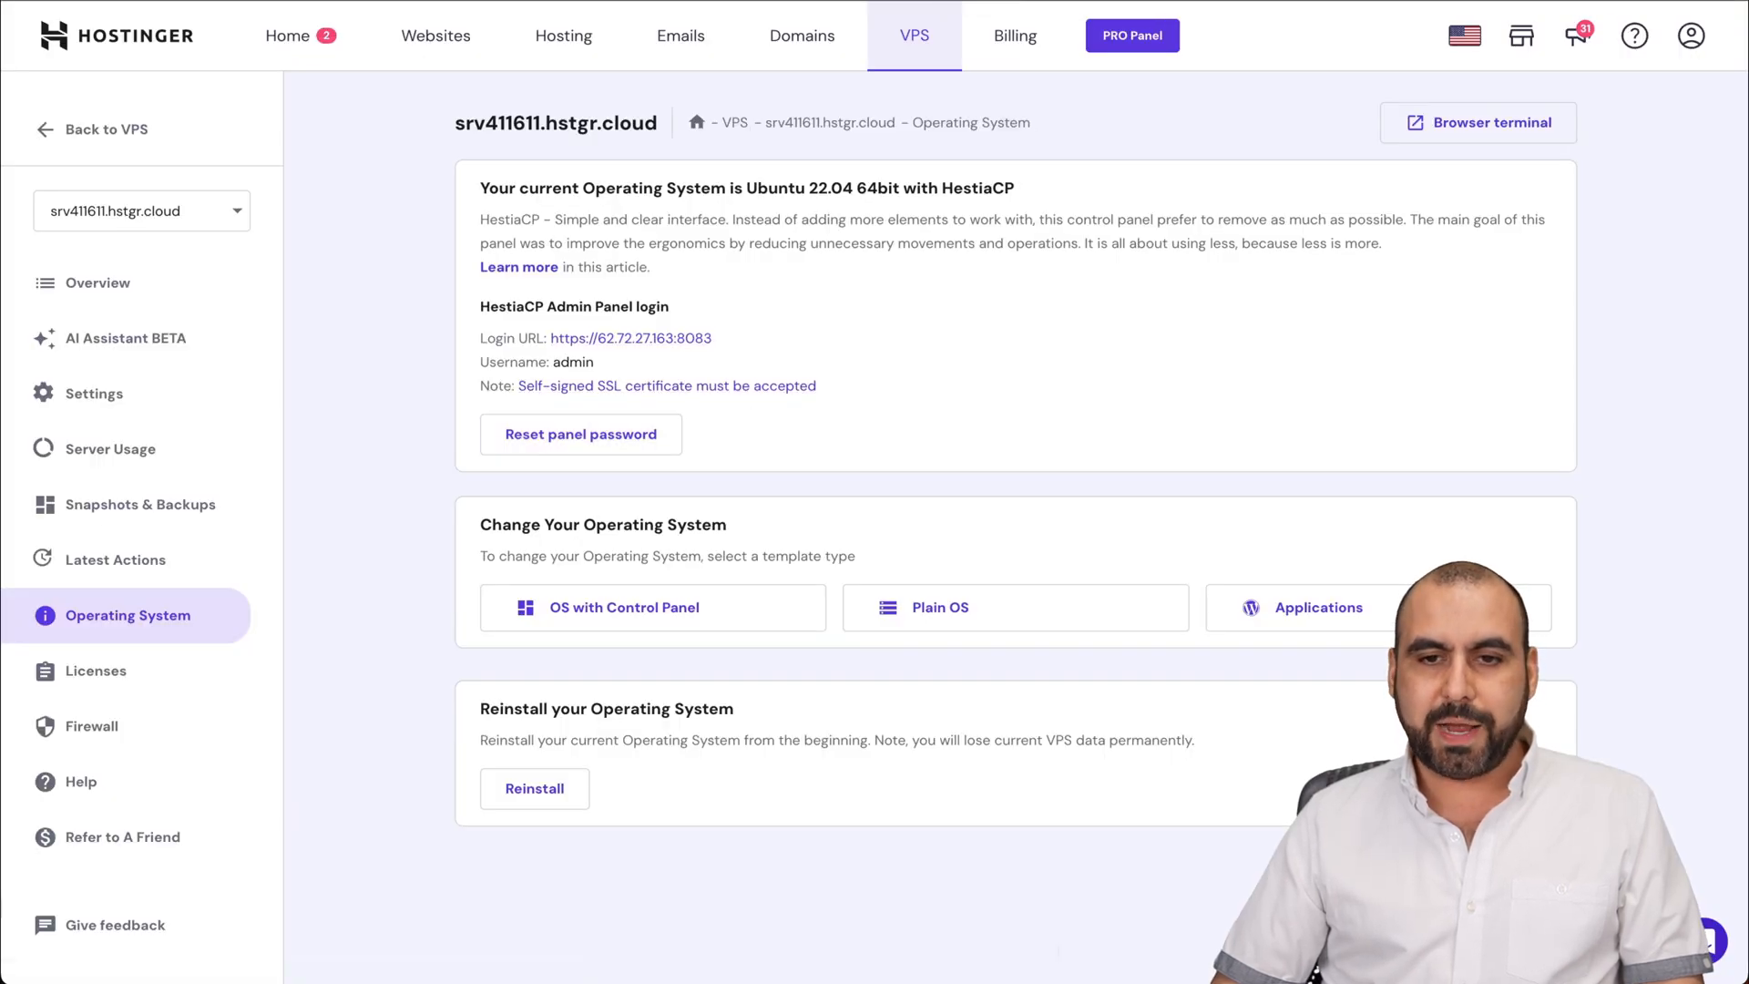
Retry the admin login successfully, reaching the user list
click(631, 339)
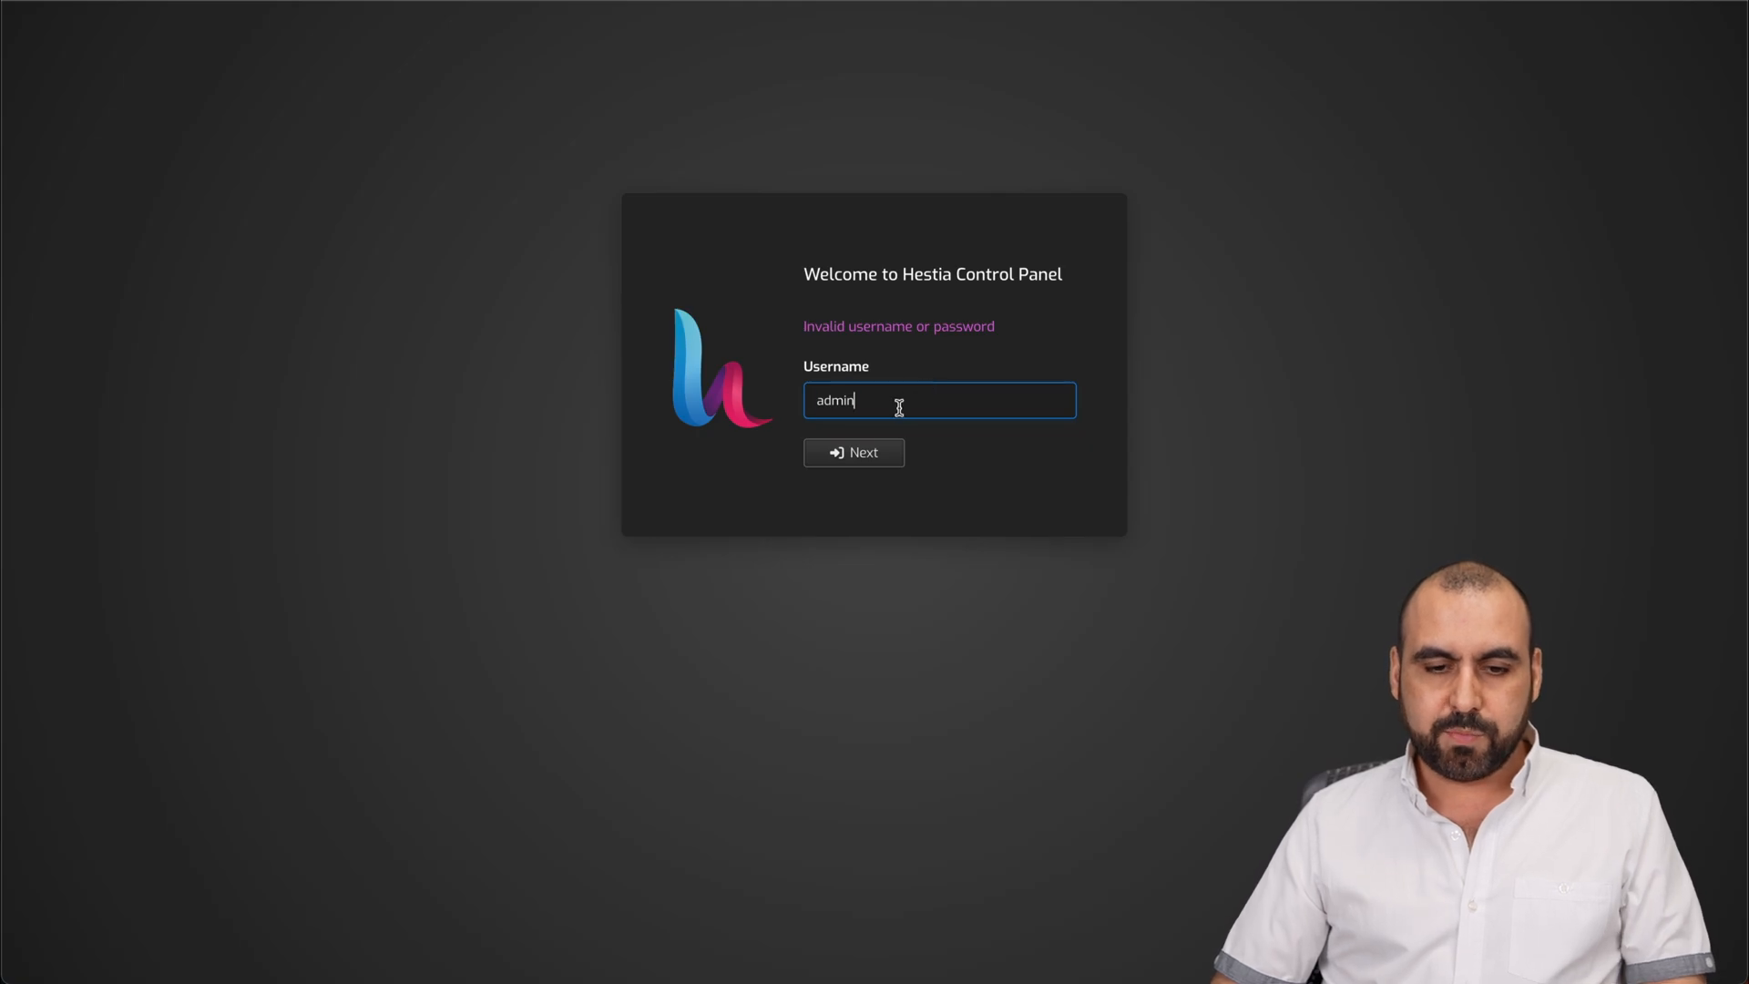
click(853, 451)
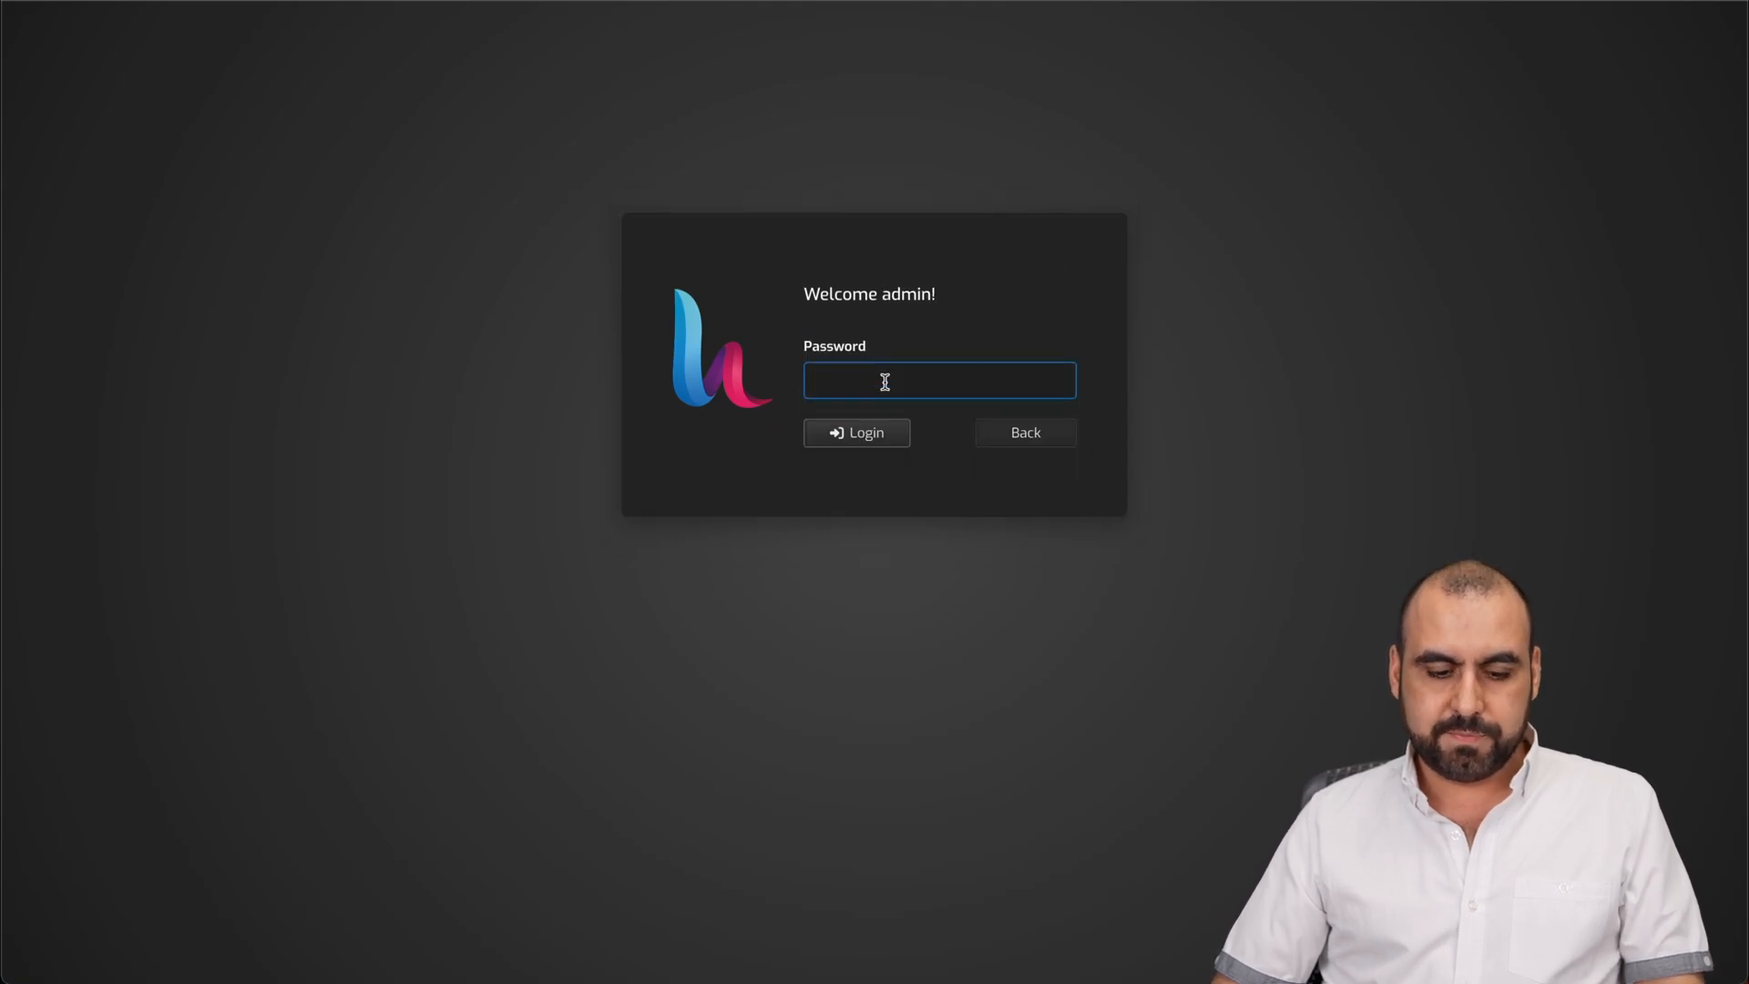
click(856, 433)
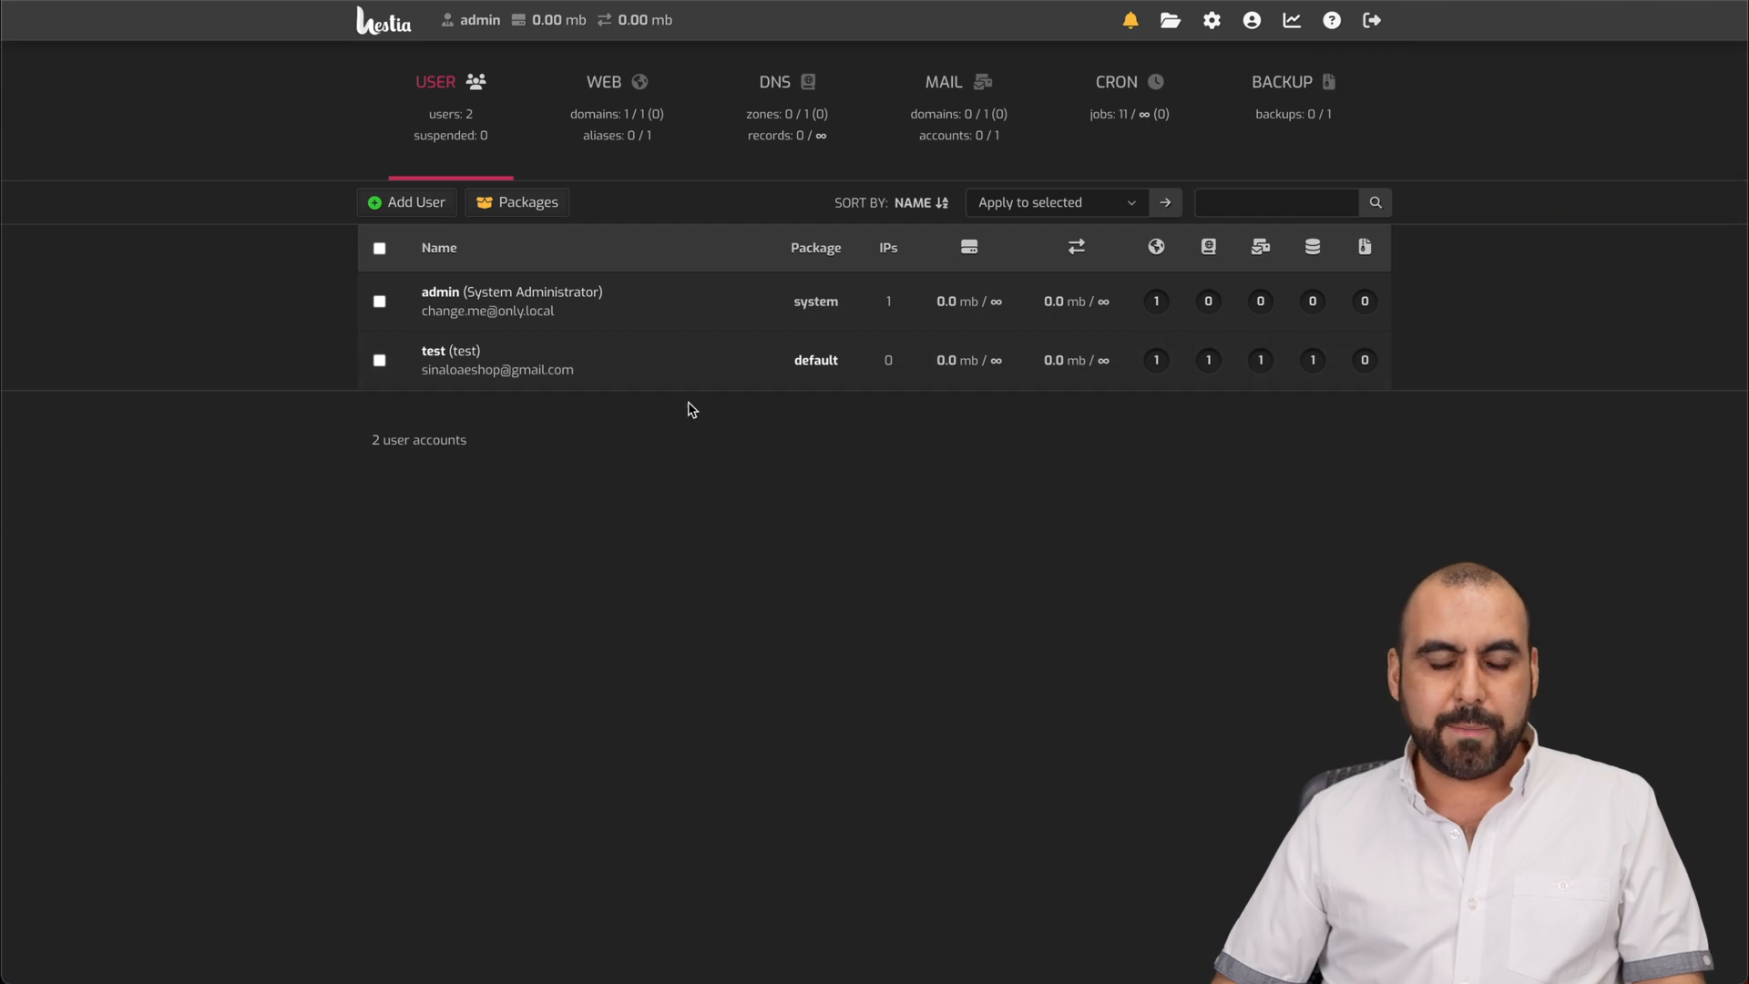
mouse_move(823, 548)
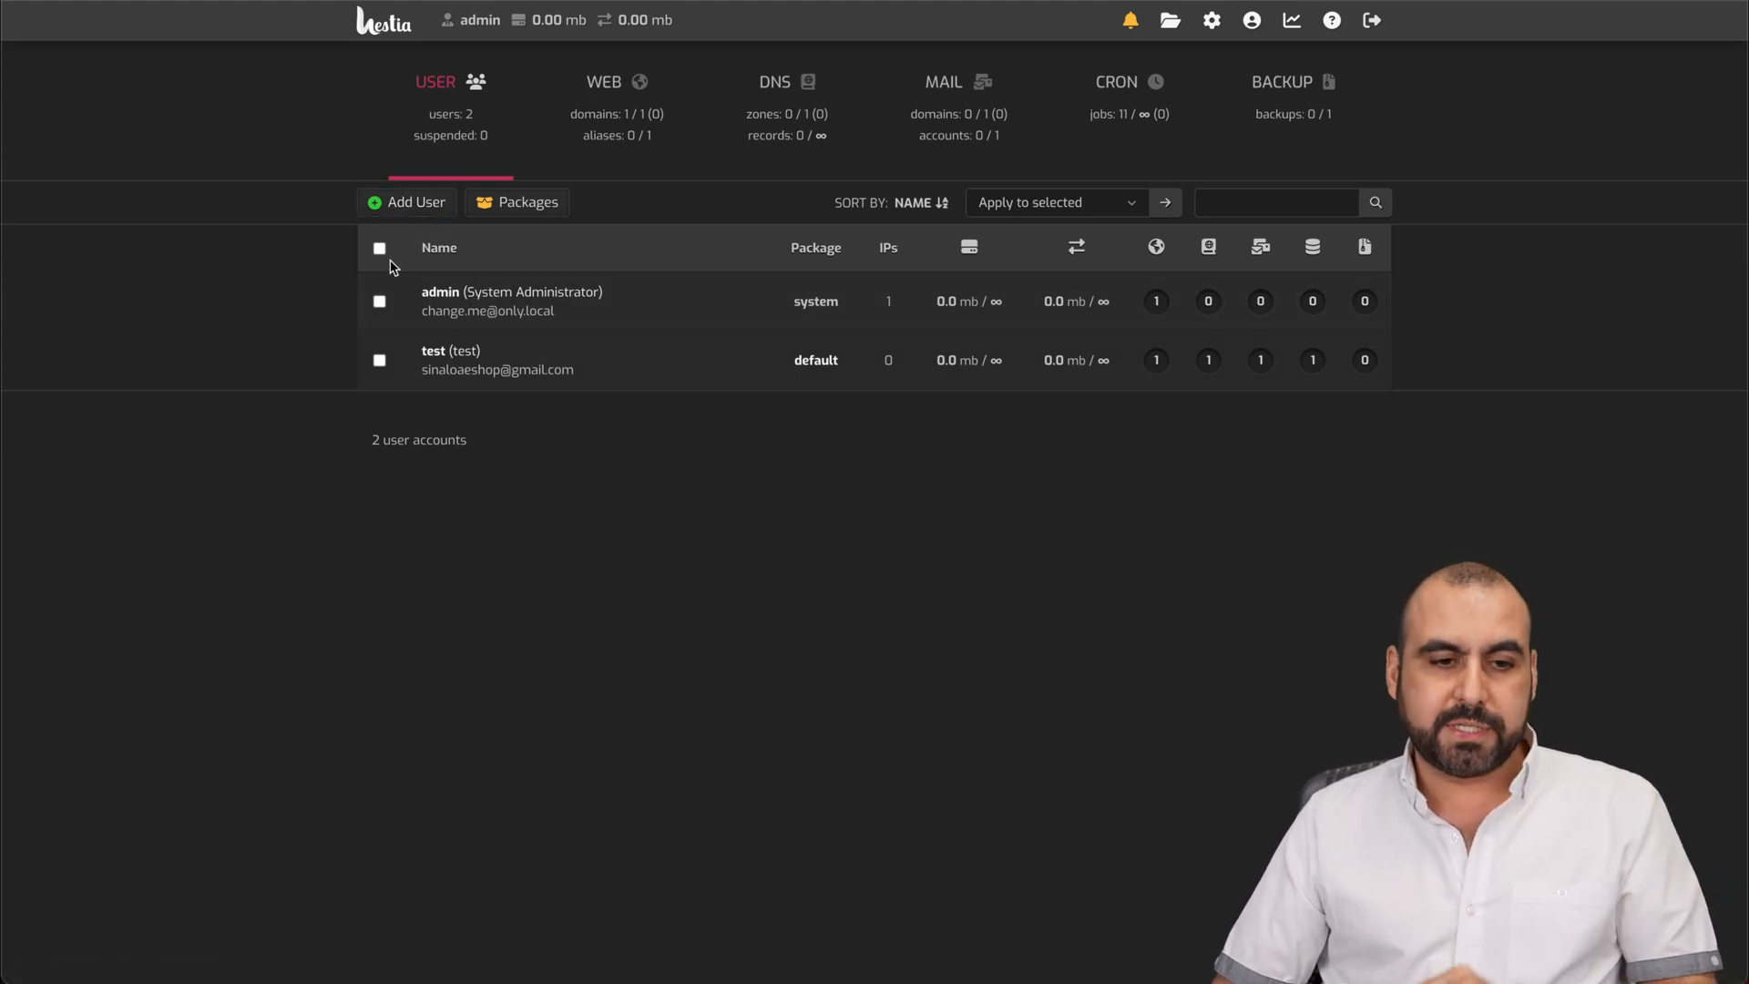
mouse_move(472, 123)
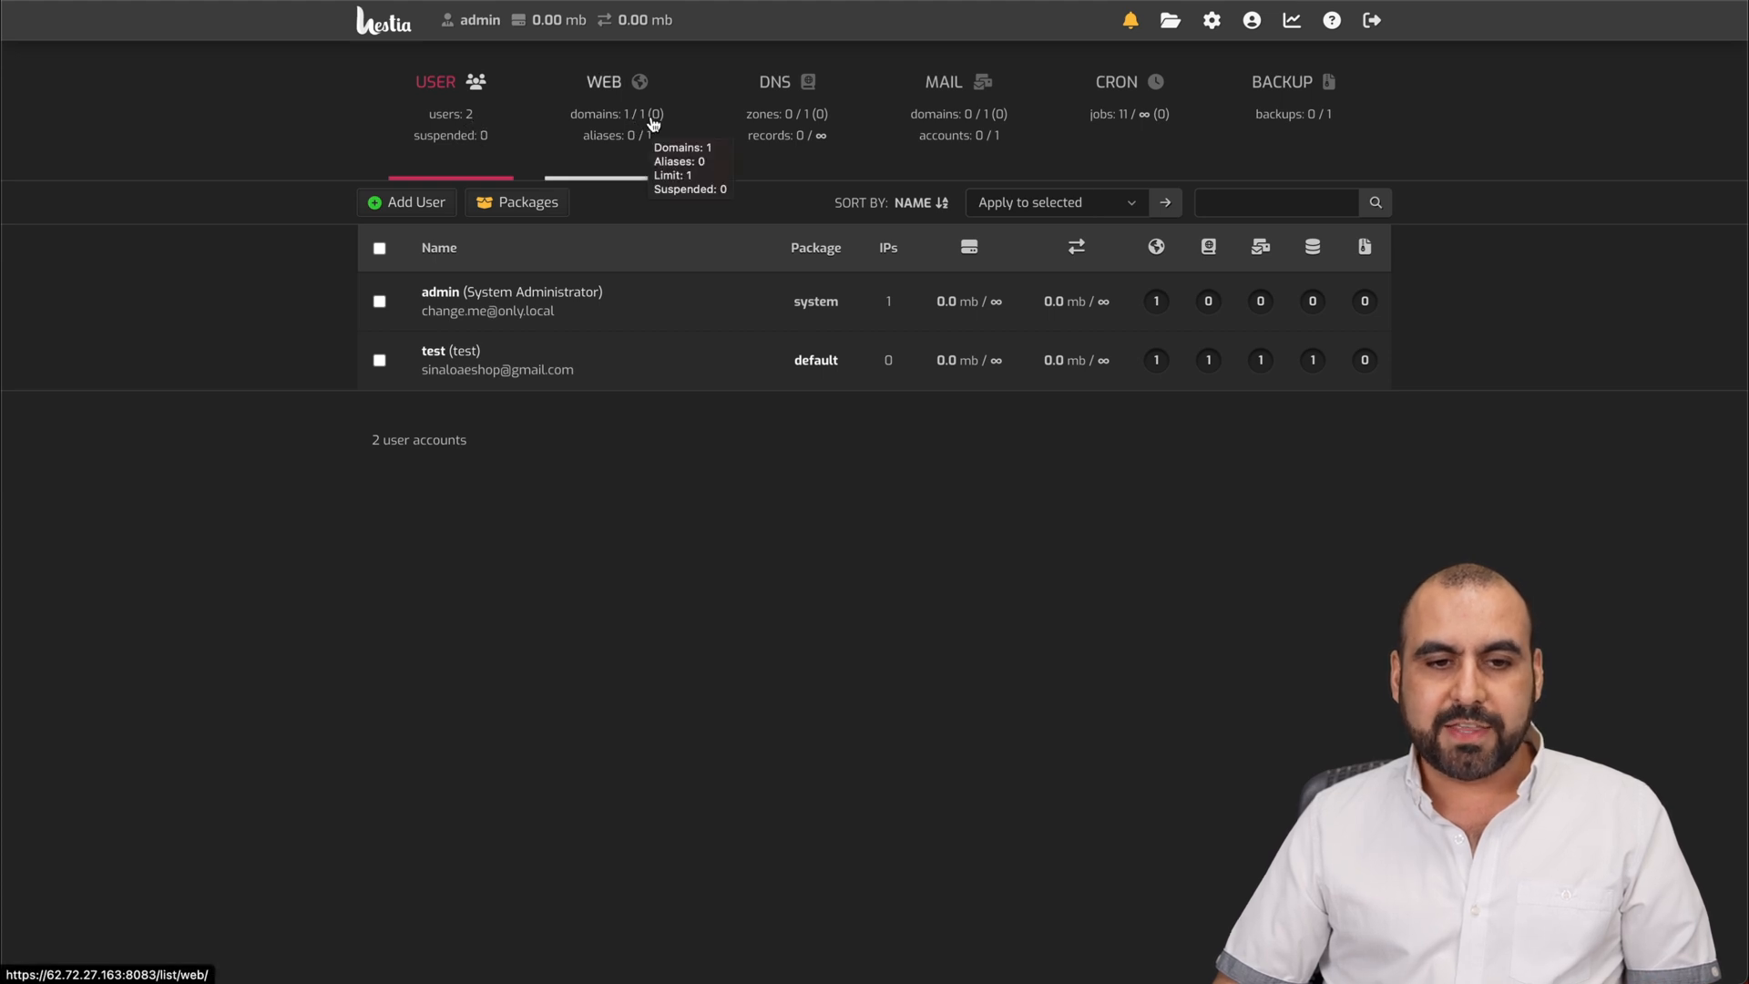
mouse_move(689, 120)
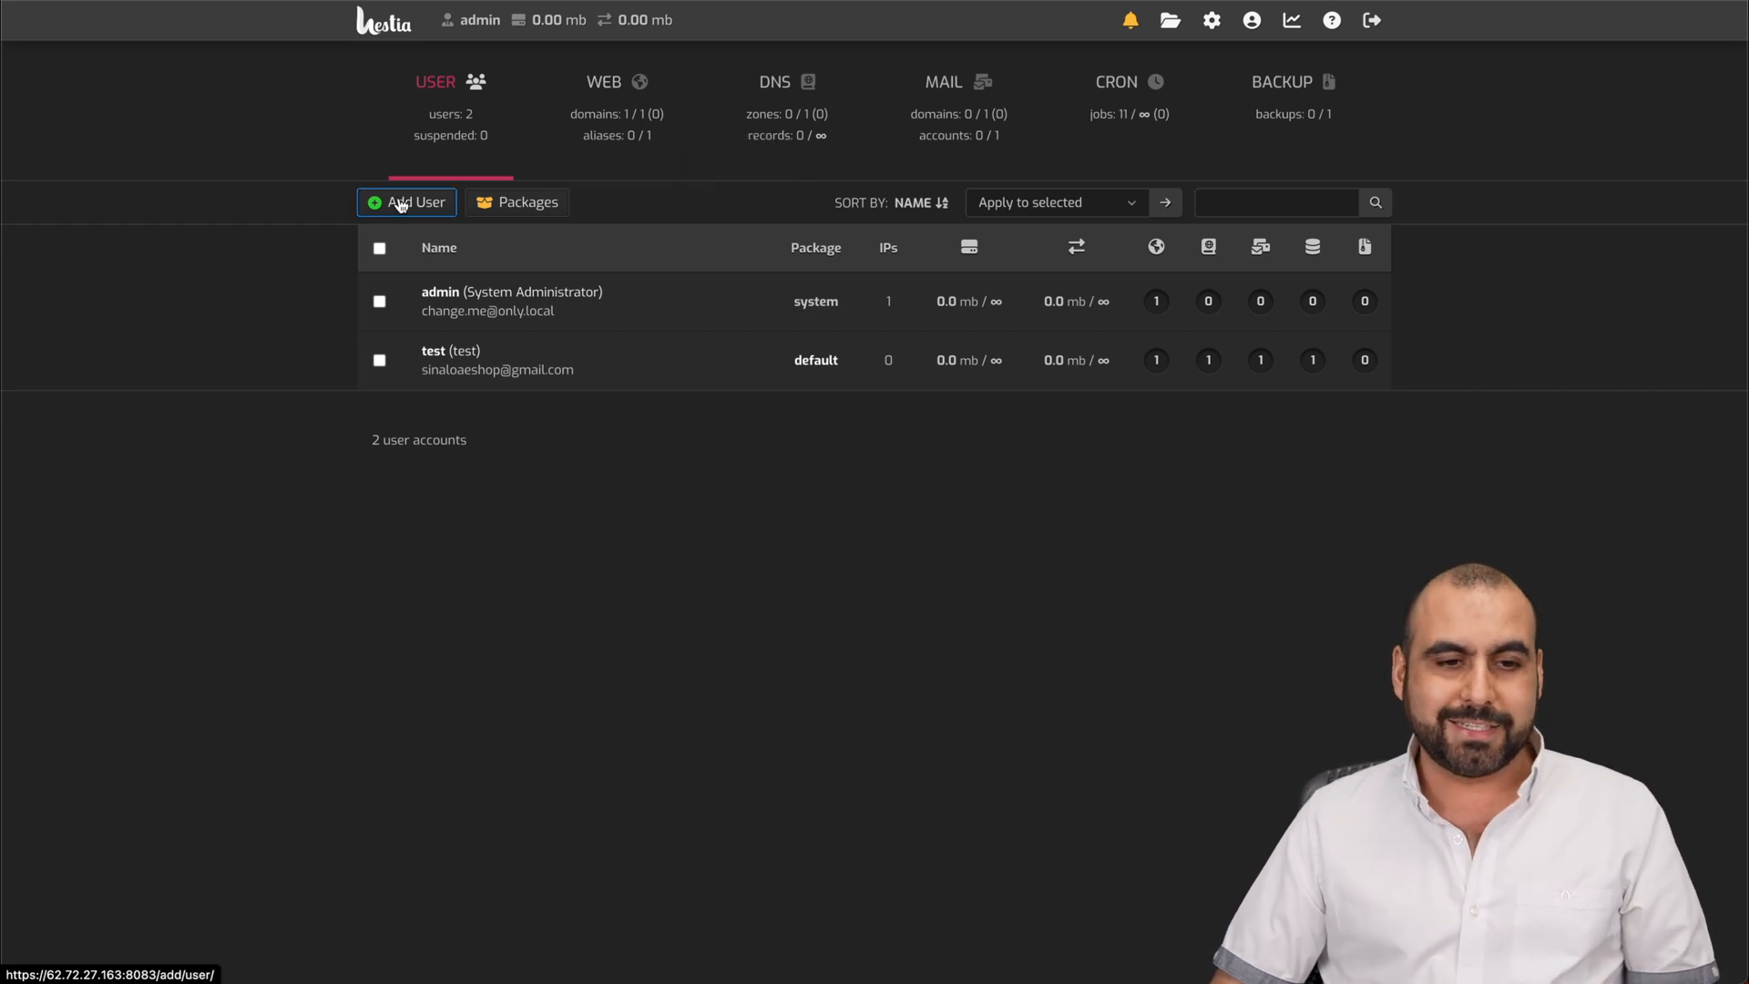
click(406, 202)
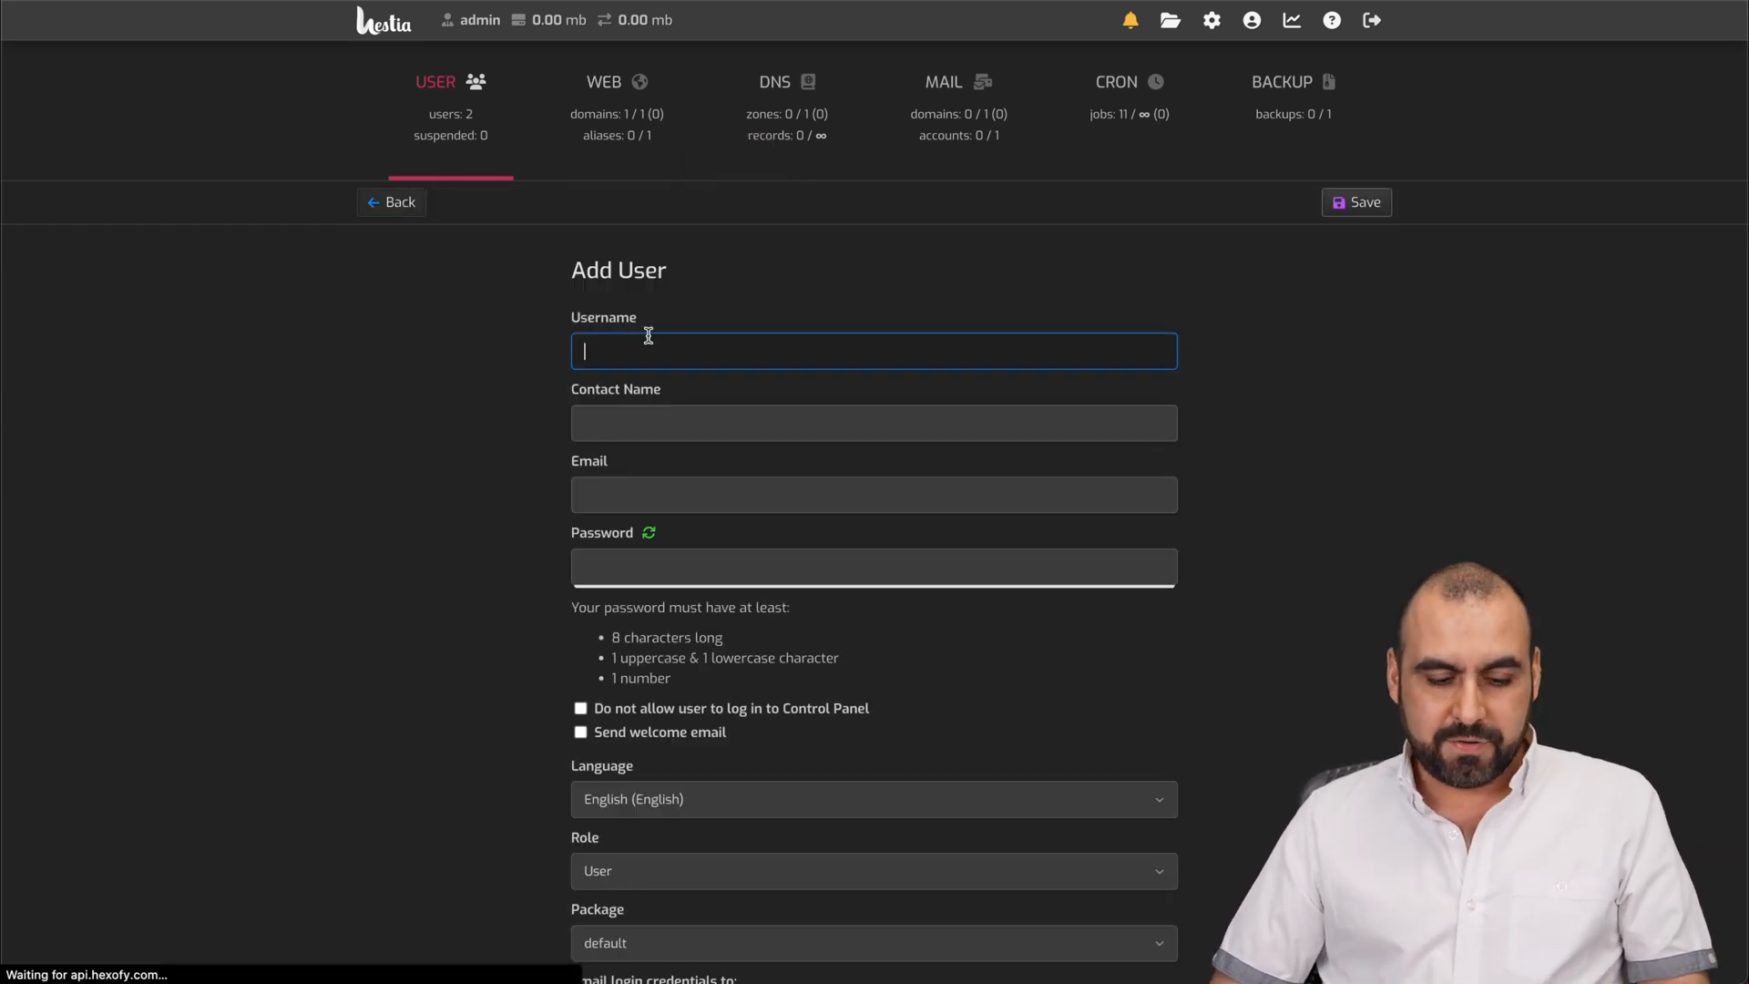
text(test3)
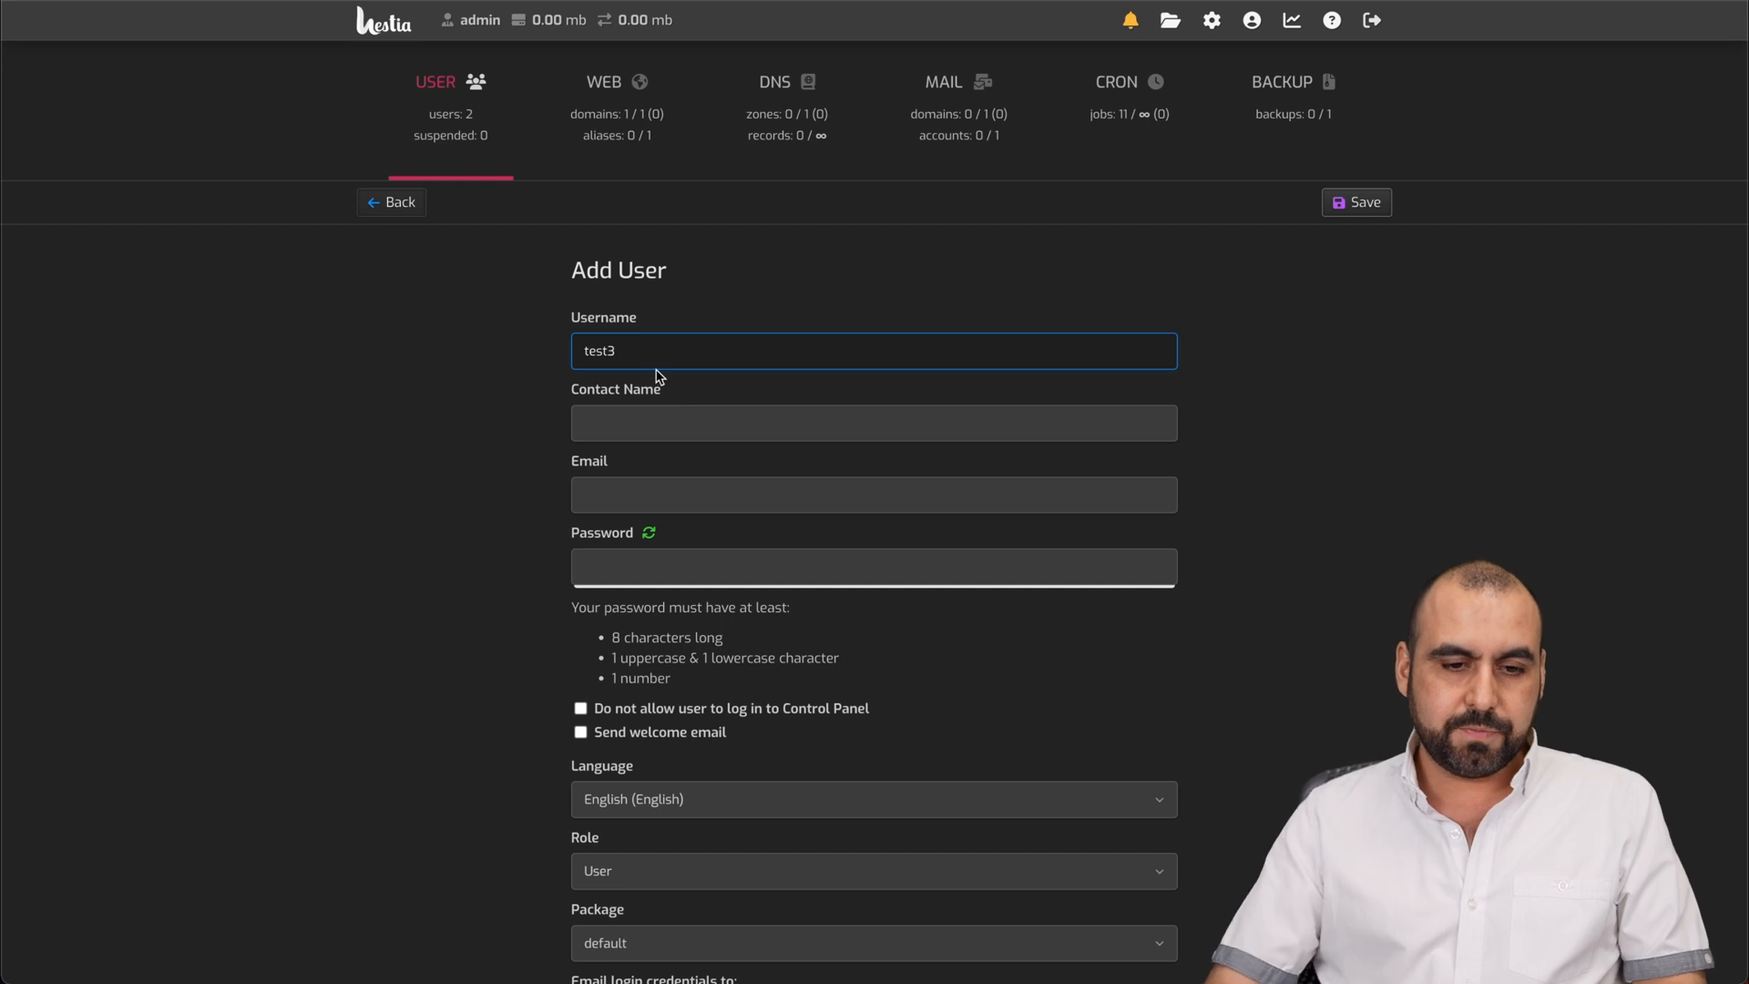
click(873, 421)
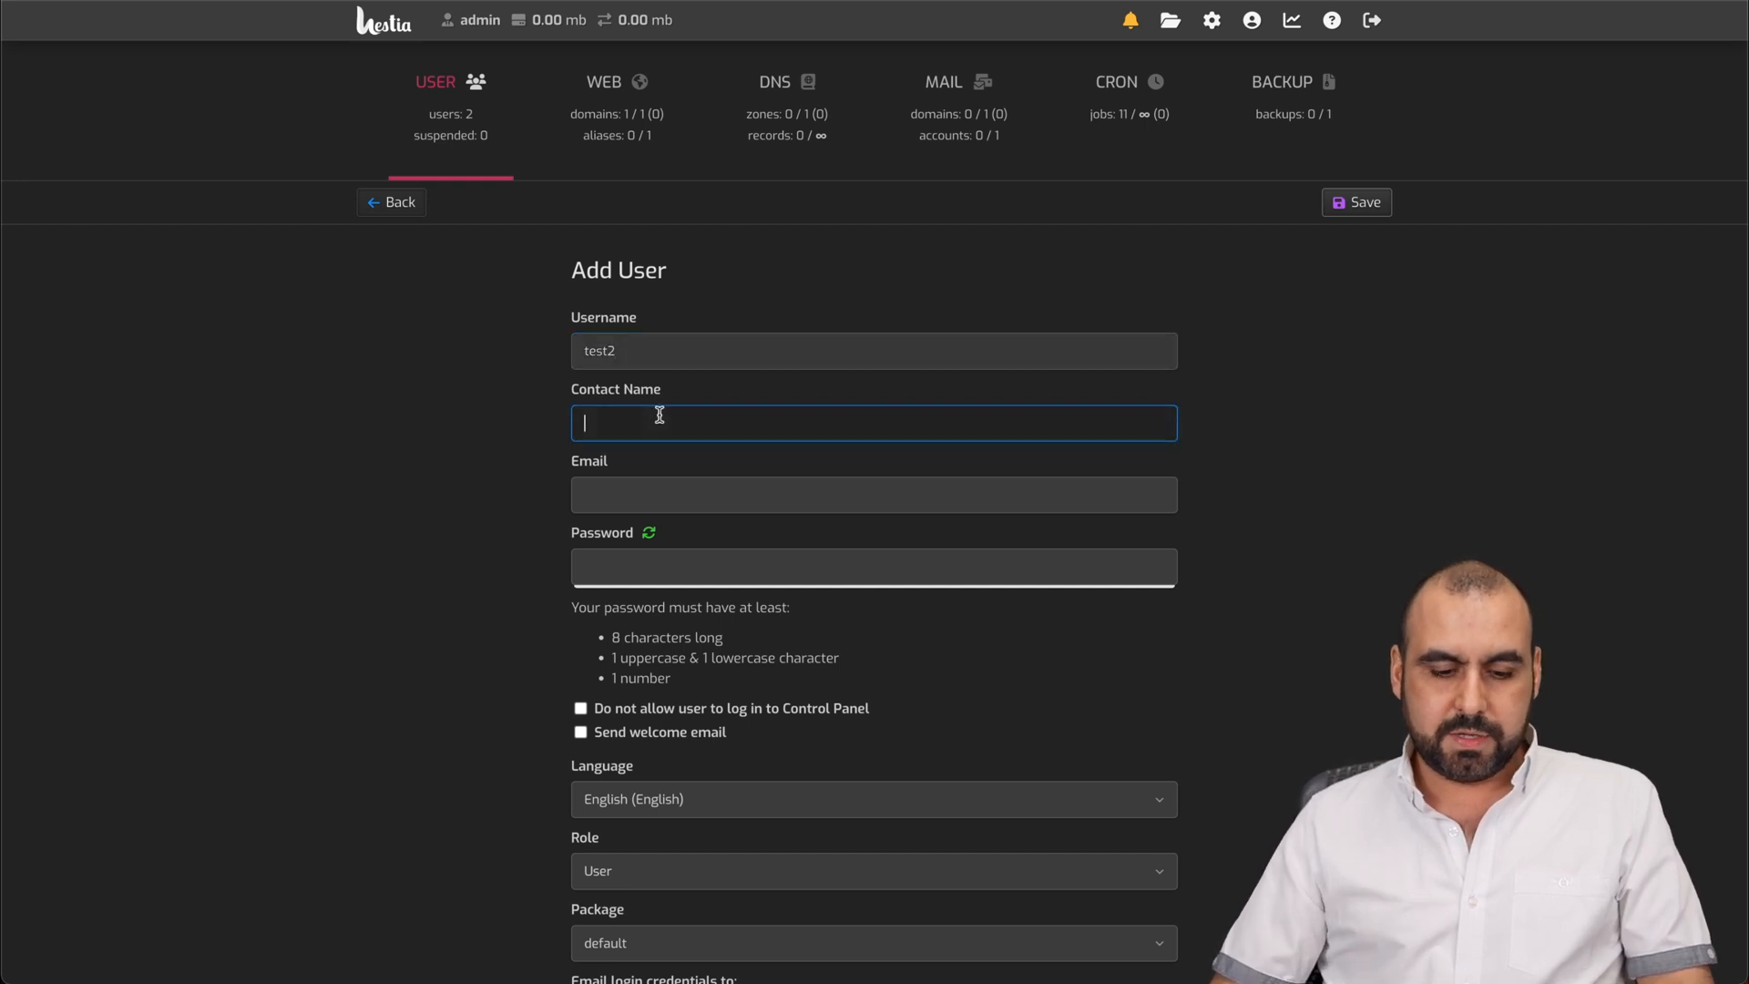
text(test2)
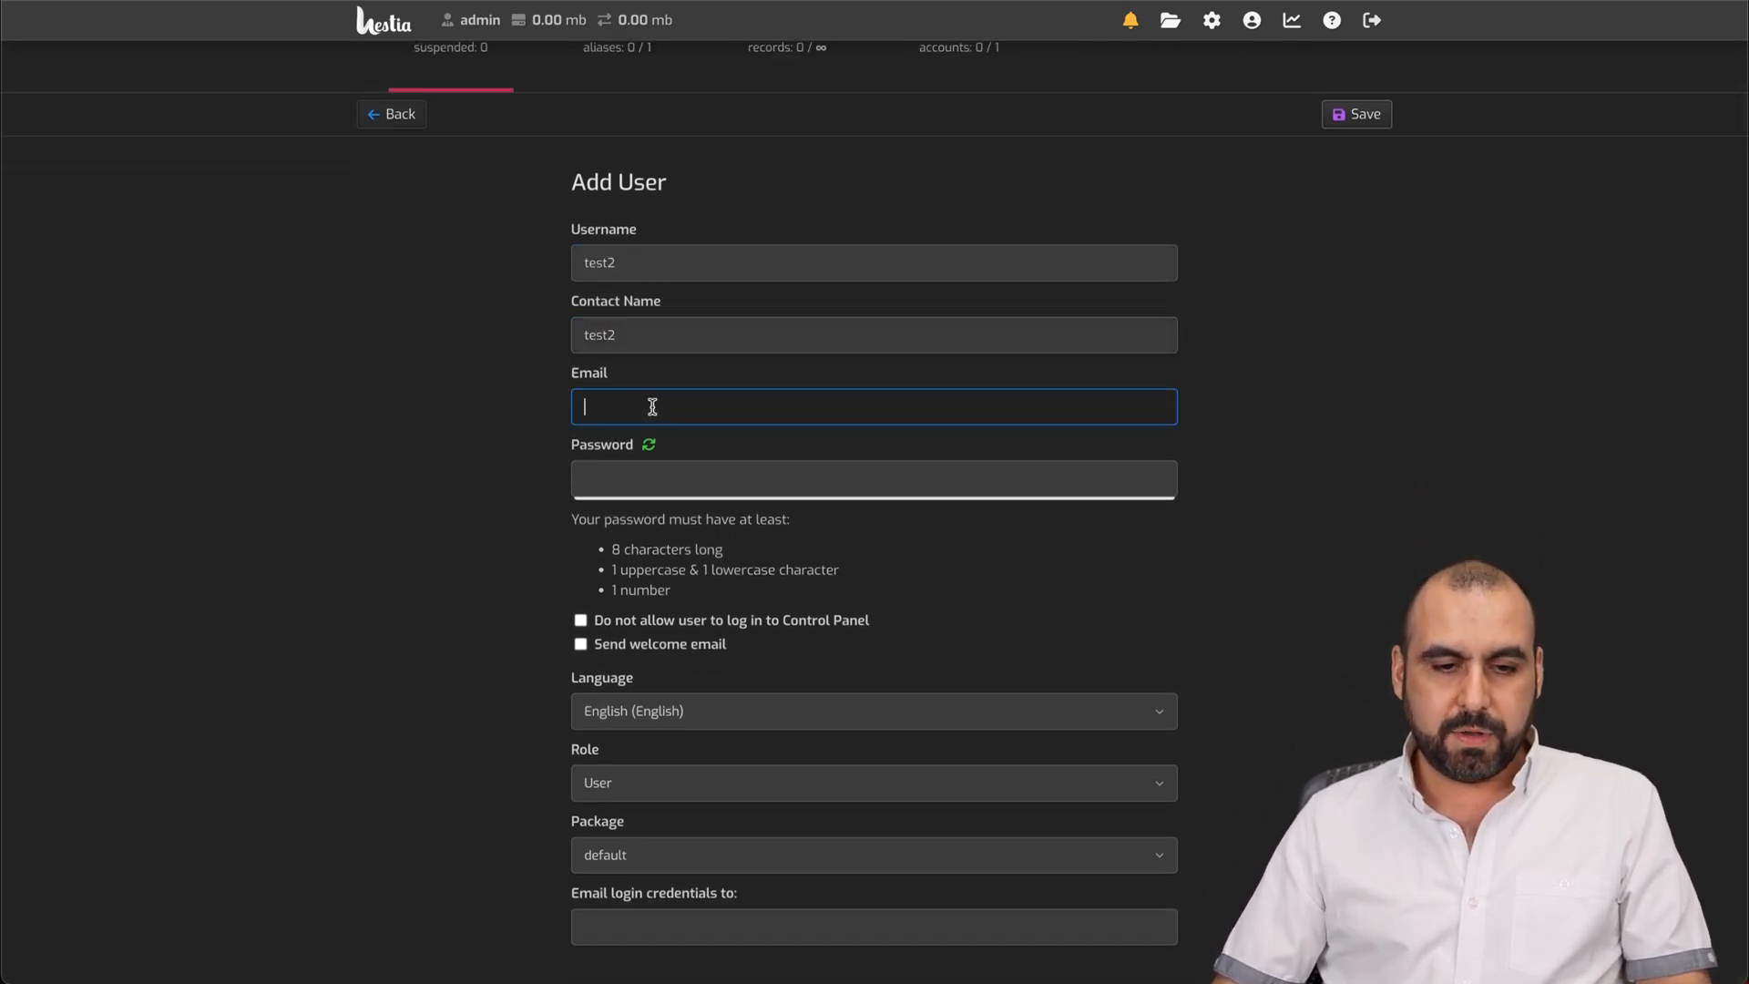
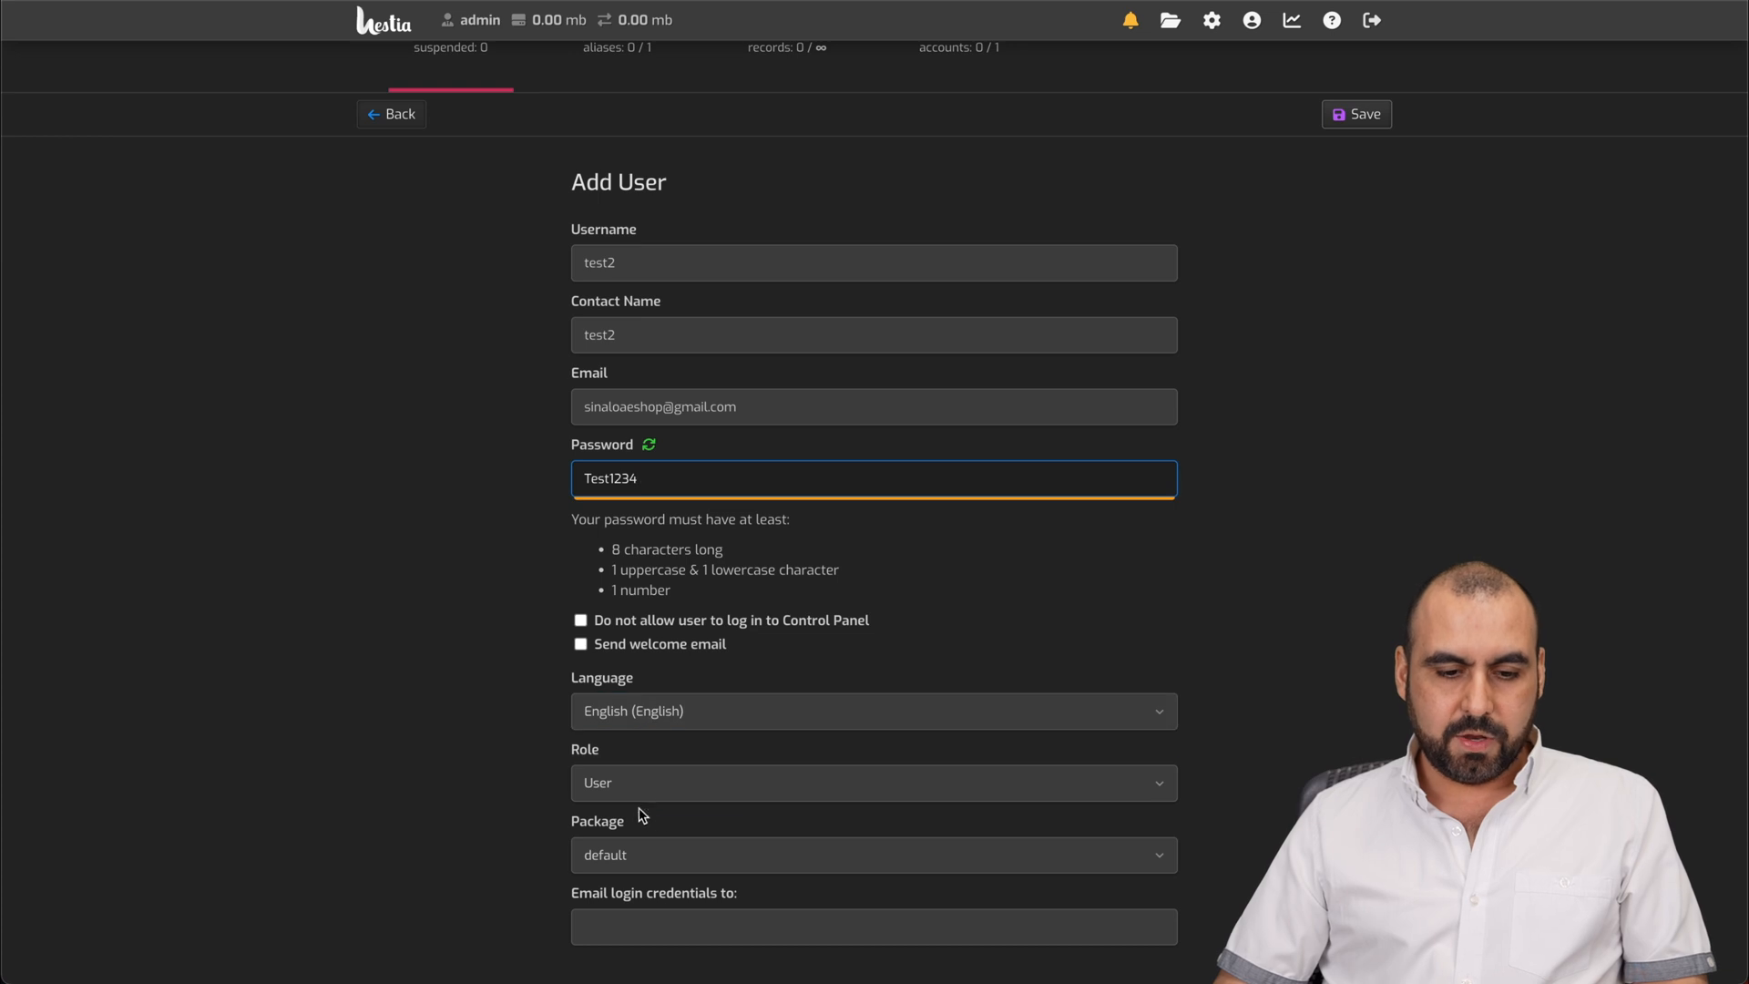
click(1356, 113)
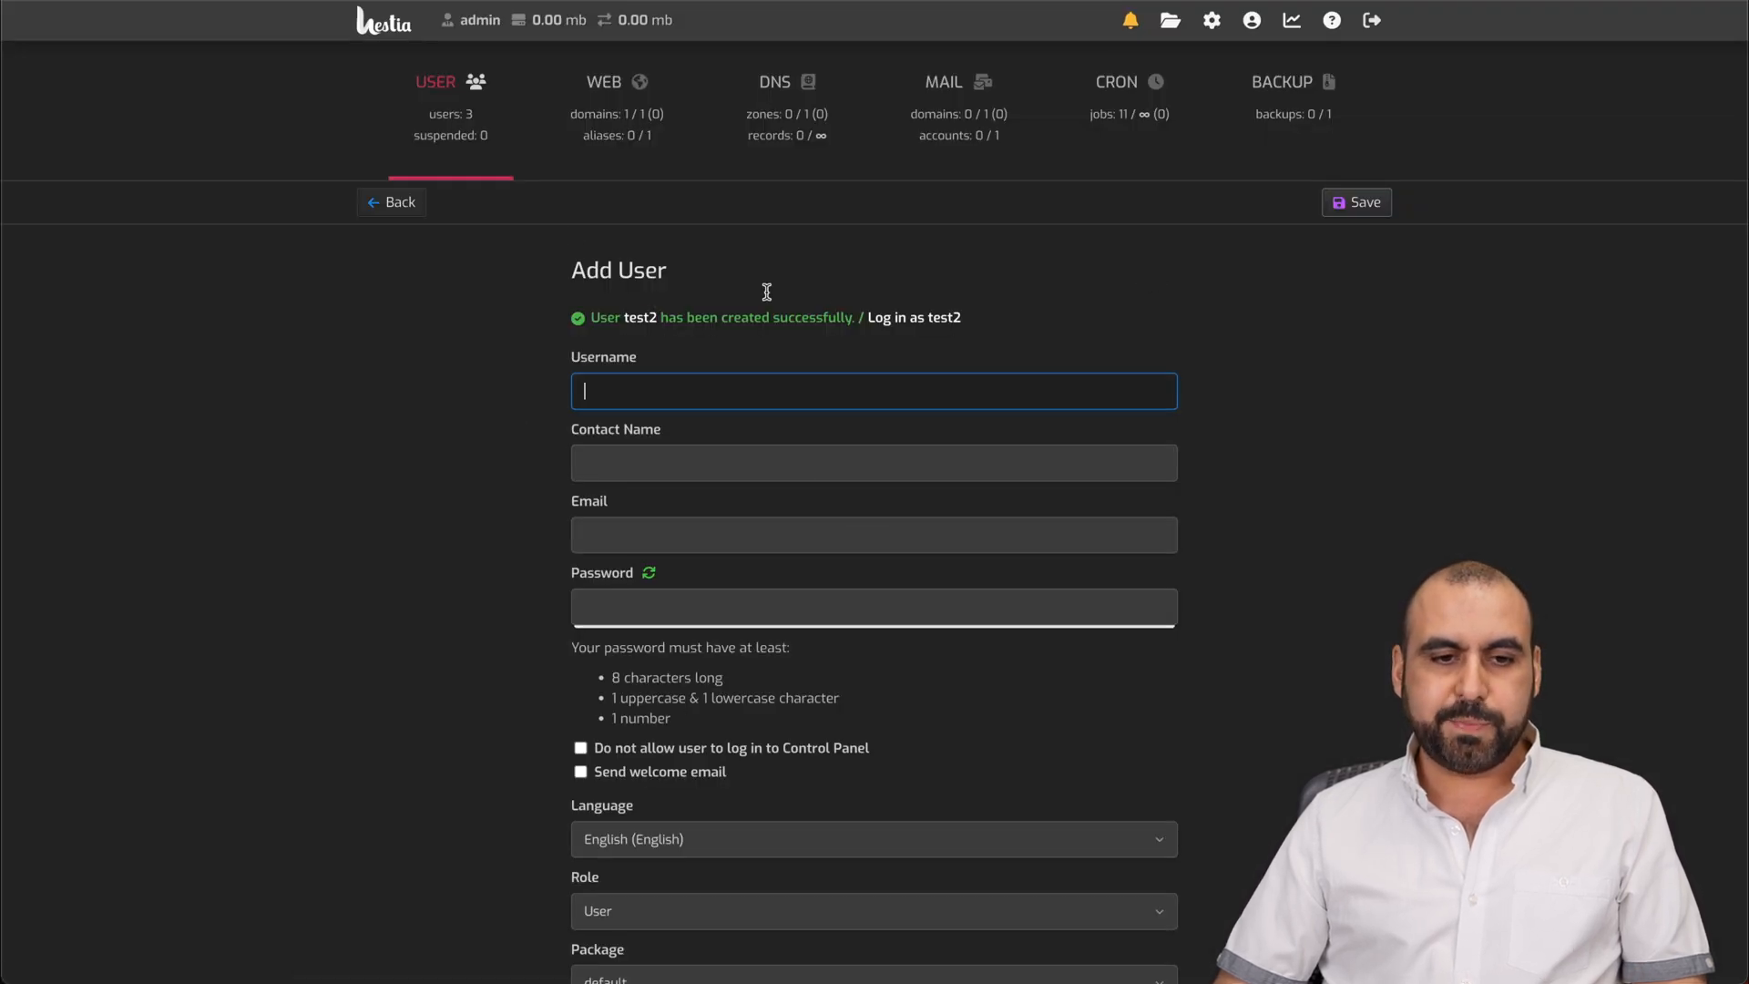
mouse_move(1370, 20)
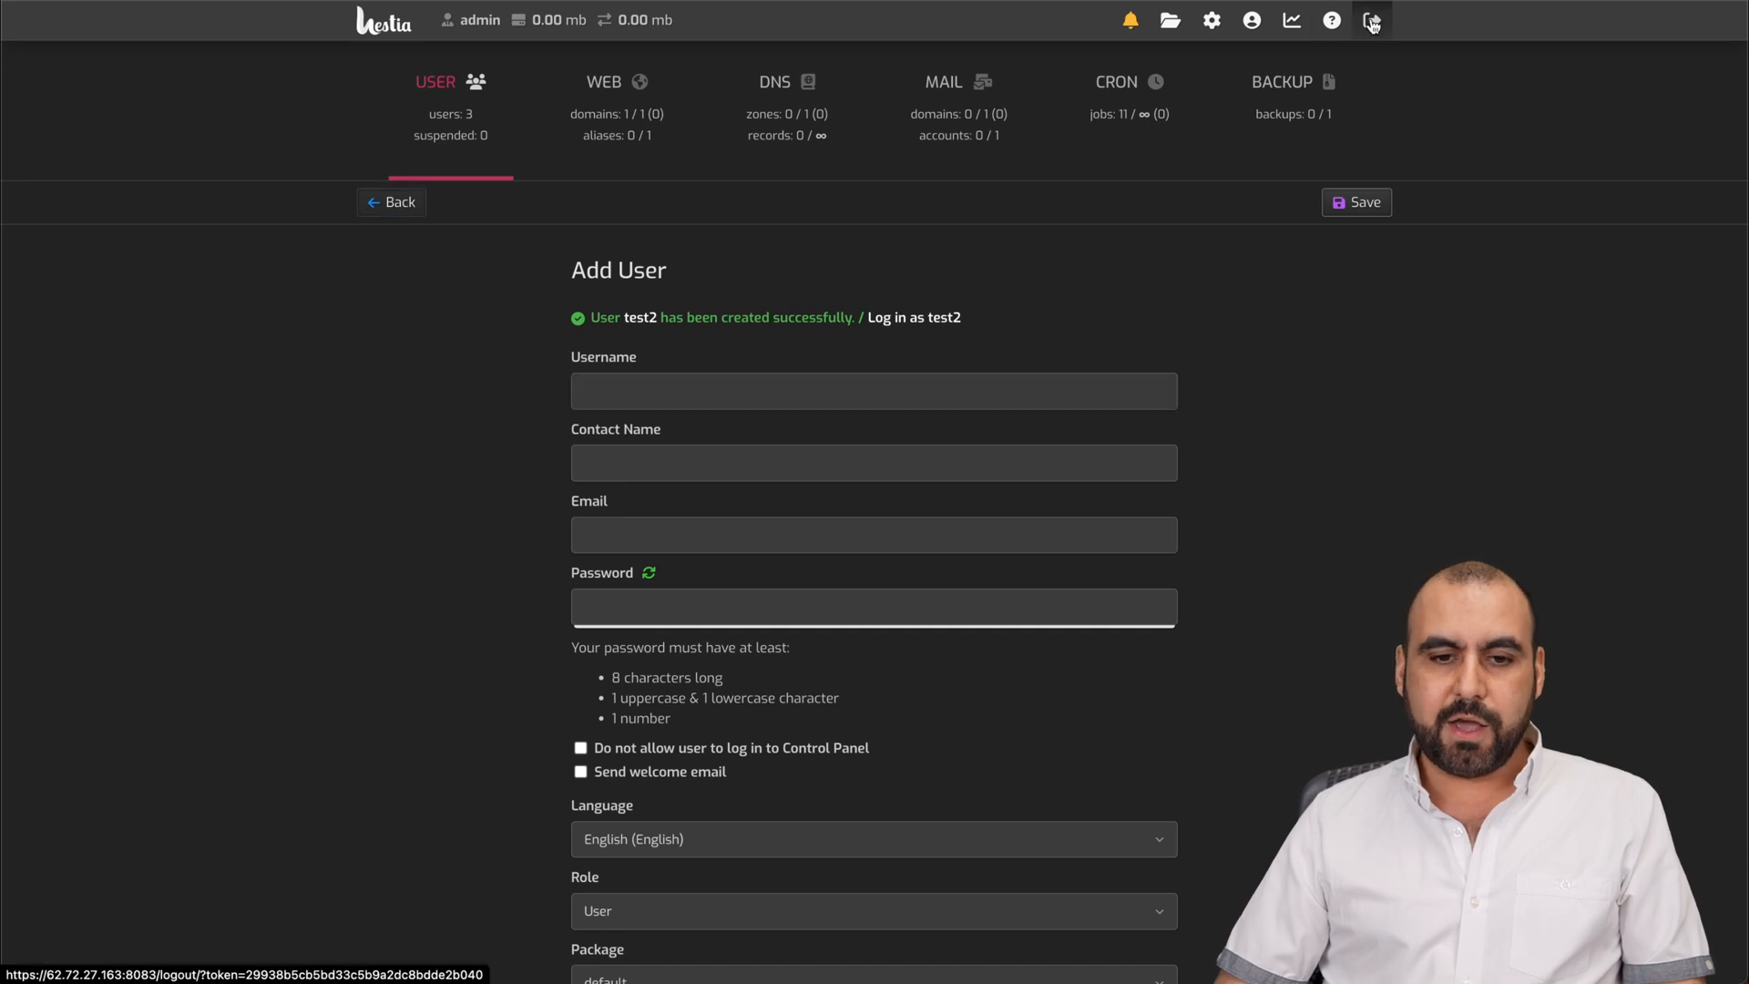
Log out of admin and log back in as the test2 user
click(1370, 20)
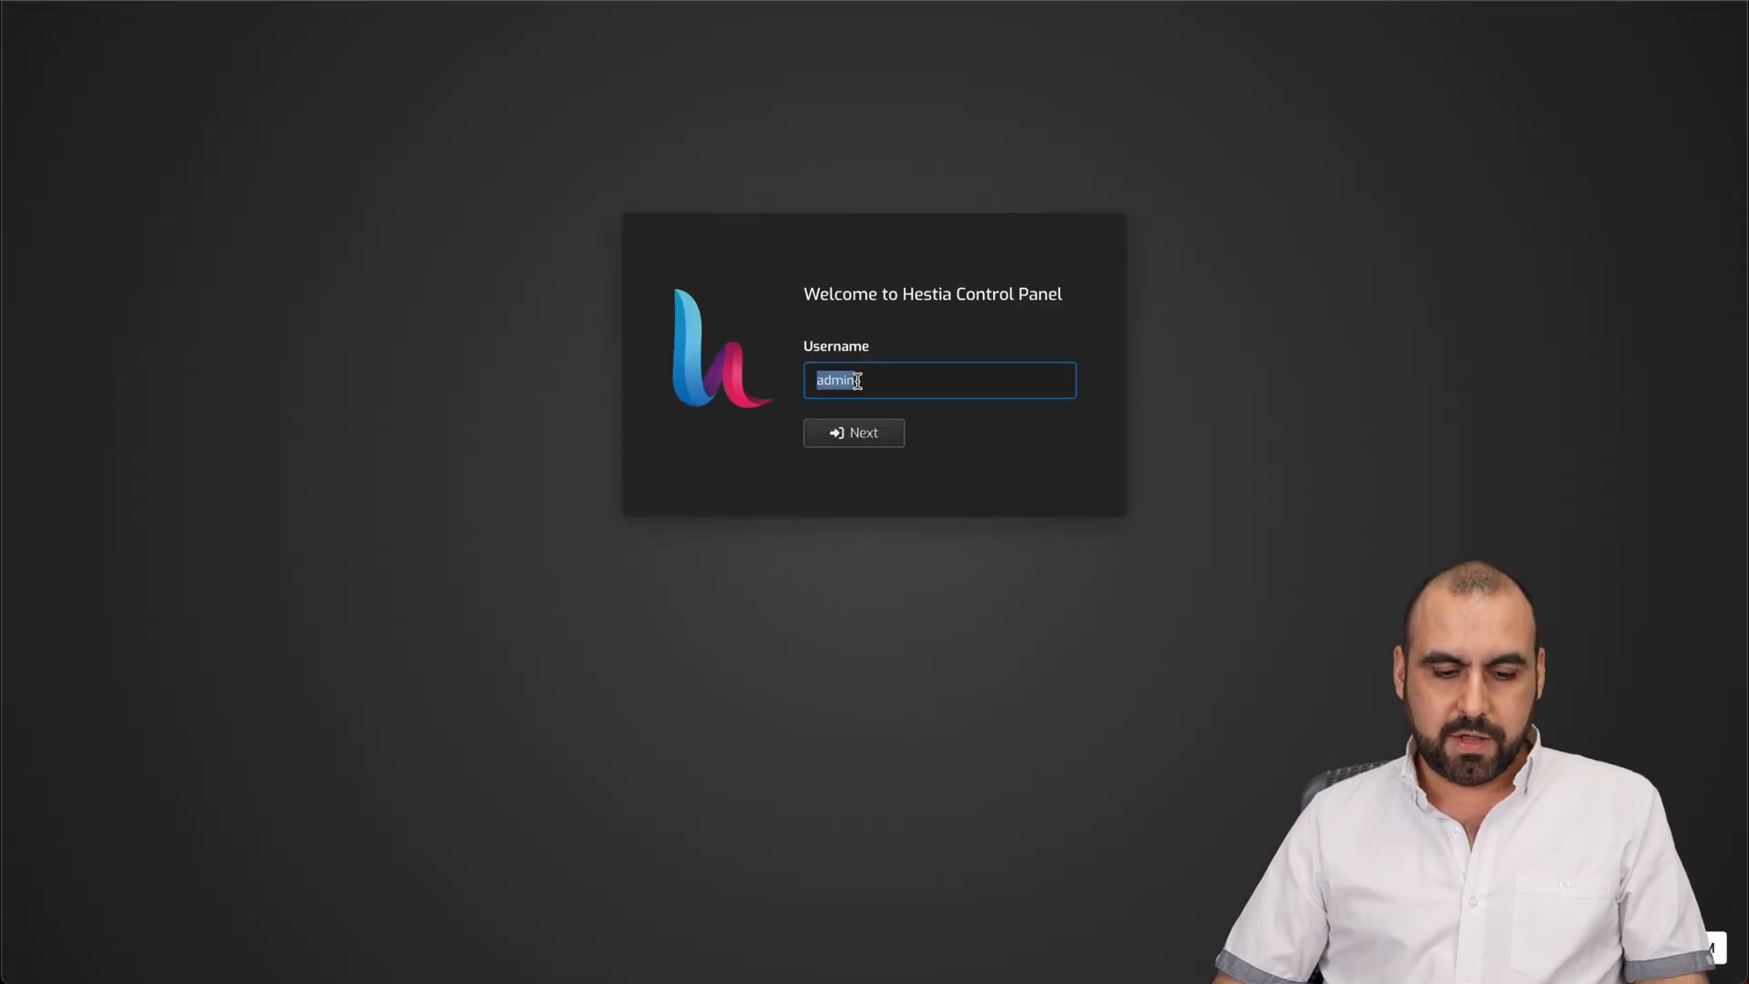
click(853, 434)
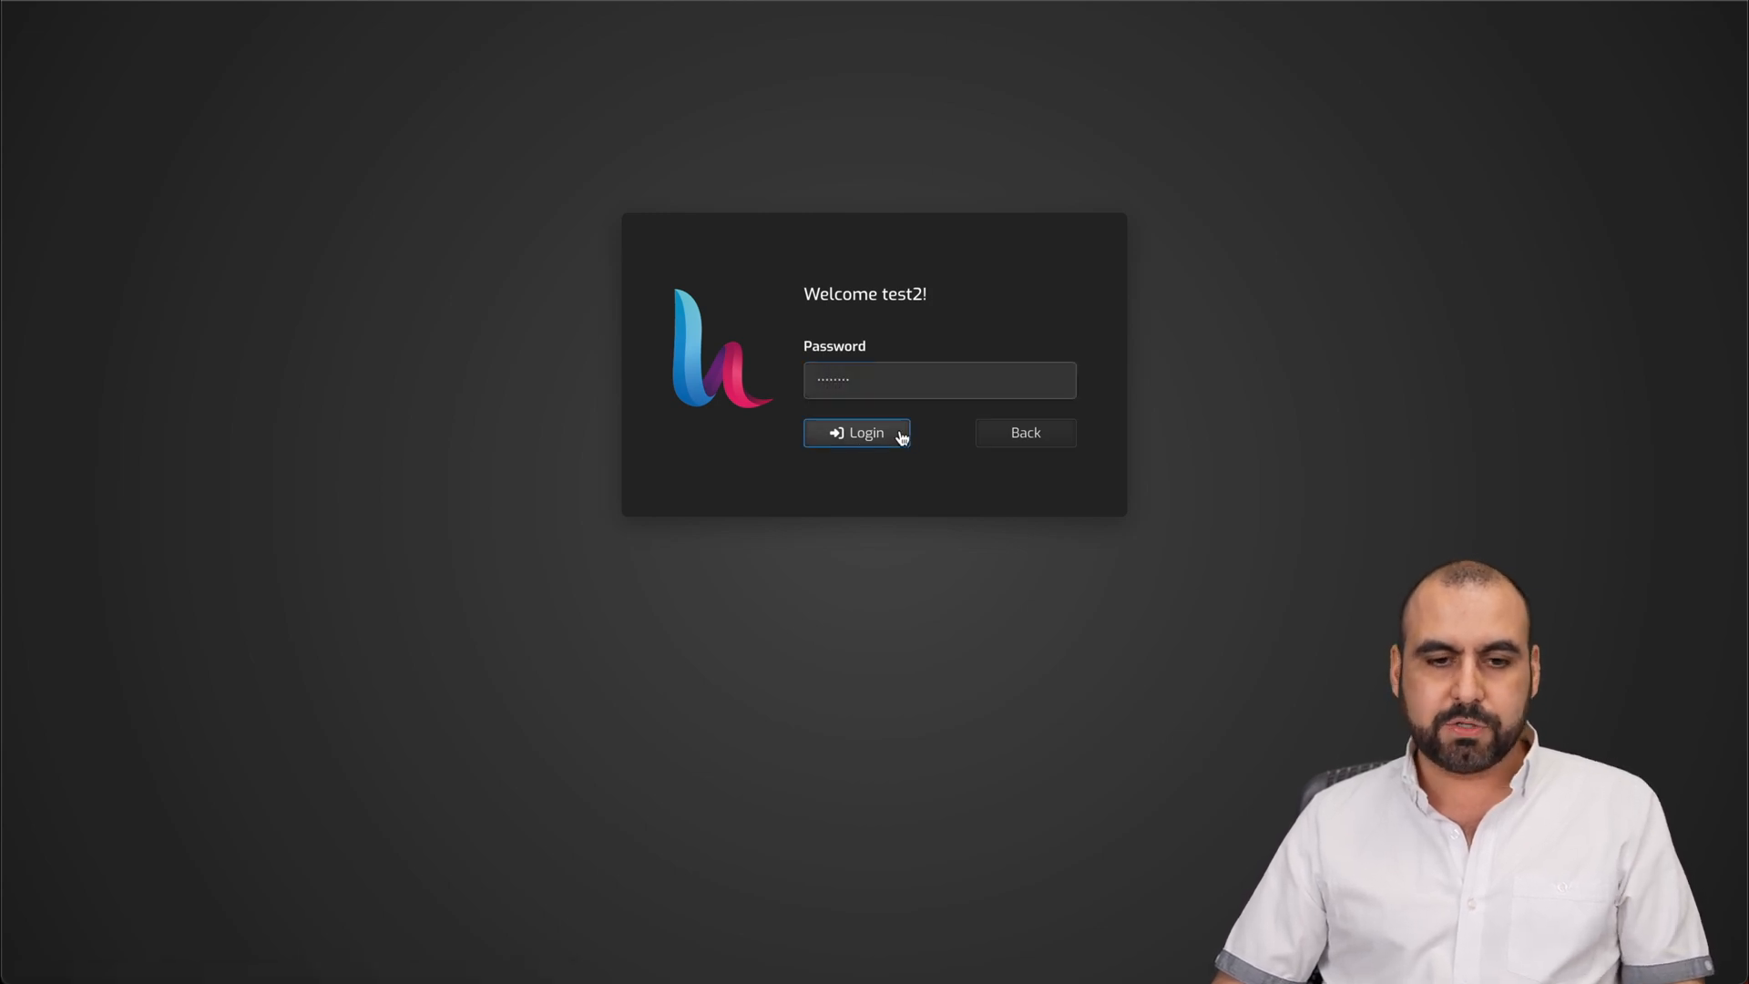
click(856, 434)
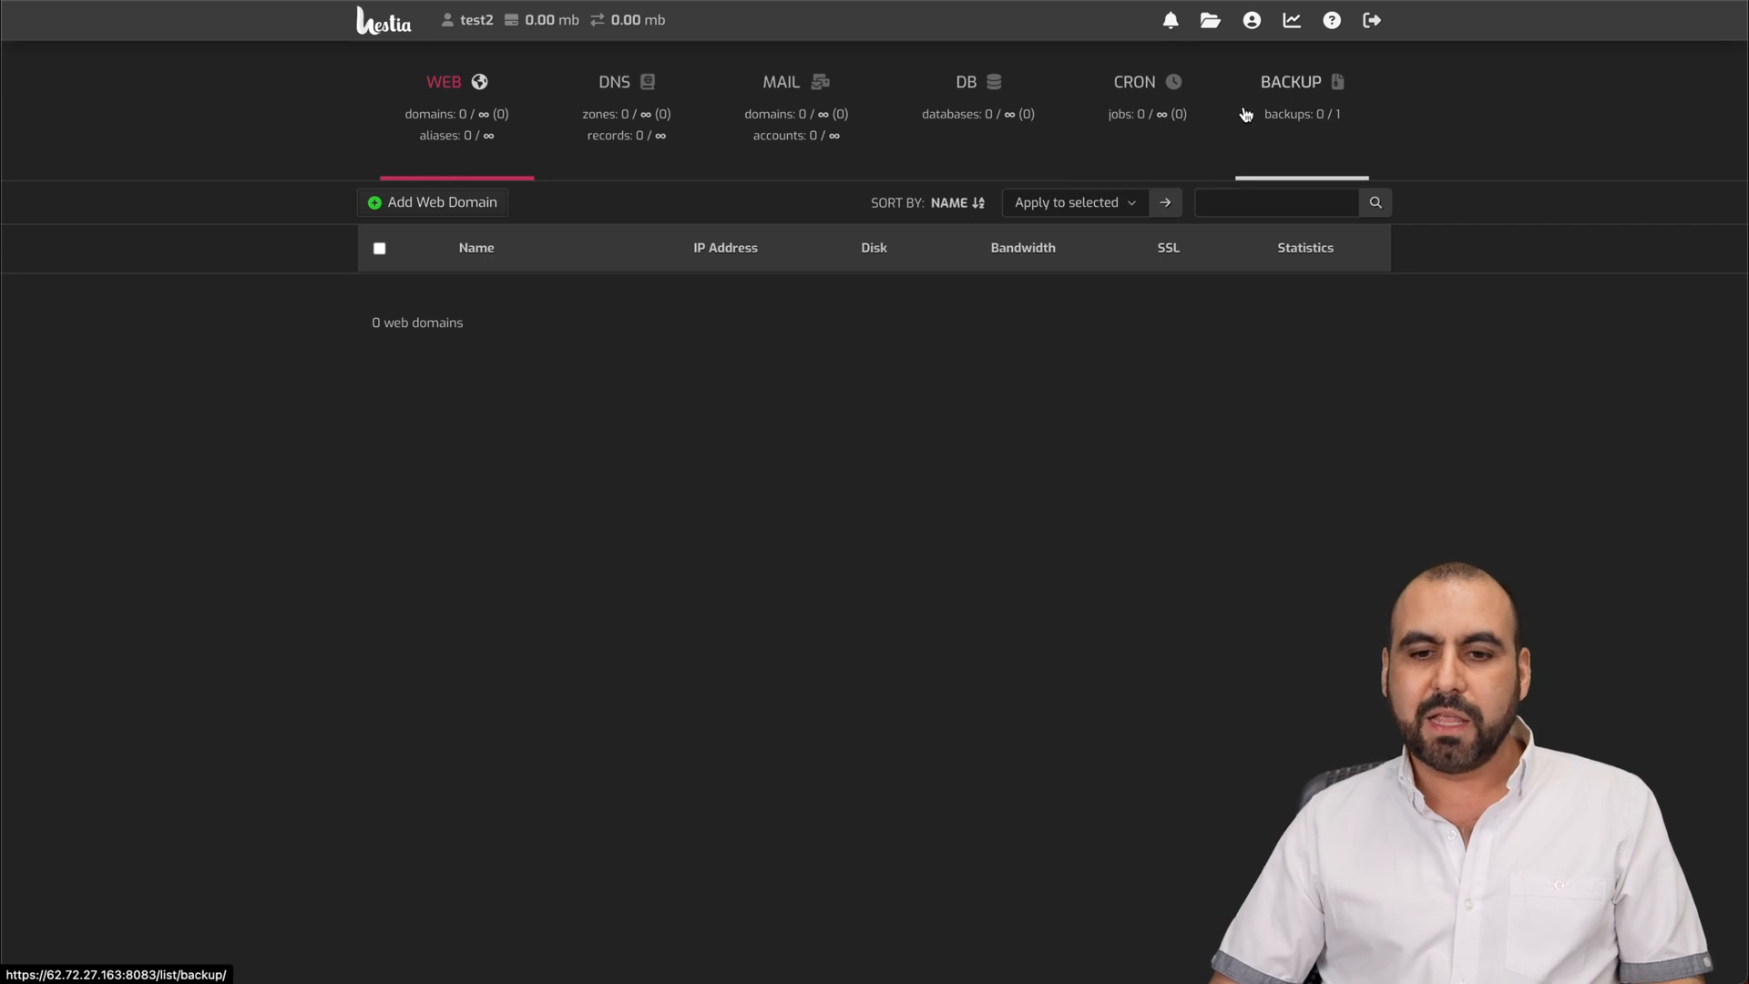
mouse_move(902, 401)
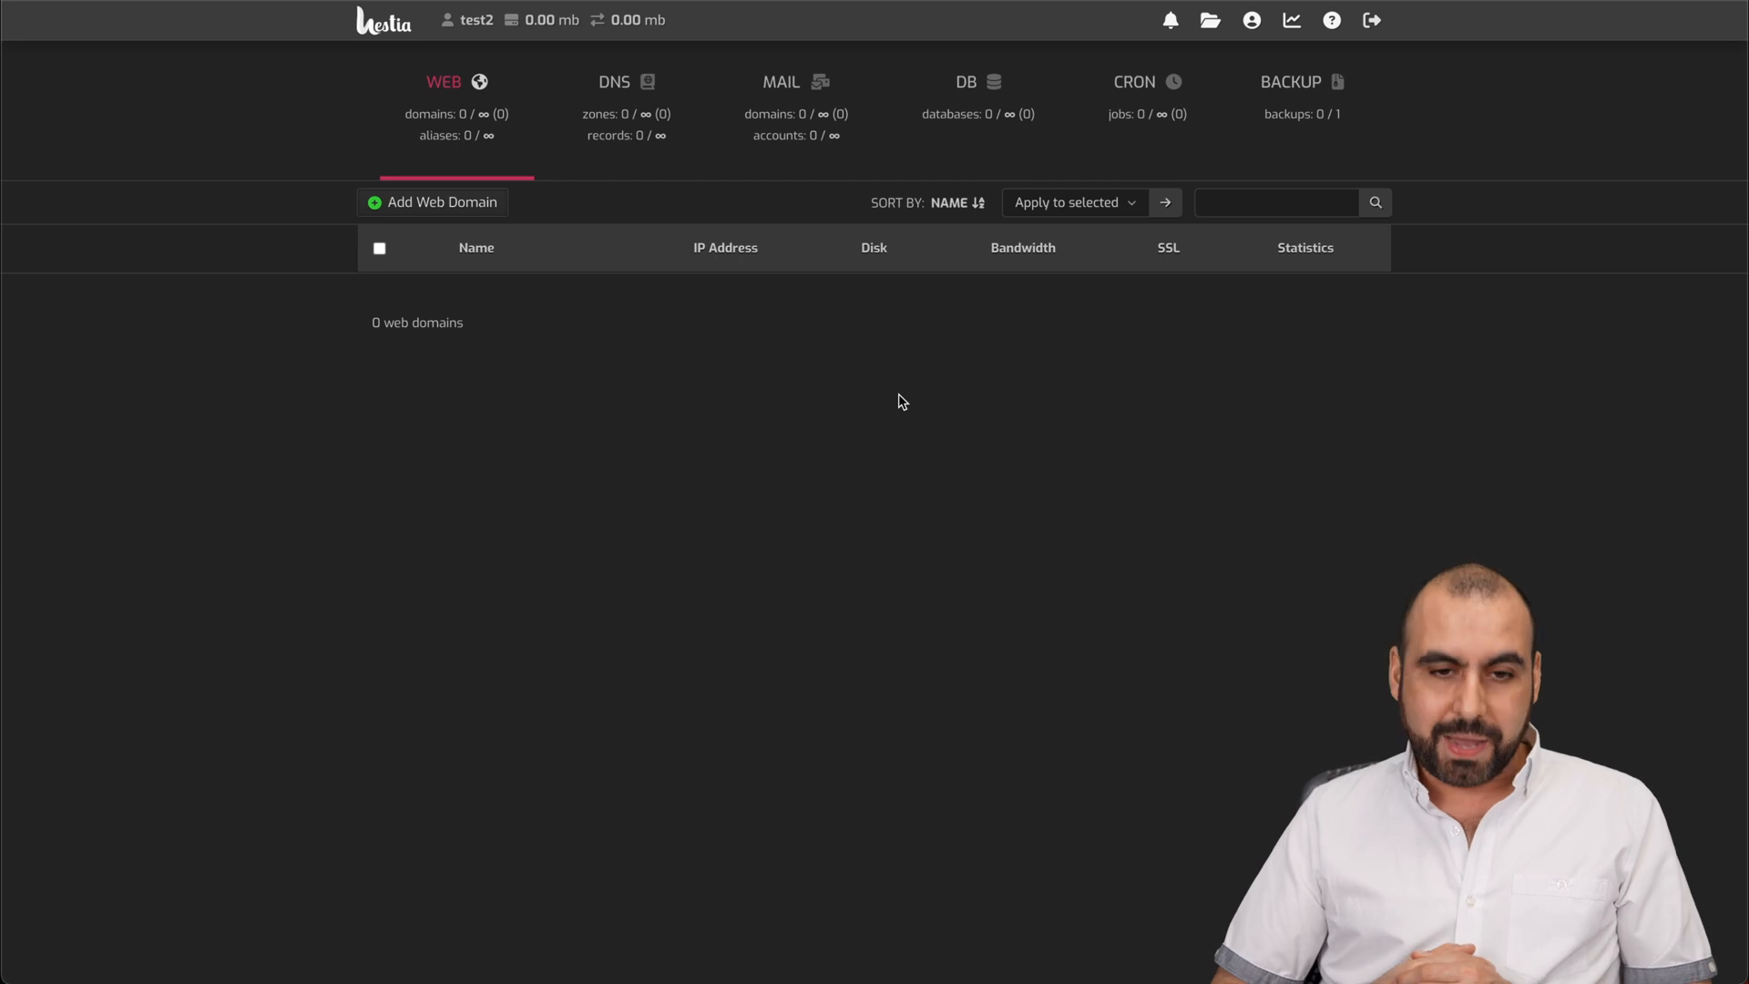
mouse_move(441, 202)
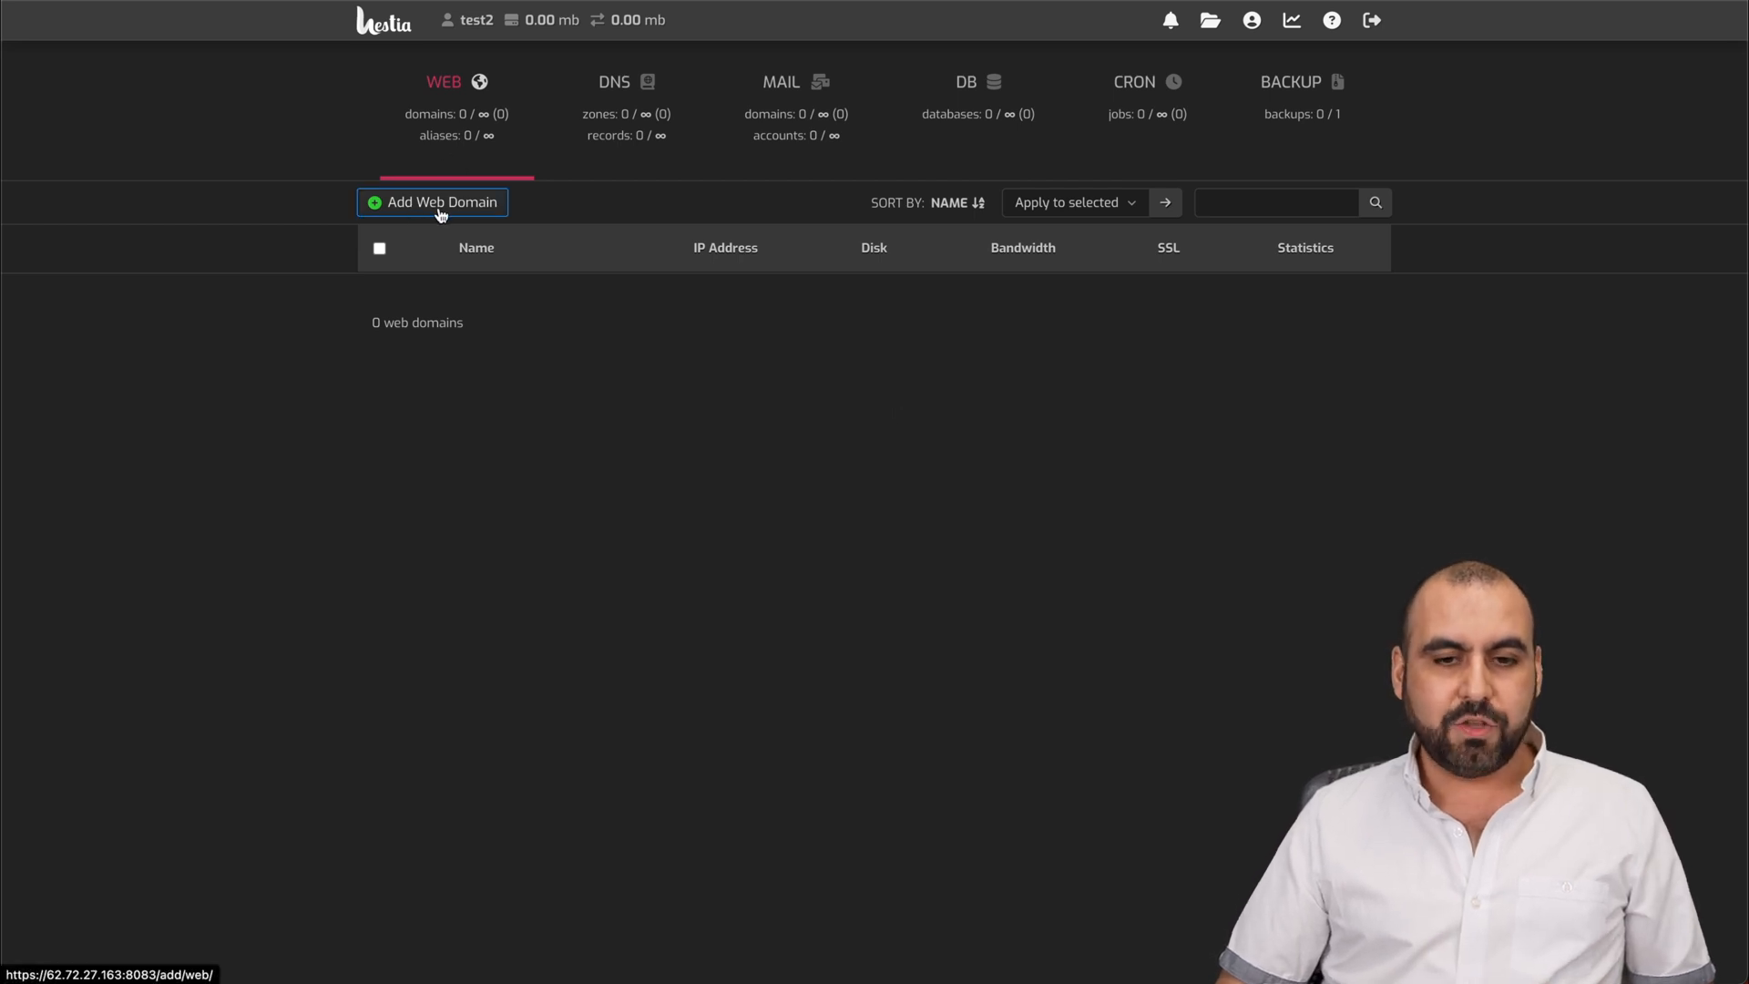
Begin entering a web domain starting with 'hos' for test2
click(434, 202)
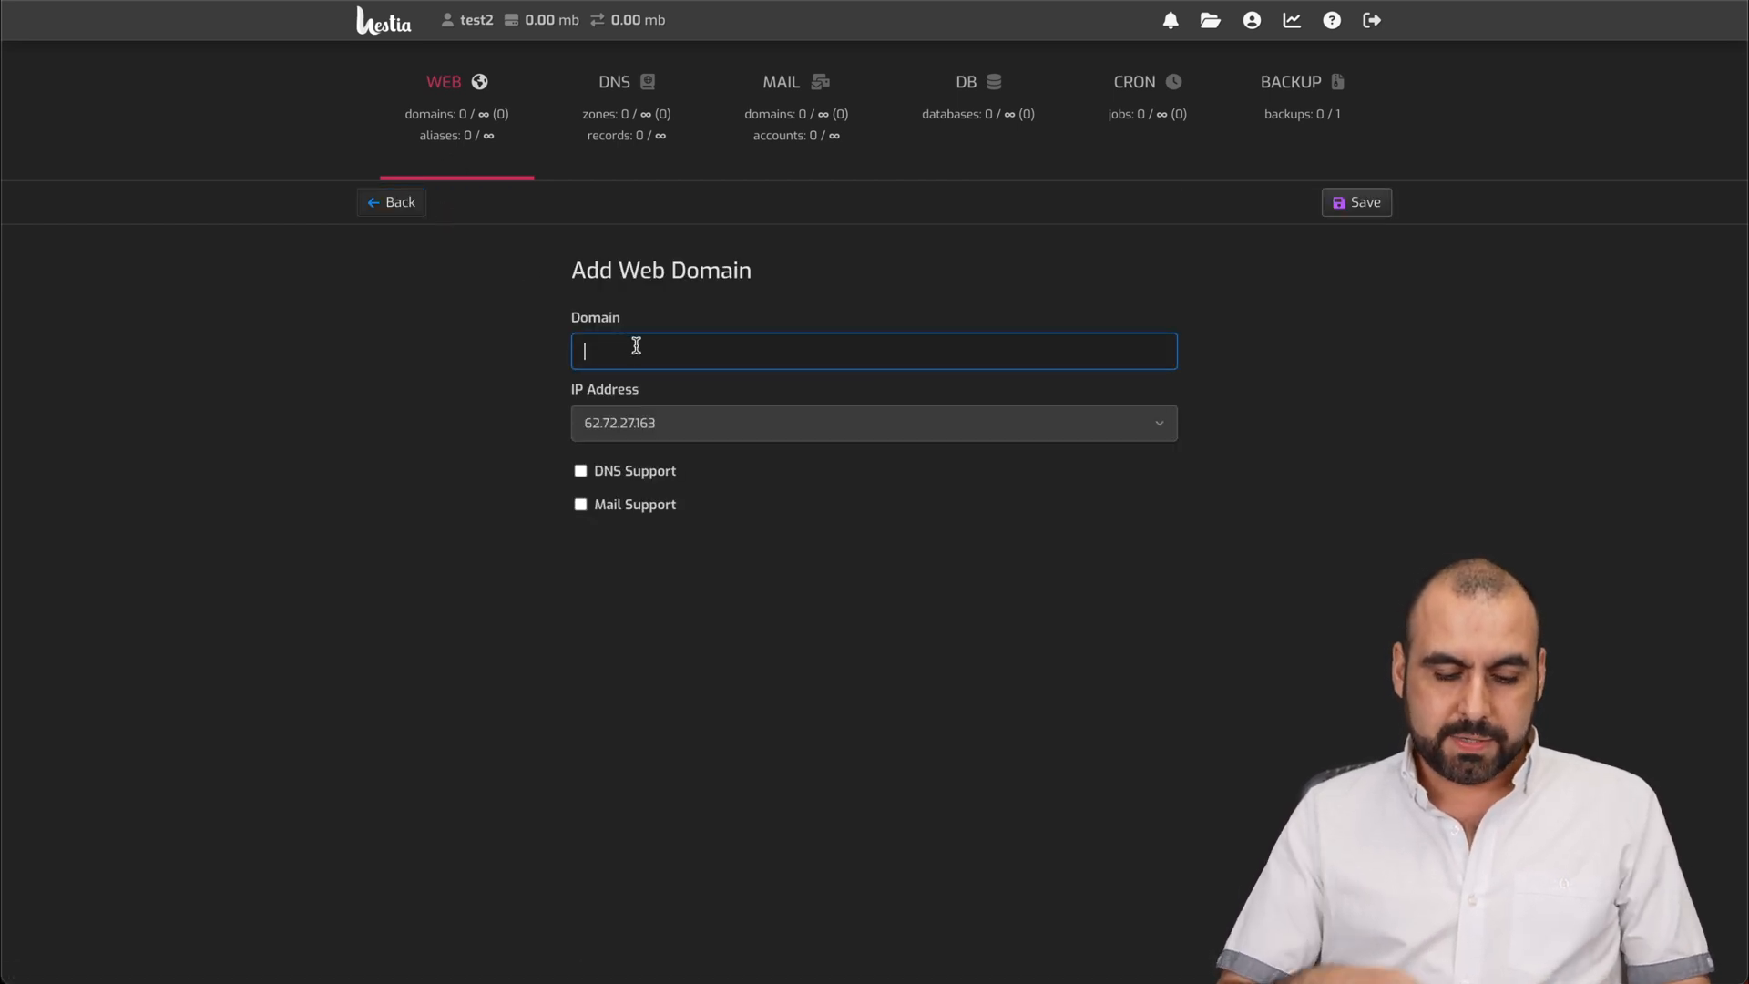
text(hos)
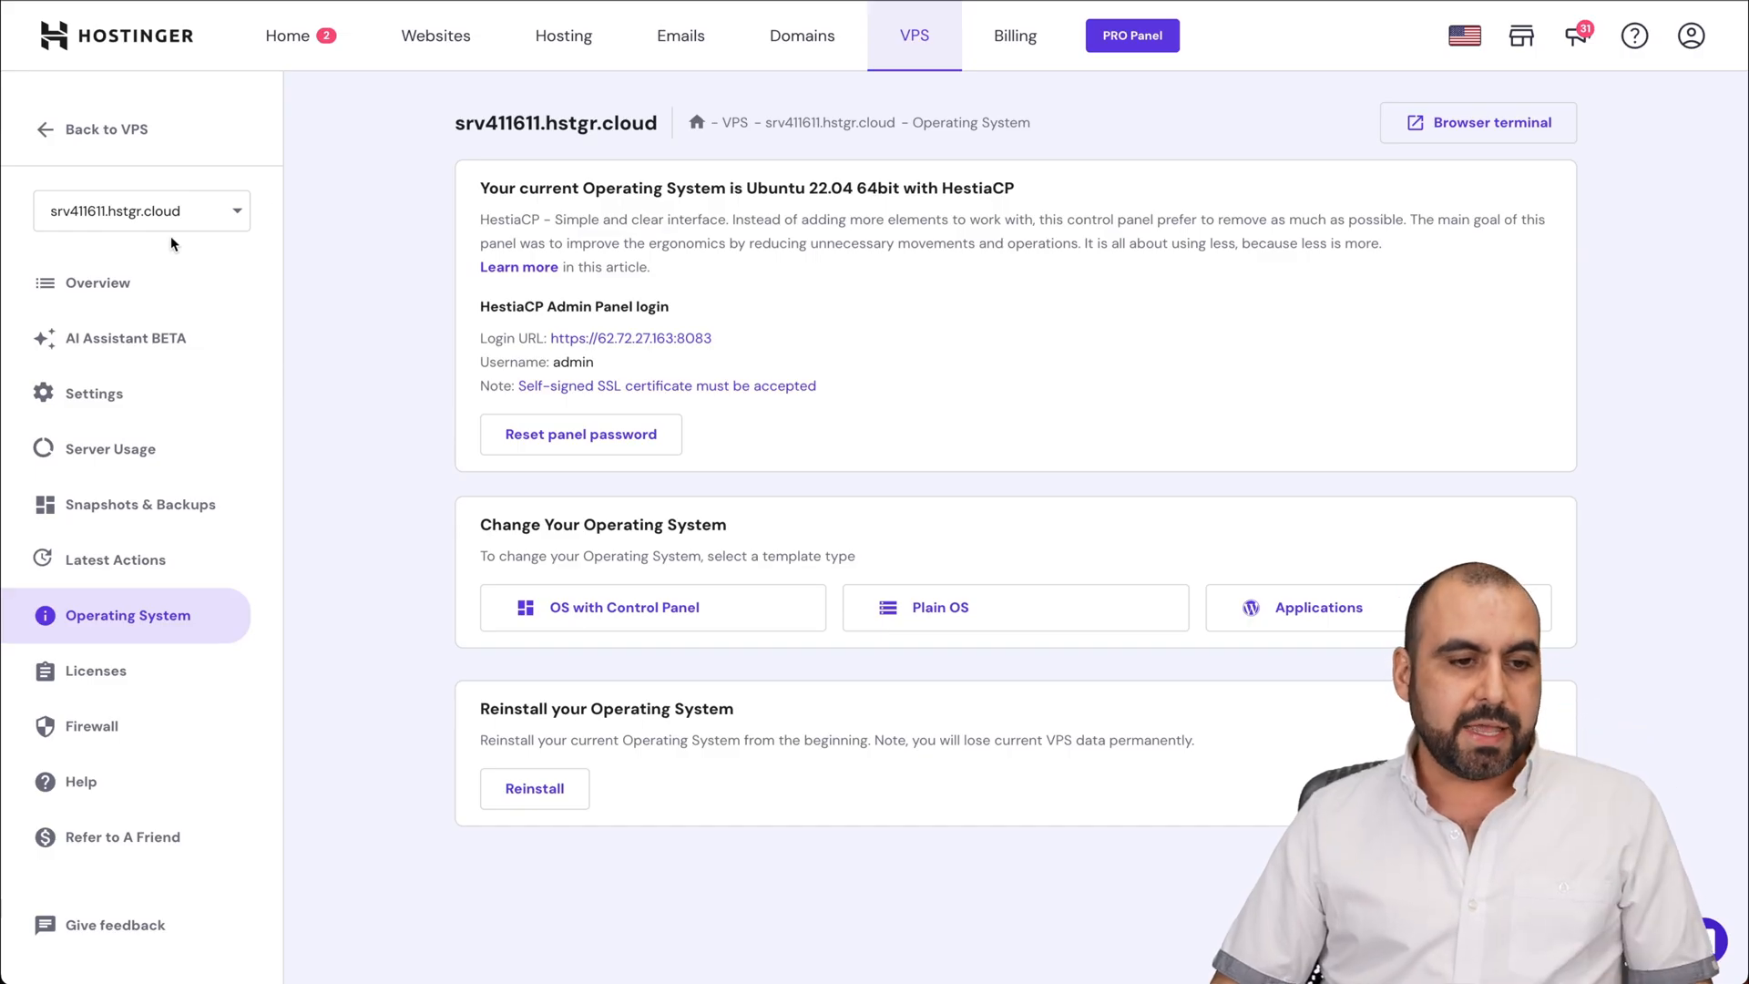
Start a new A record in anilufer.com's DNS and begin naming it 'host...'
click(99, 282)
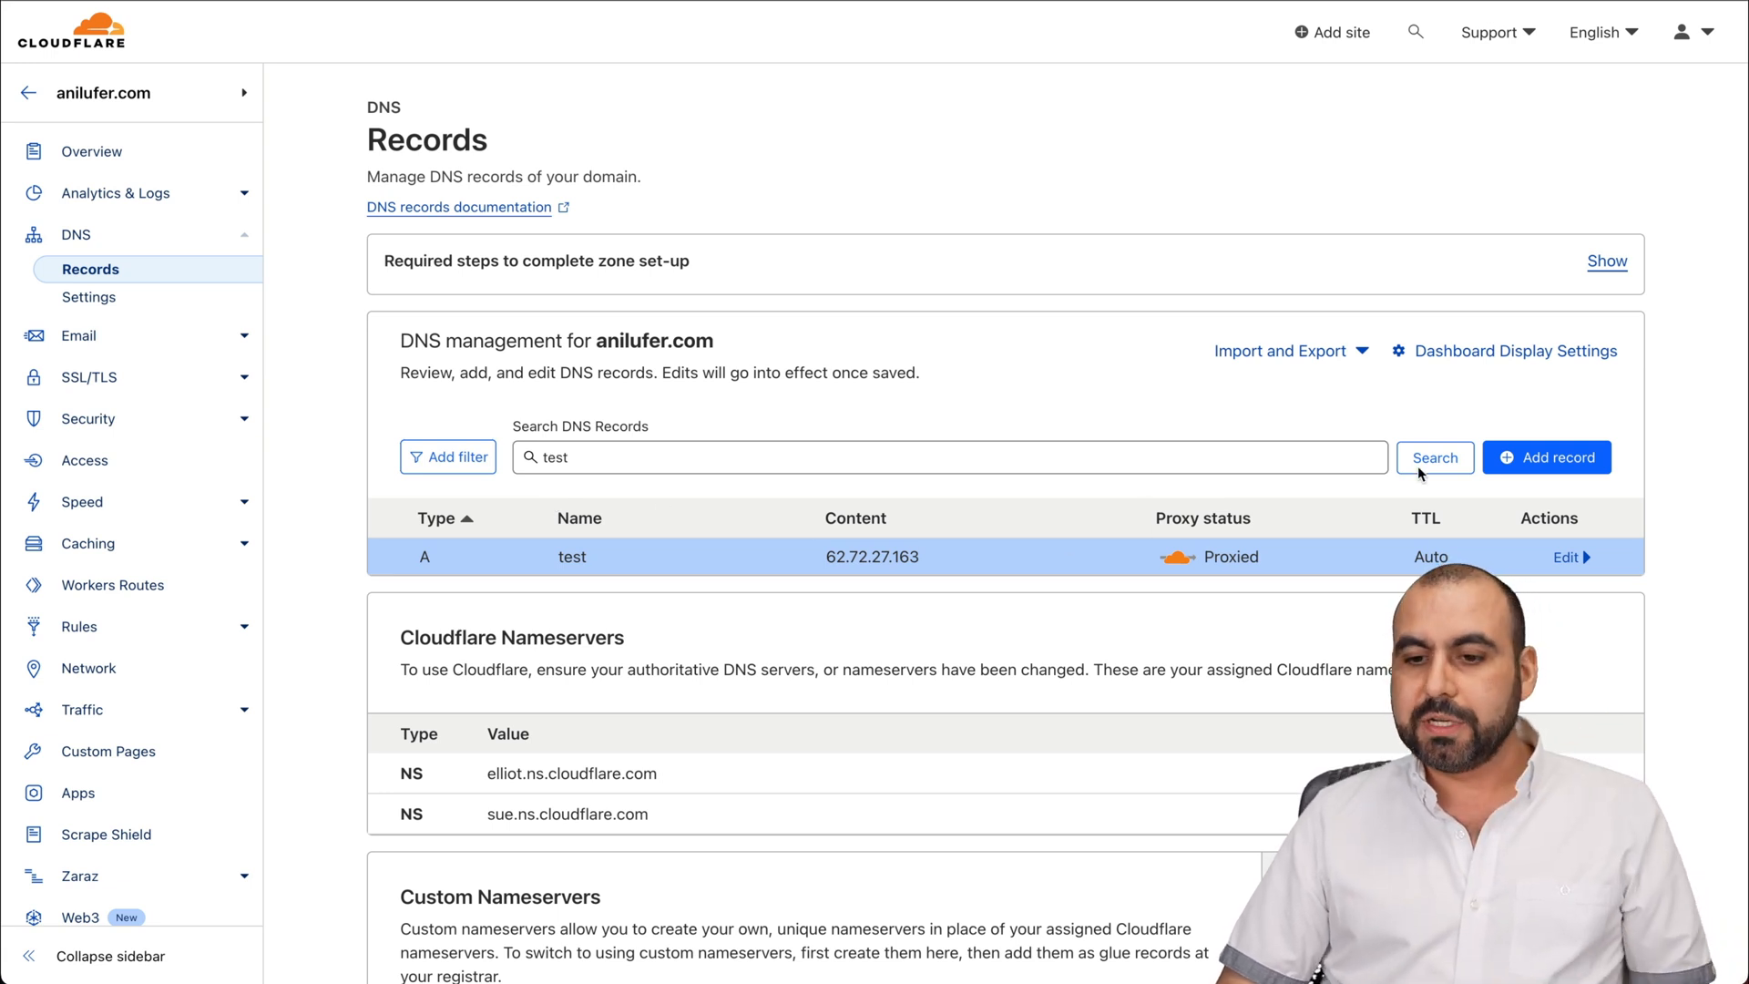
click(1547, 456)
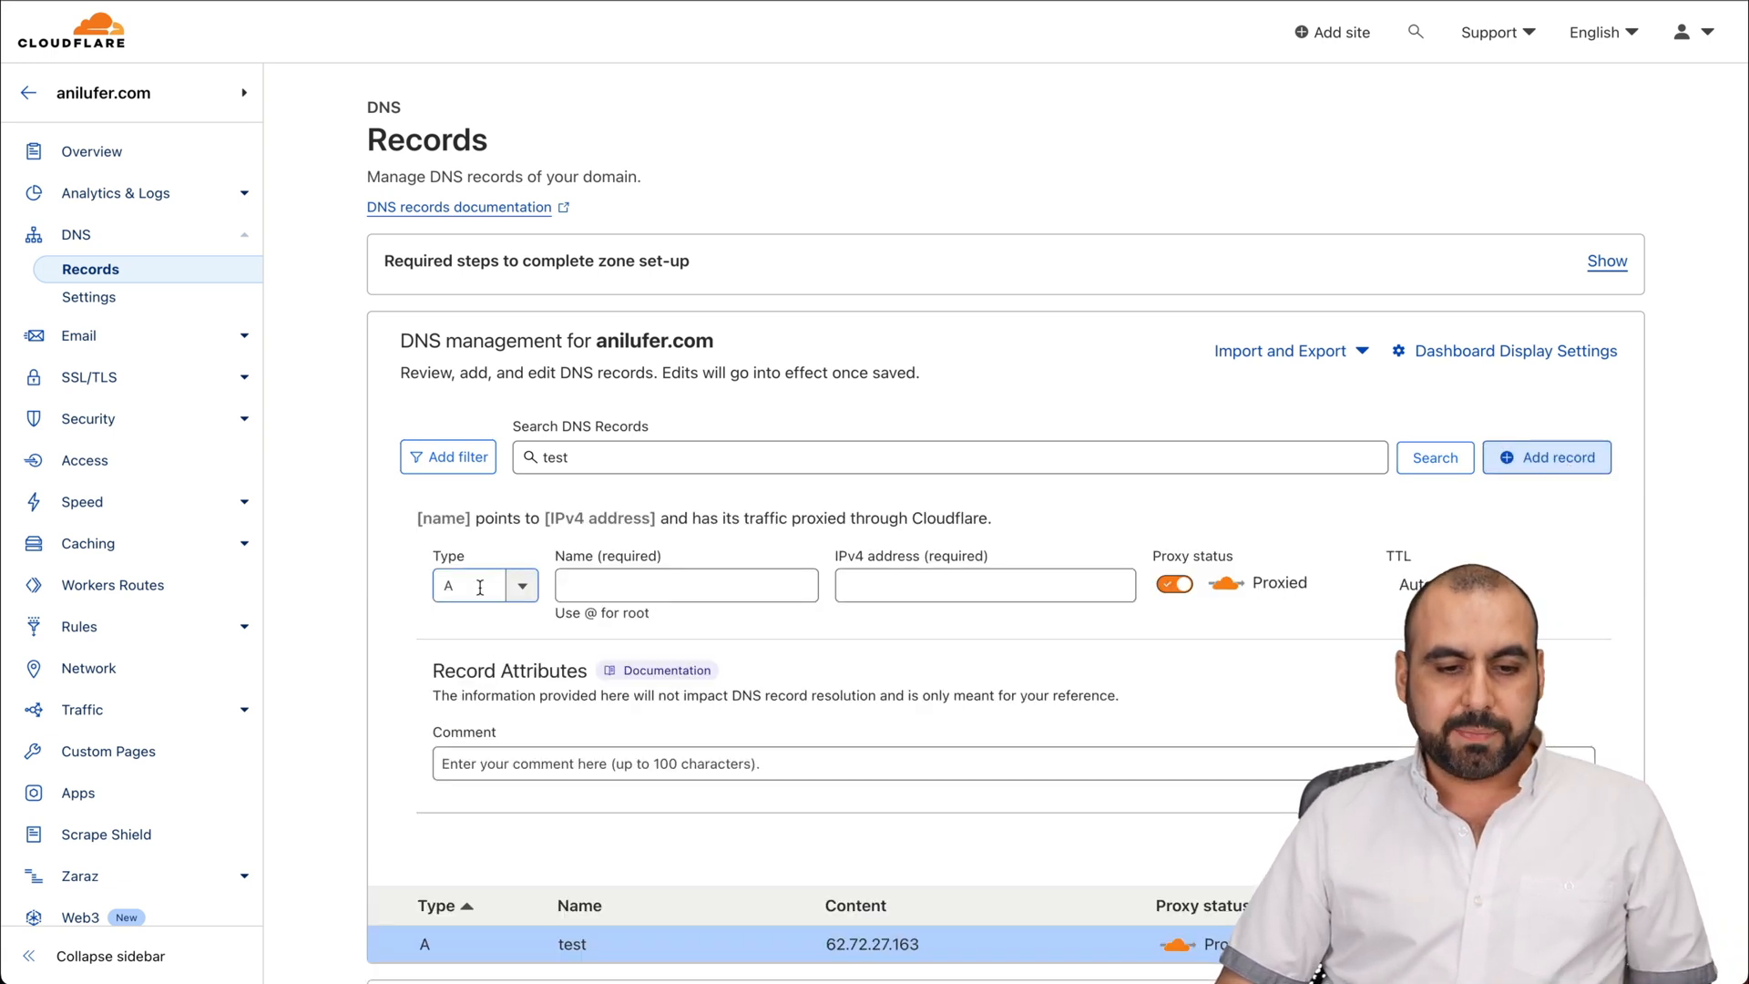
click(687, 585)
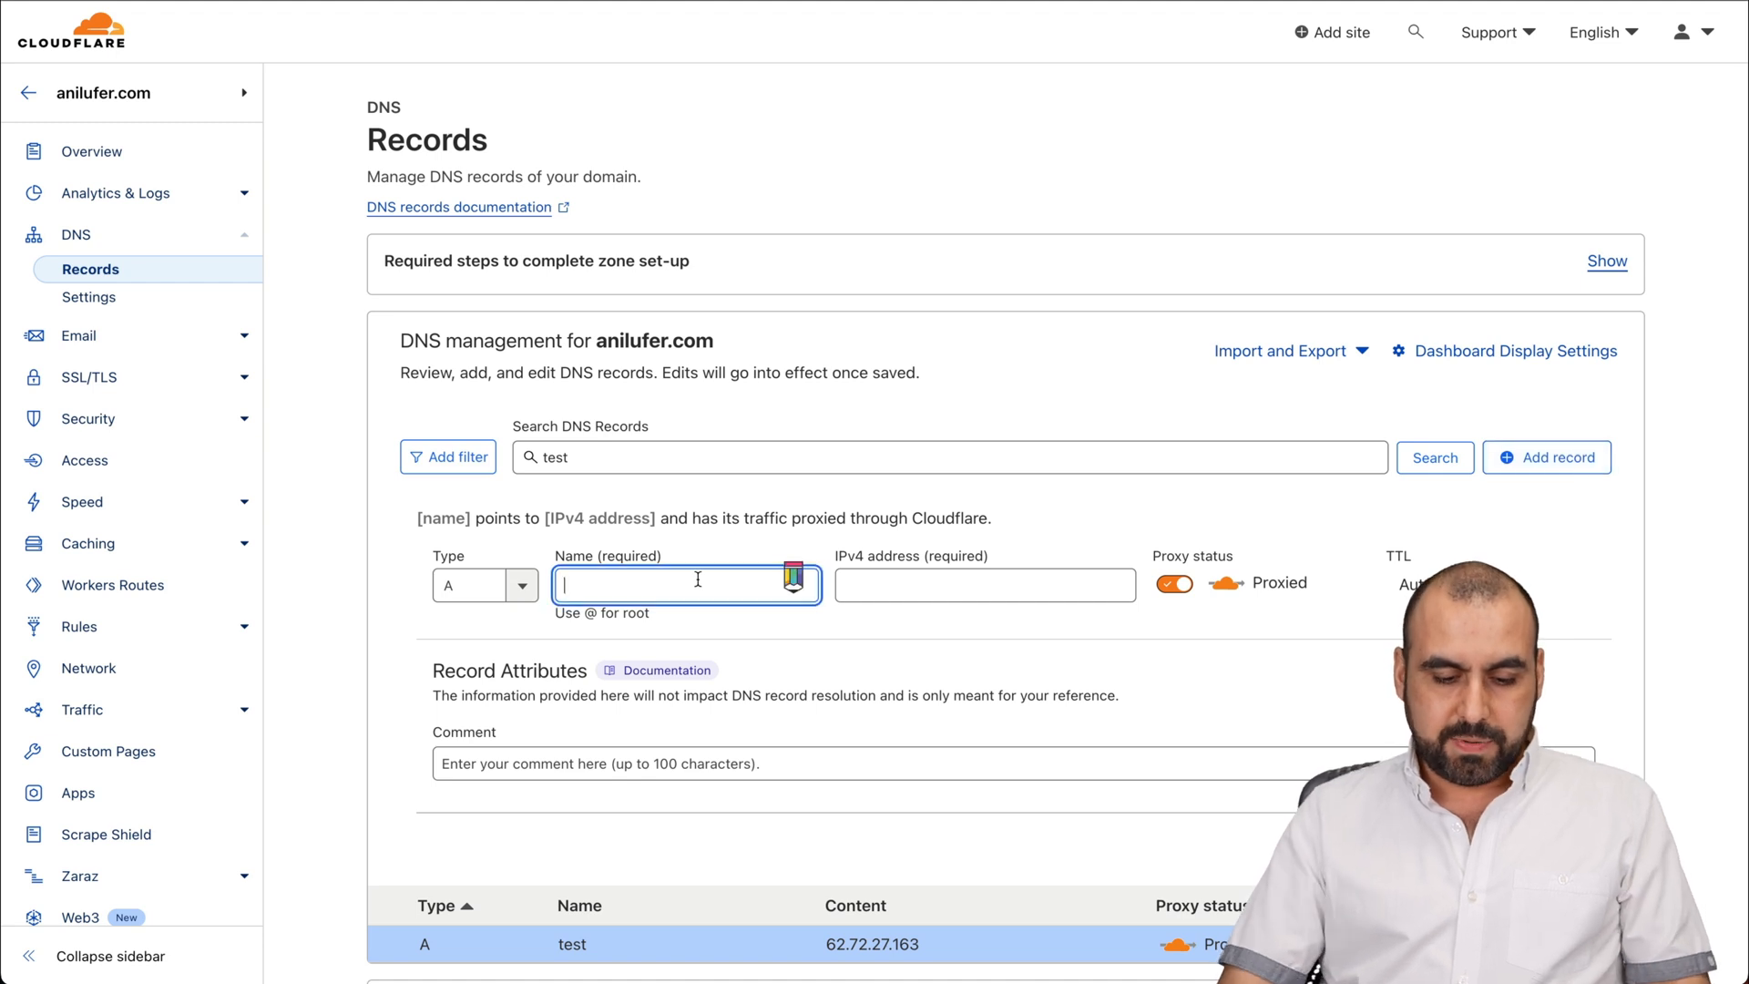
text(host)
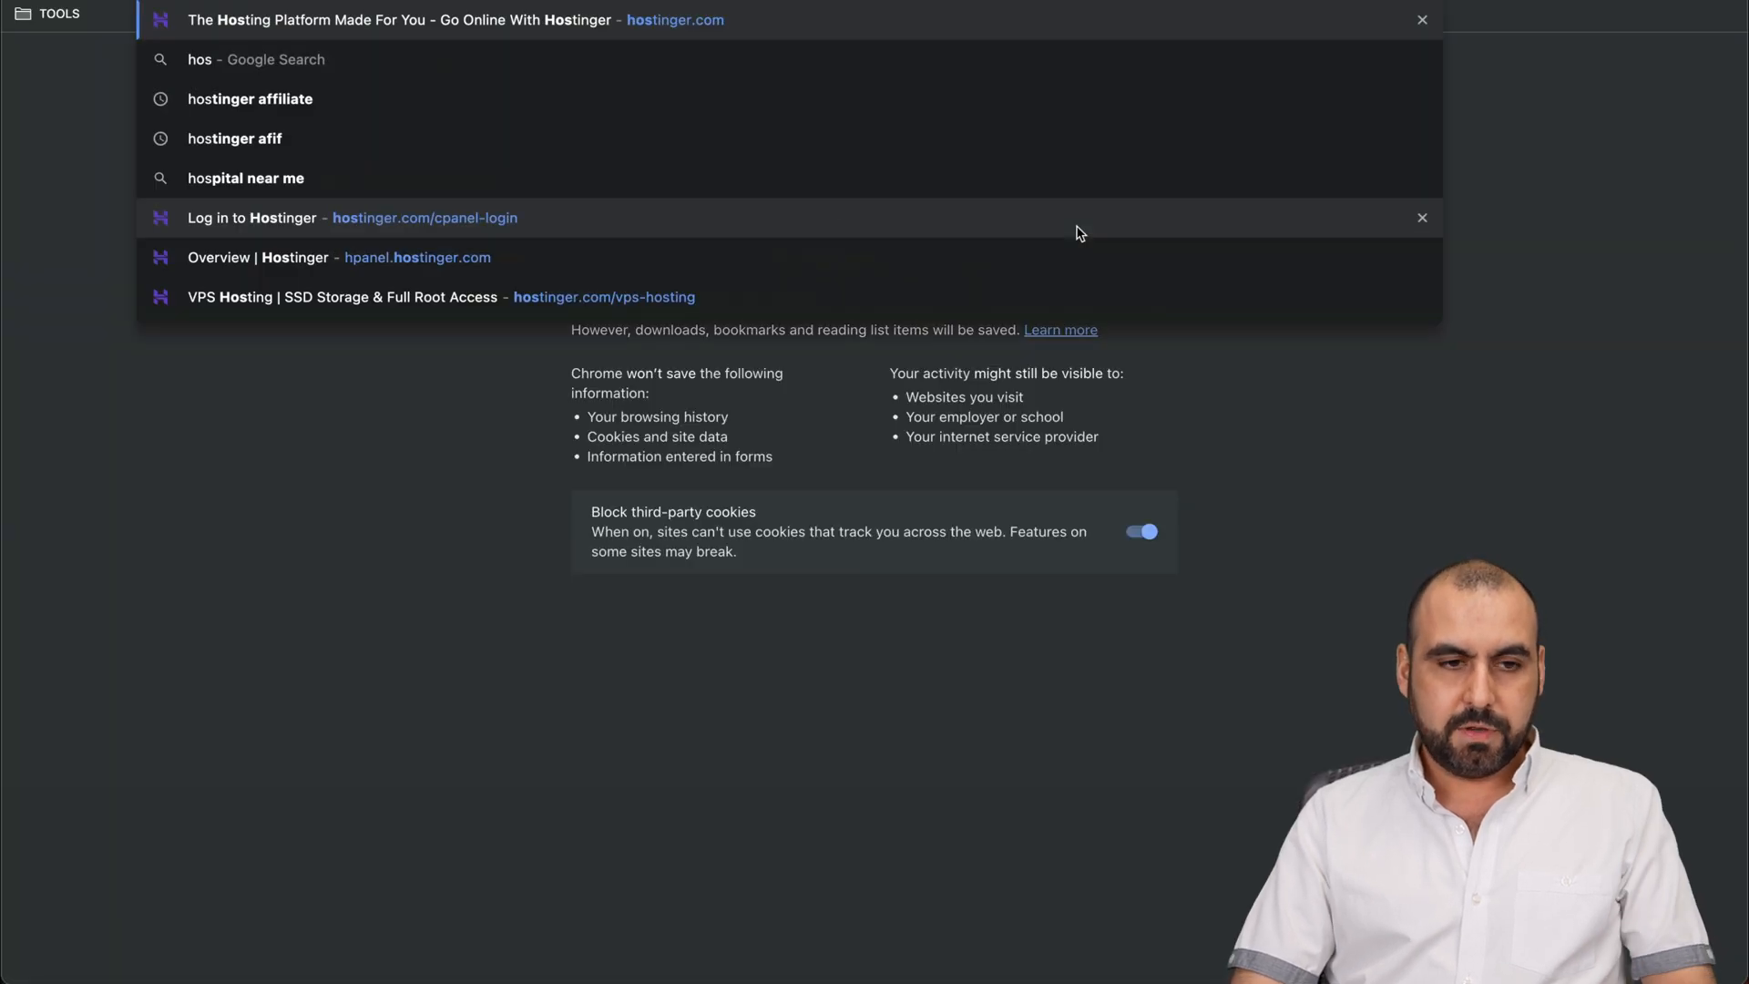
Load hostinger.anilufer.com and reach the web server's Success page
text(hostinger.ani)
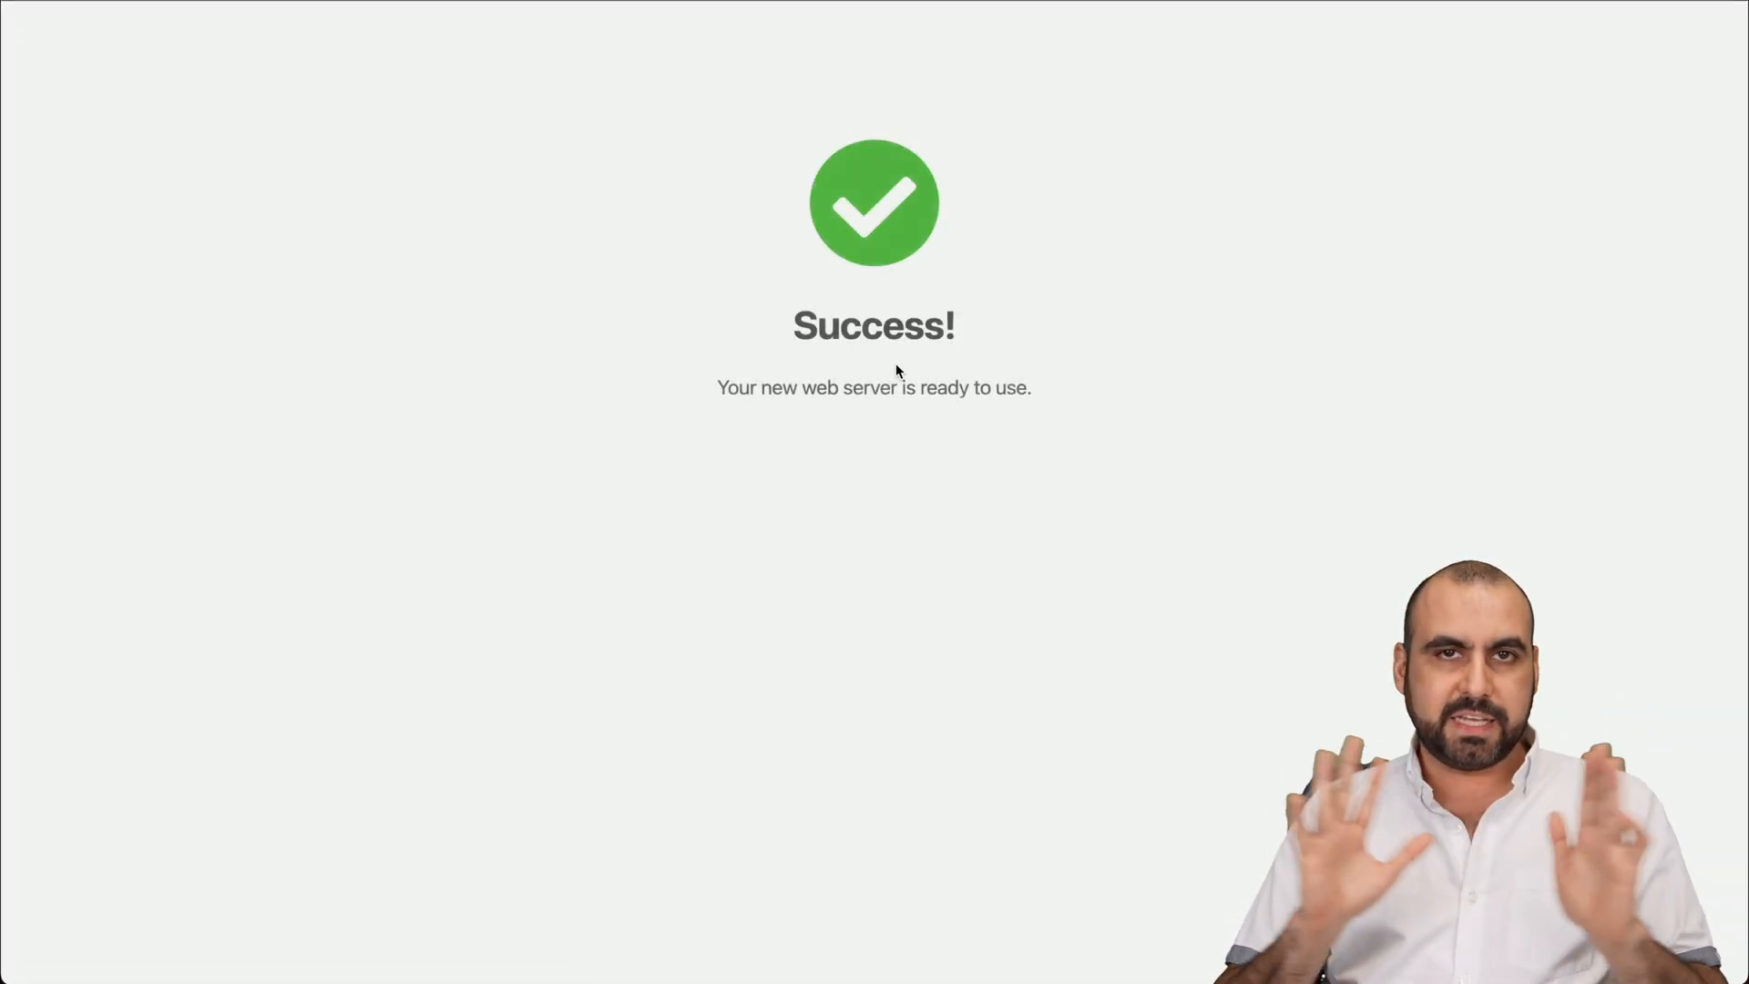
mouse_move(142, 126)
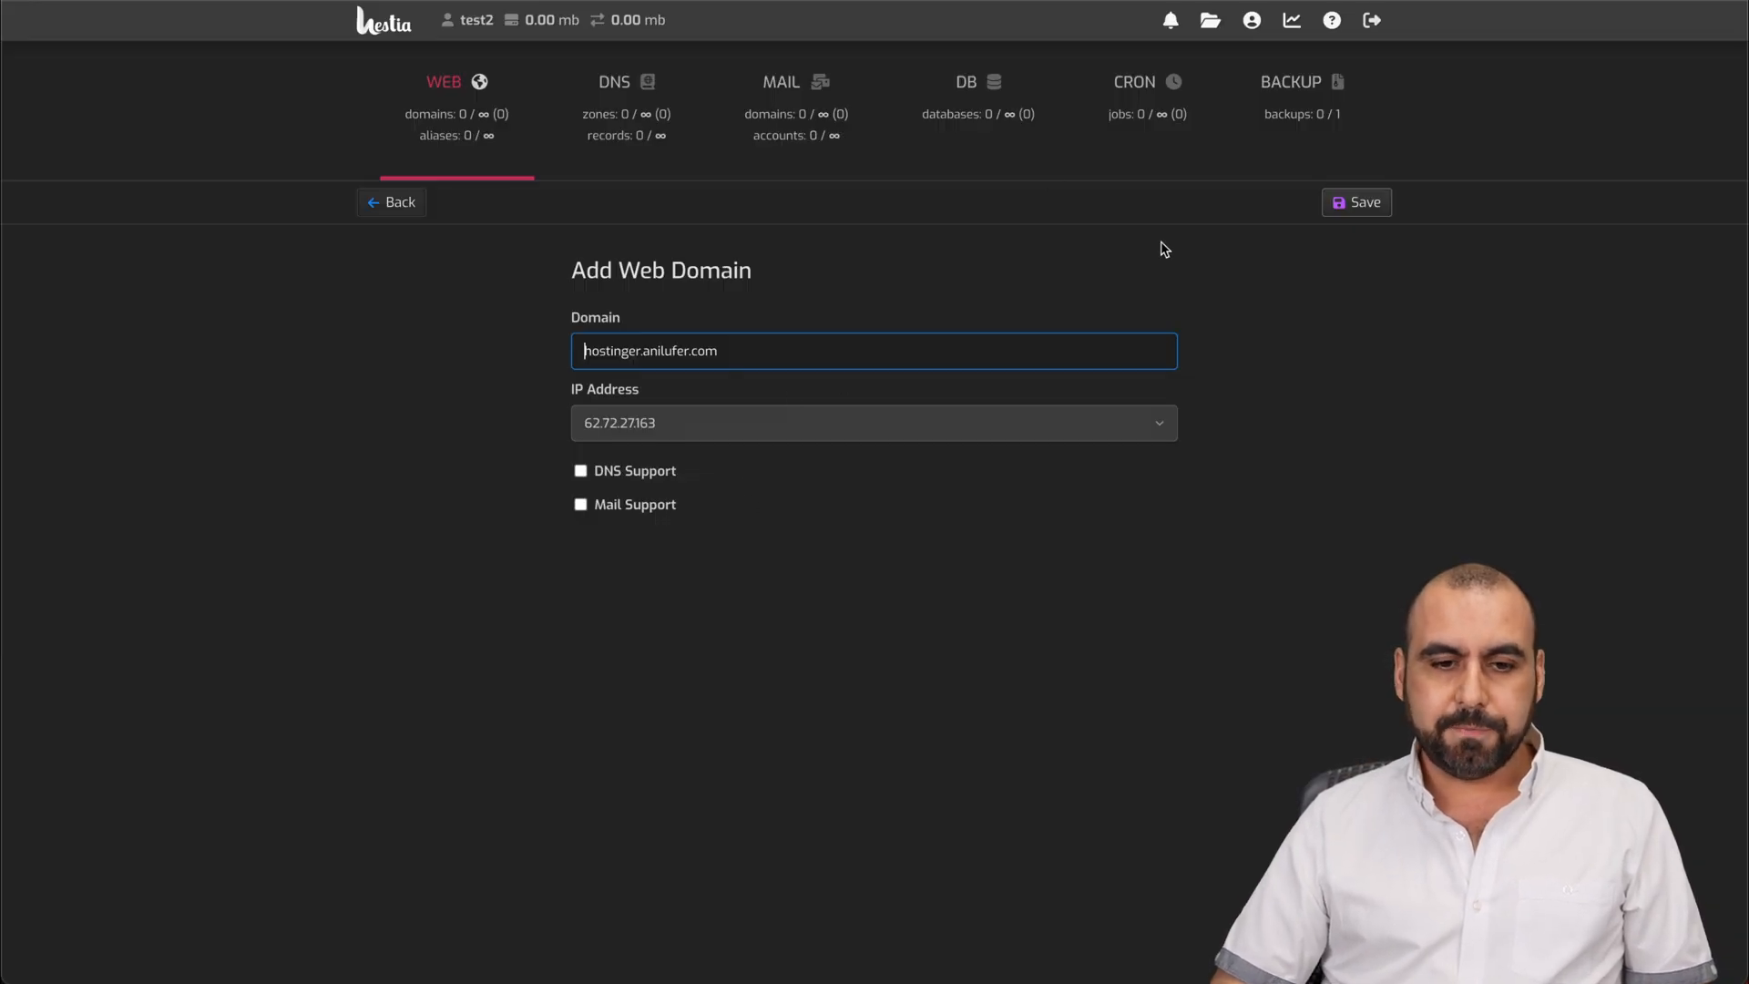
Save hostinger.anilufer.com as test2's web domain and return to the domain list
click(1356, 202)
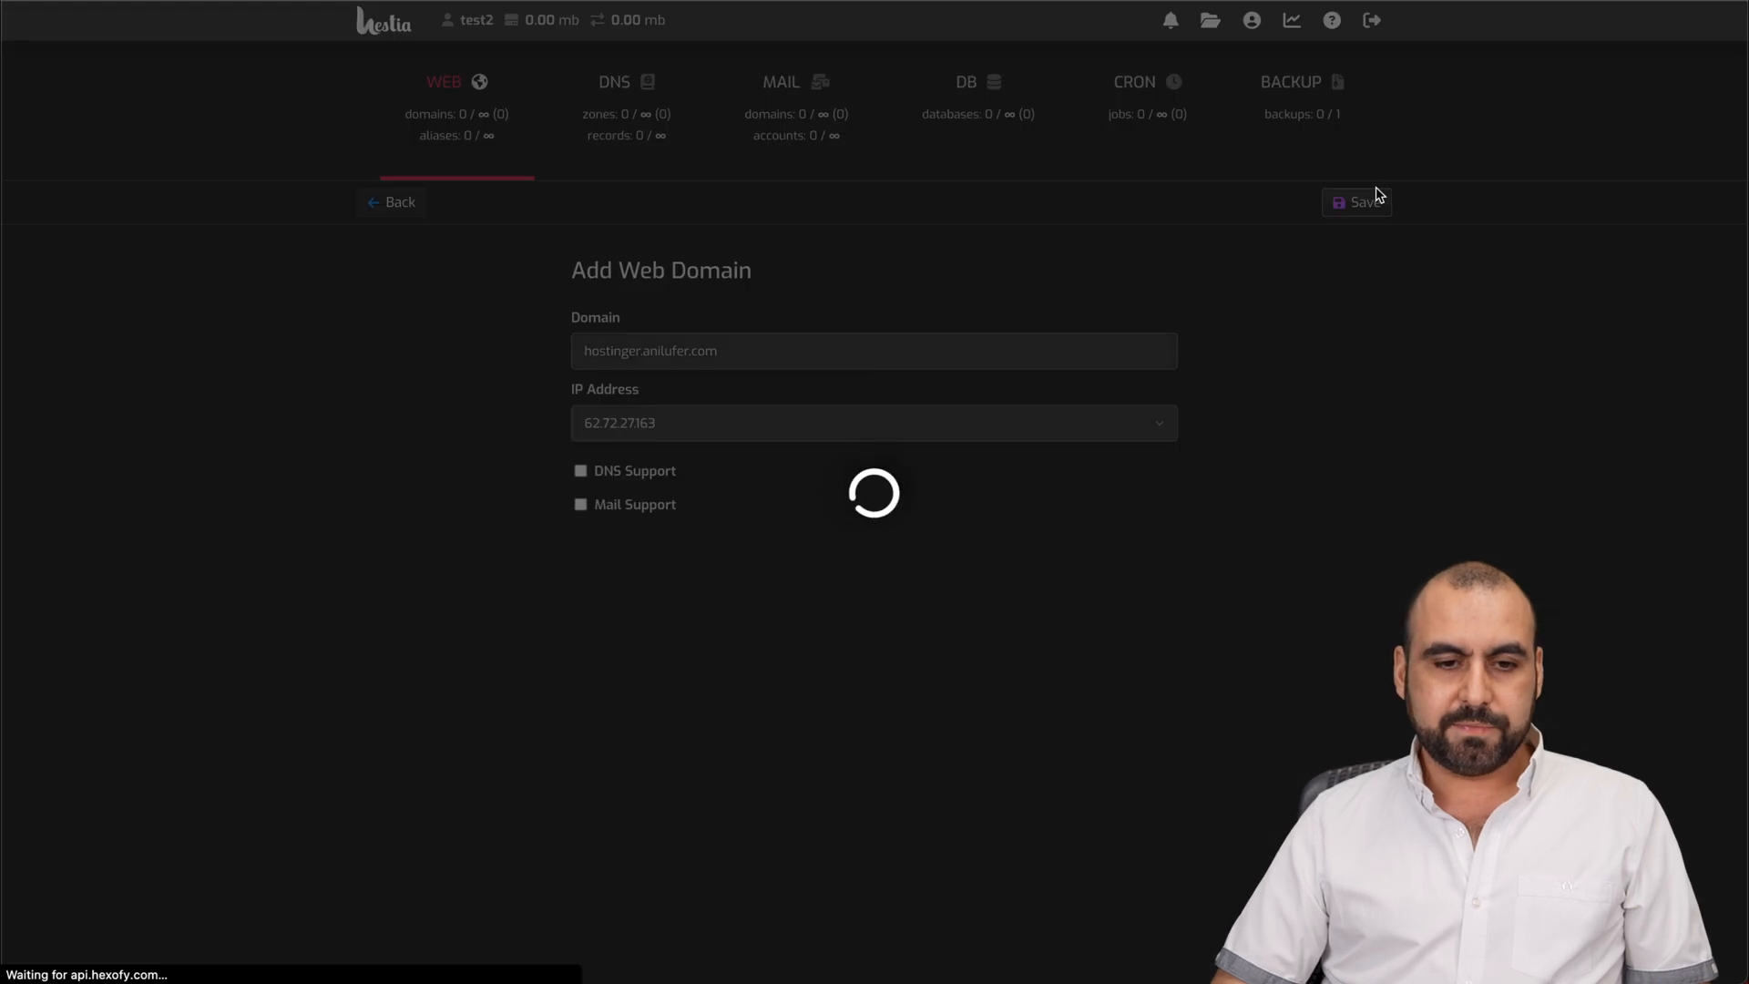
click(1356, 202)
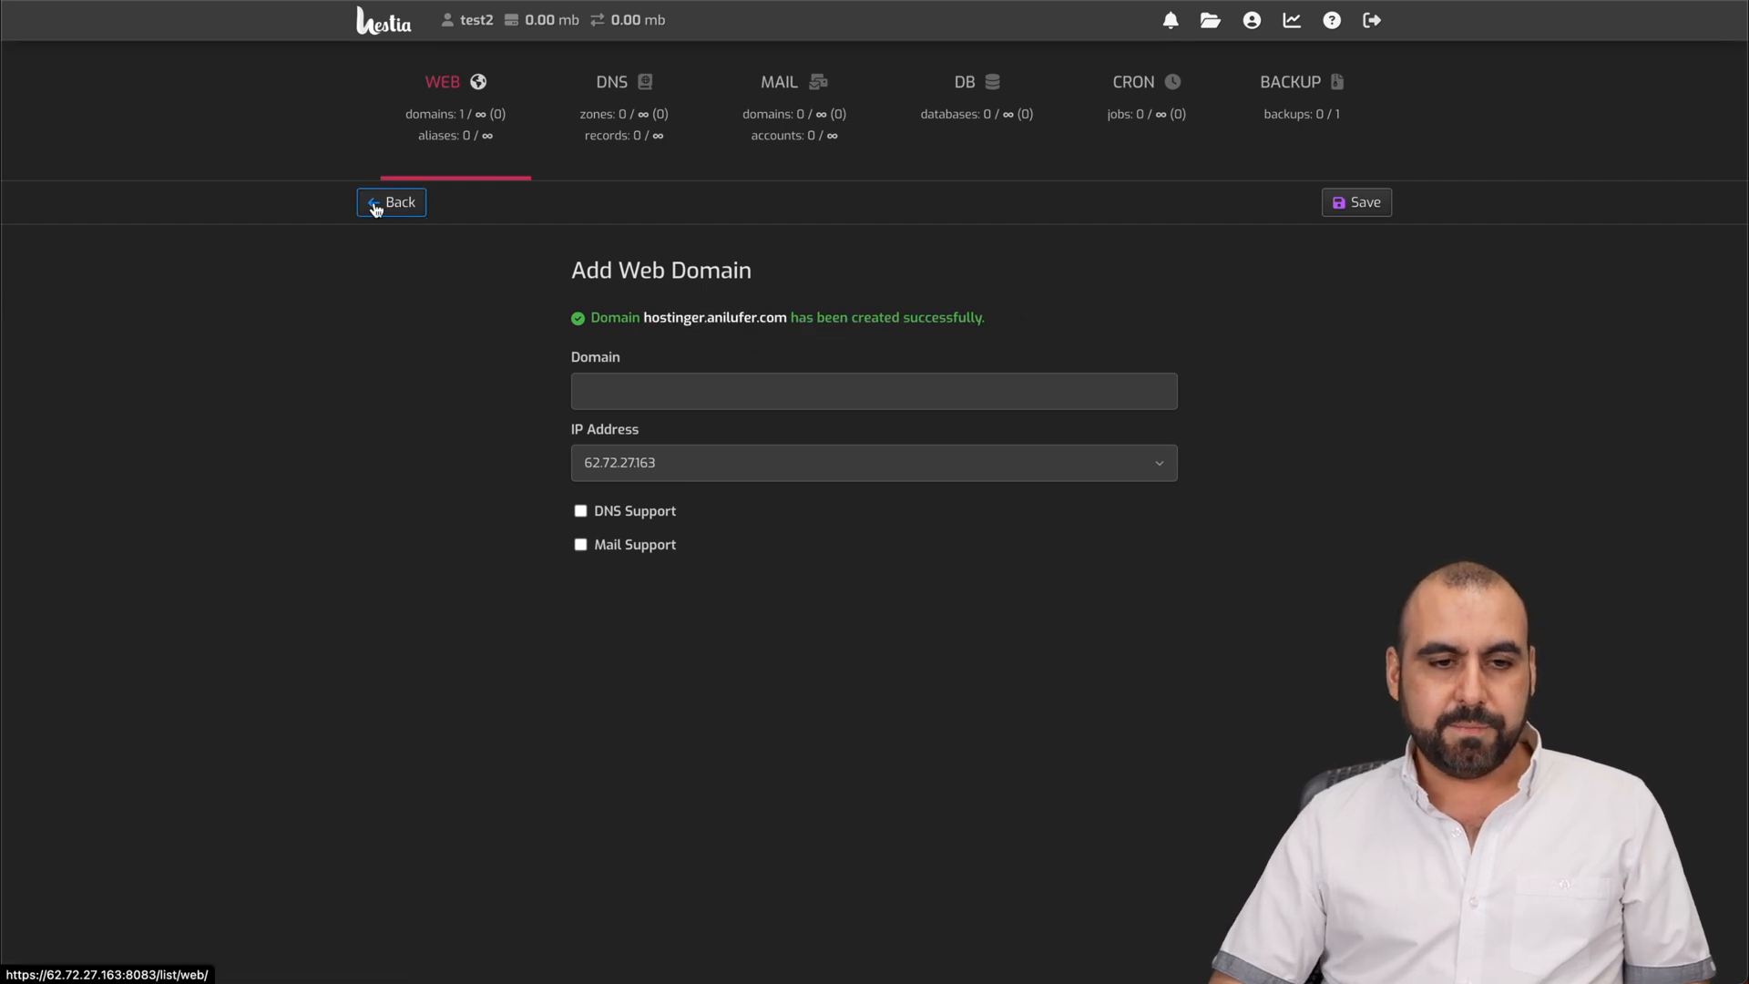
click(391, 202)
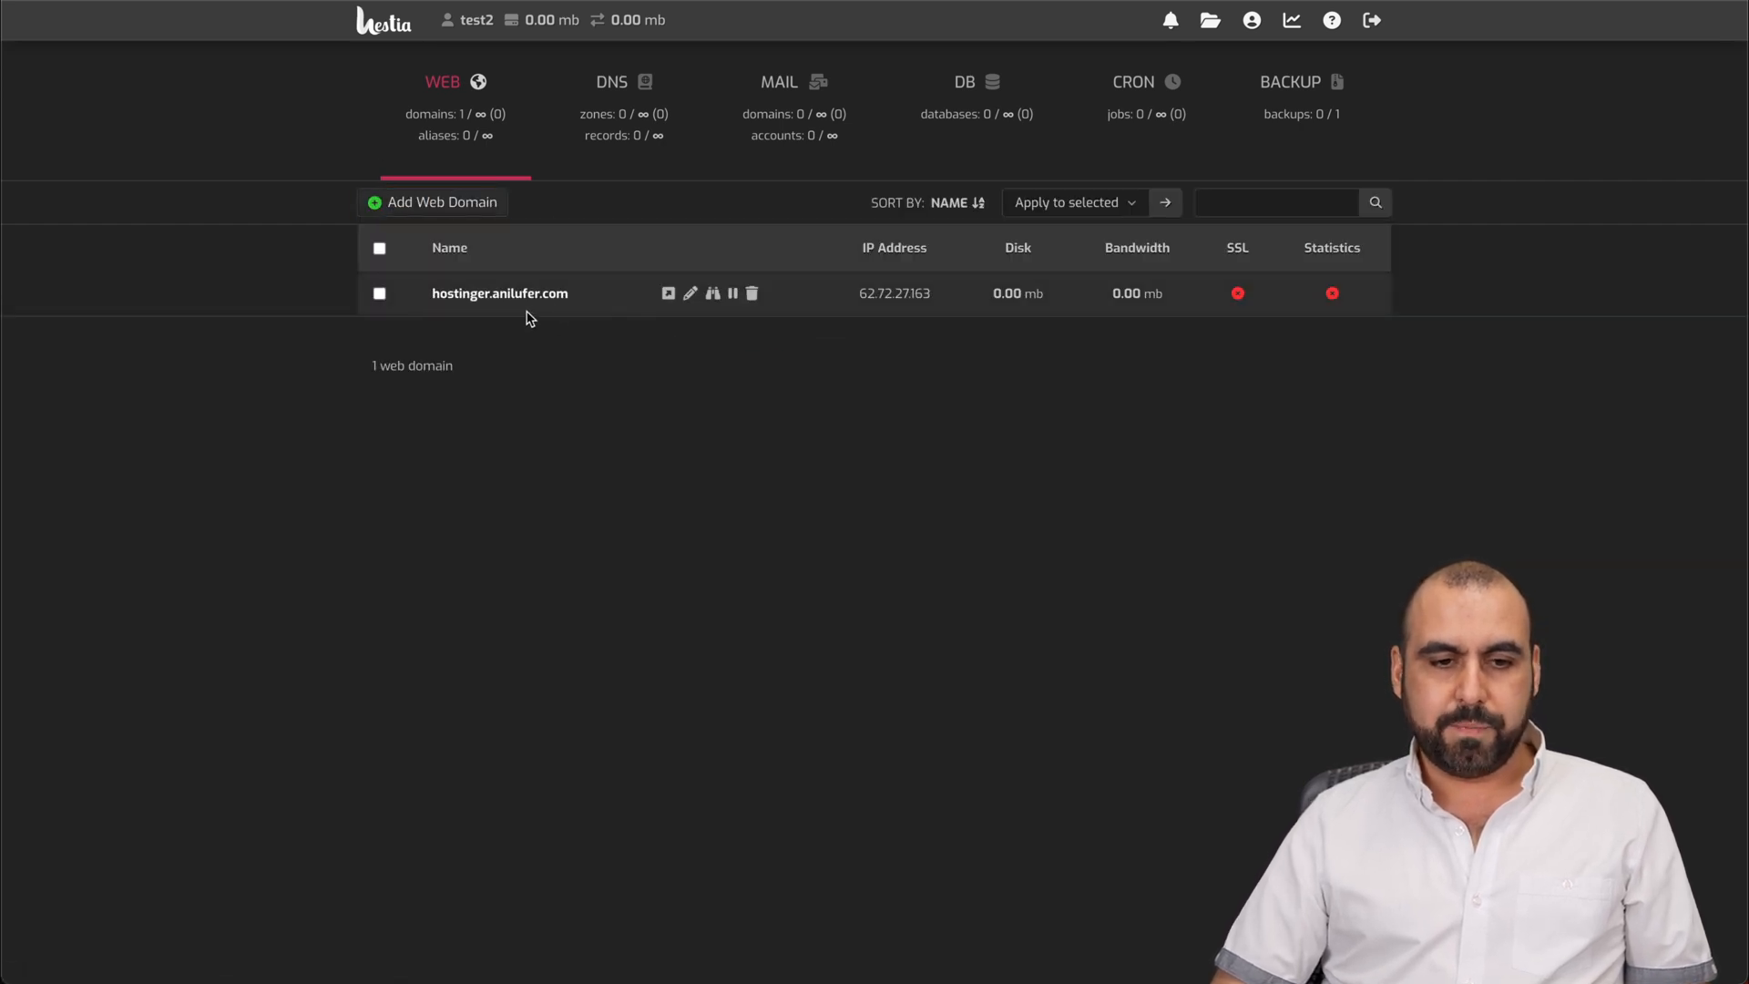
mouse_move(499, 294)
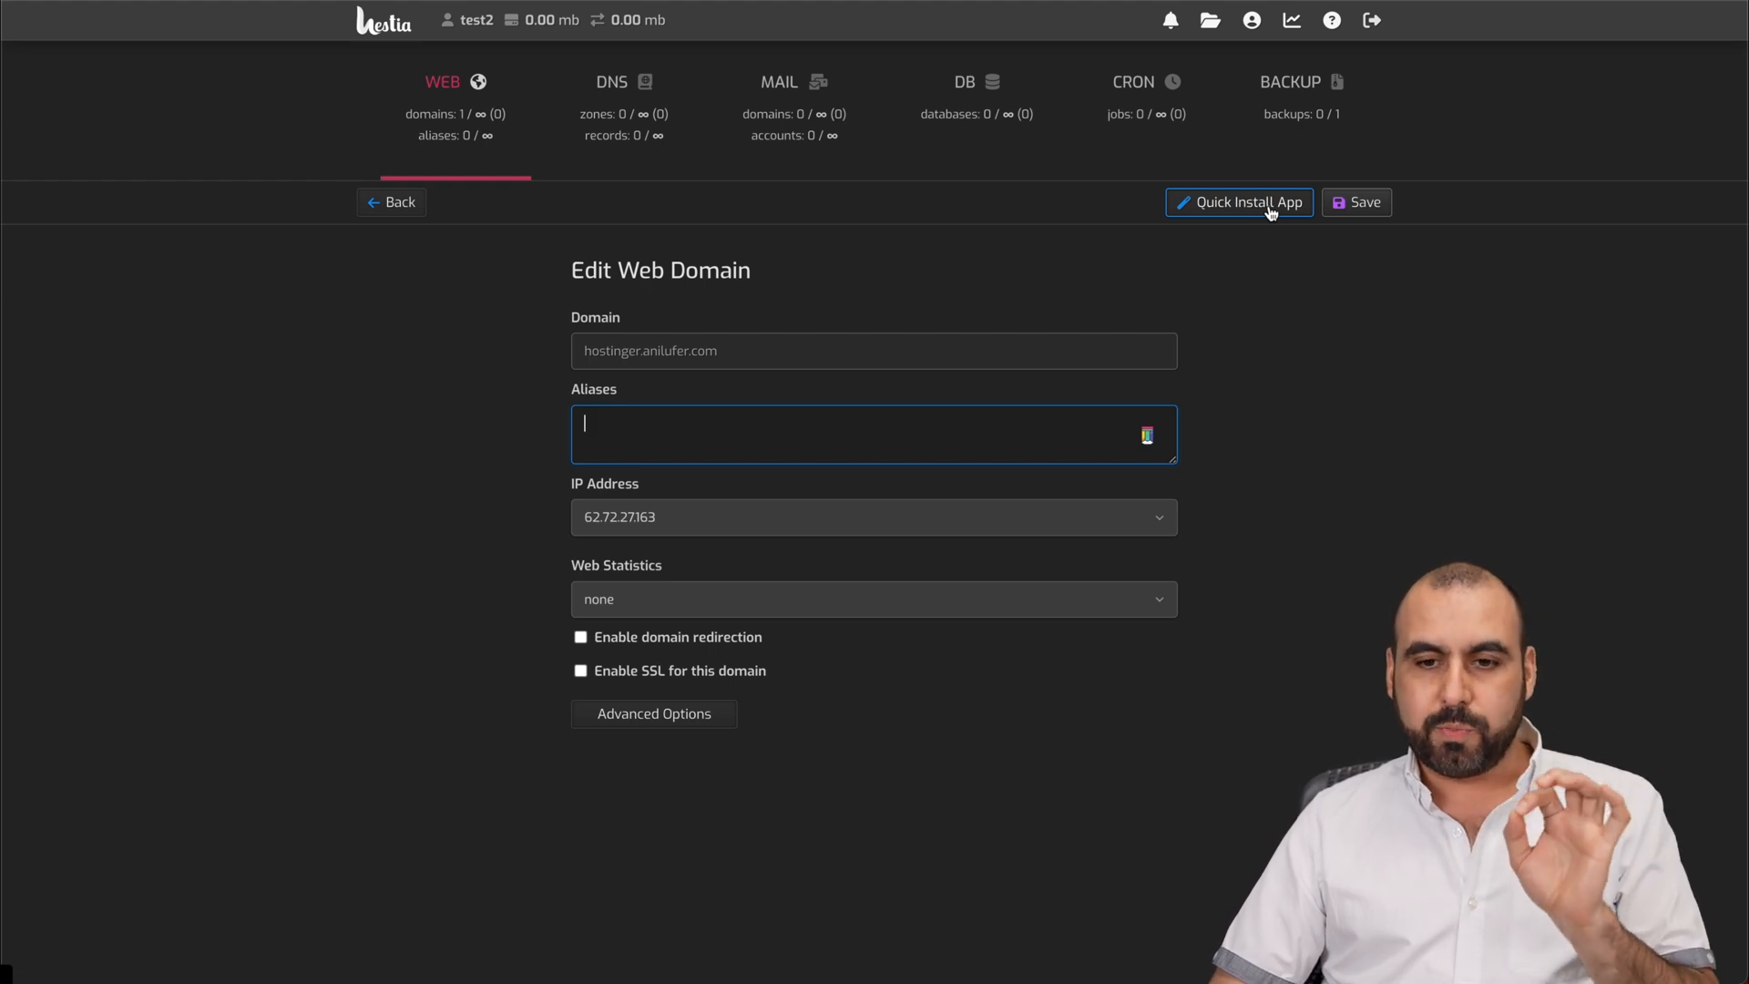
Choose WordPress from the Quick Install App list for hostinger.anilufer.com
click(1239, 202)
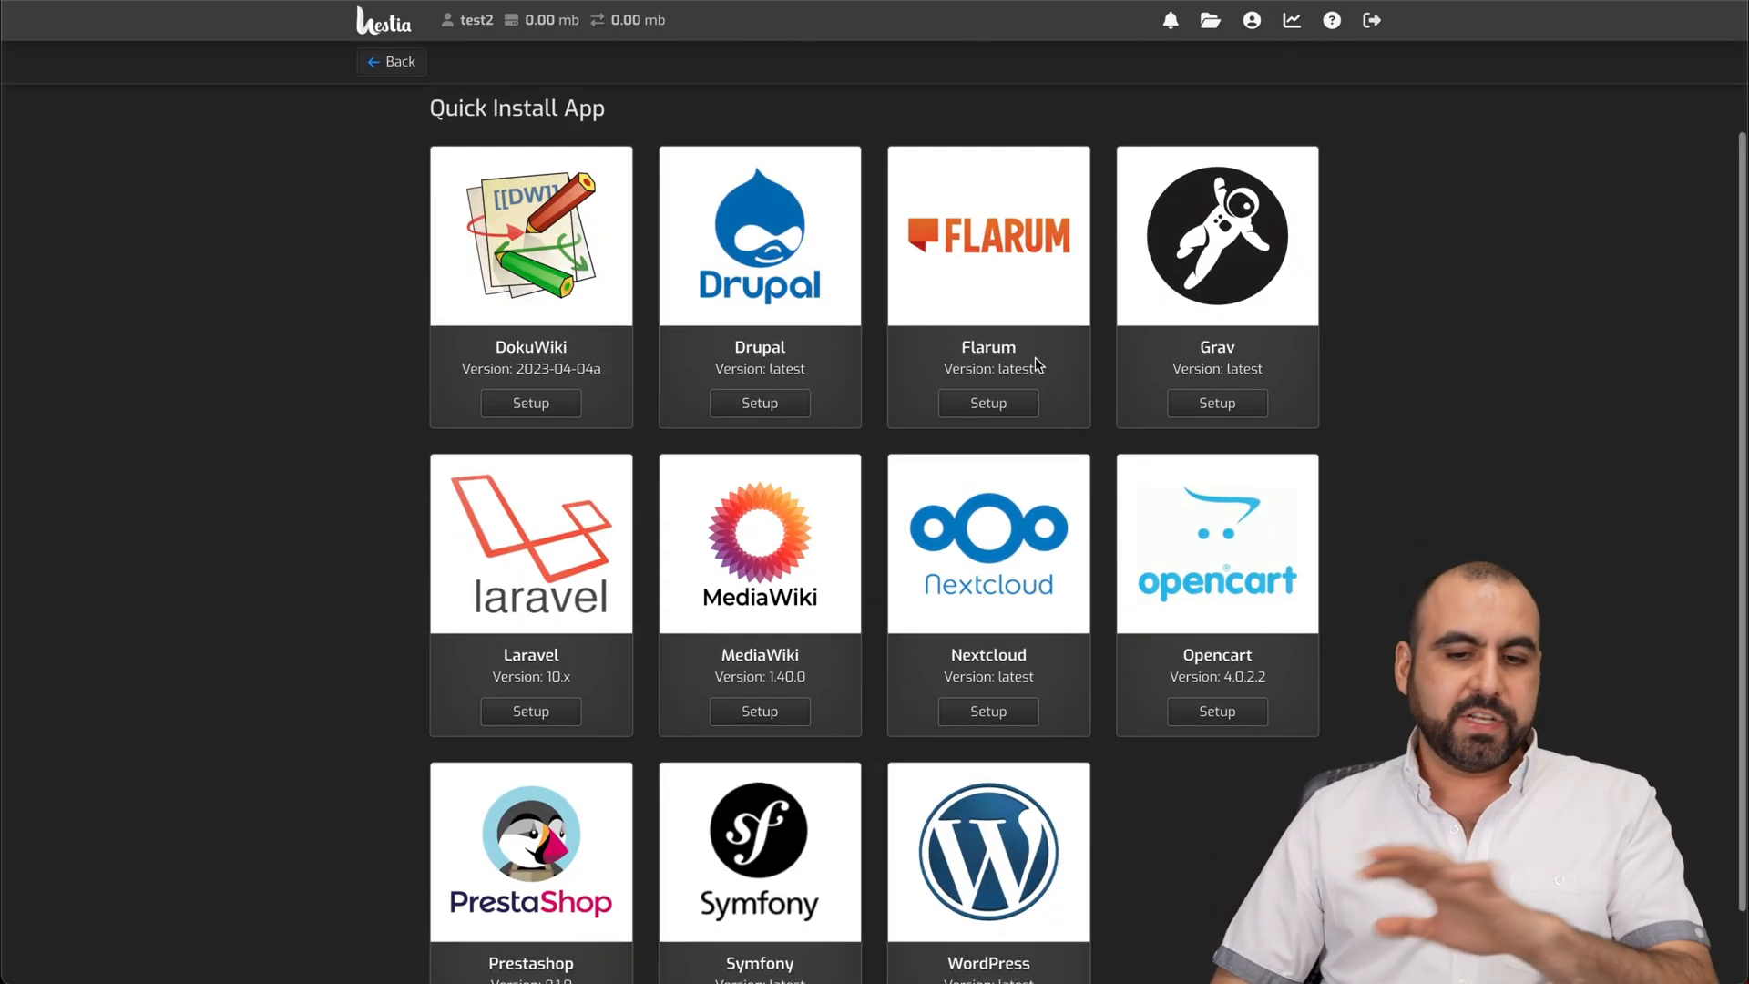
scroll(down, 3)
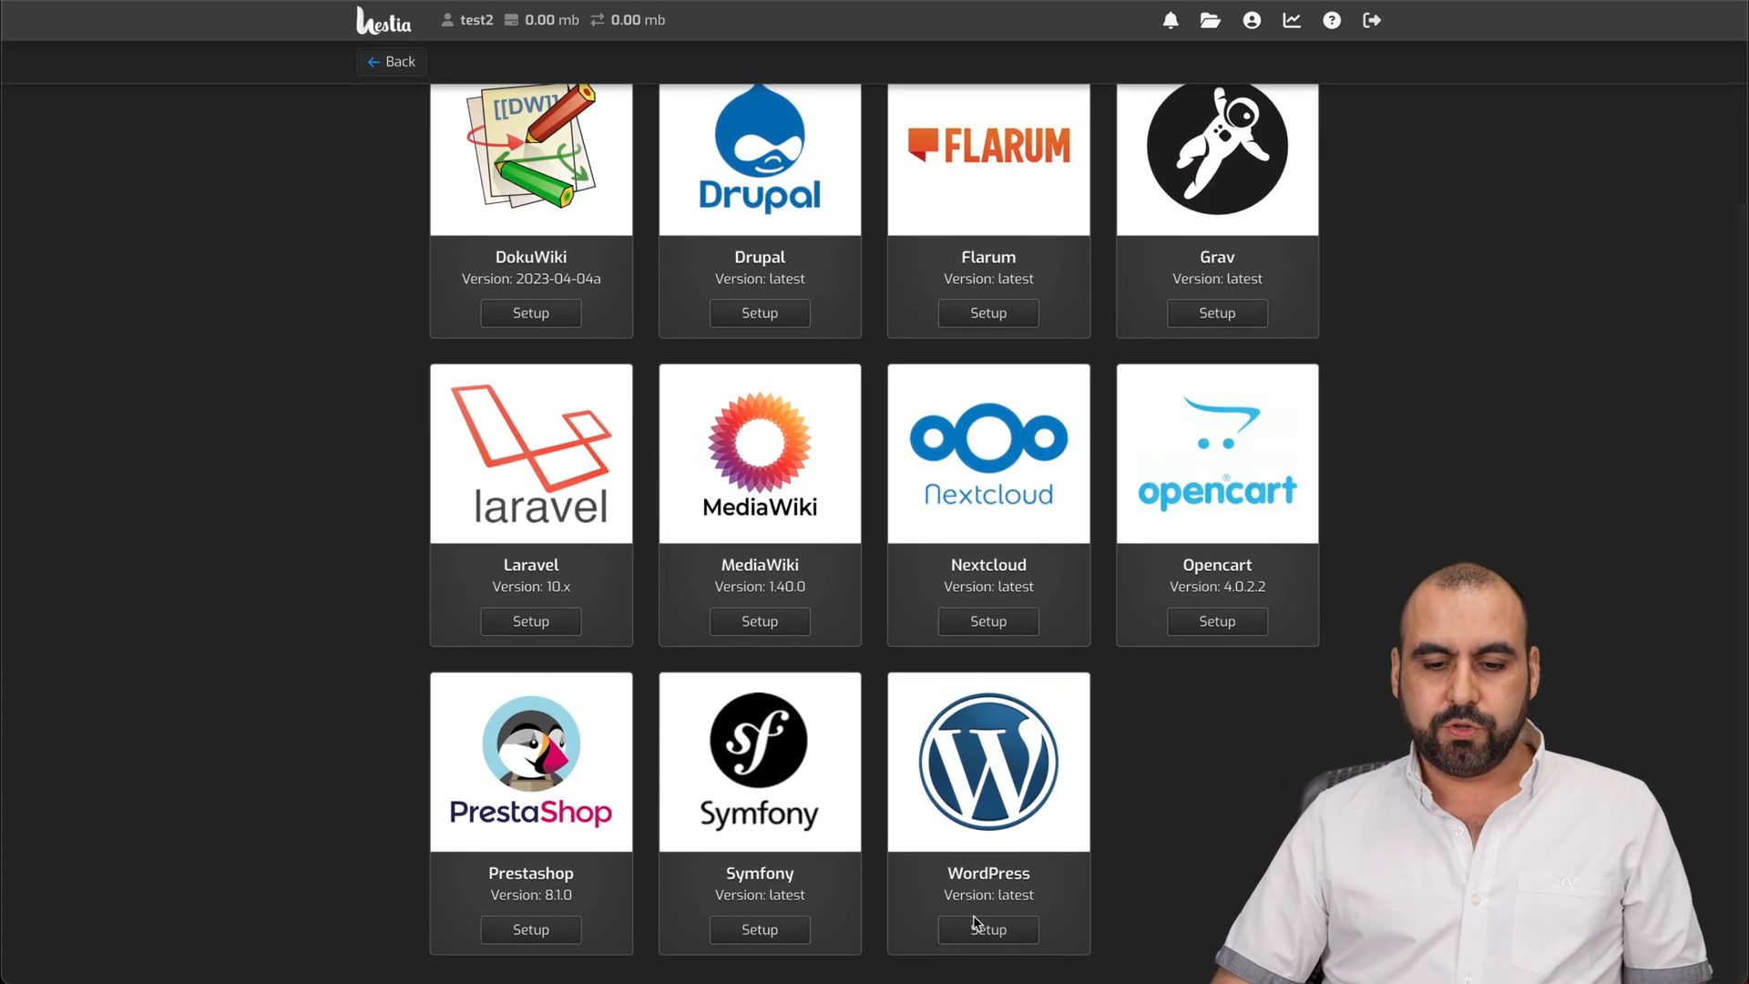
click(988, 927)
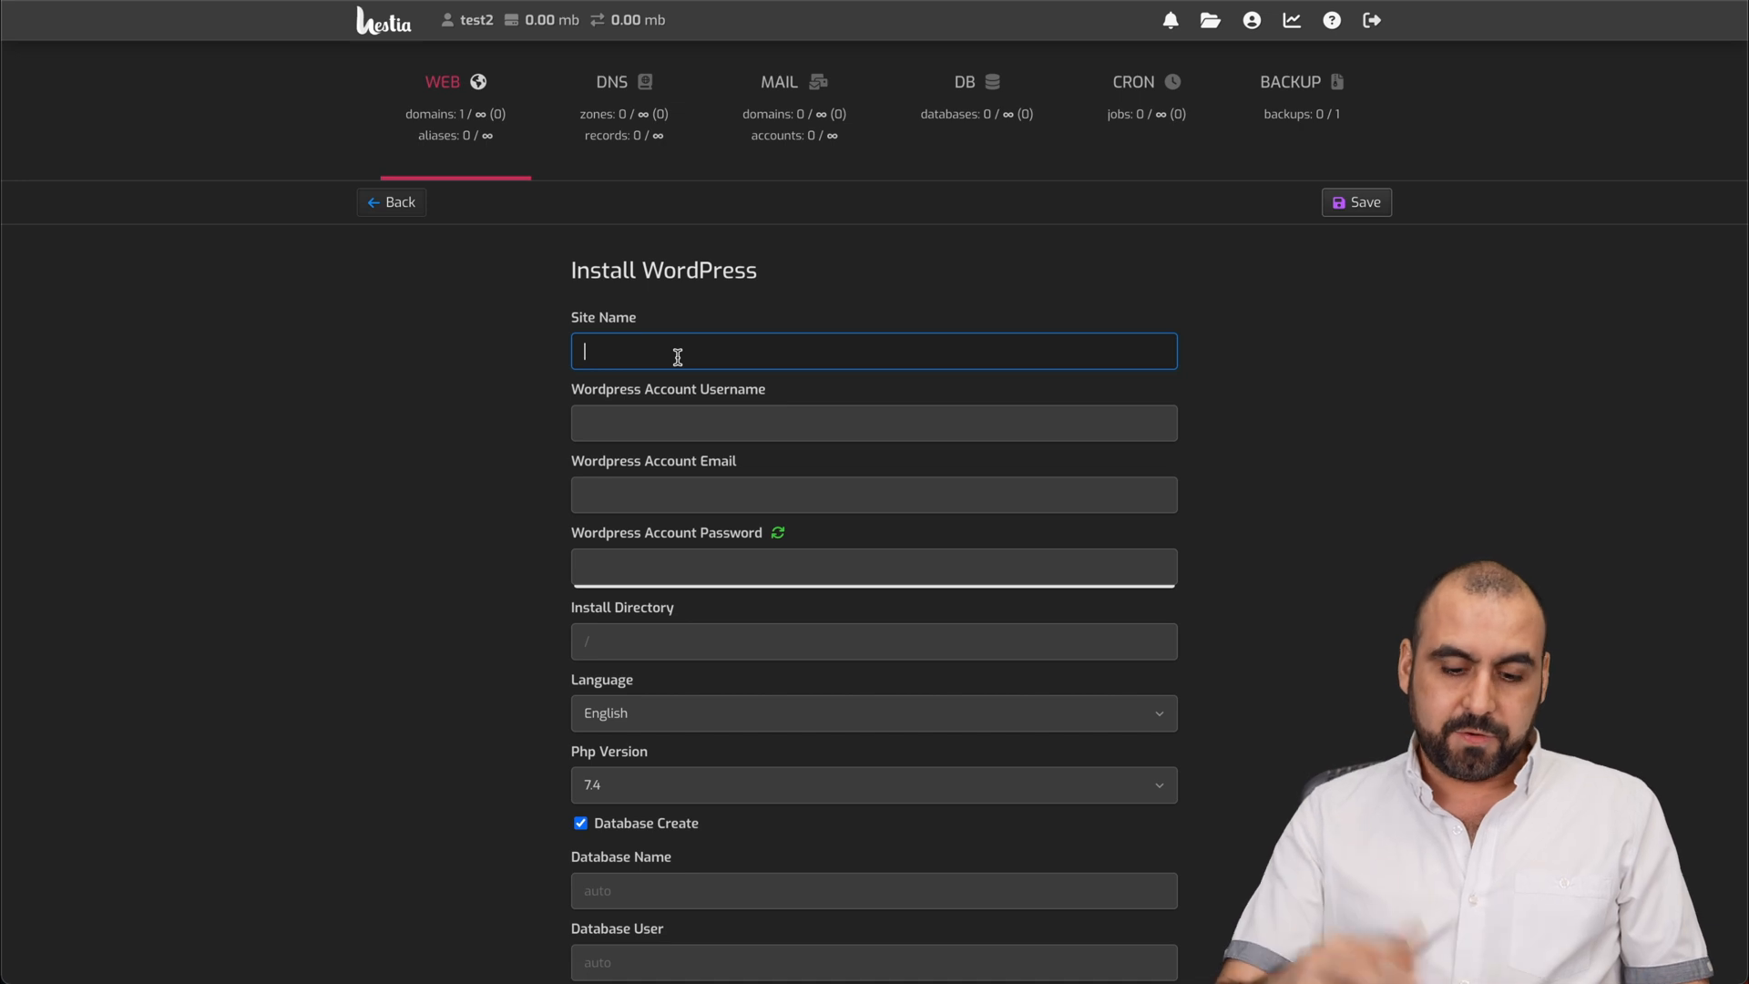
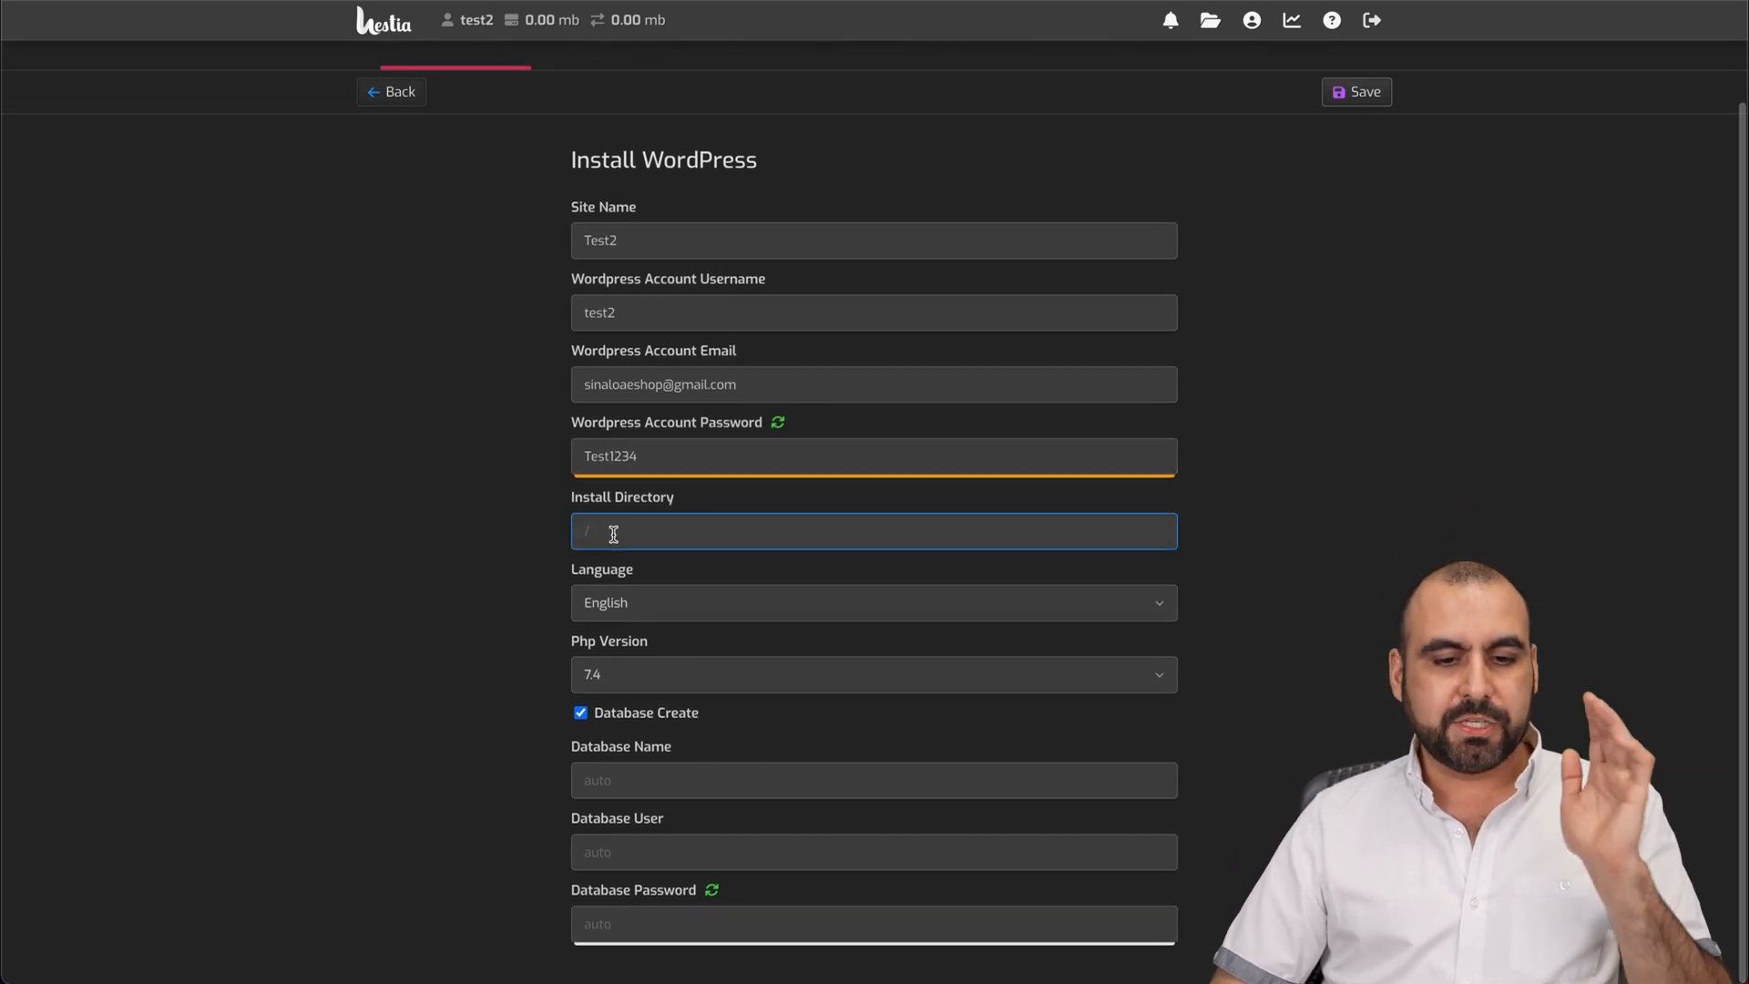
click(873, 674)
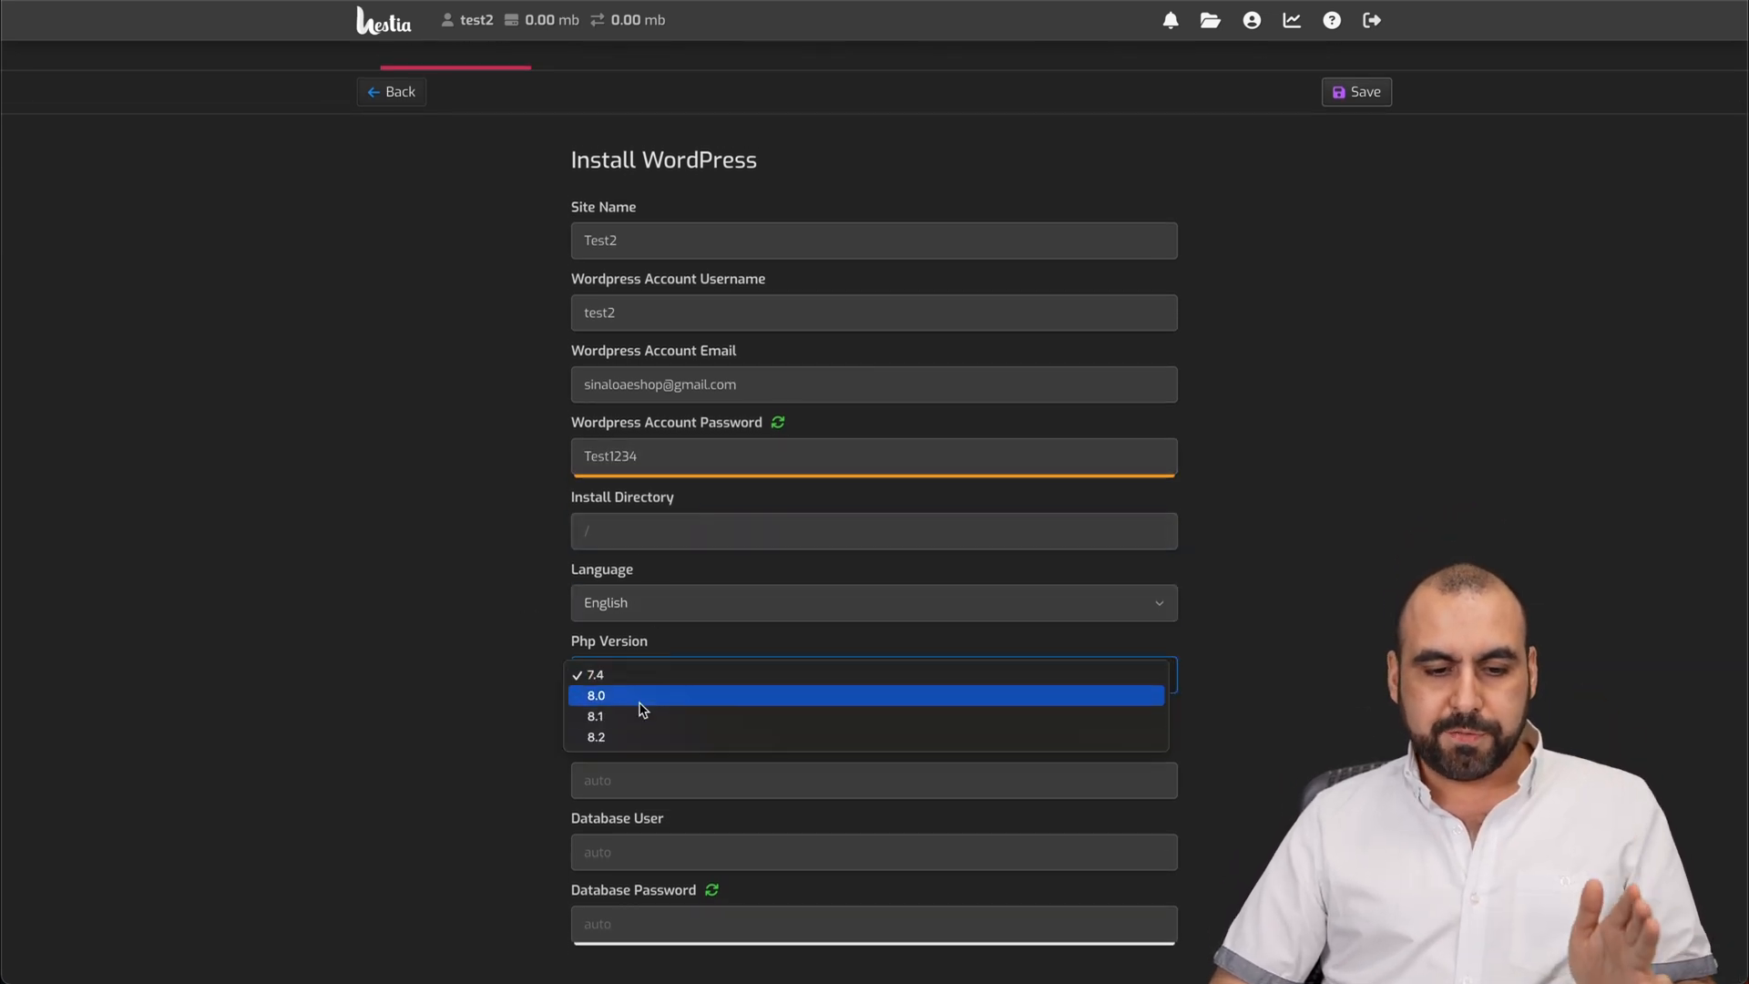
click(595, 736)
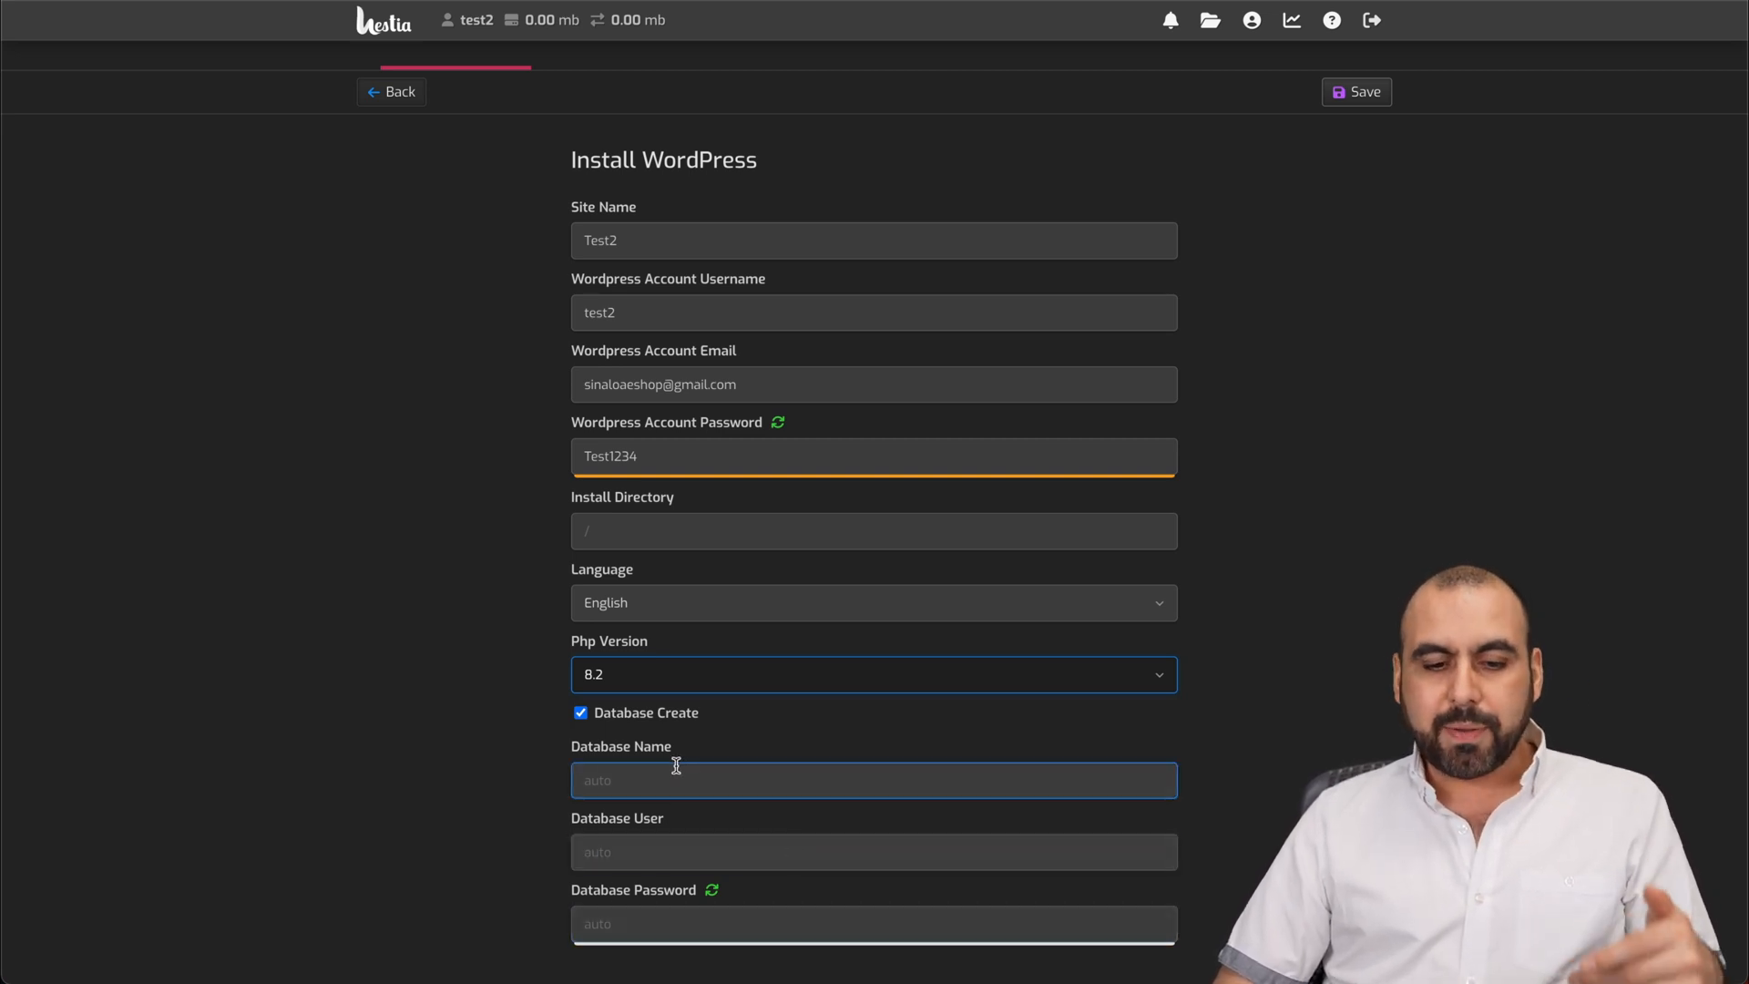
click(873, 924)
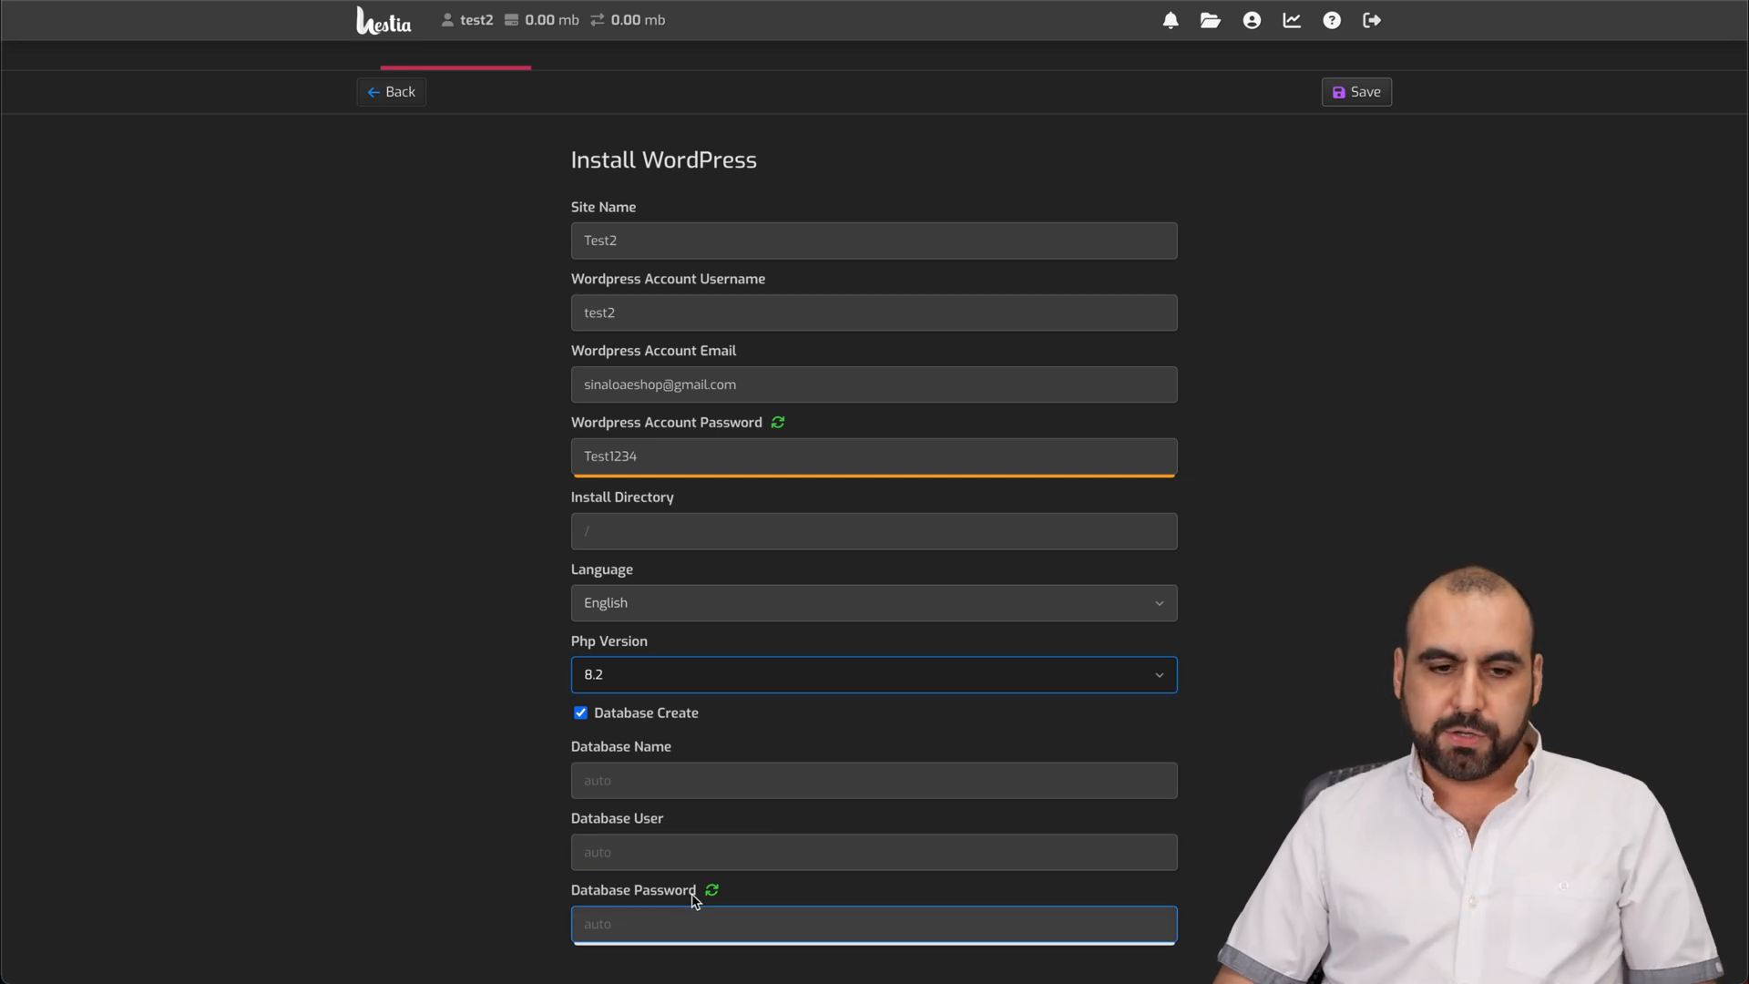
click(1356, 91)
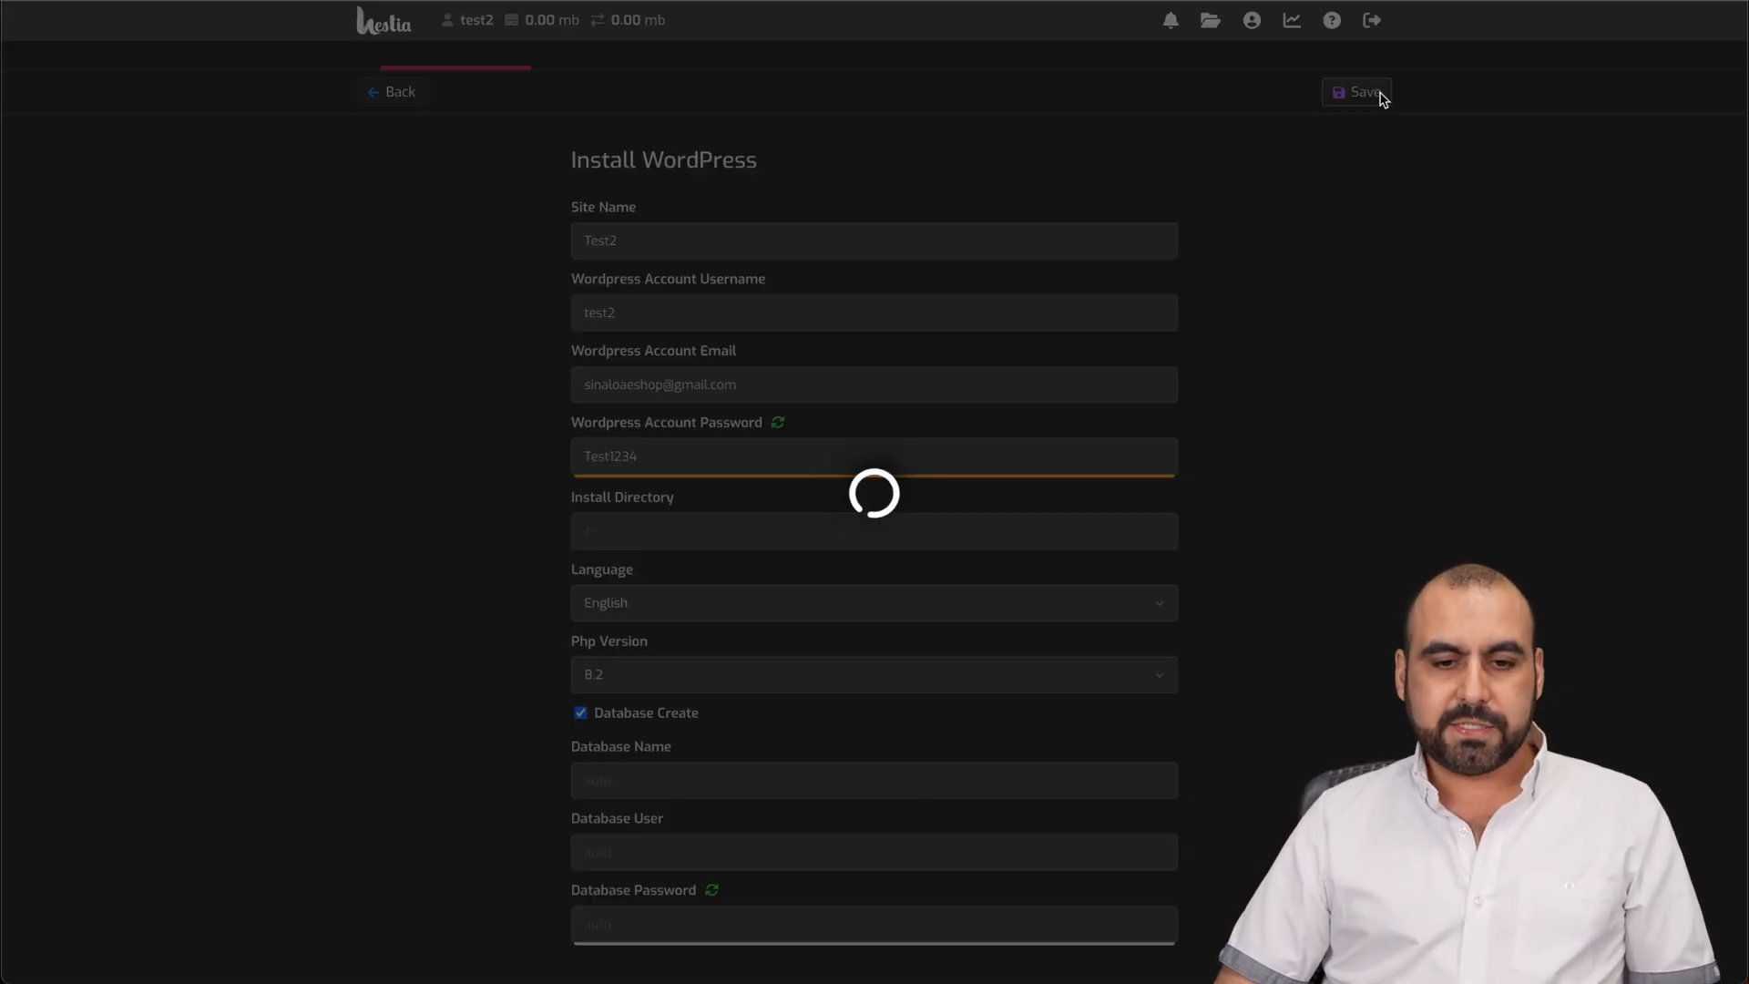
mouse_move(1230, 386)
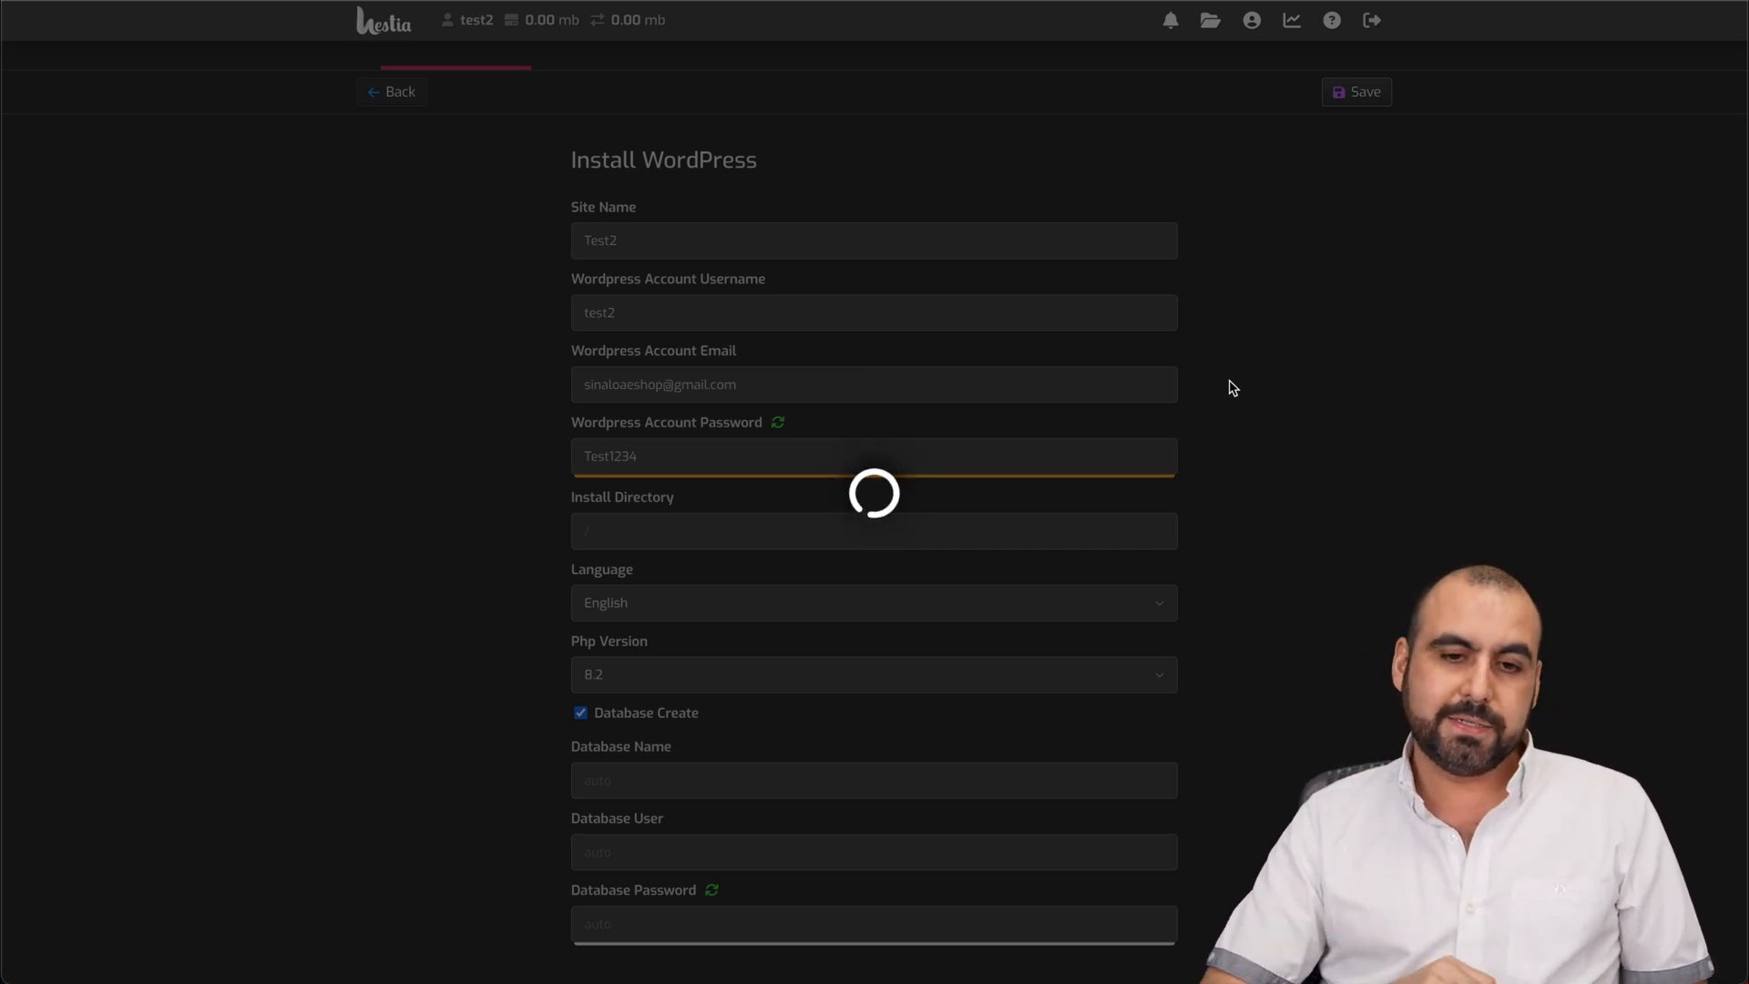
click(1356, 91)
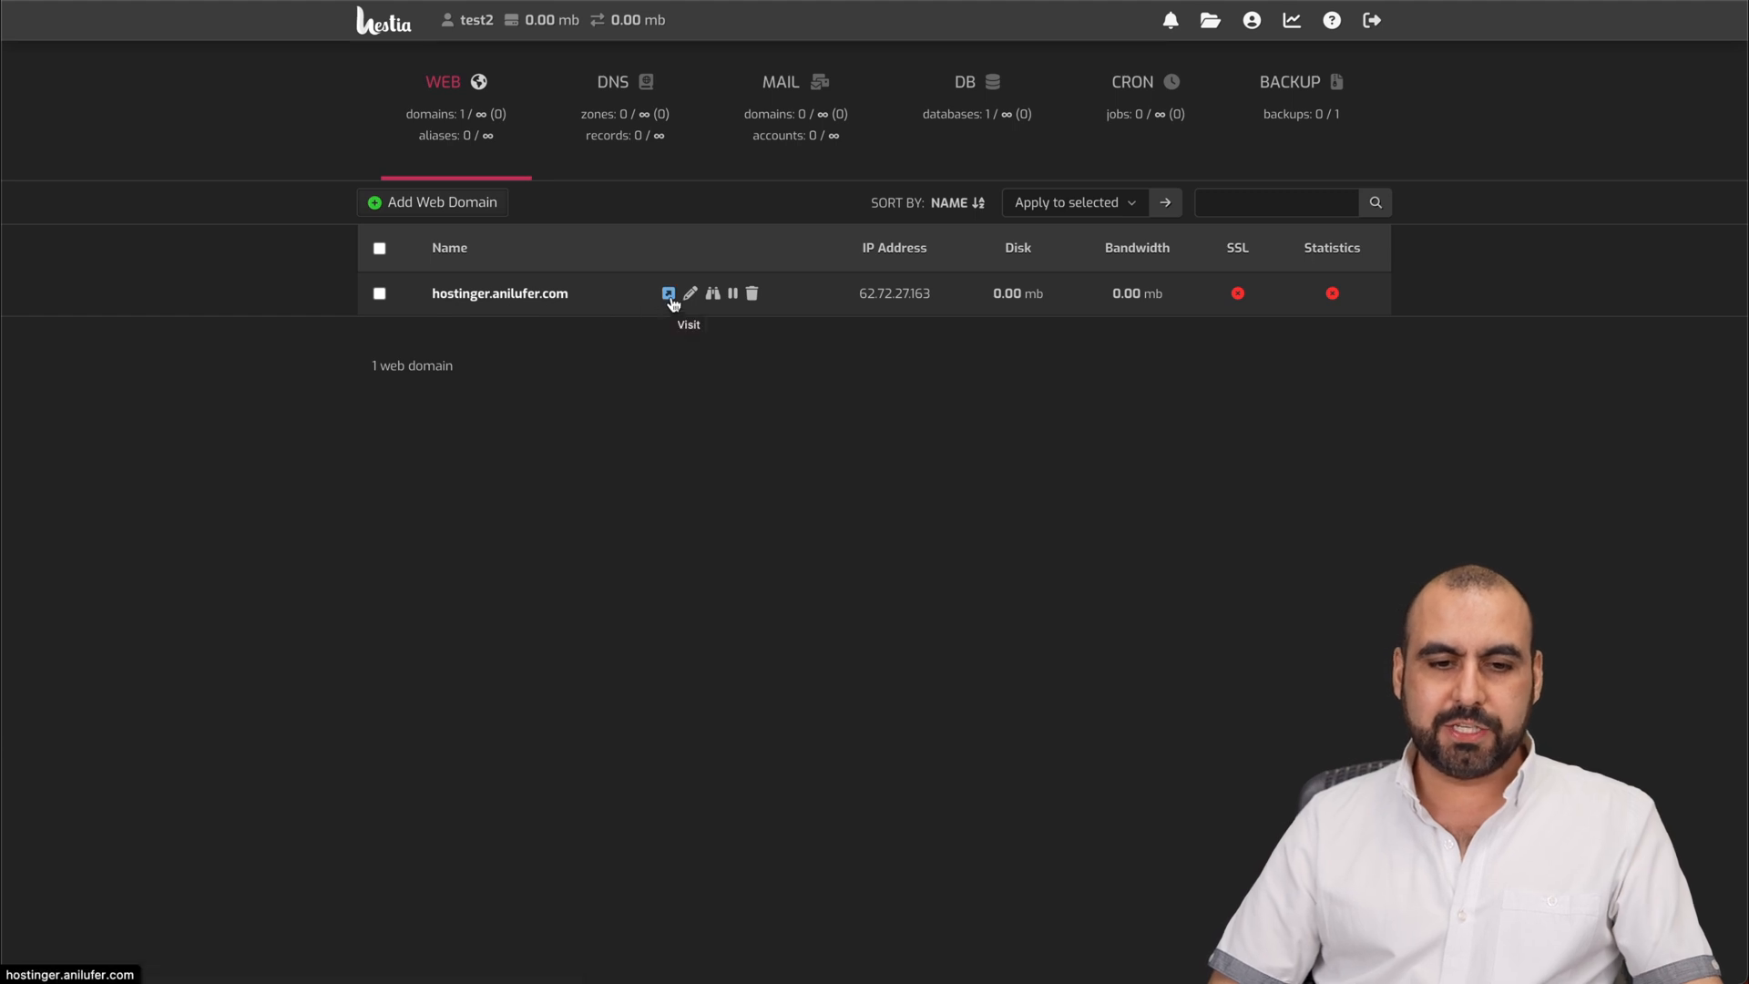
Visit the live Test2 site, go to its wp-admin address and log in
click(669, 294)
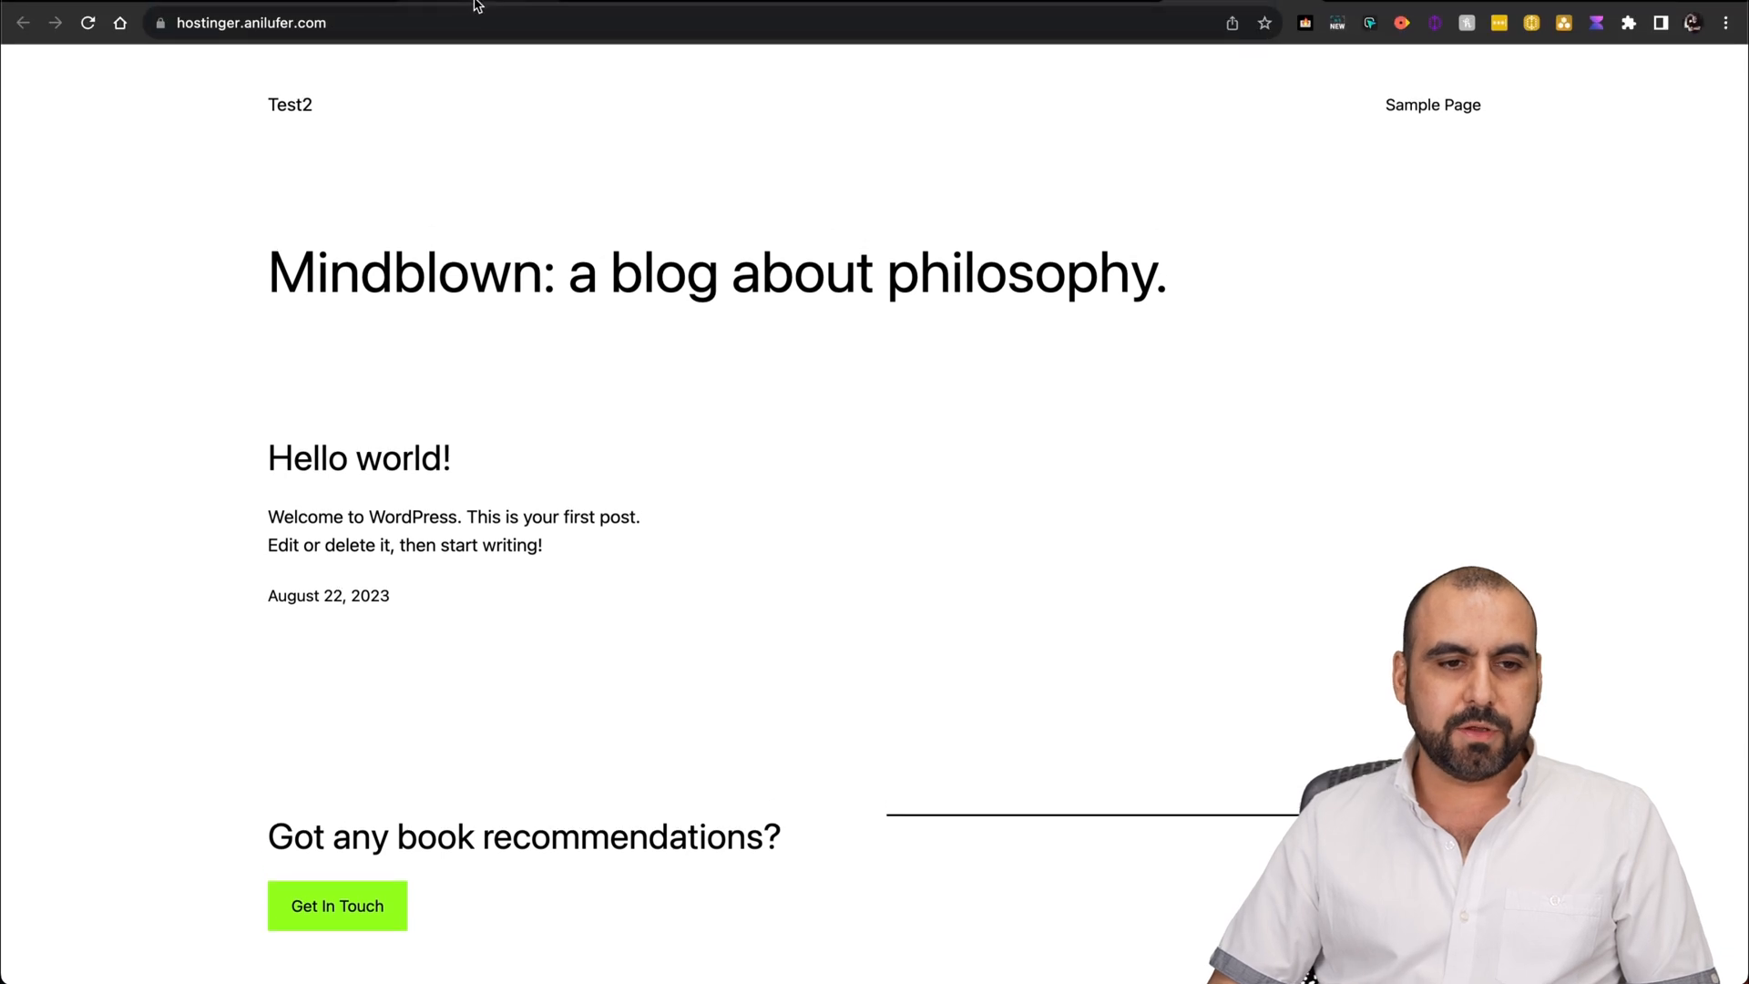
click(290, 22)
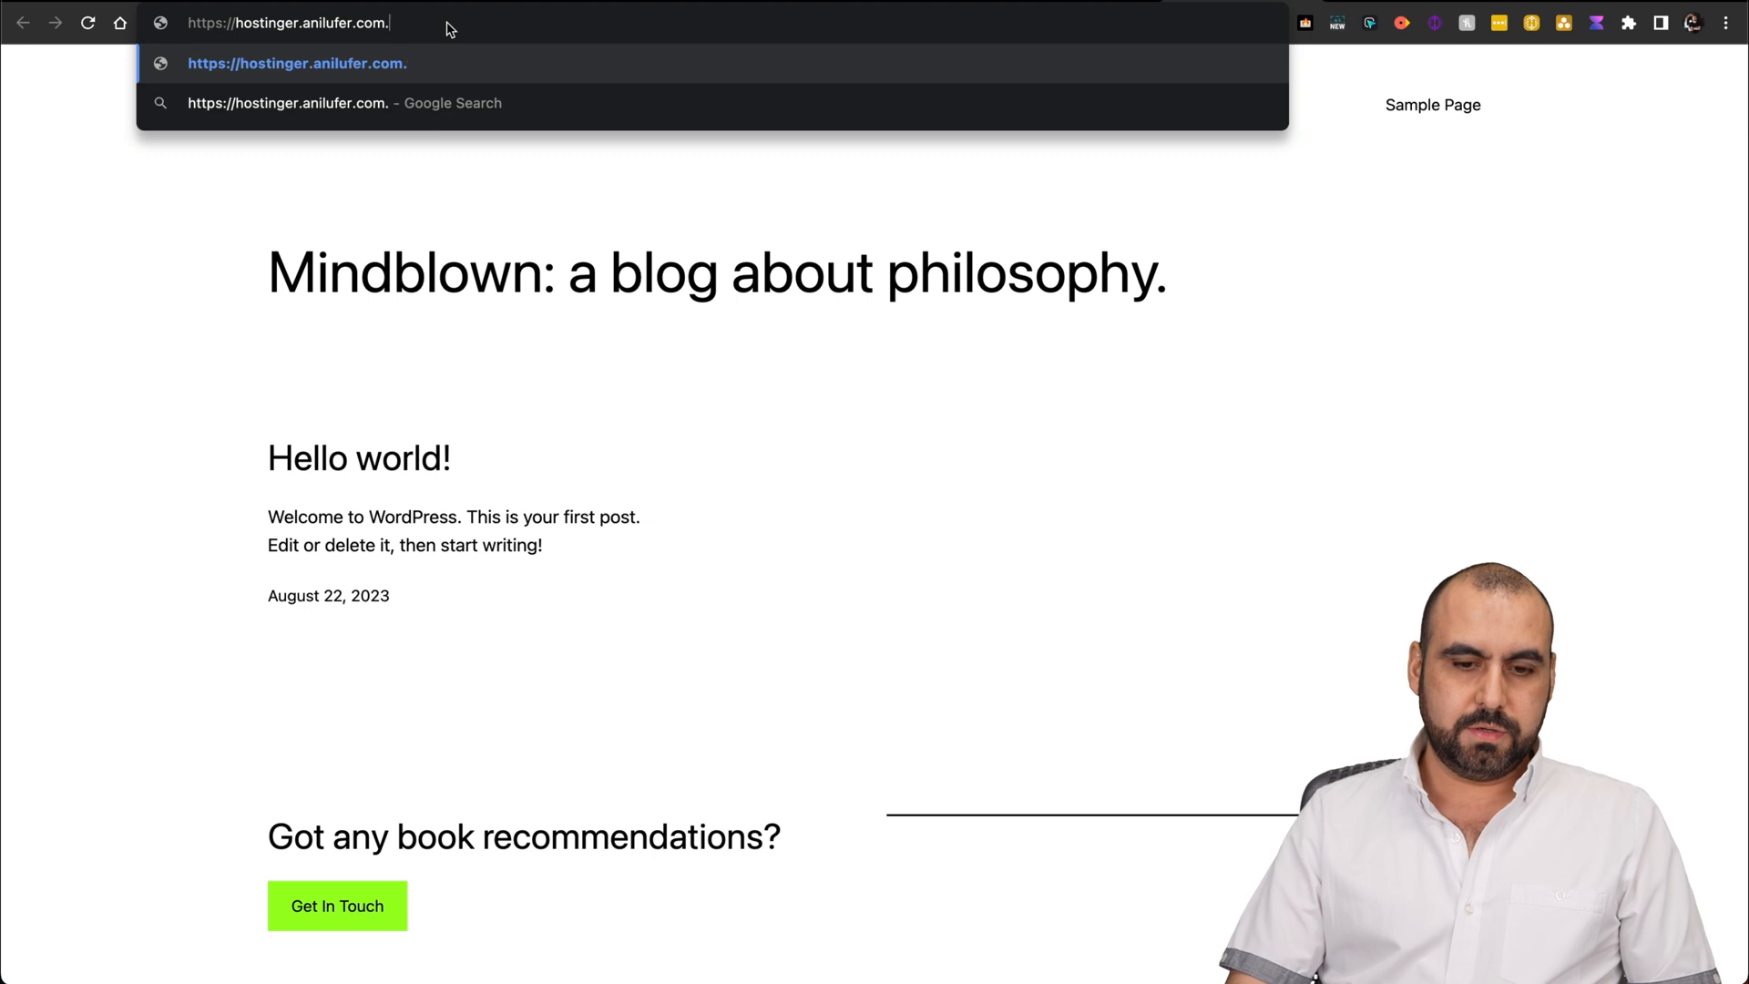
text(wp-login)
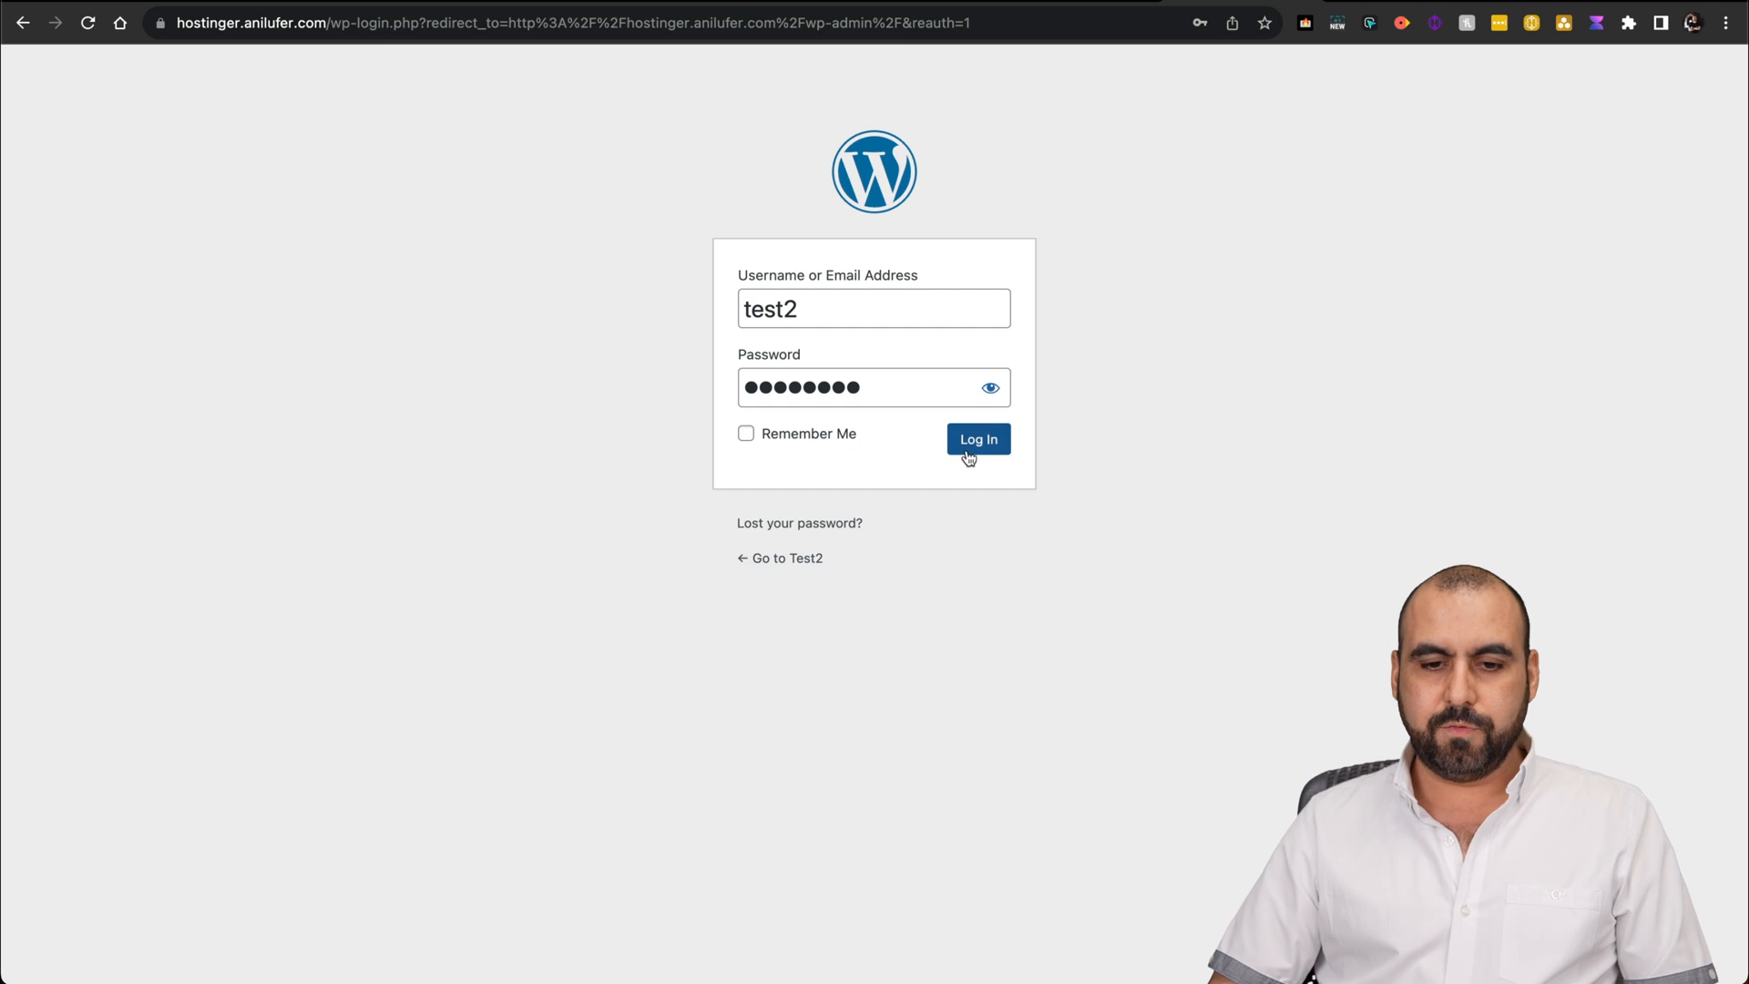
click(976, 439)
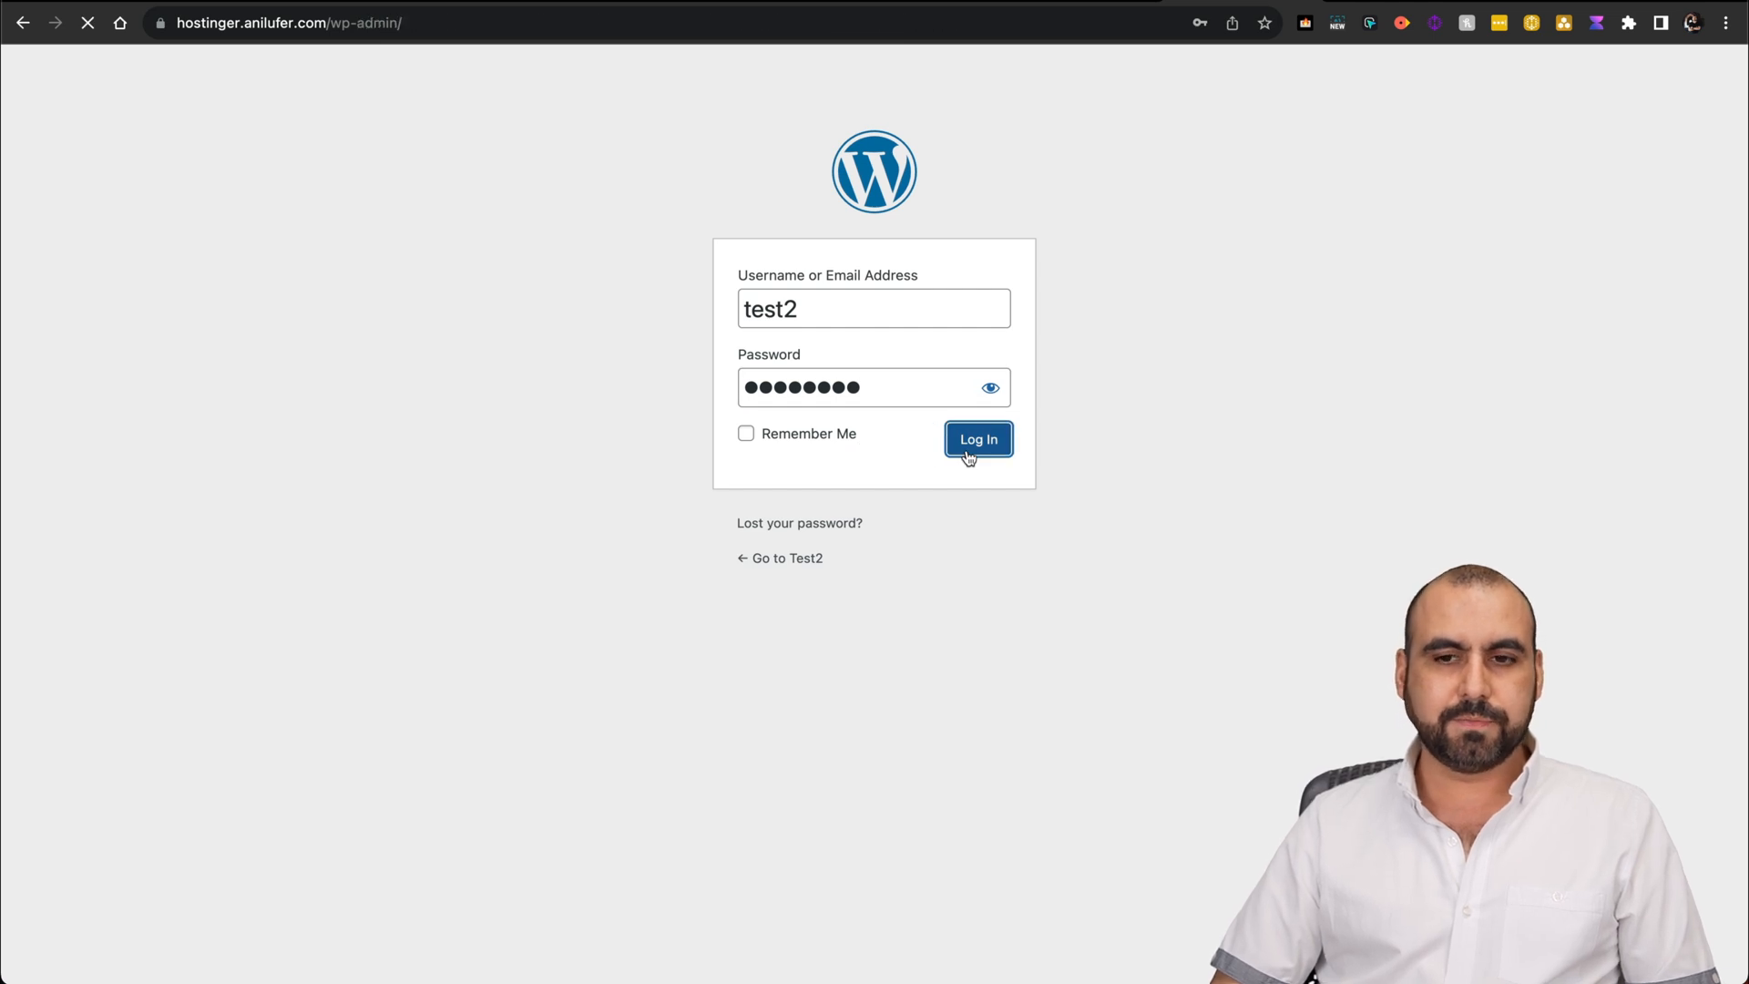
click(977, 440)
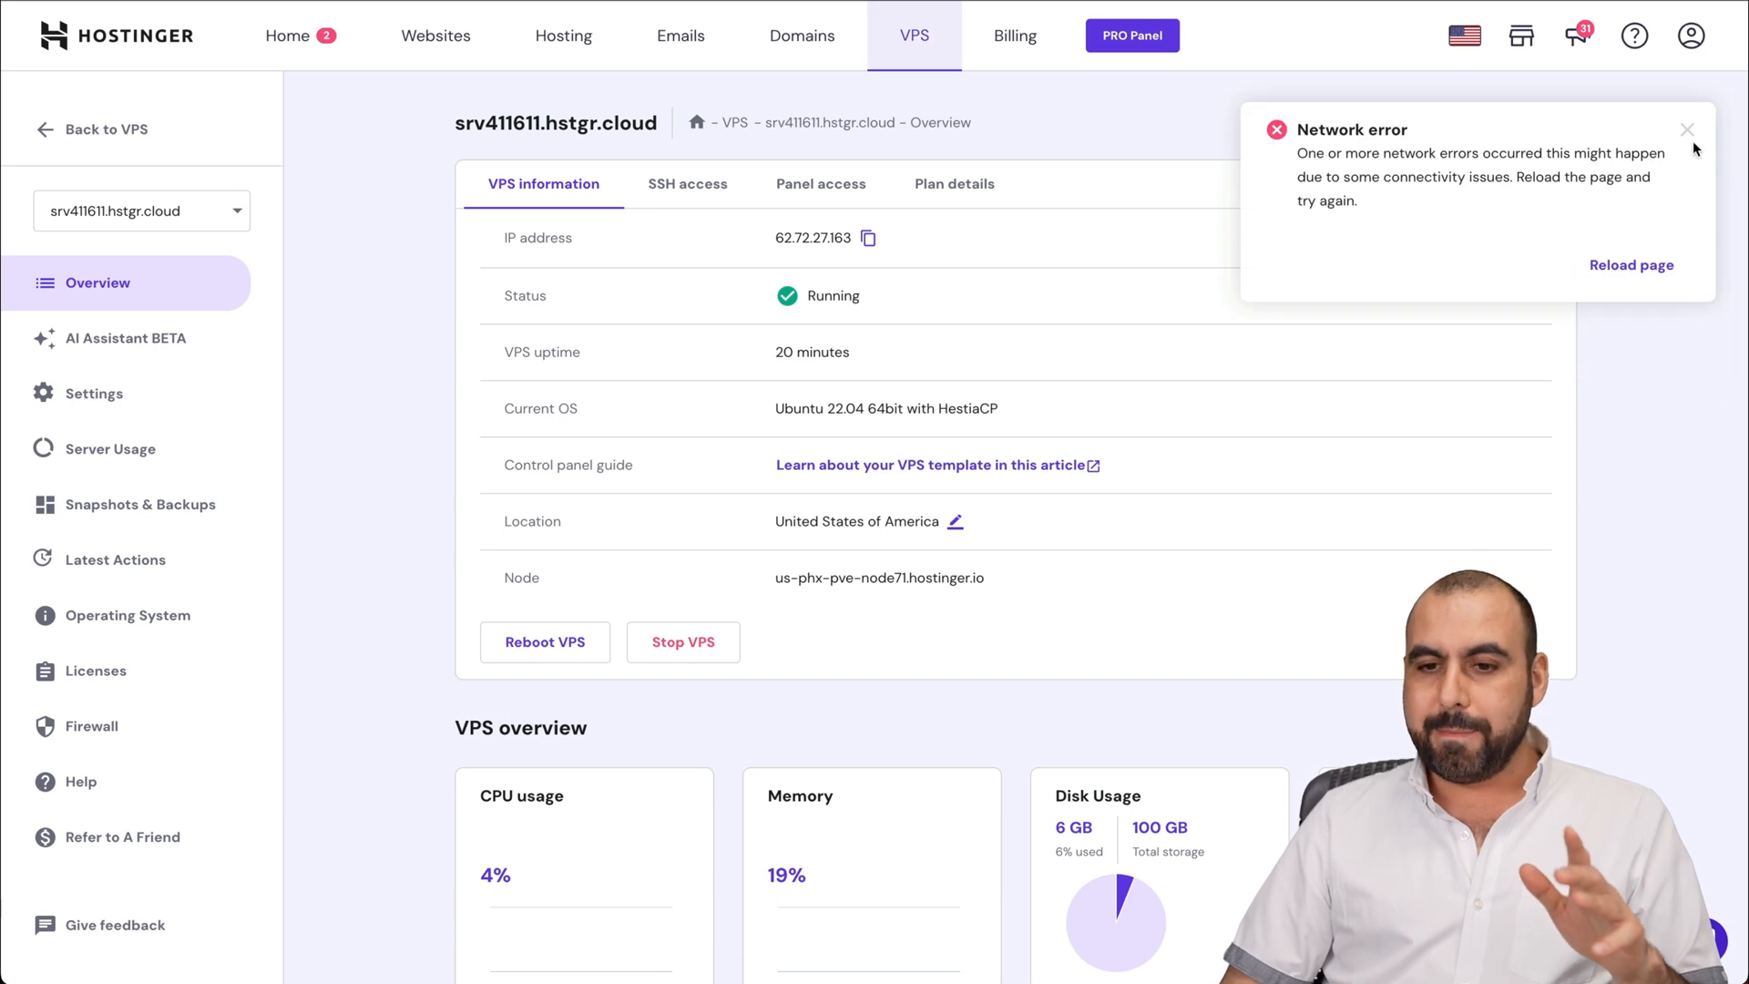
Dismiss the Network error notice on the srv411611.hstgr.cloud VPS overview
click(1687, 129)
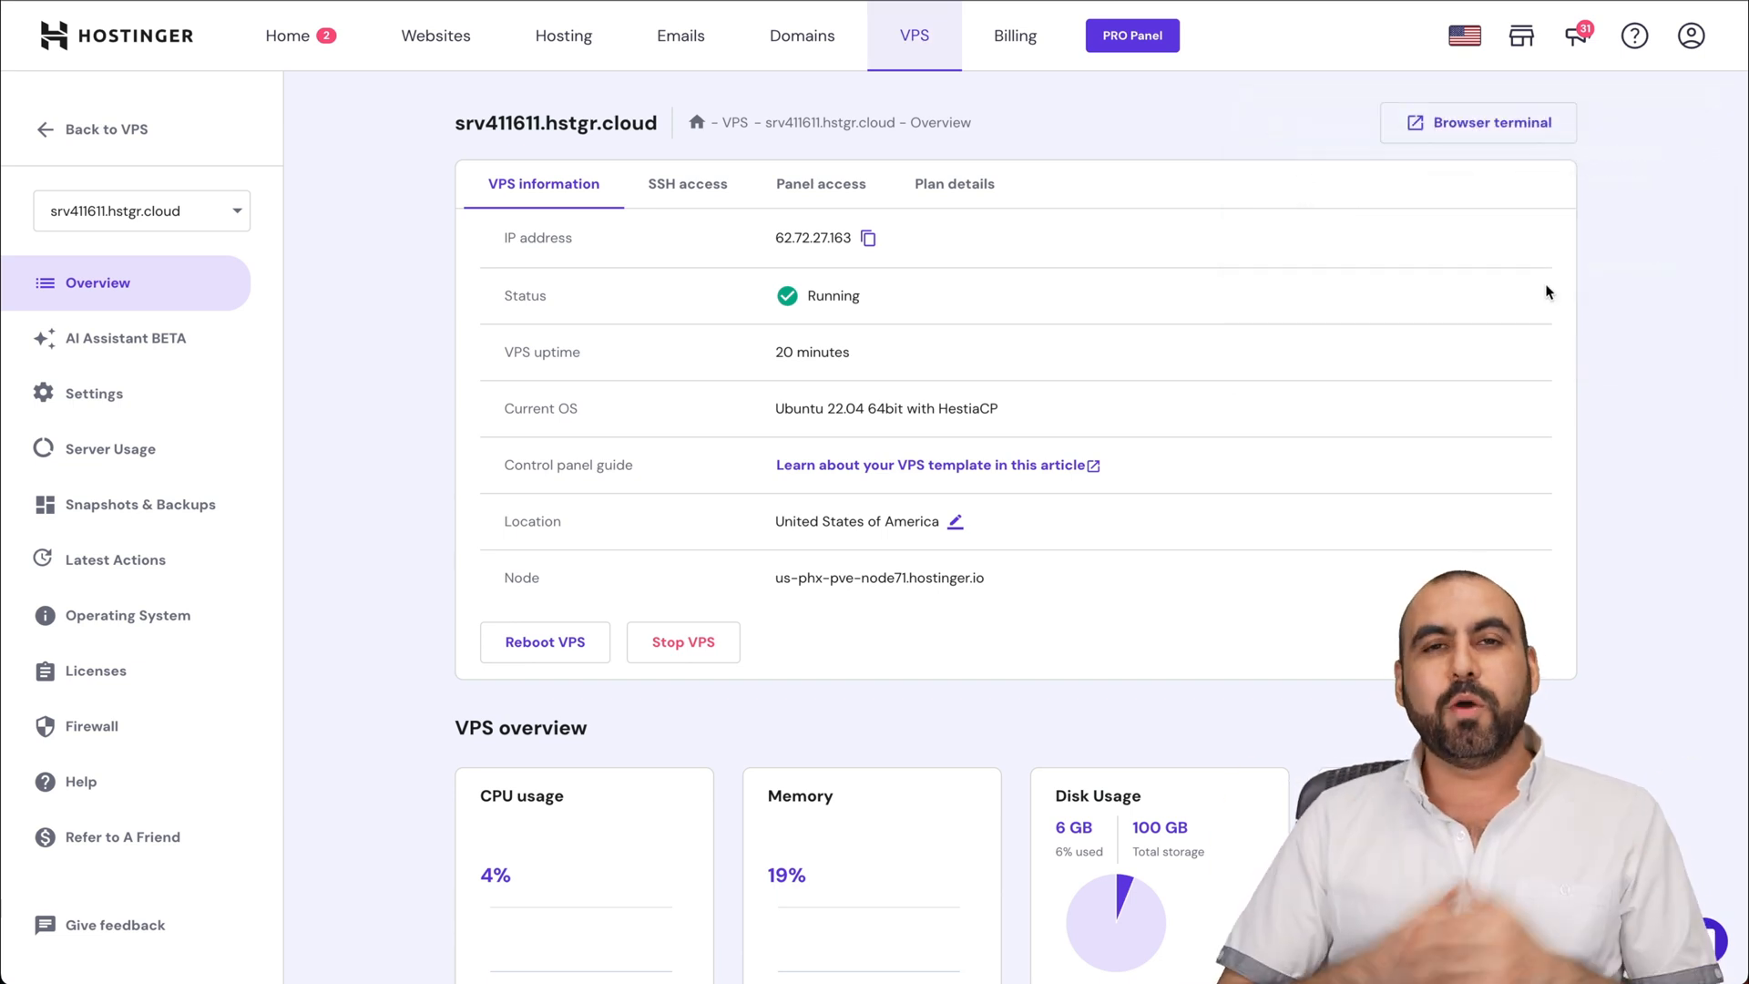